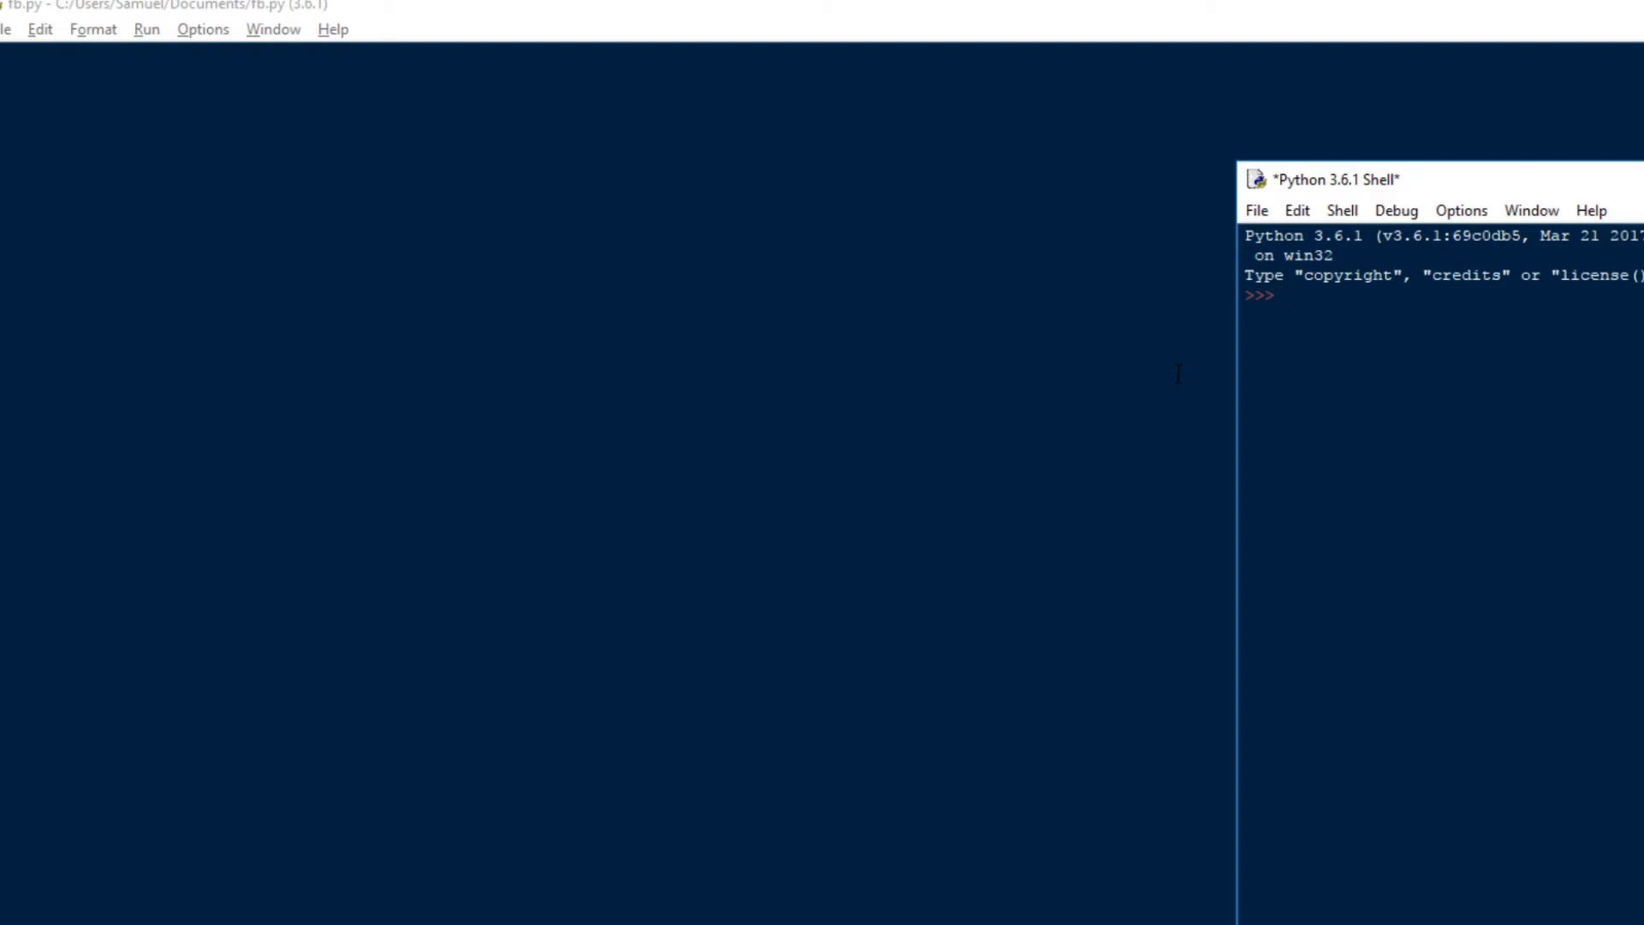
Start fb.py with the loop header for i in range(1,101):.
click(1282, 296)
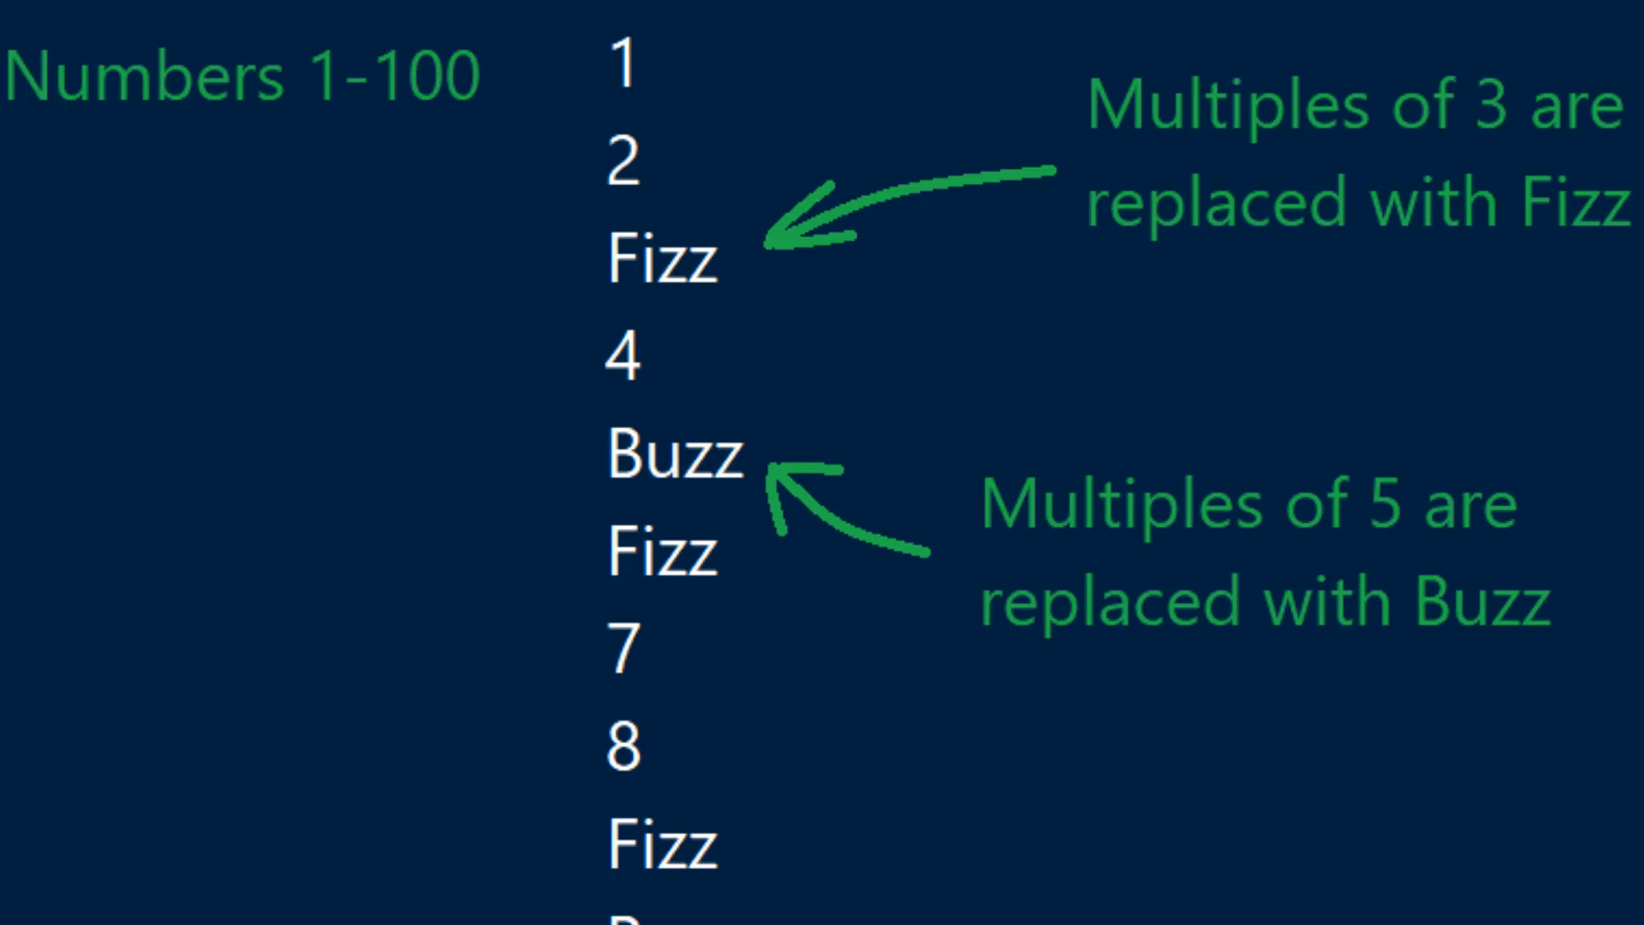
scroll(down, 3)
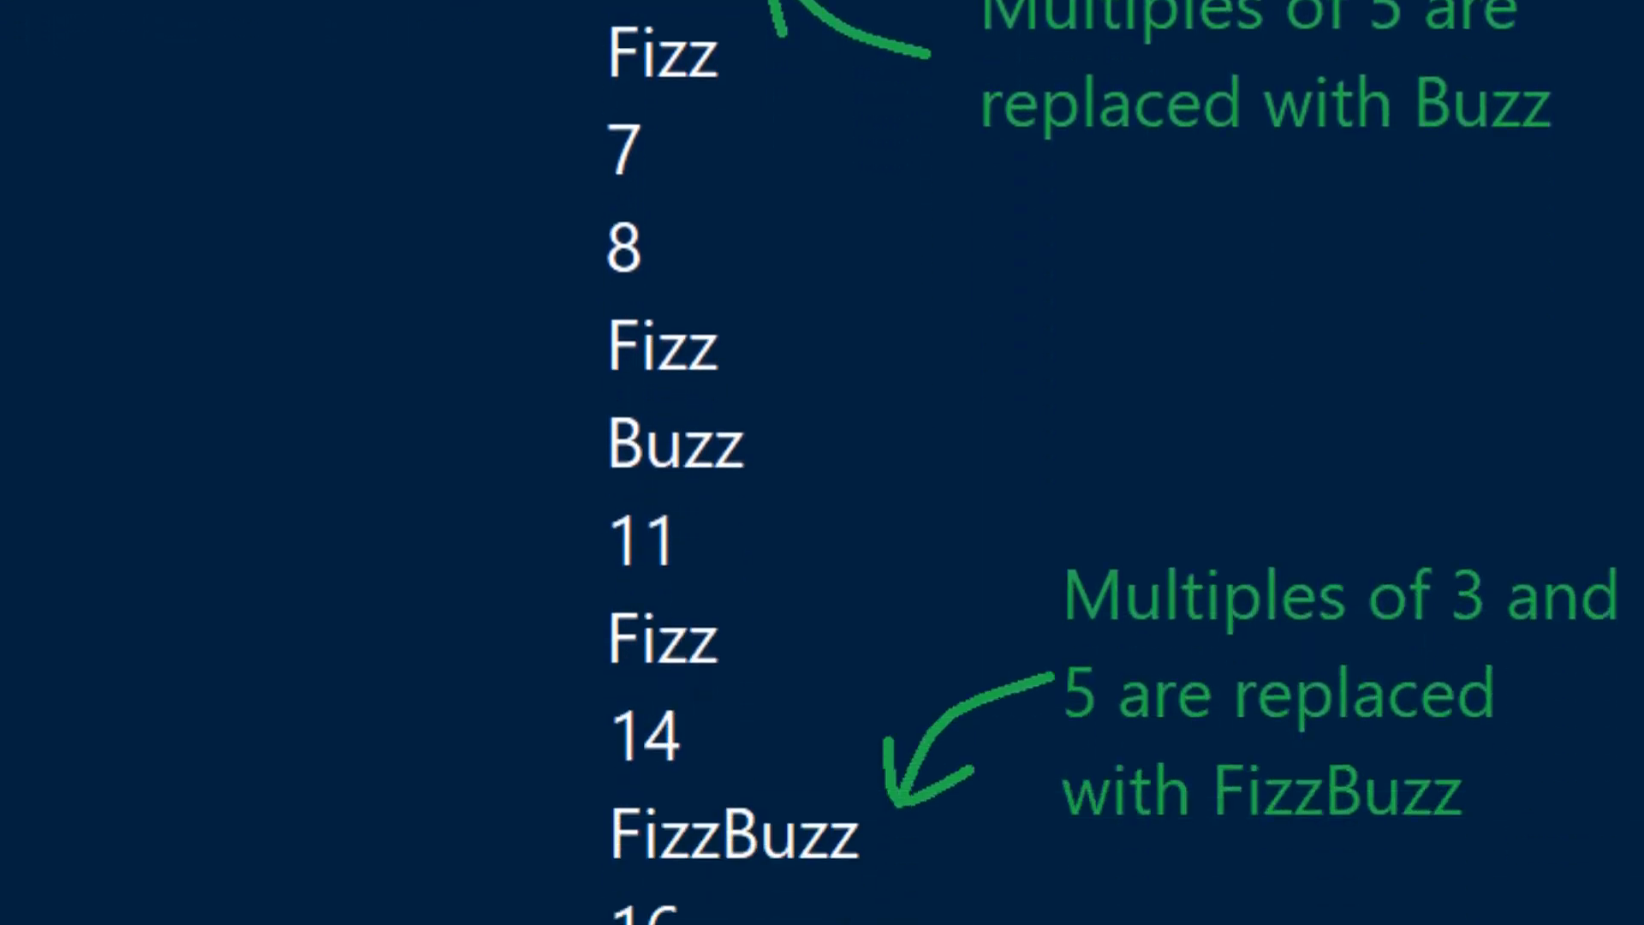
scroll(down, 3)
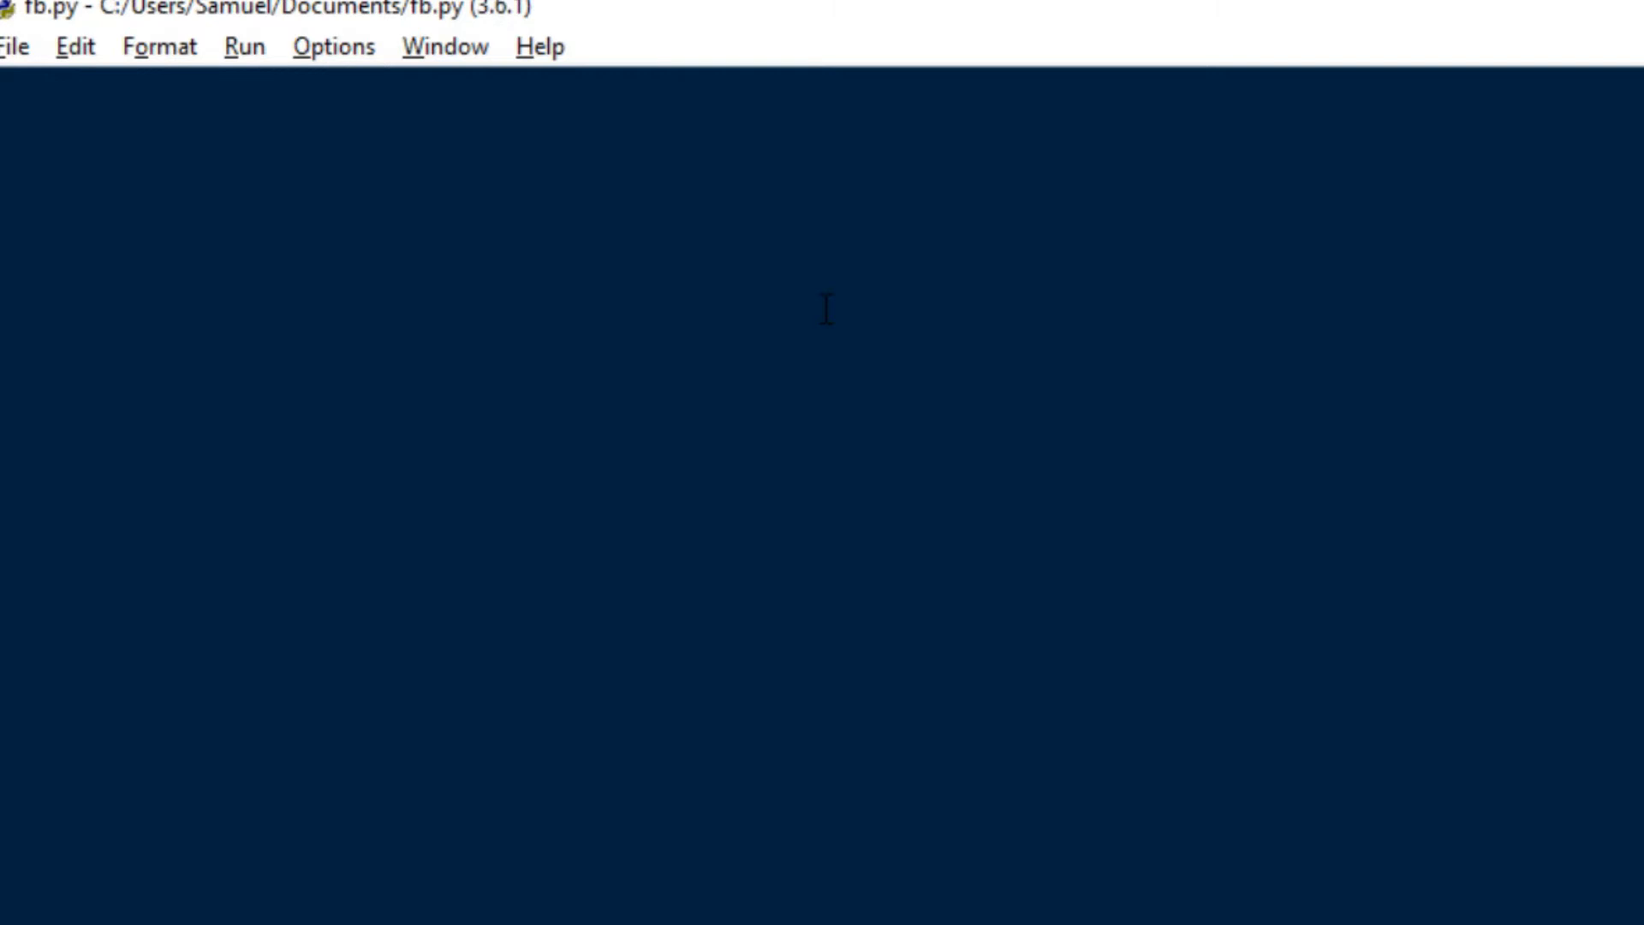
text(for i)
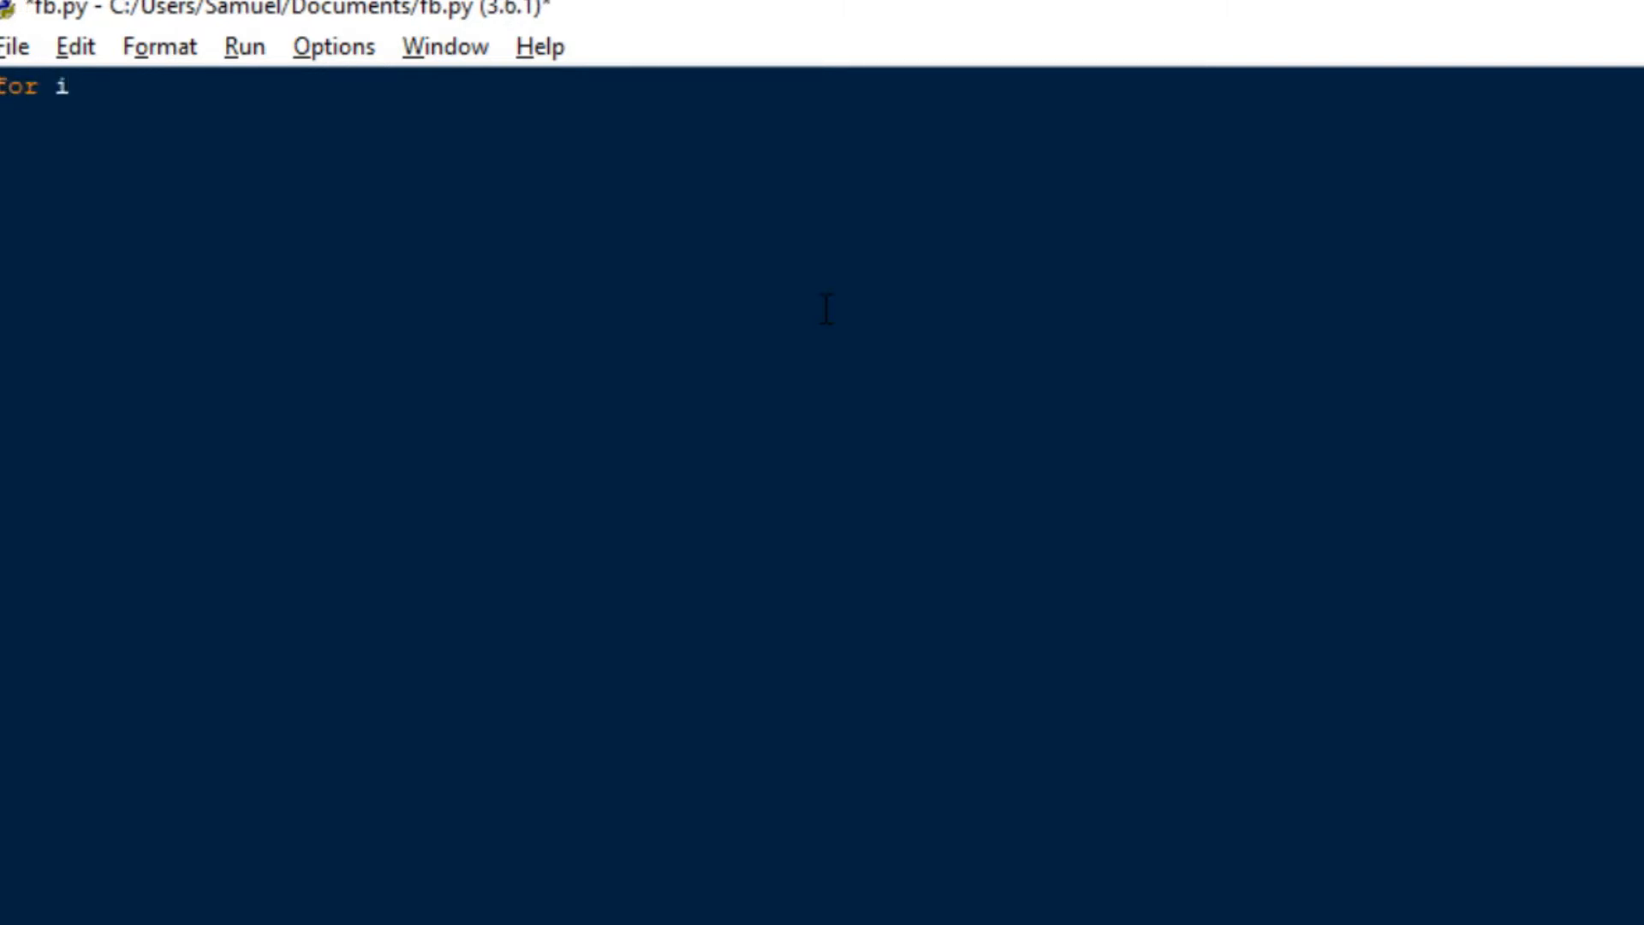
text(in range)
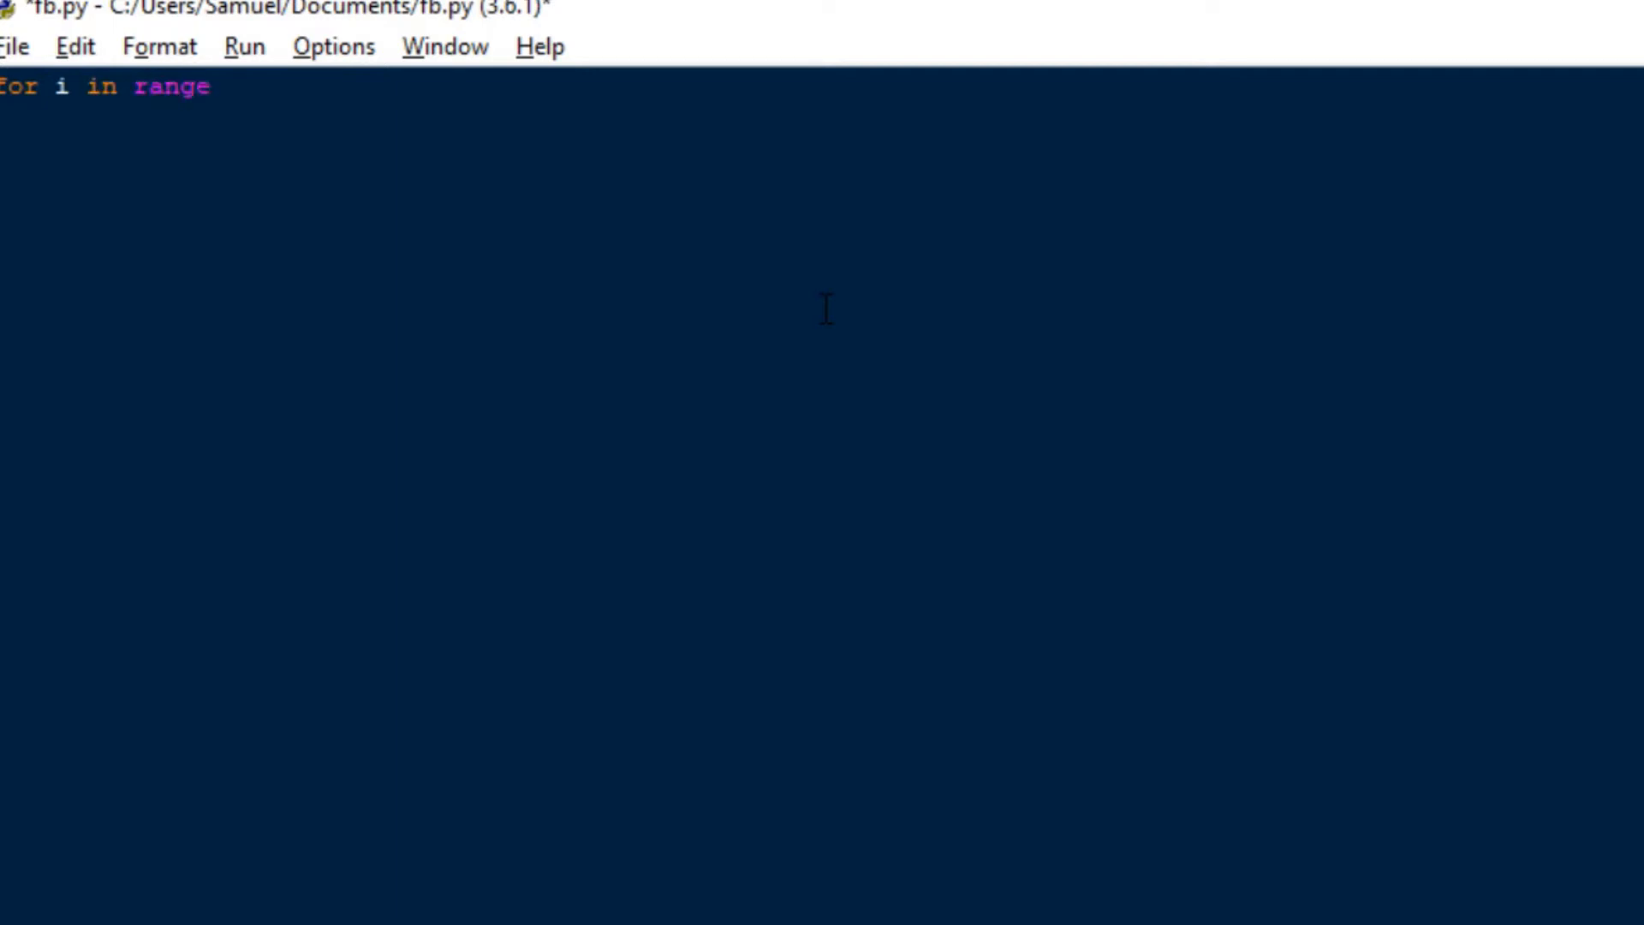
text((,)
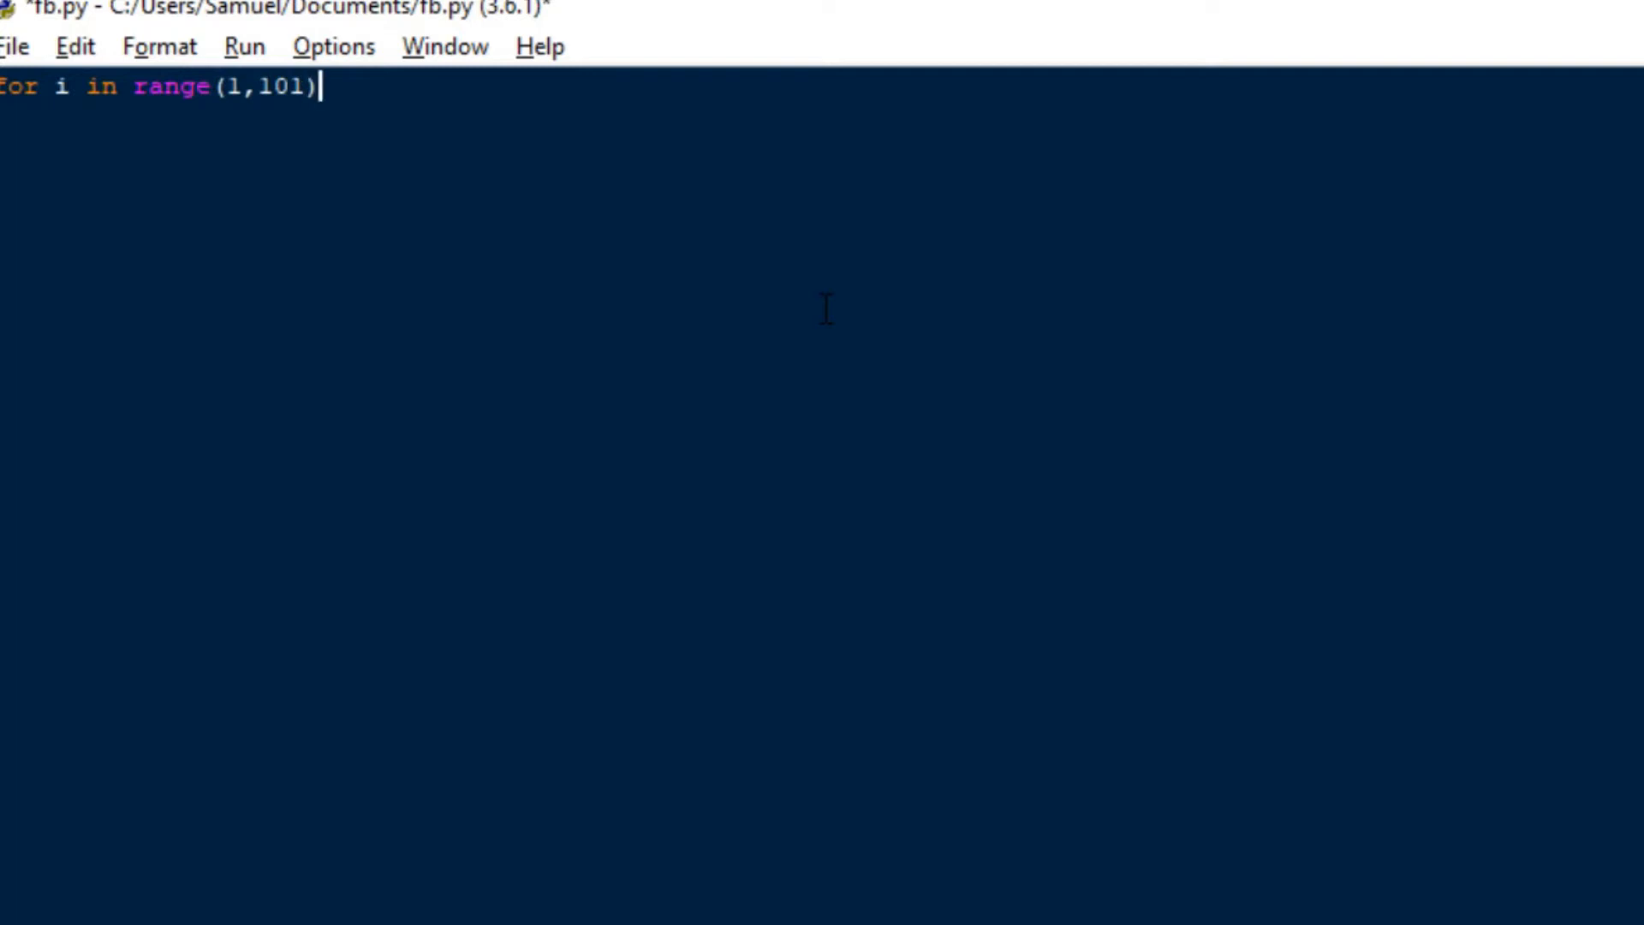
text(:)
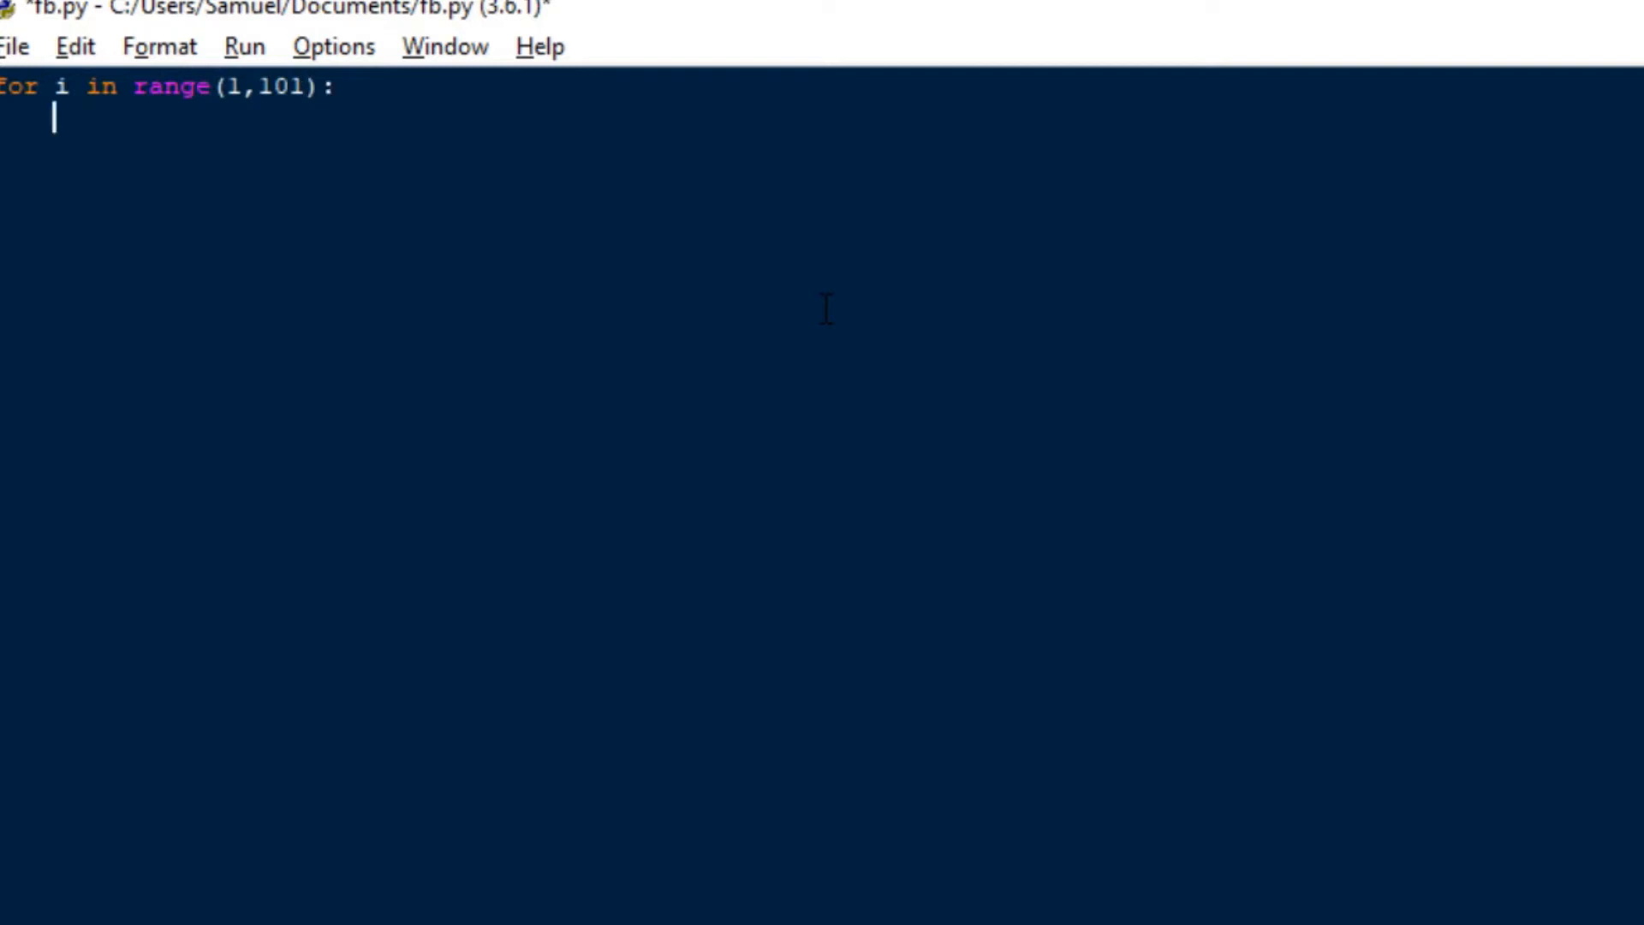
Add the branch if i%3==0 and i%5==0: printing 'FizzBuzz'.
text(if)
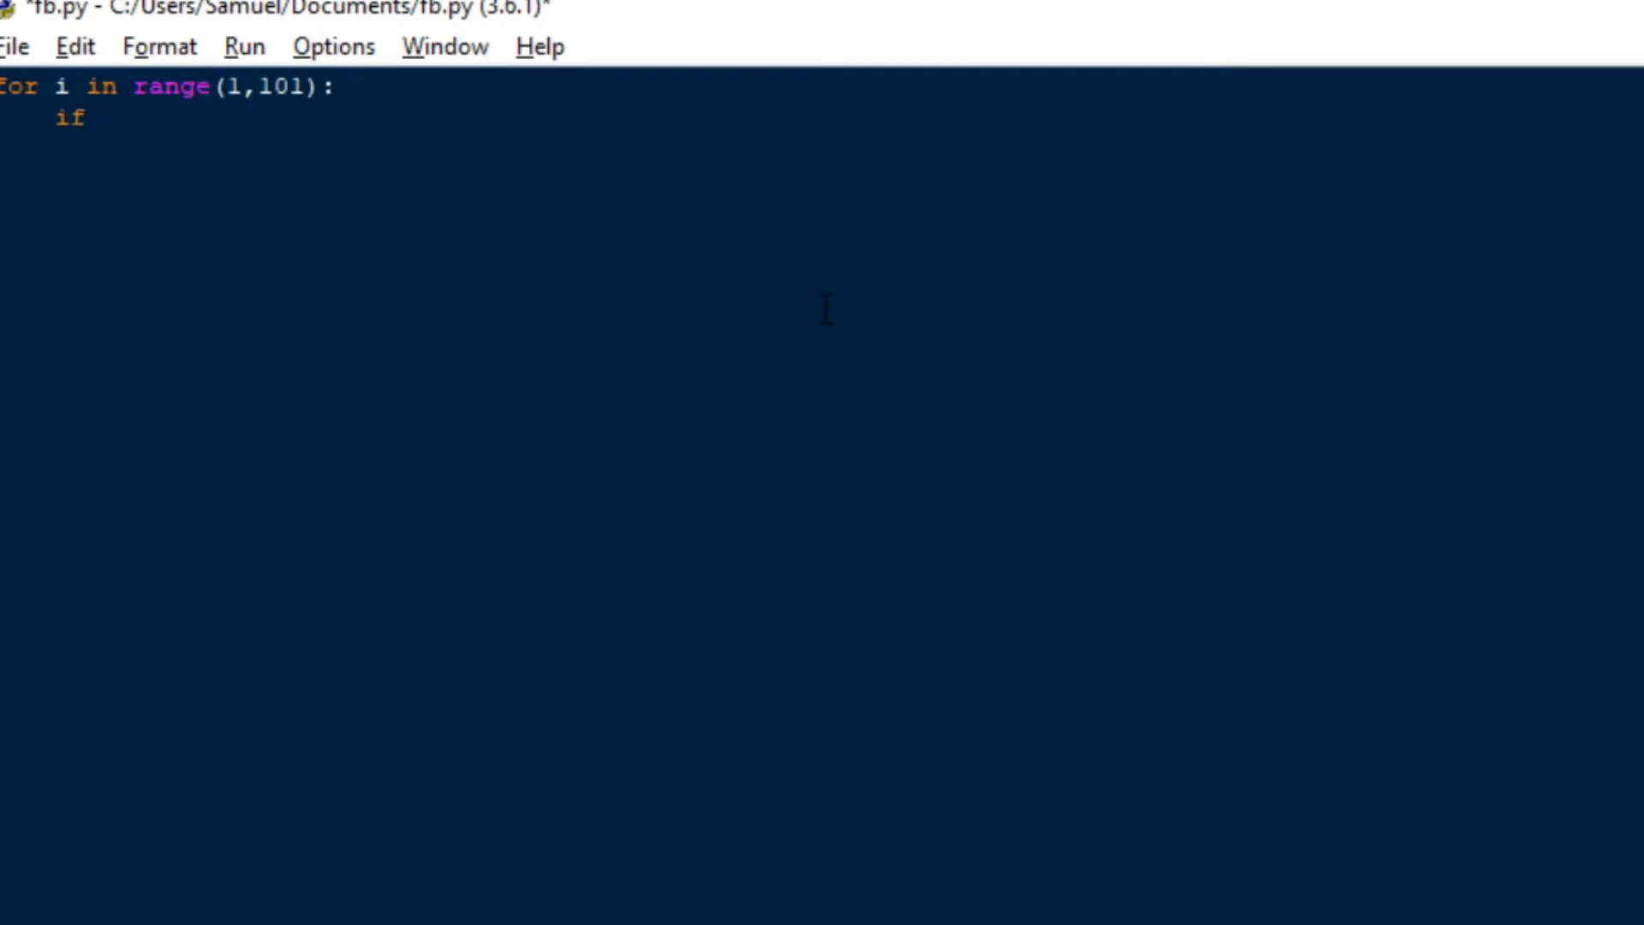
text(i%)
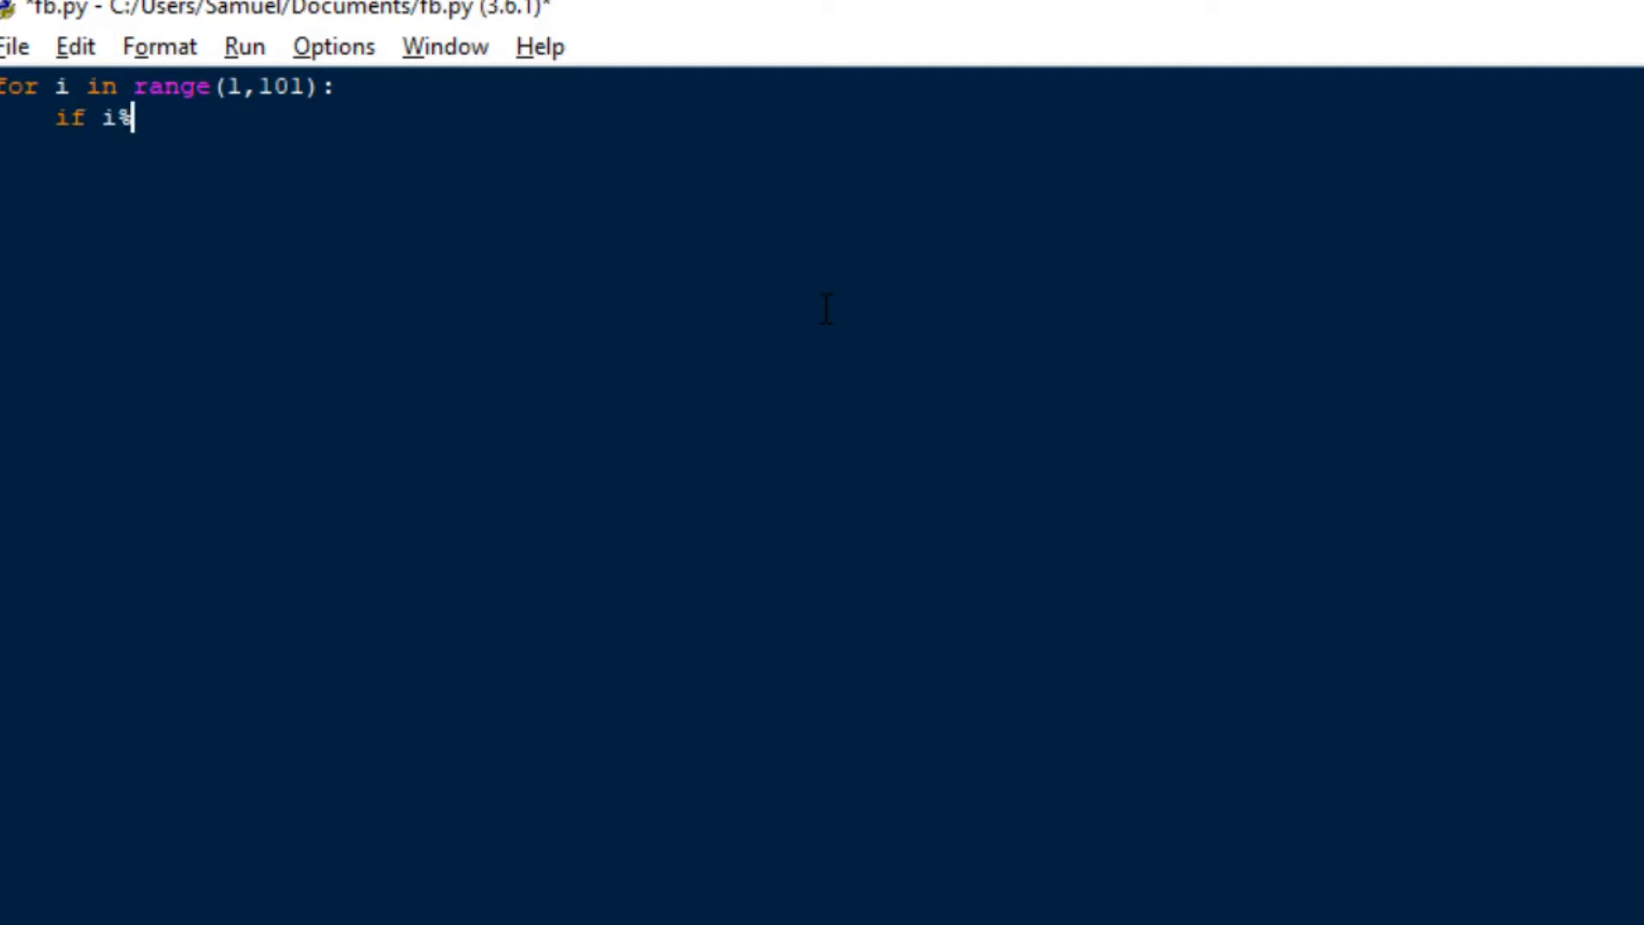
text(3)
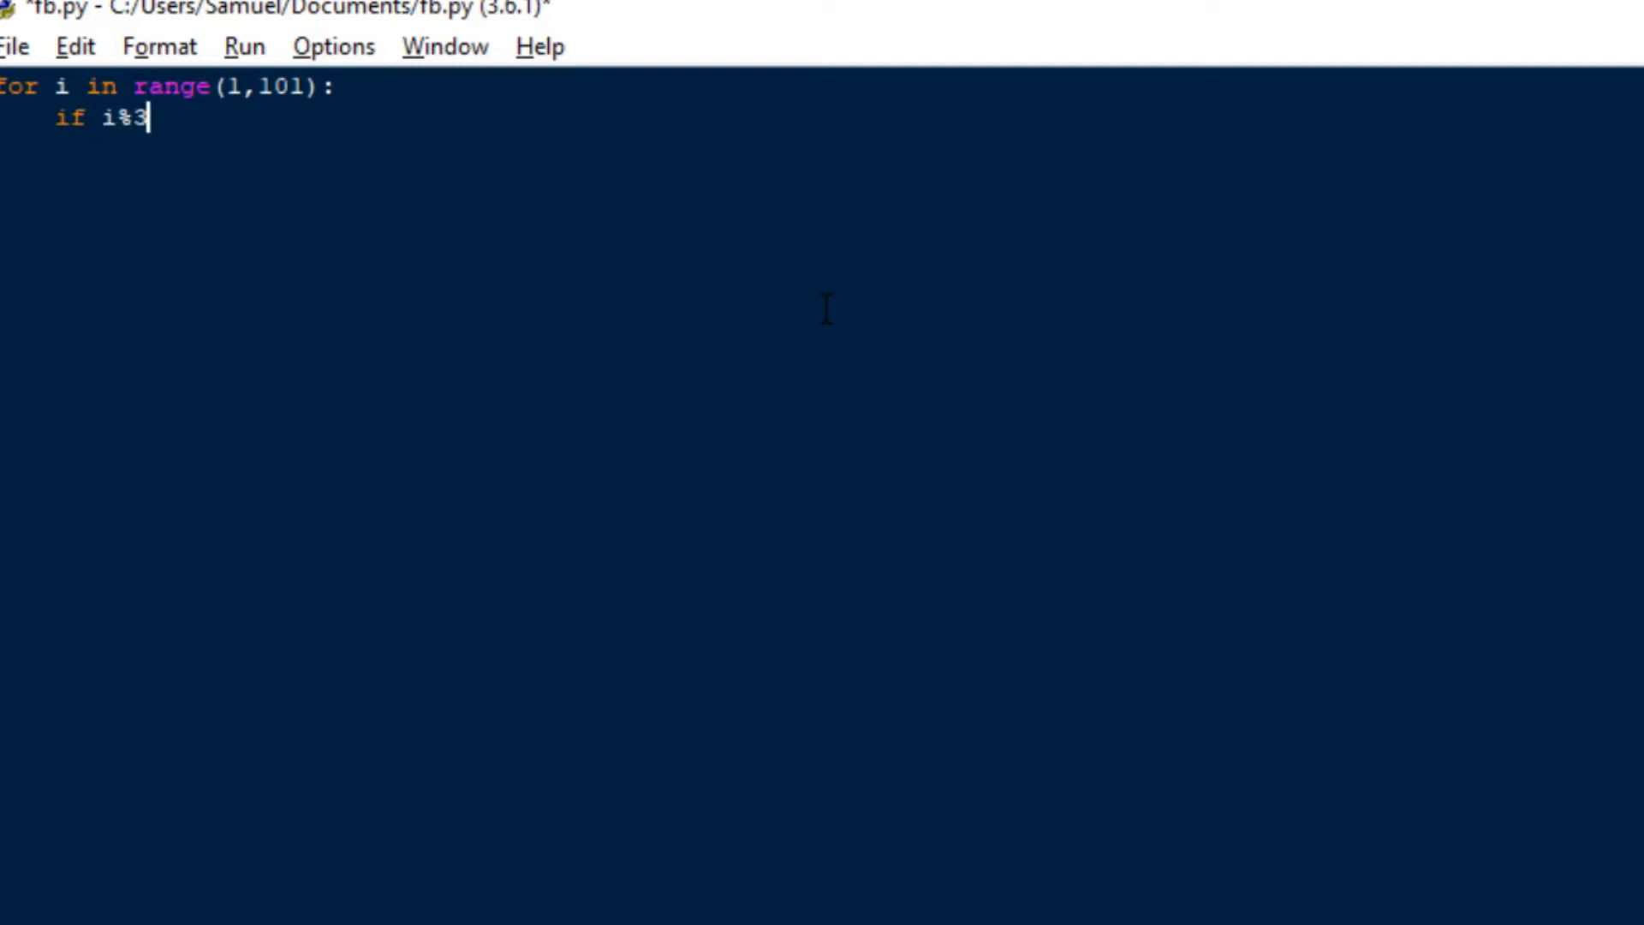
text(==0)
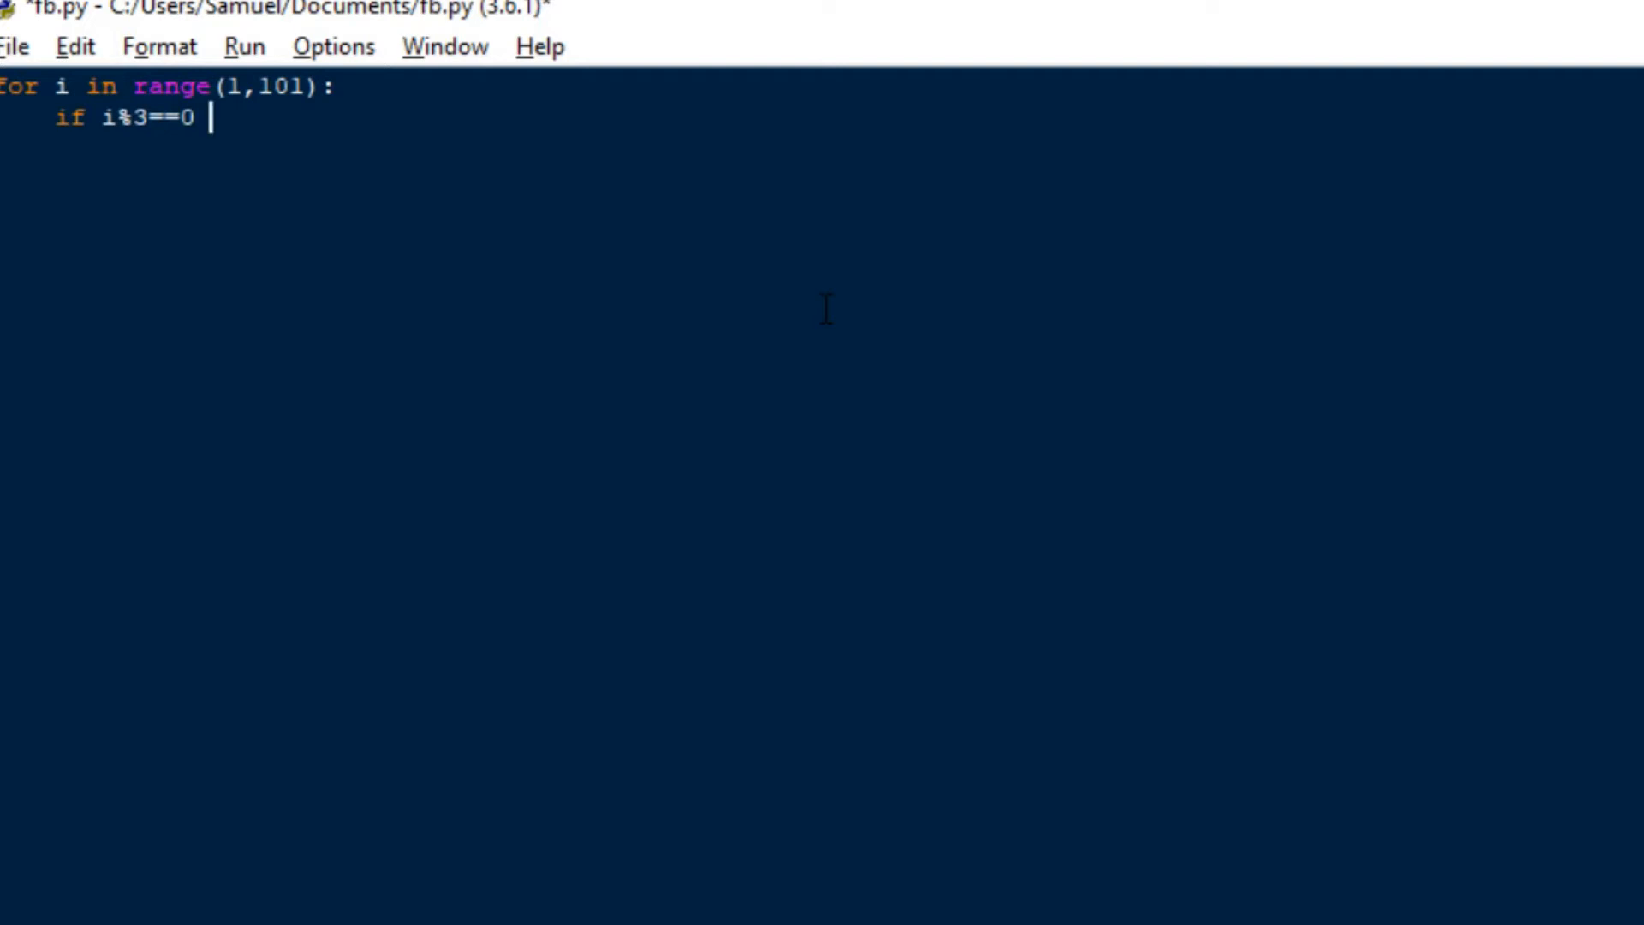
text(and i%)
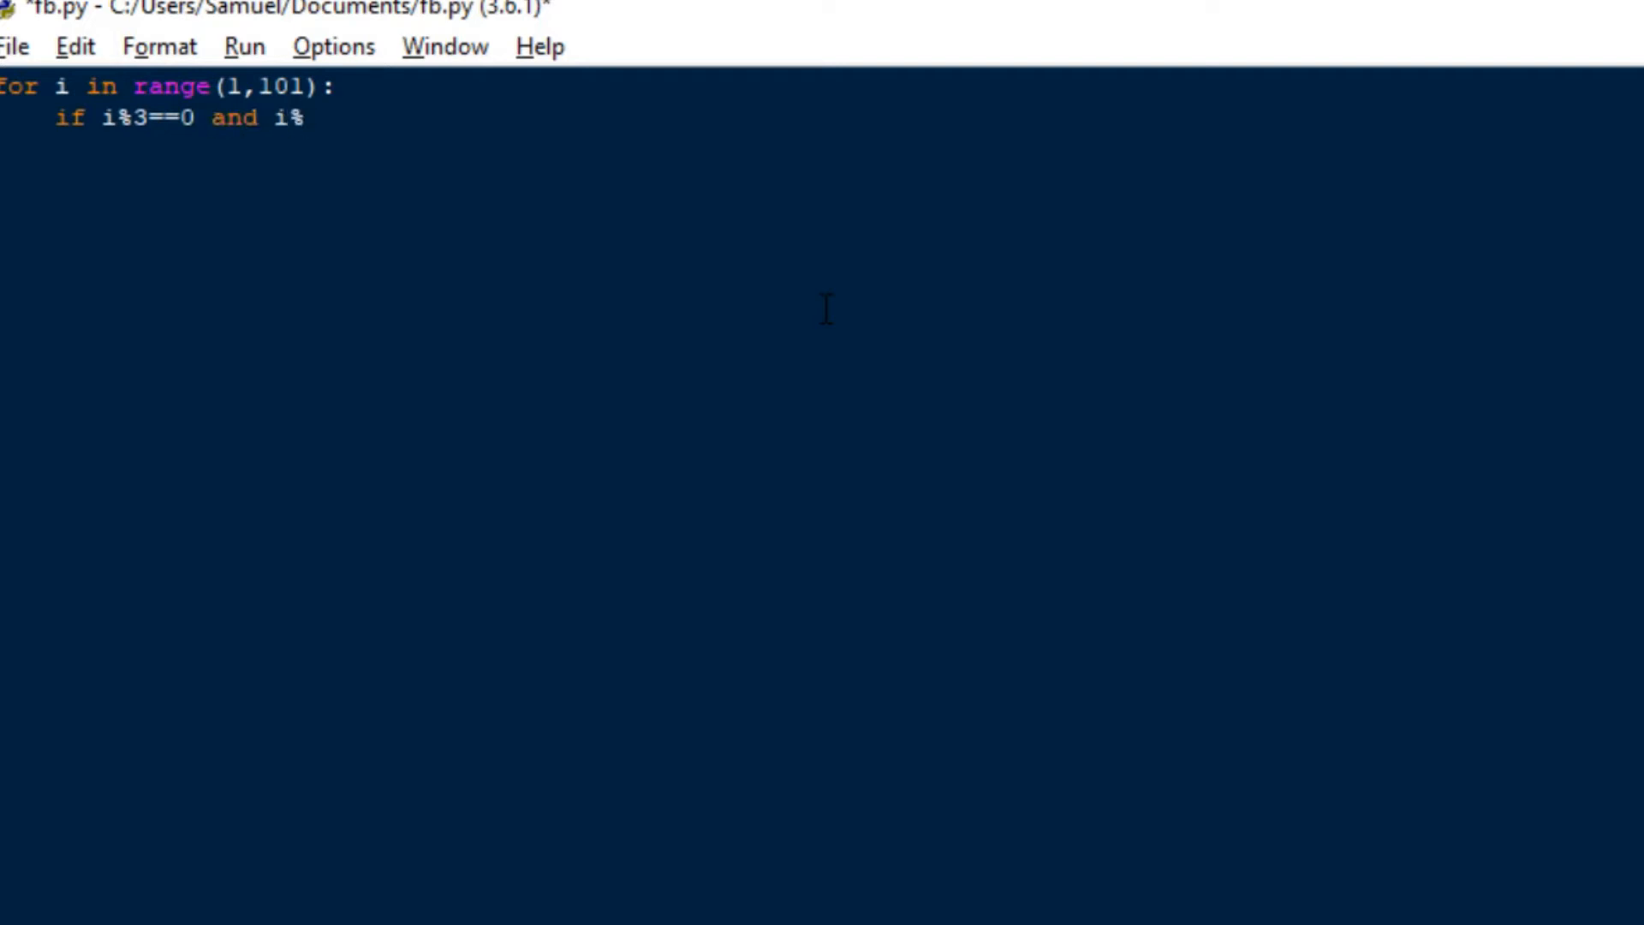
text(5==0:)
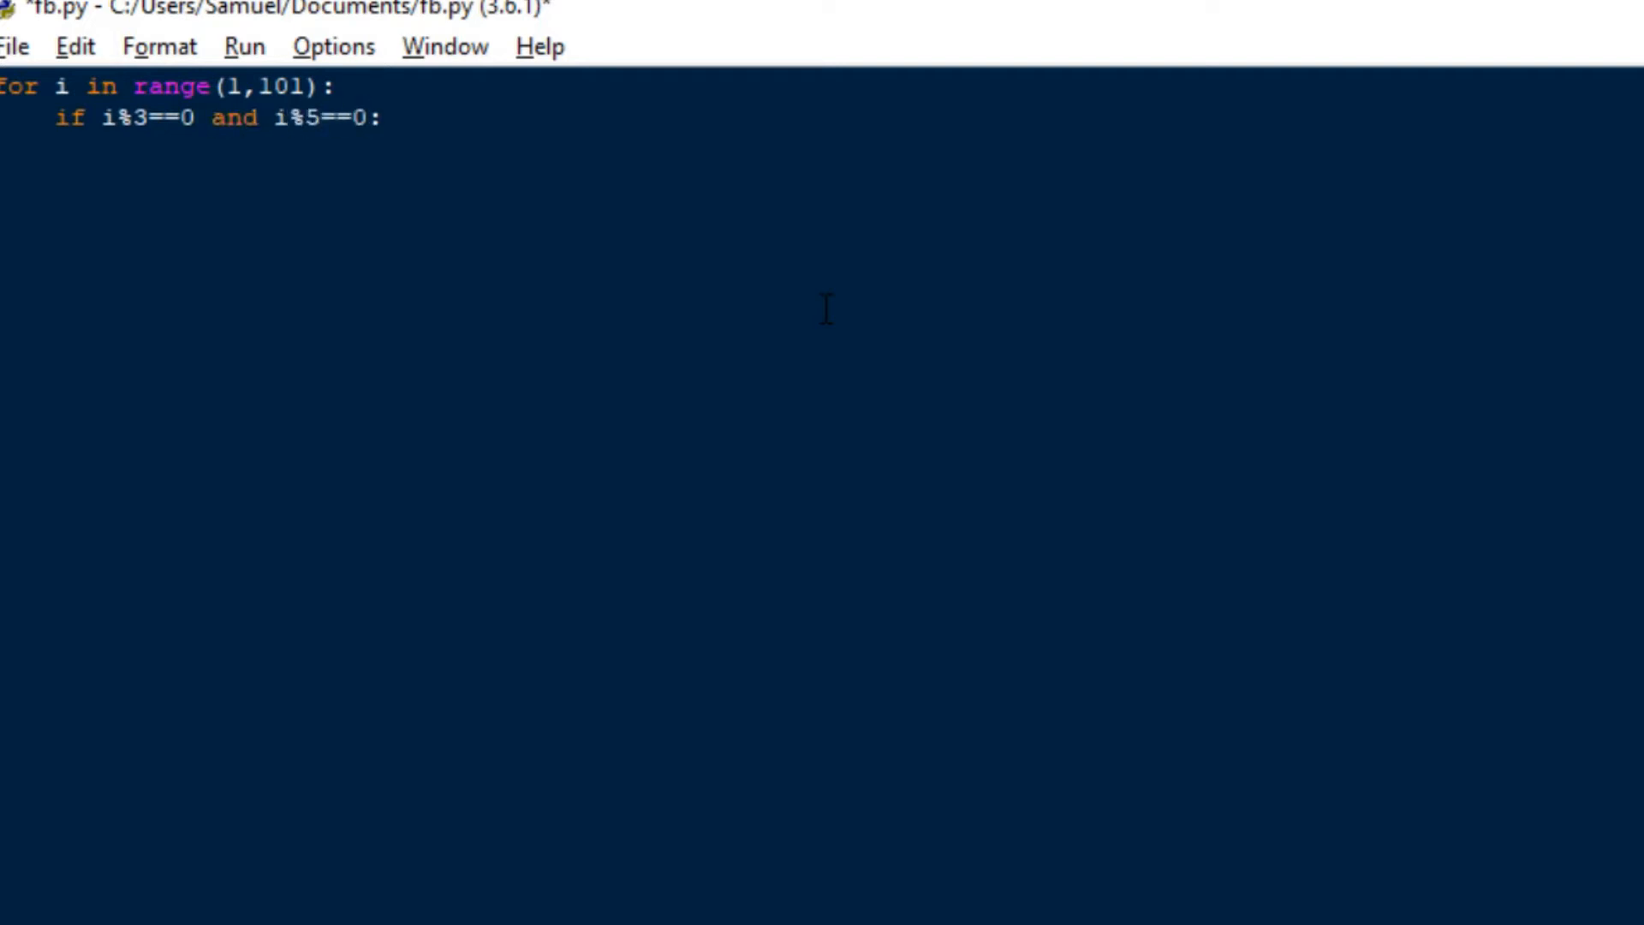
text(print)
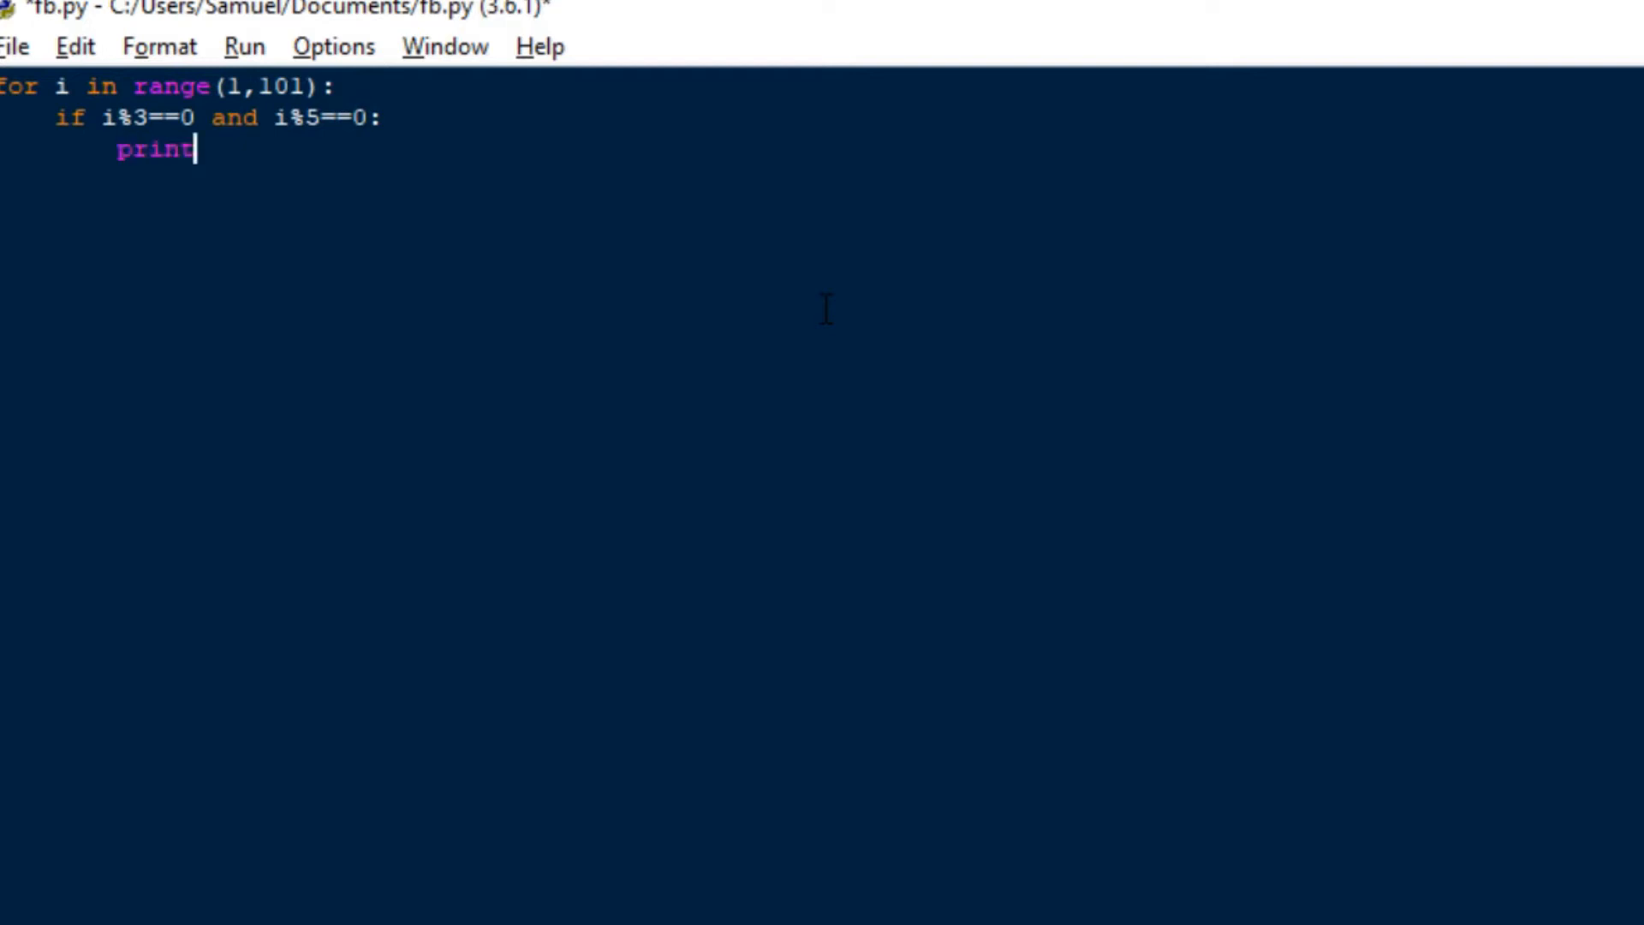
text(')
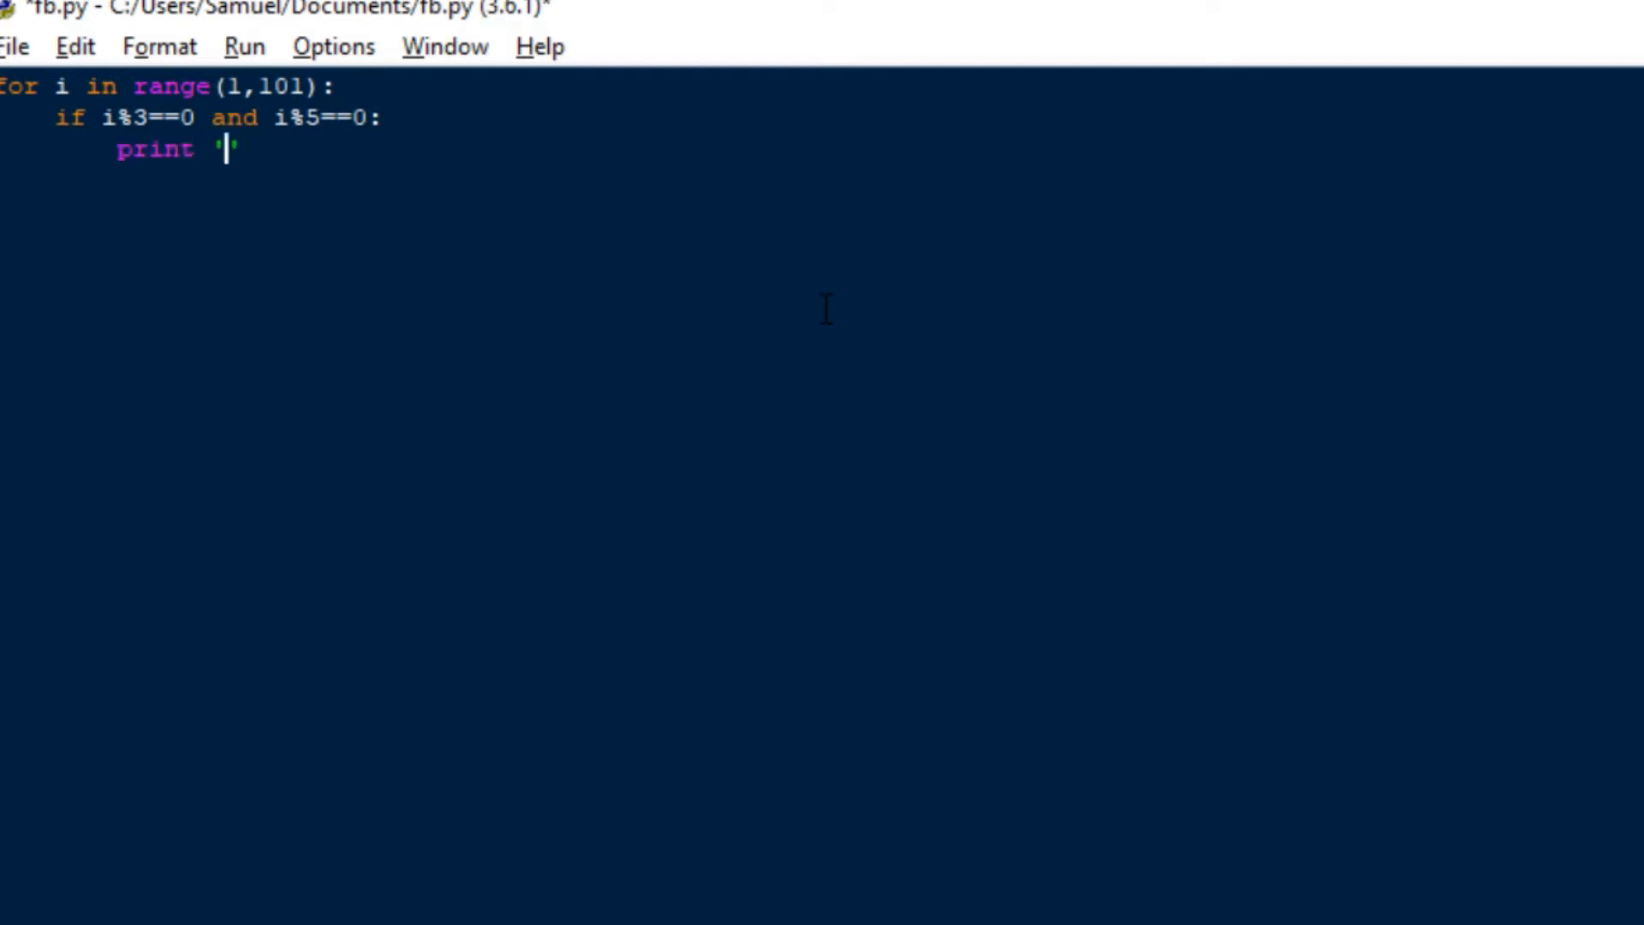
text(FizzBuzz)
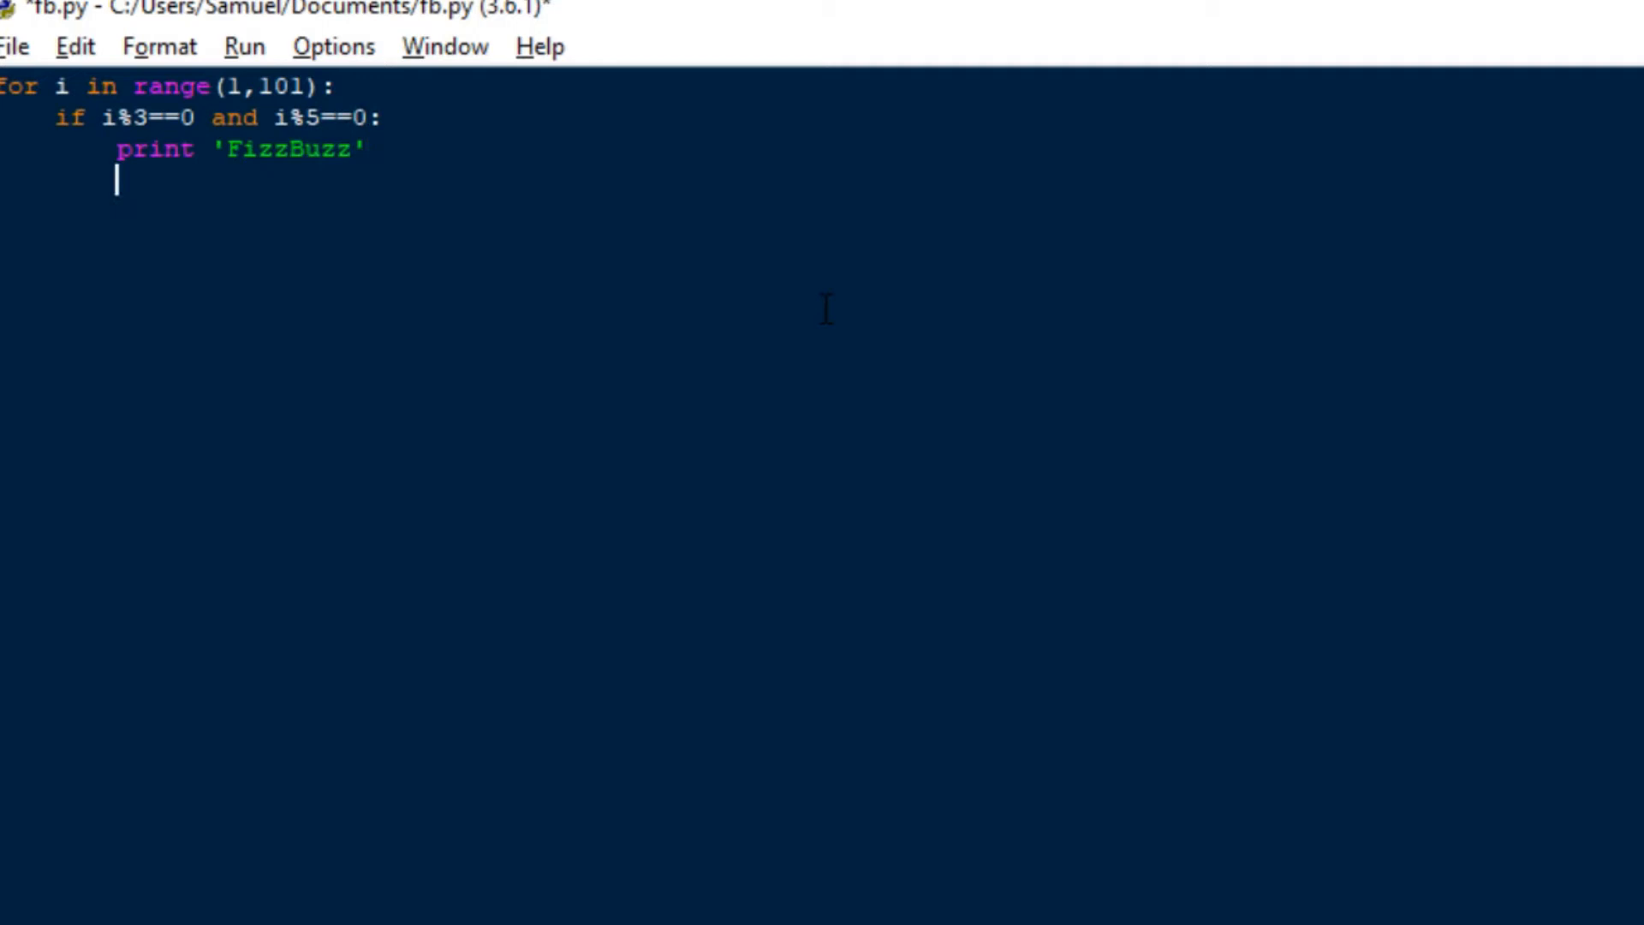
Add the elif i%3==0: branch printing 'Fizz'.
text(elif i)
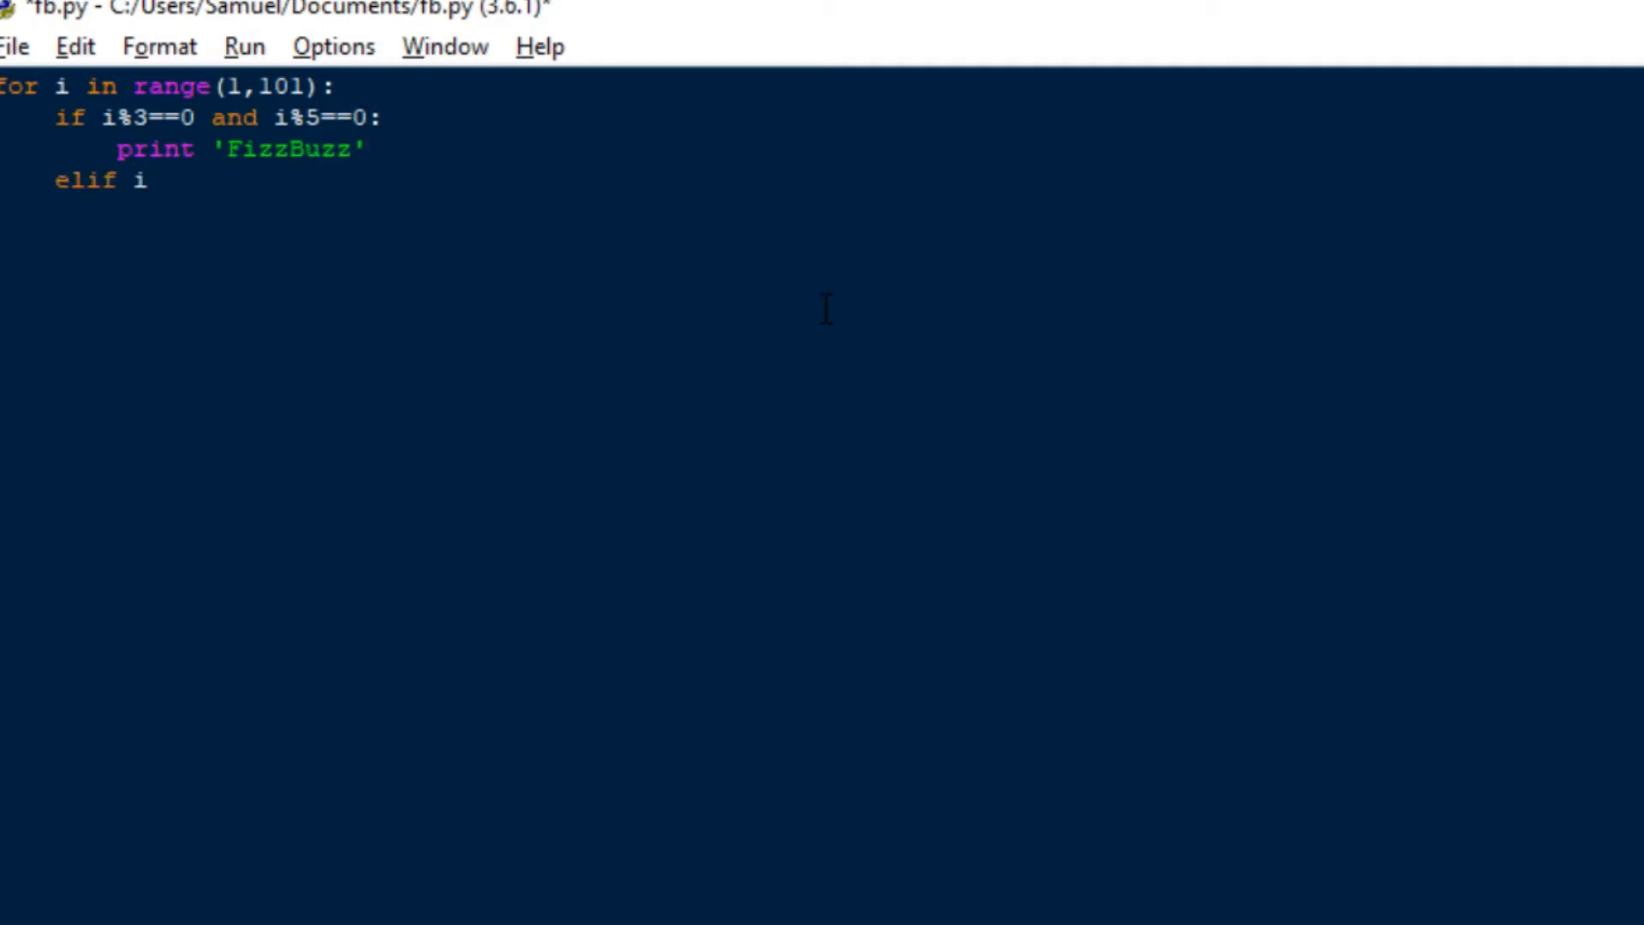
text(%3)
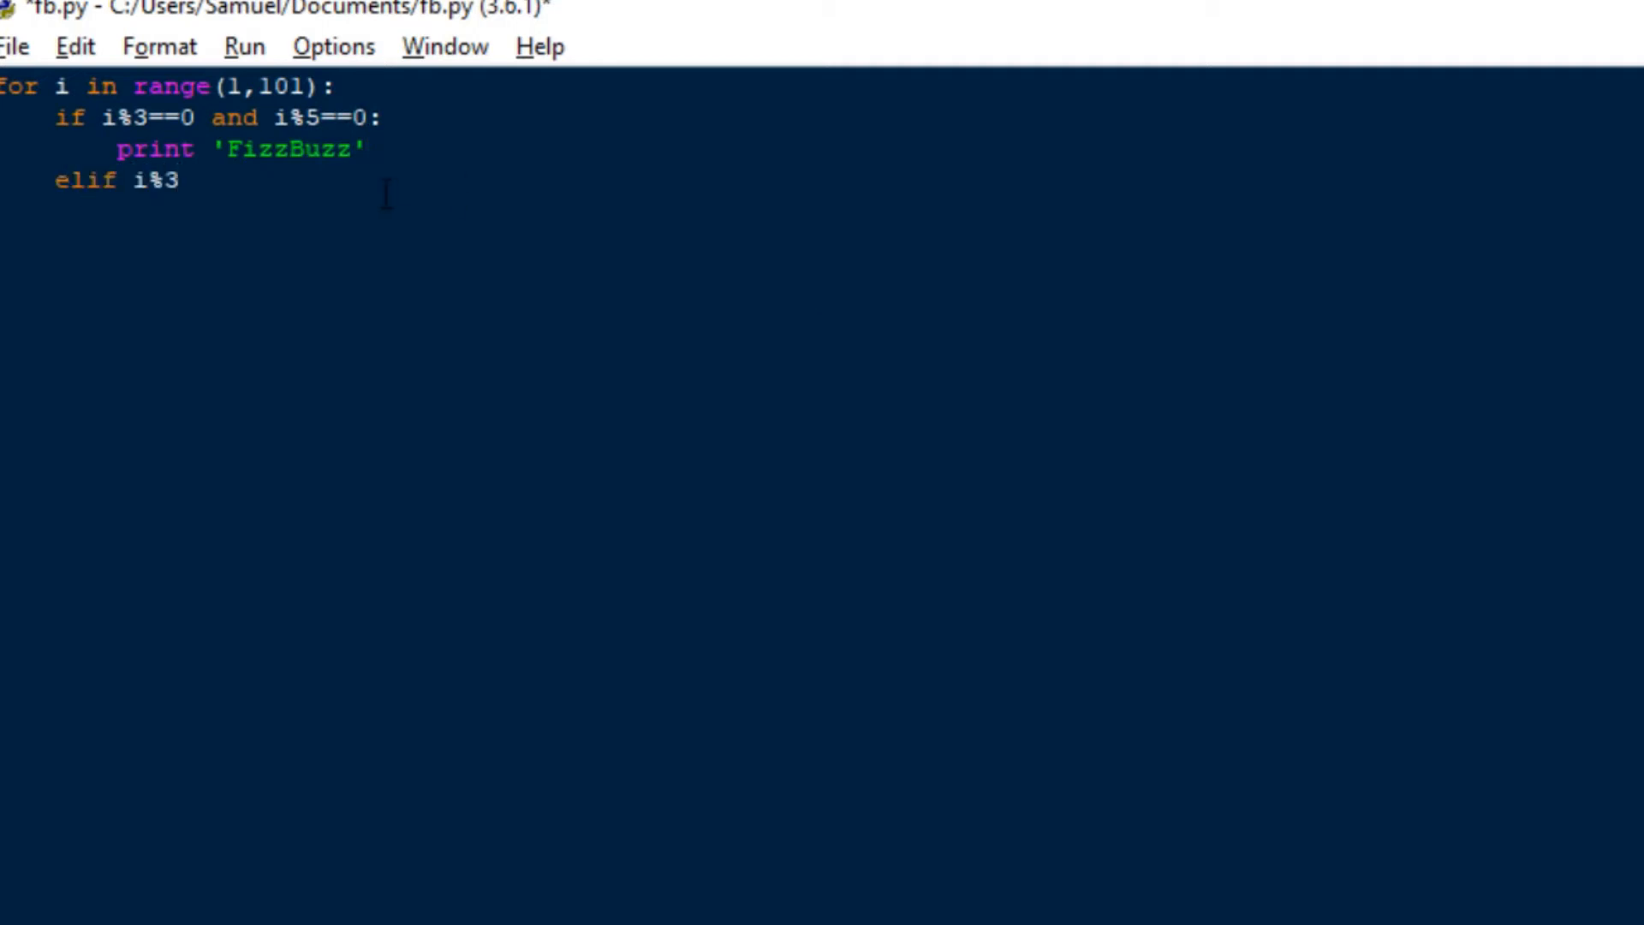
text(:)
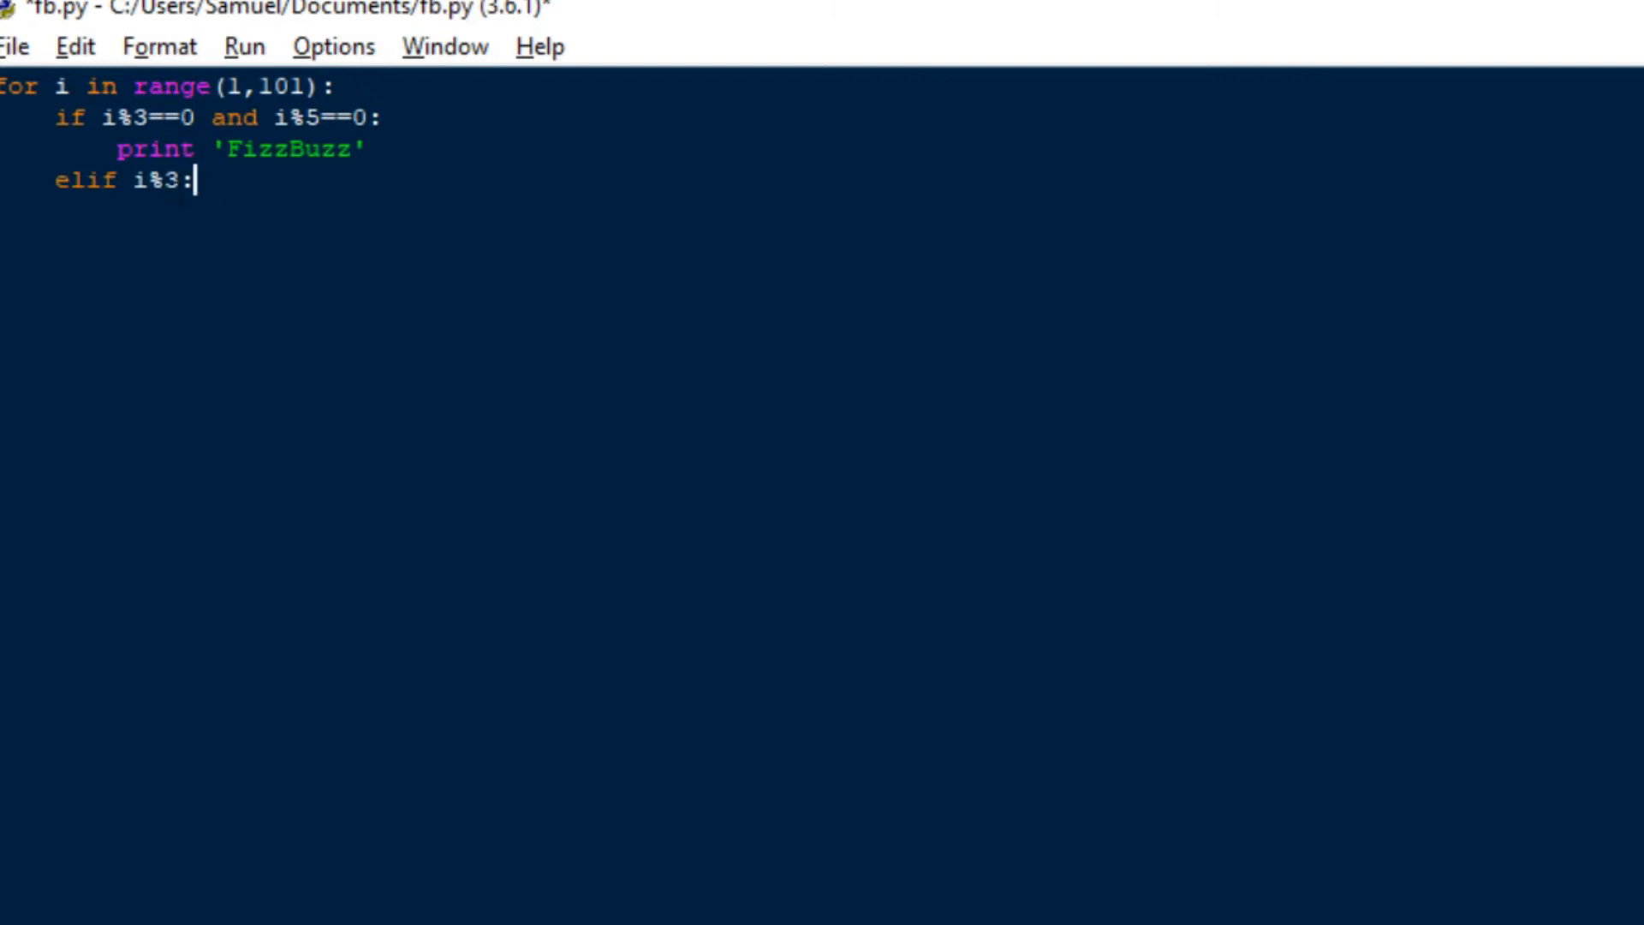
text(==)
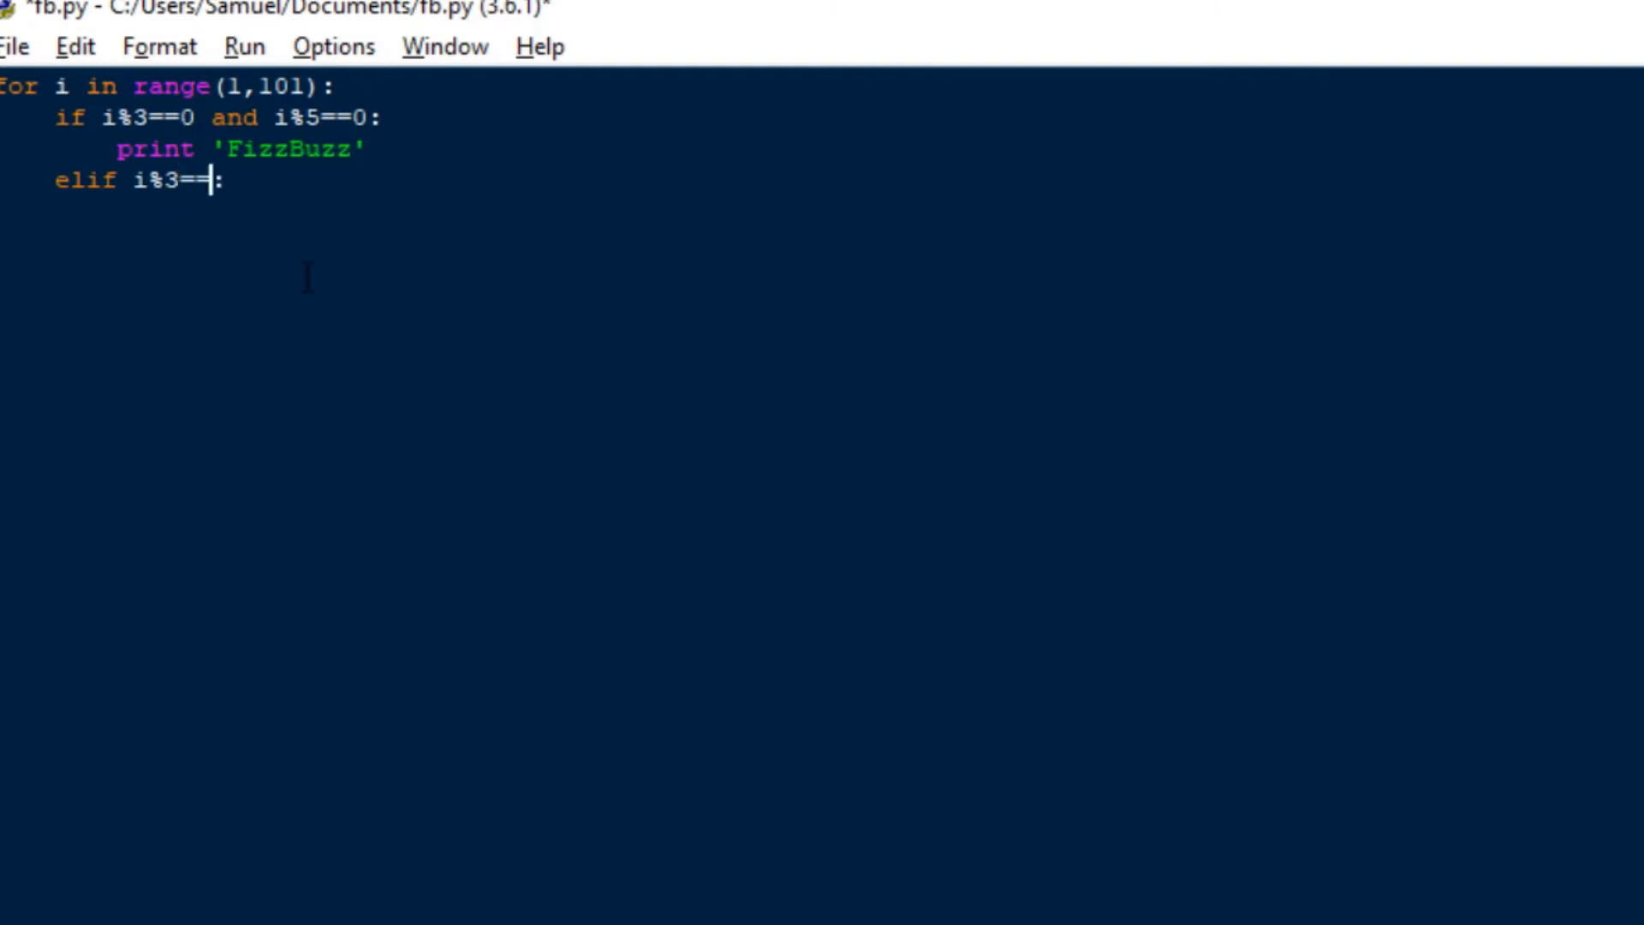
text(0)
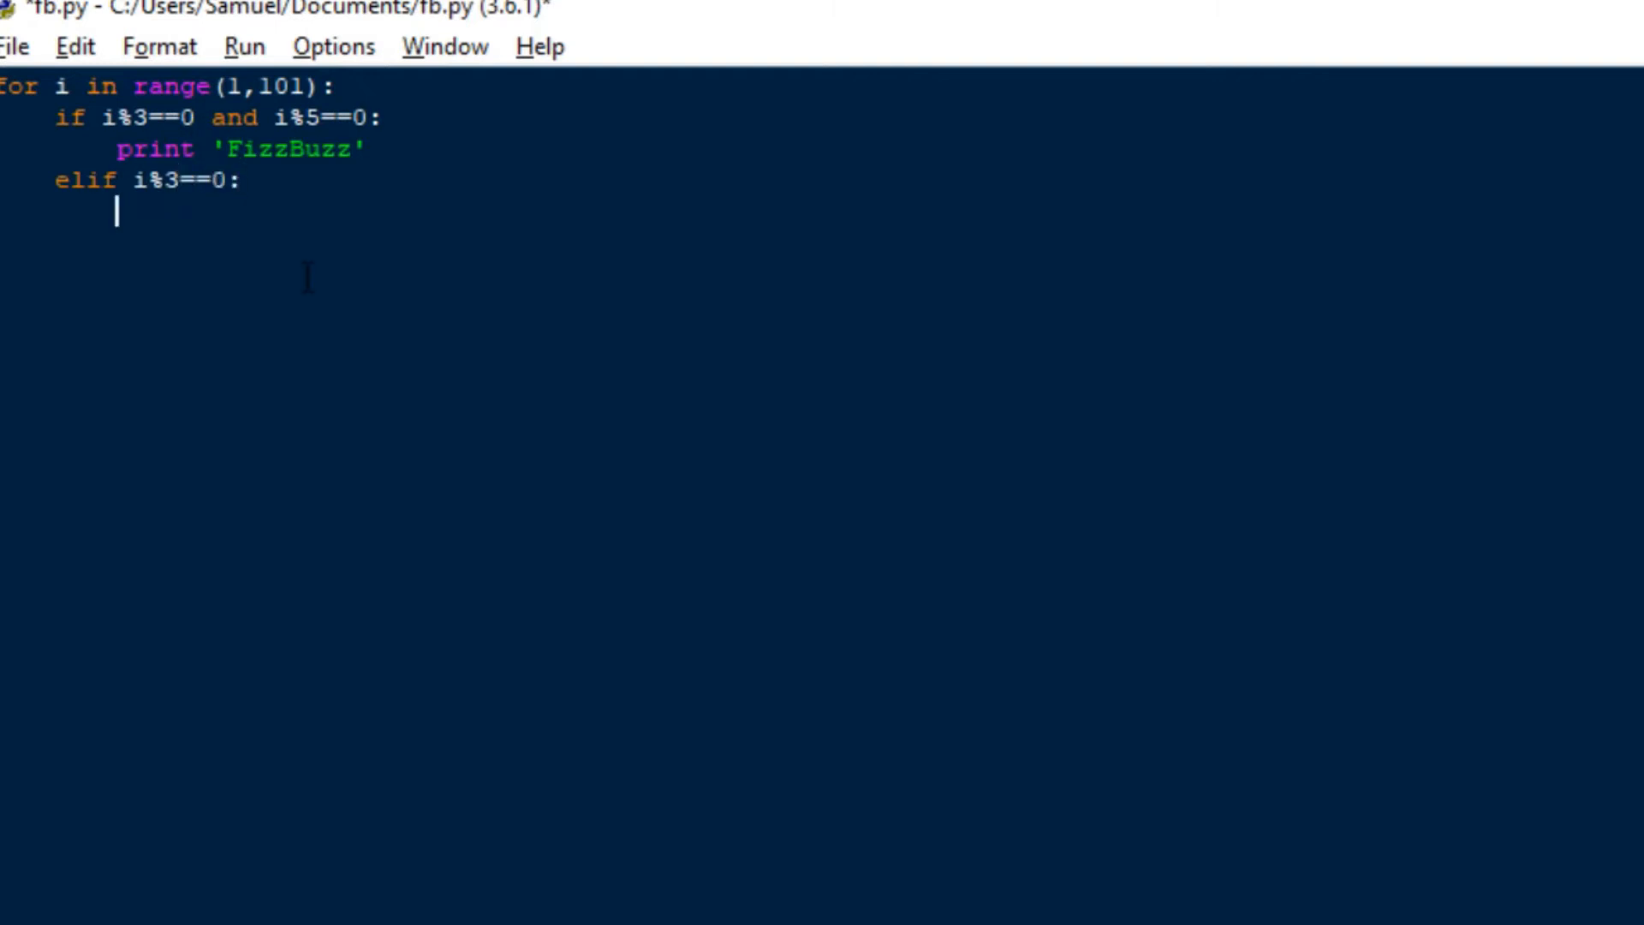
text(p)
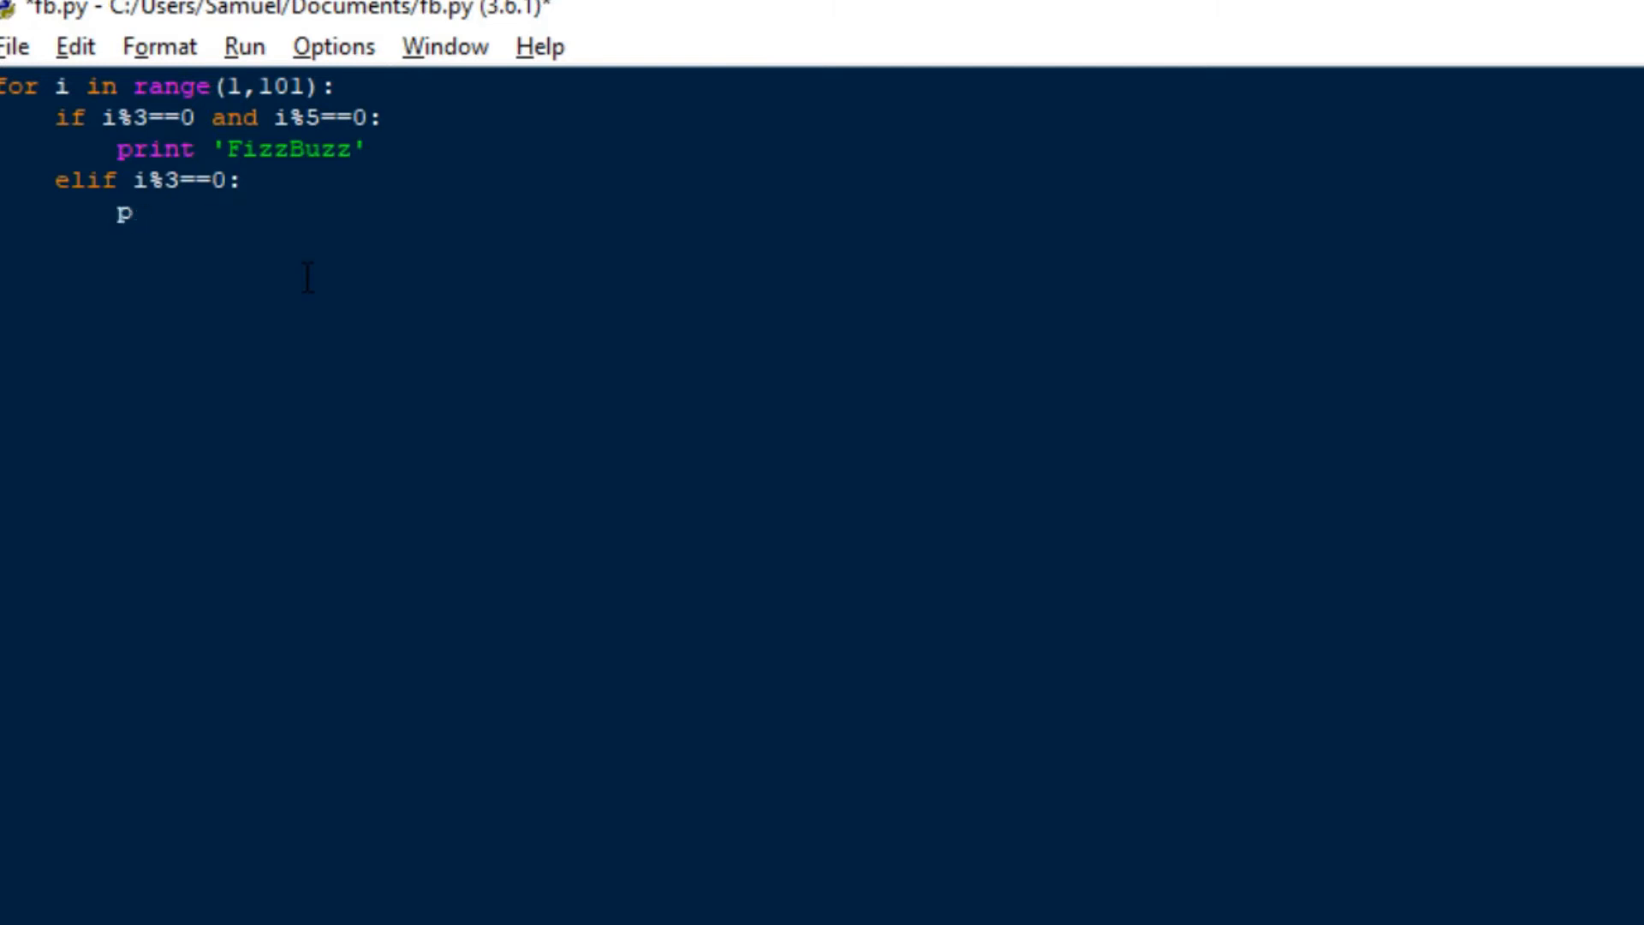
text(rint '')
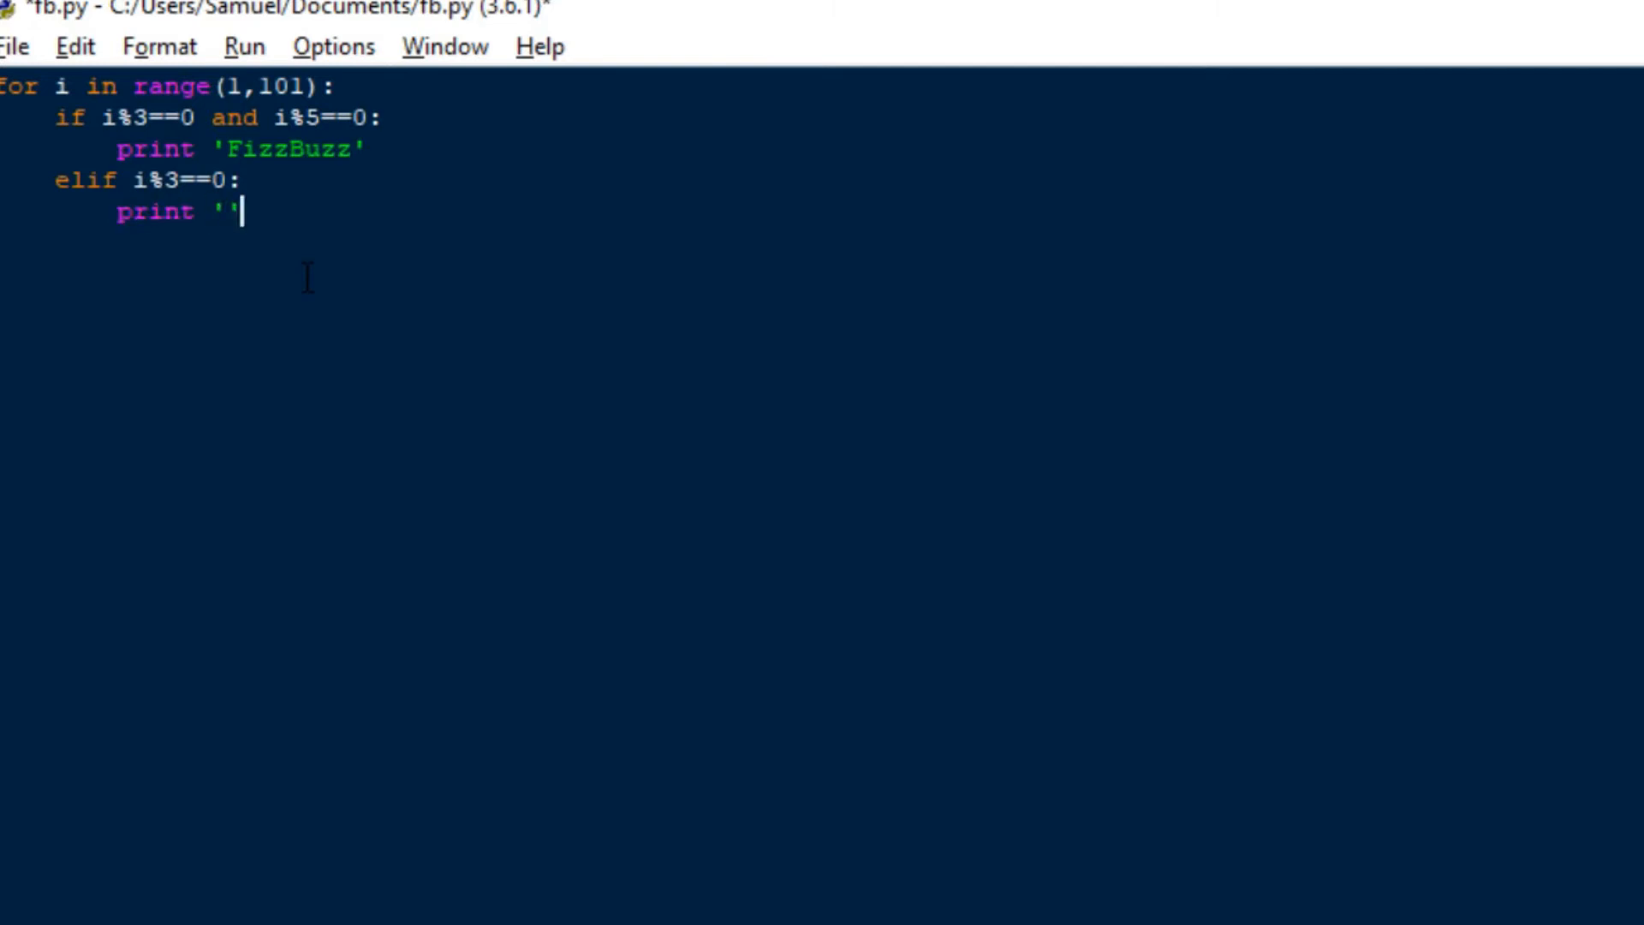
text(Fizz)
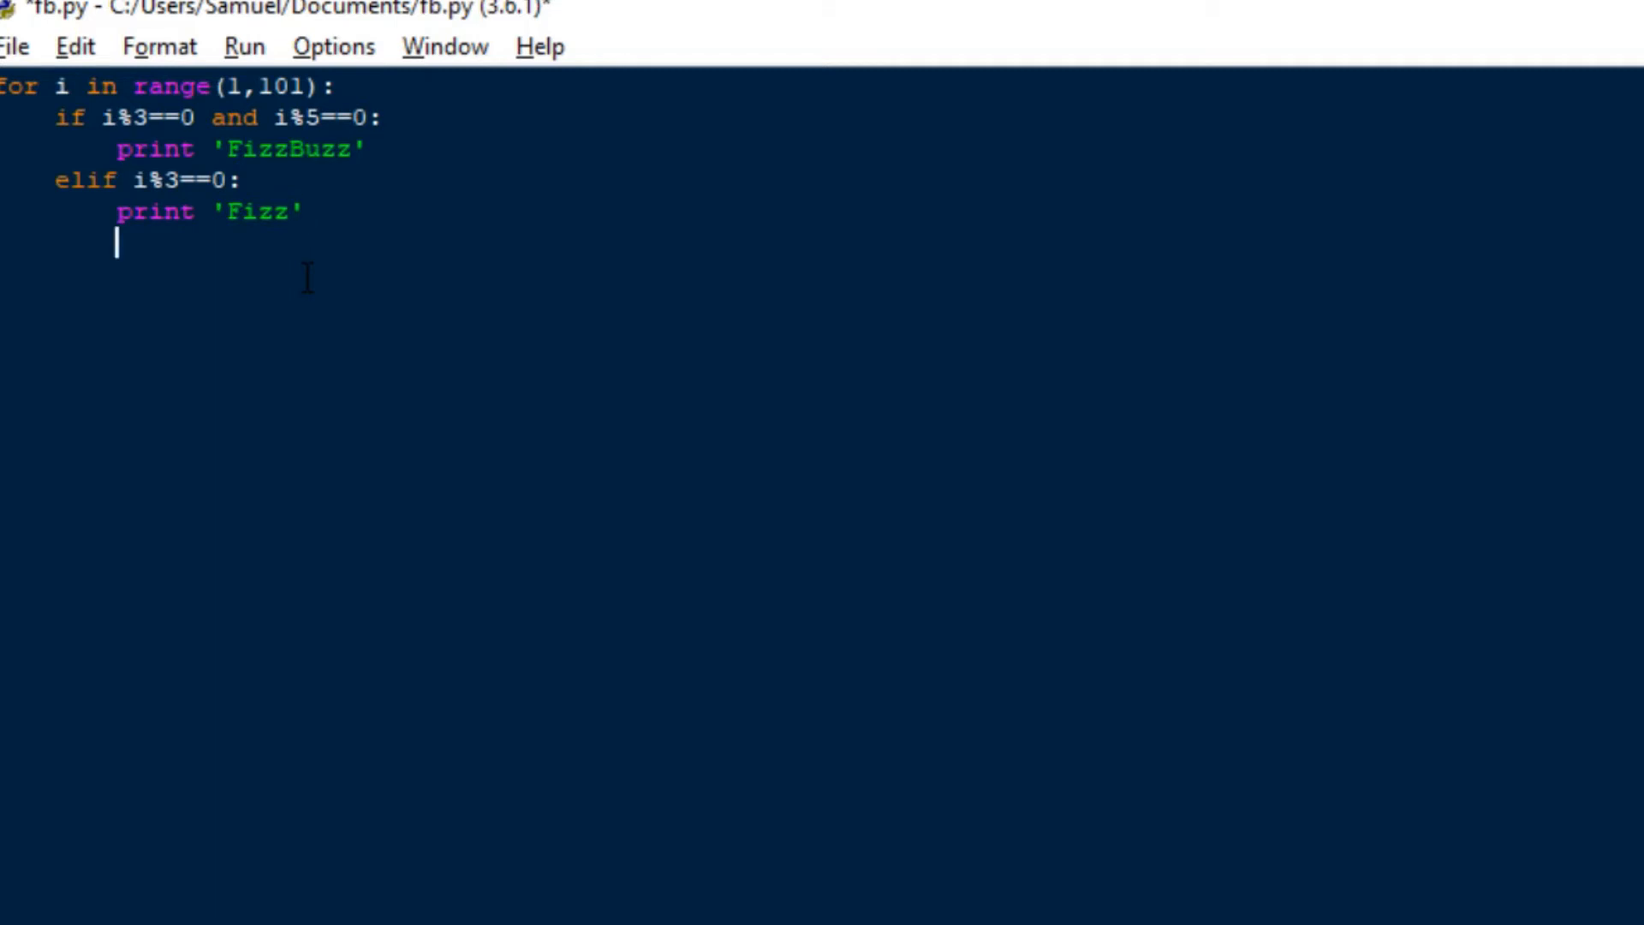
Add the elif branch for multiples of 5 printing 'Buzz' (typed as i&5==0).
text(elif)
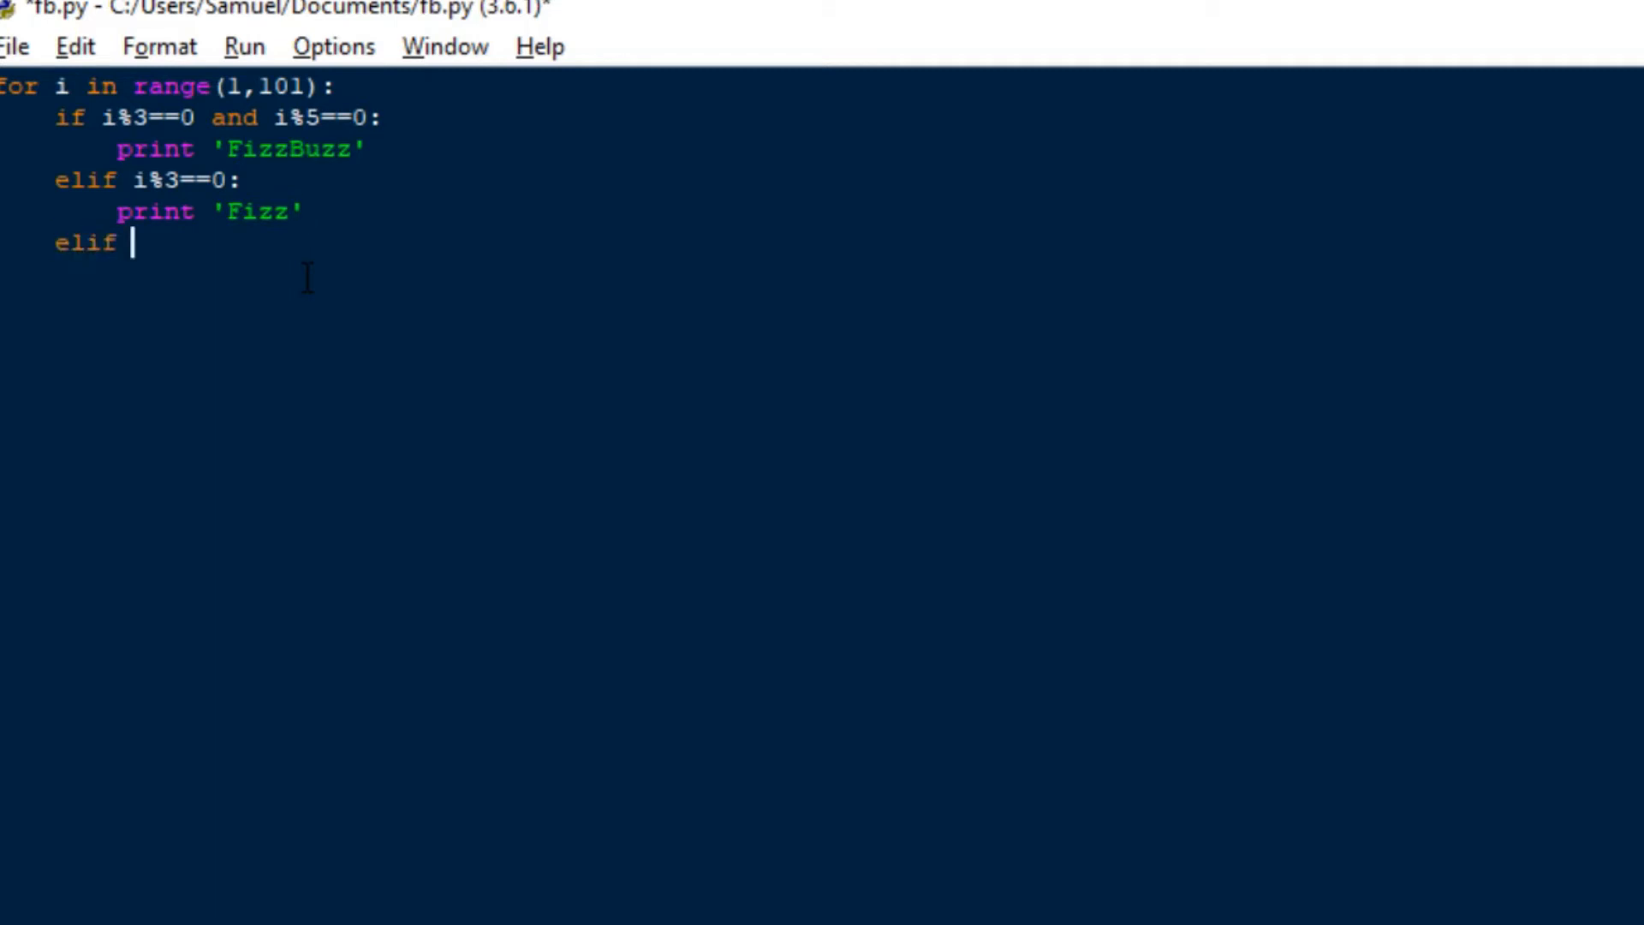
text())
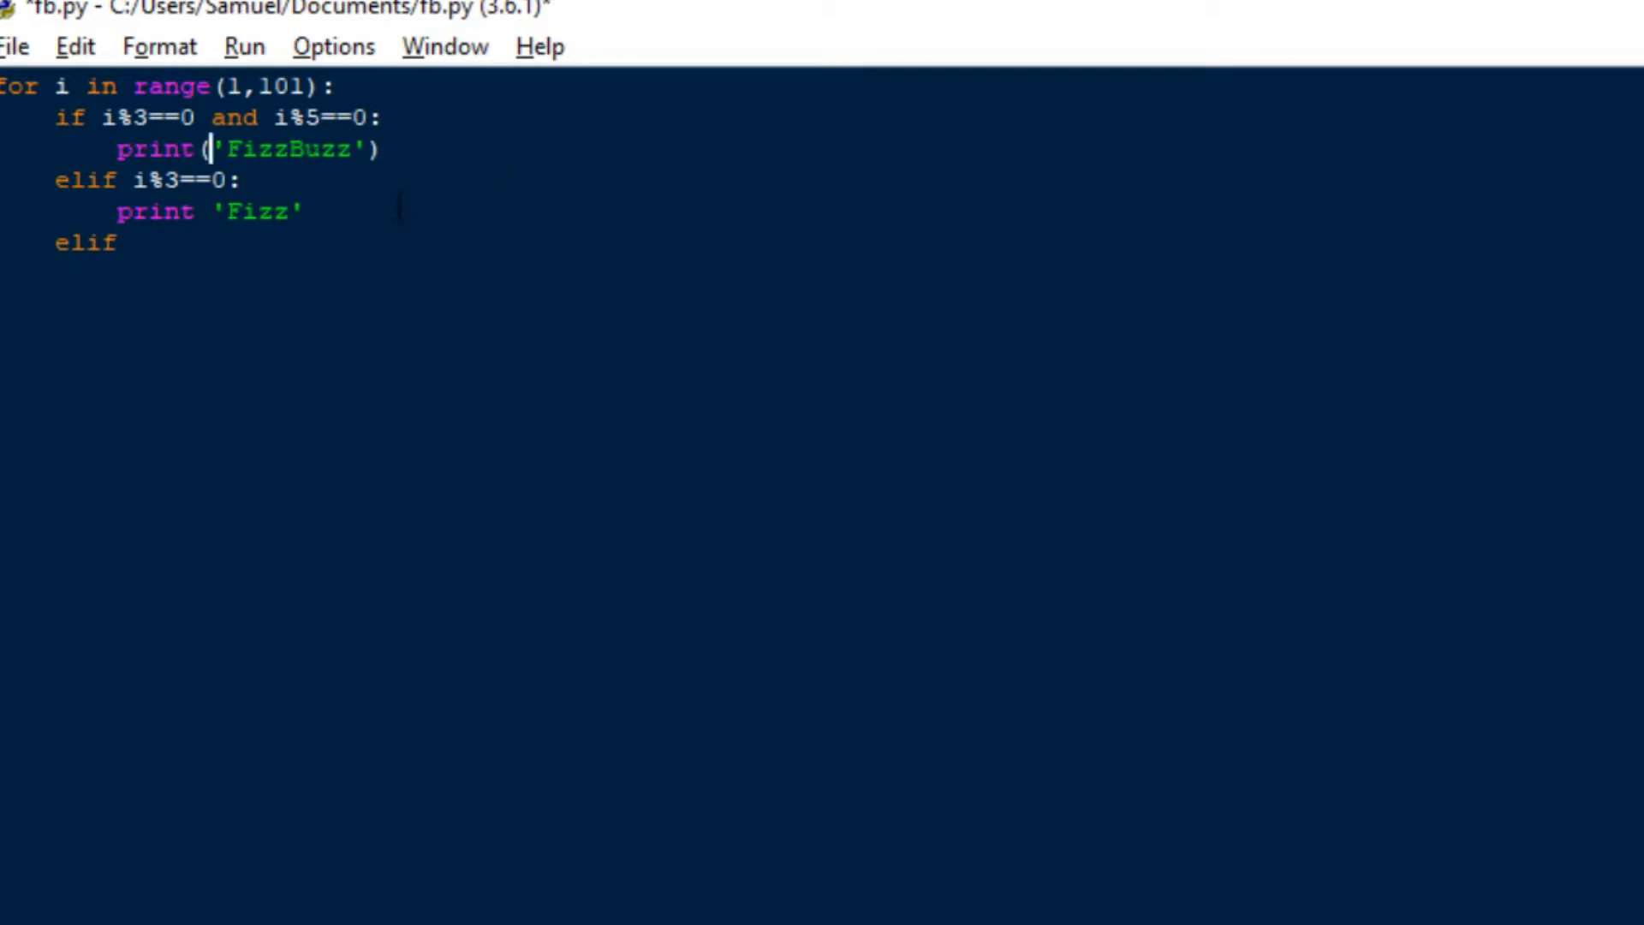
text())
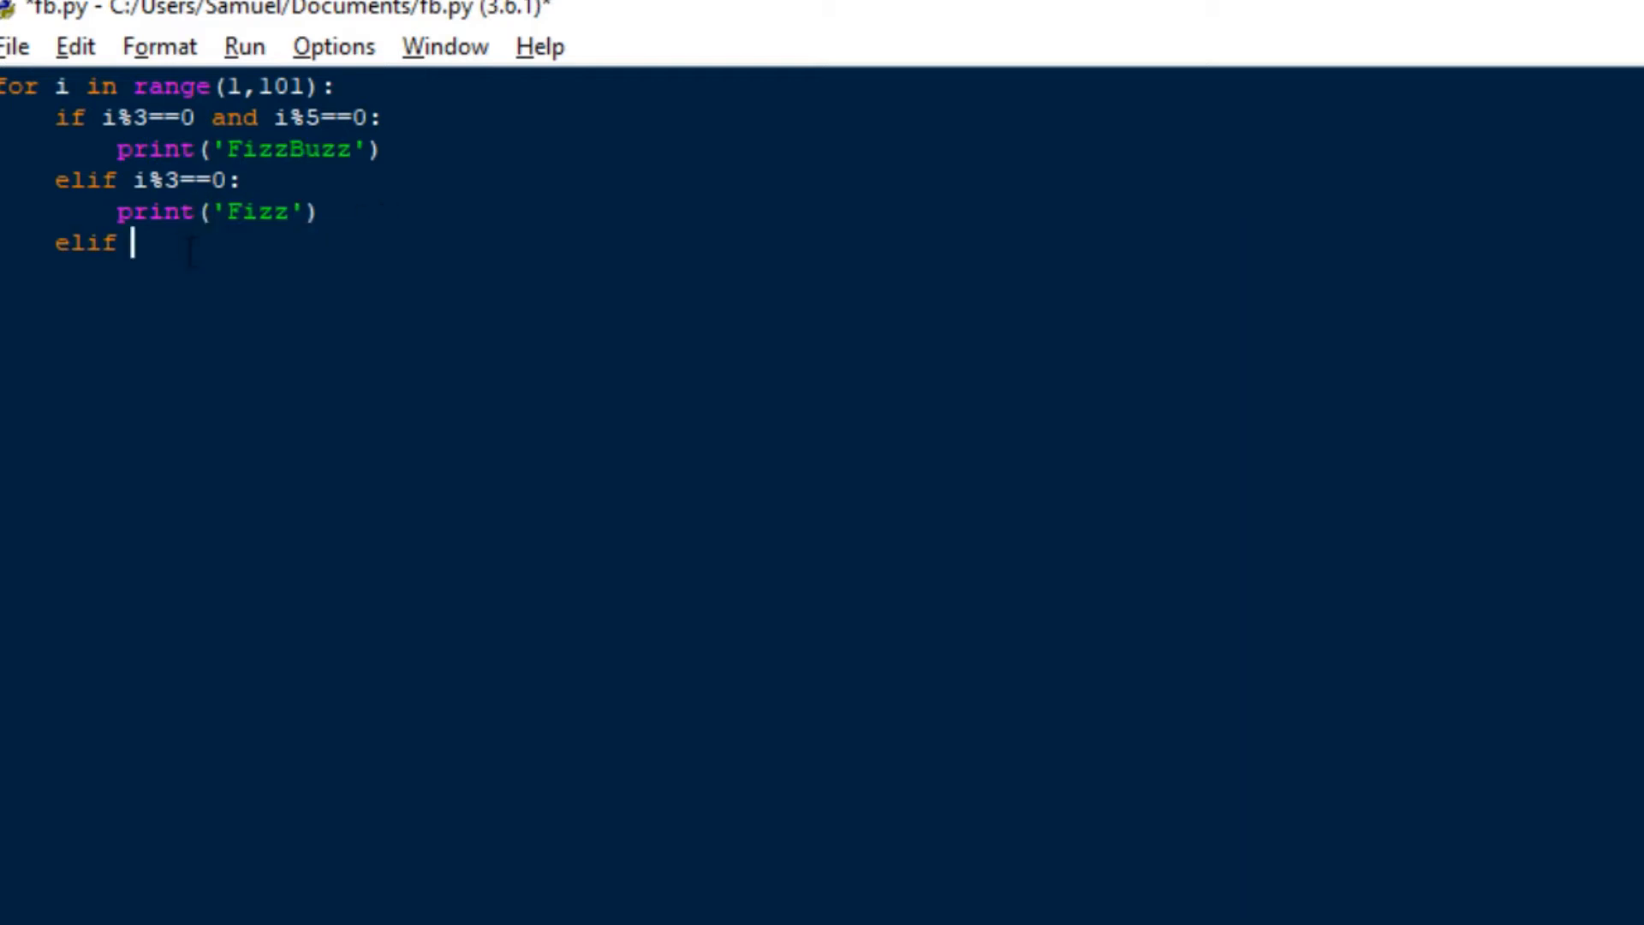
text(i&)
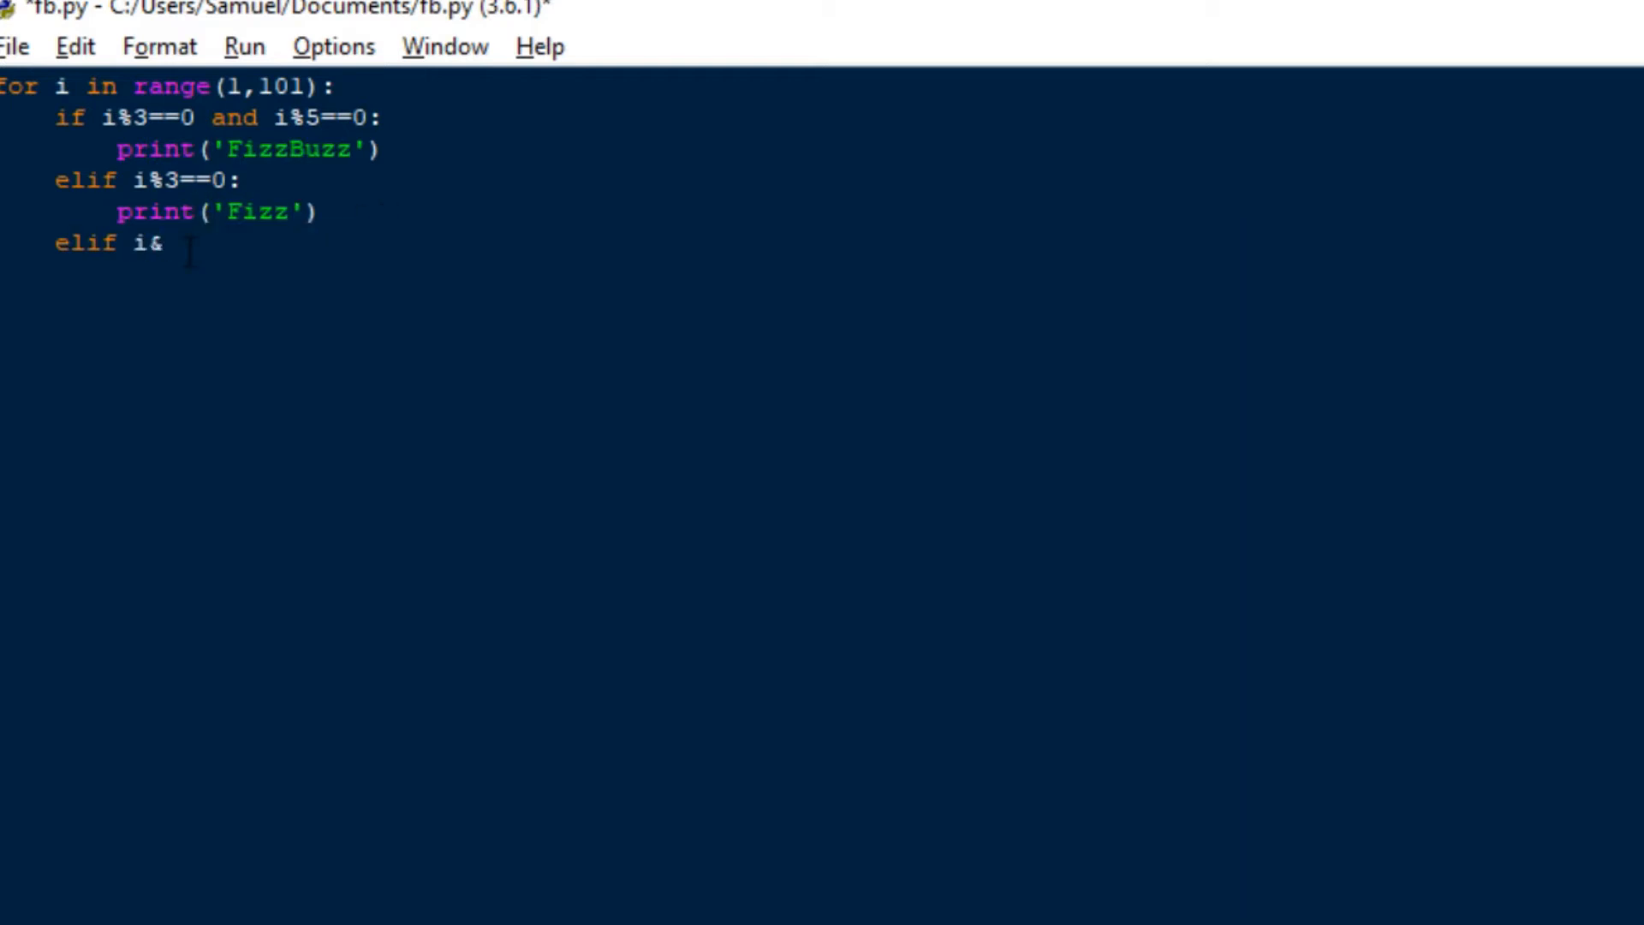
text(5==0:)
text(print(')
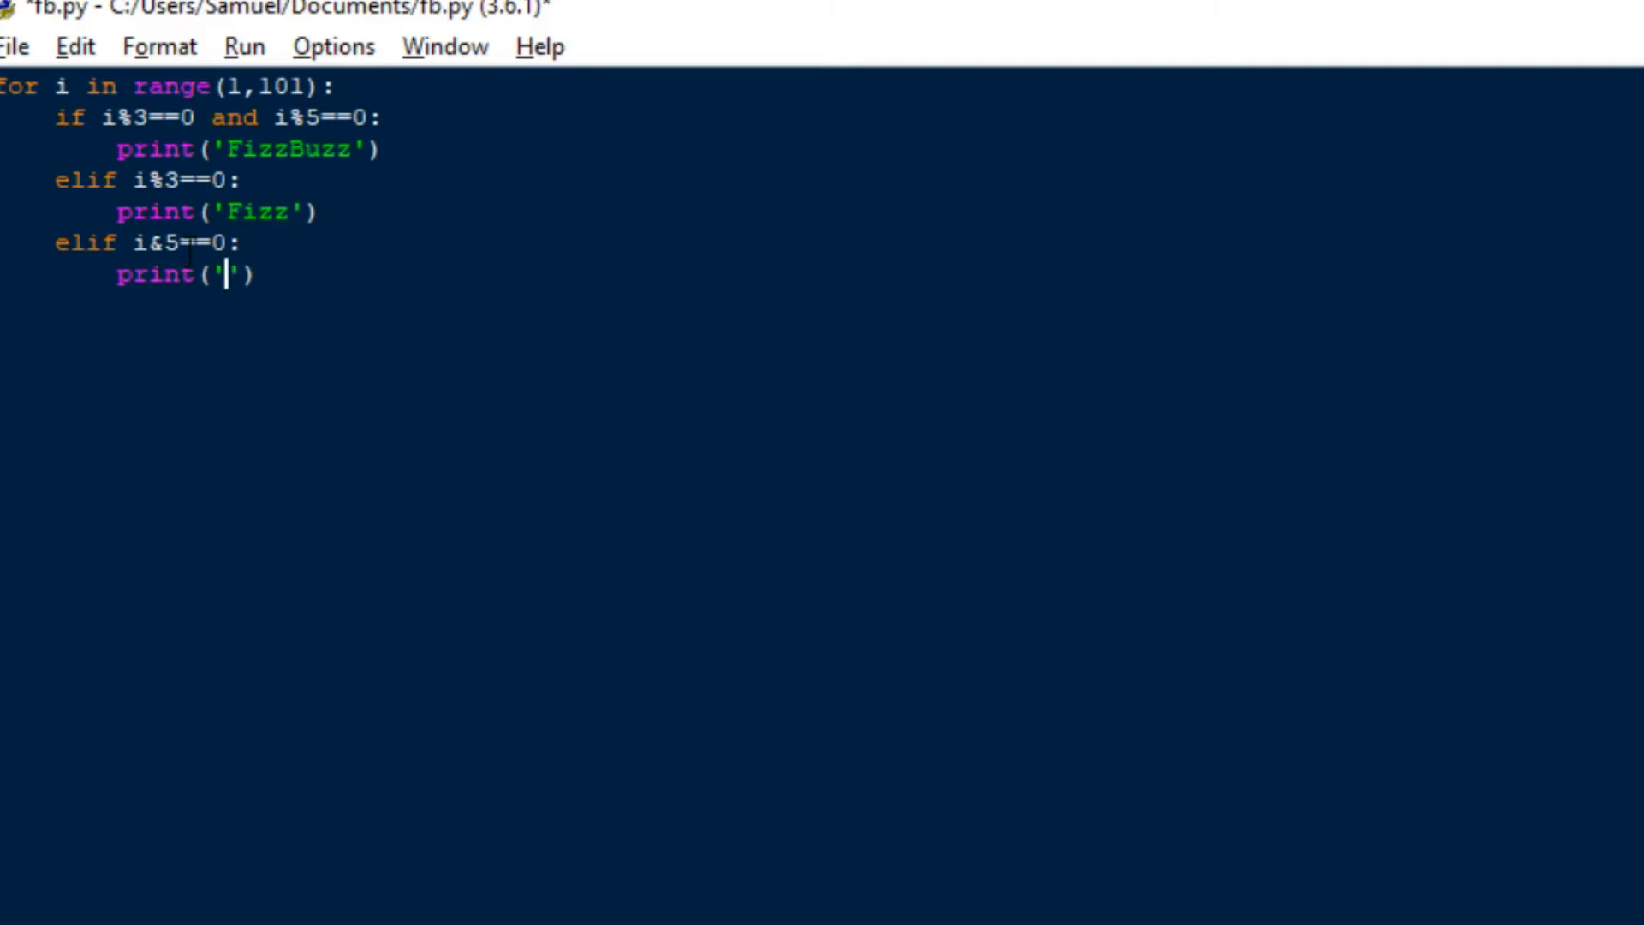
text(Buzz)
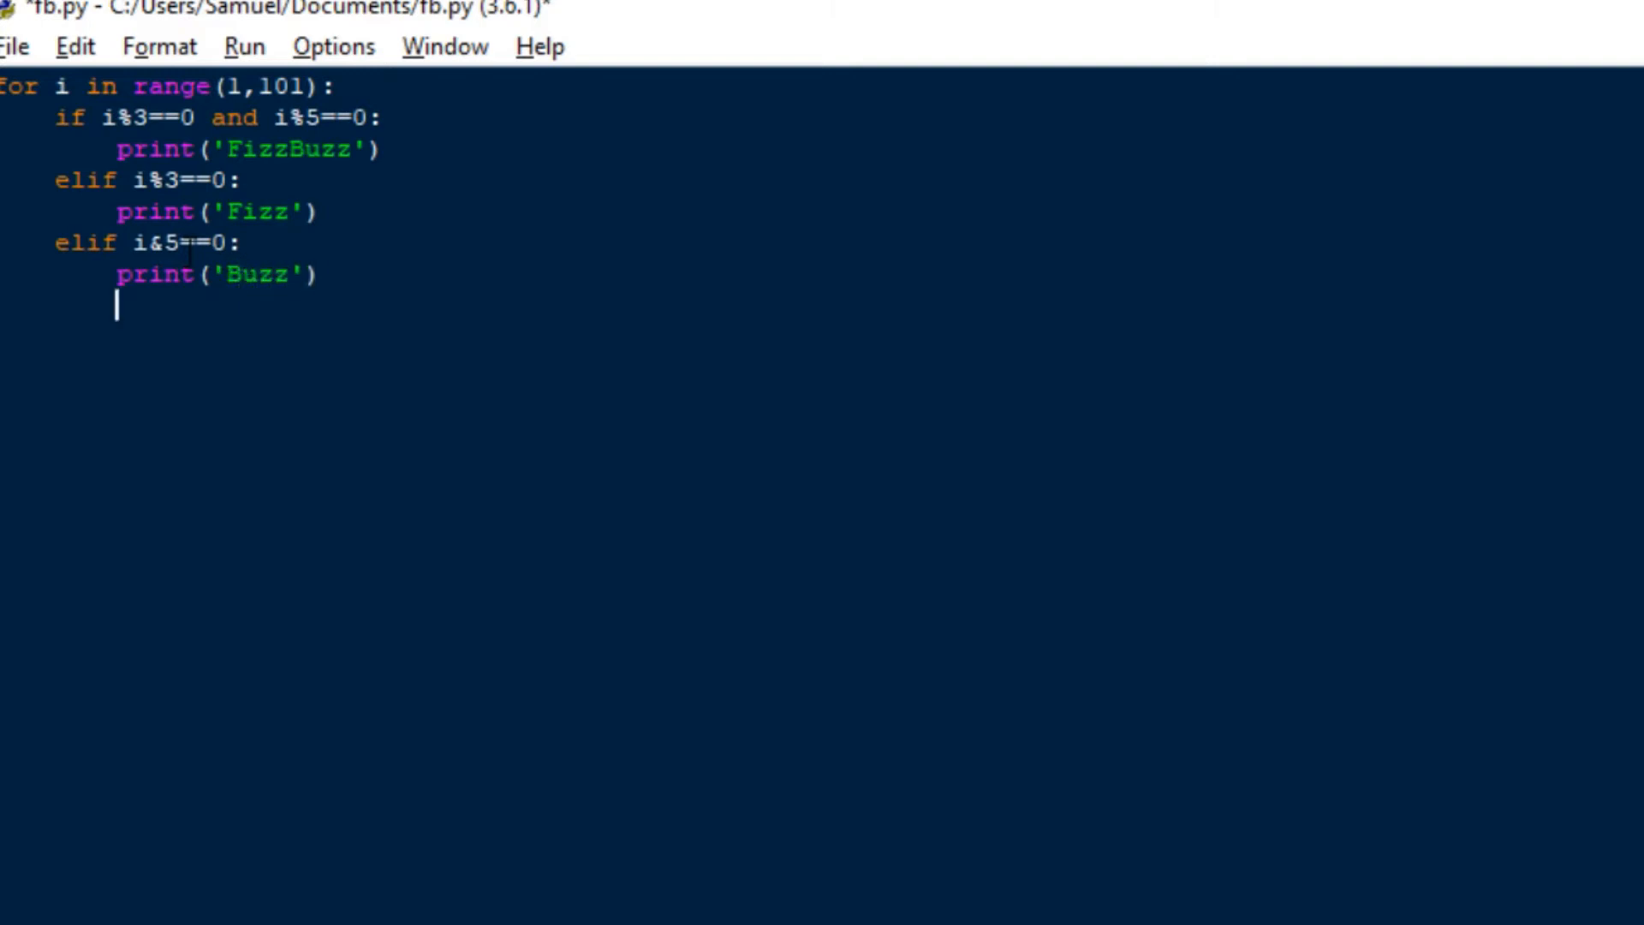
Finish the loop with else: print(i) so other numbers print themselves.
text(else:)
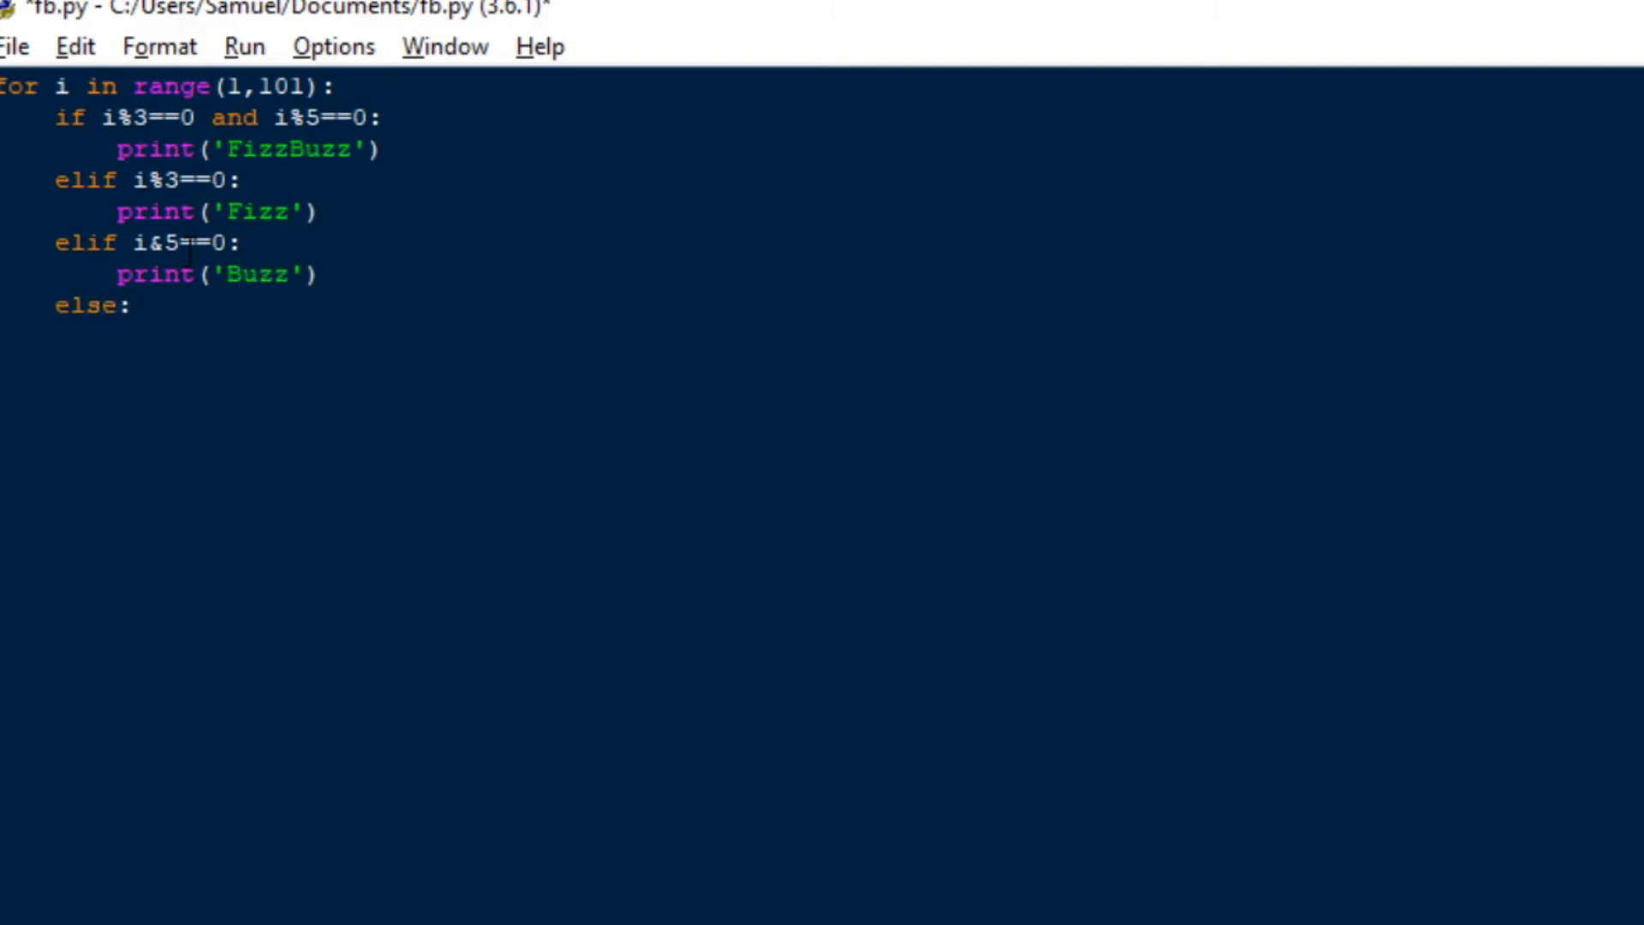
text(print)
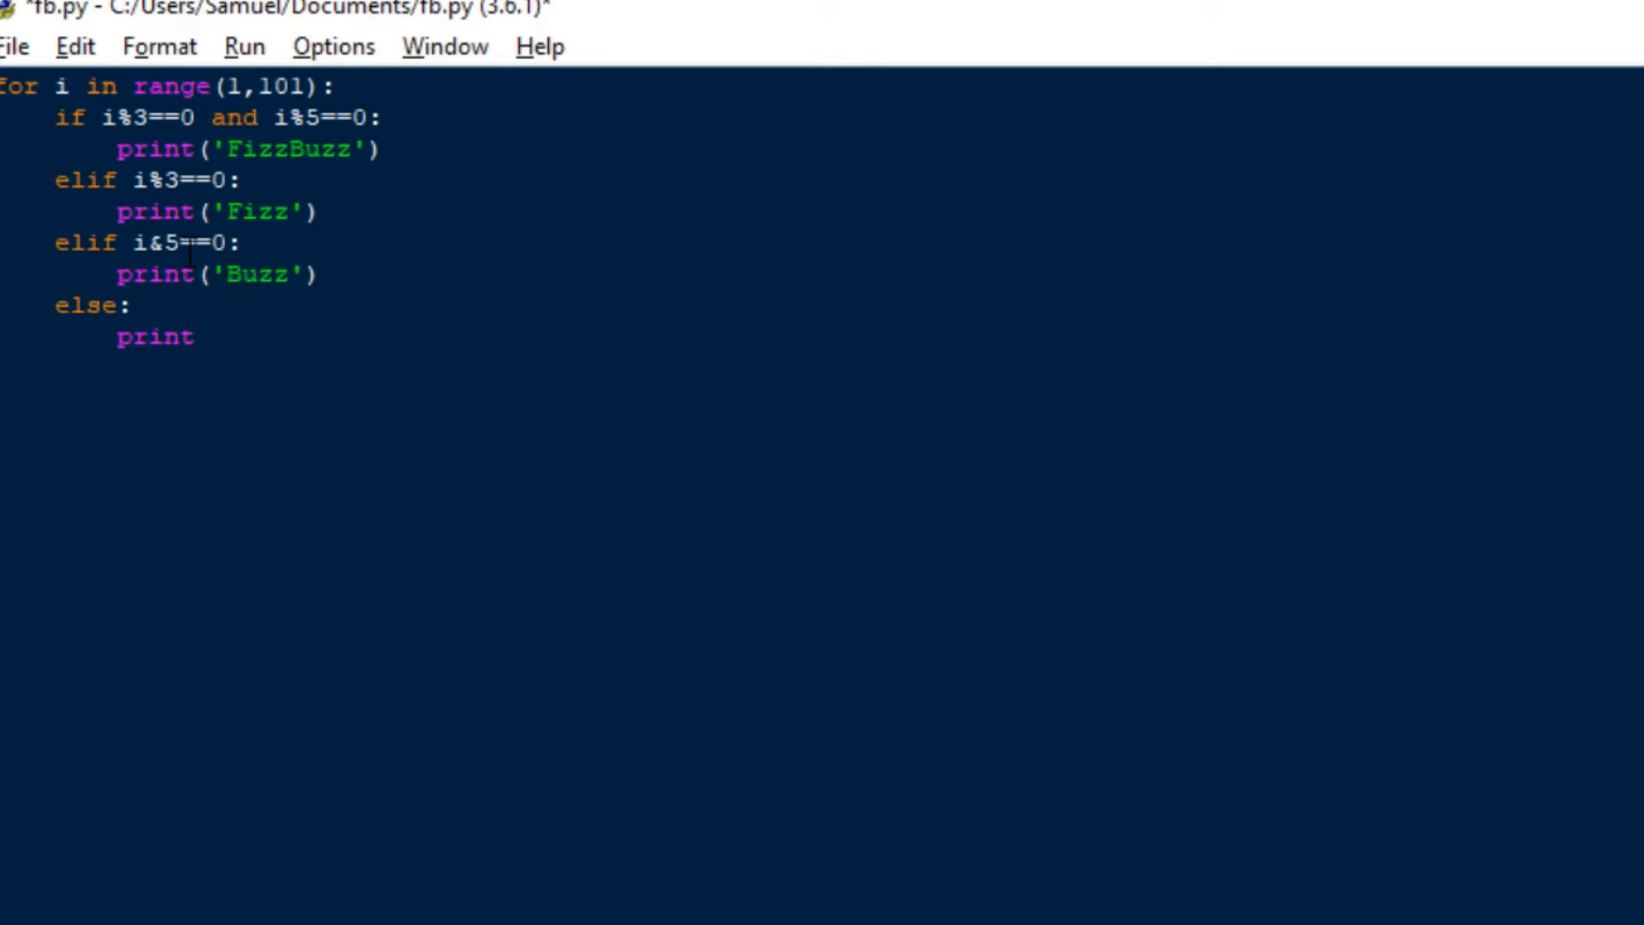
text((i))
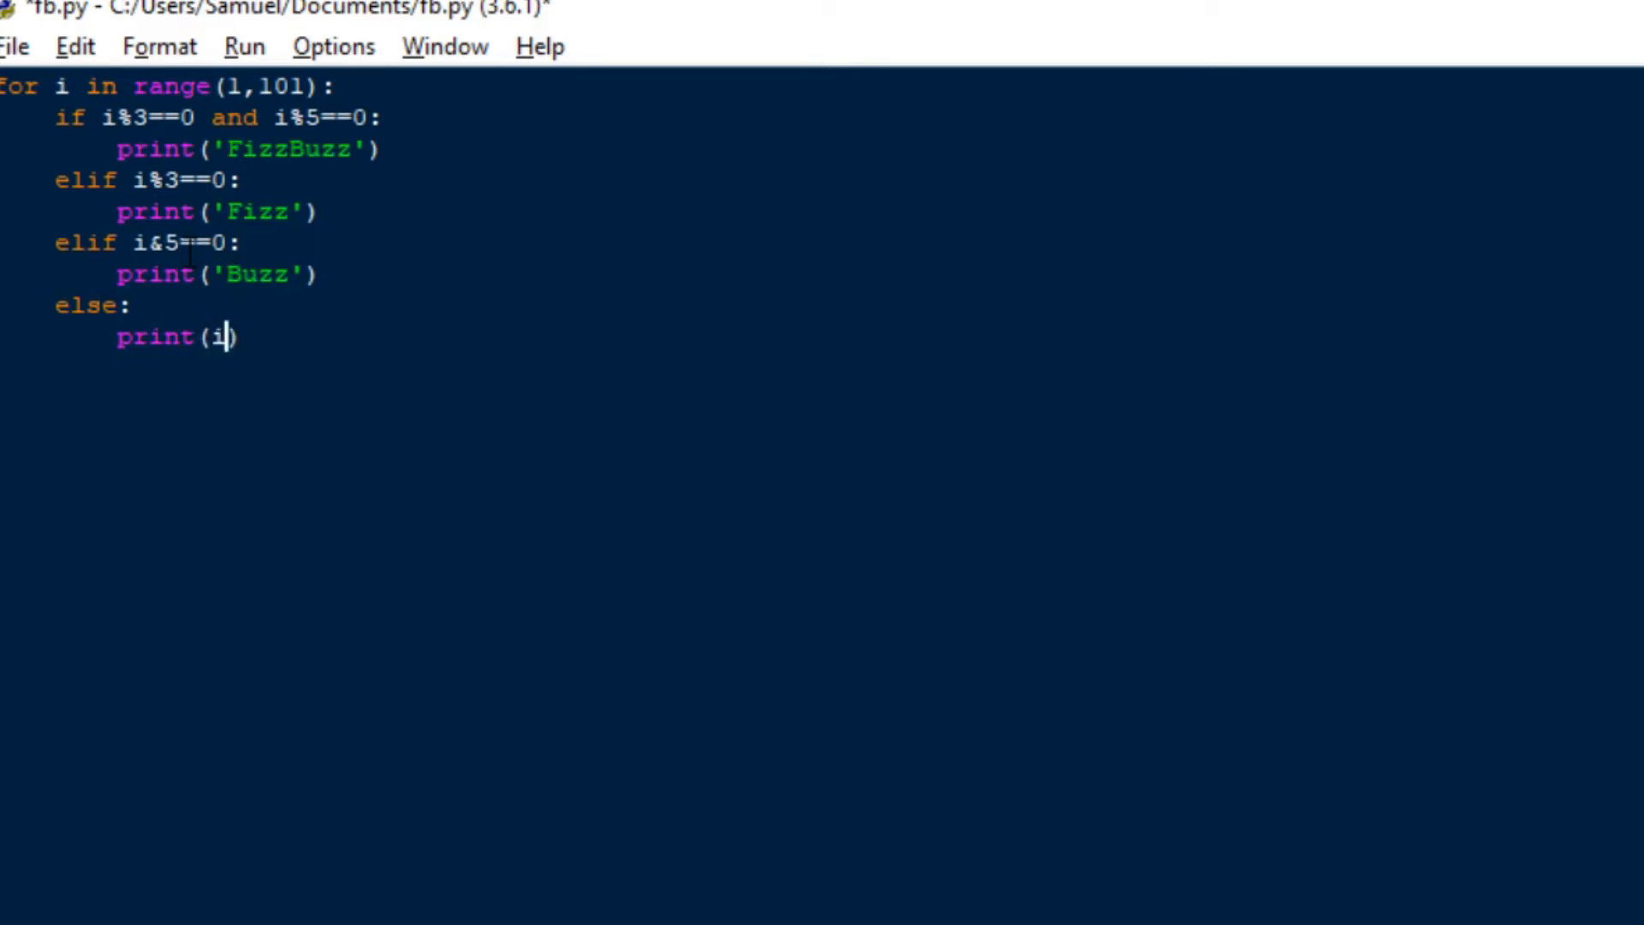
Save fb.py with Ctrl+S and start running it from the Run menu.
key(ctrl+s)
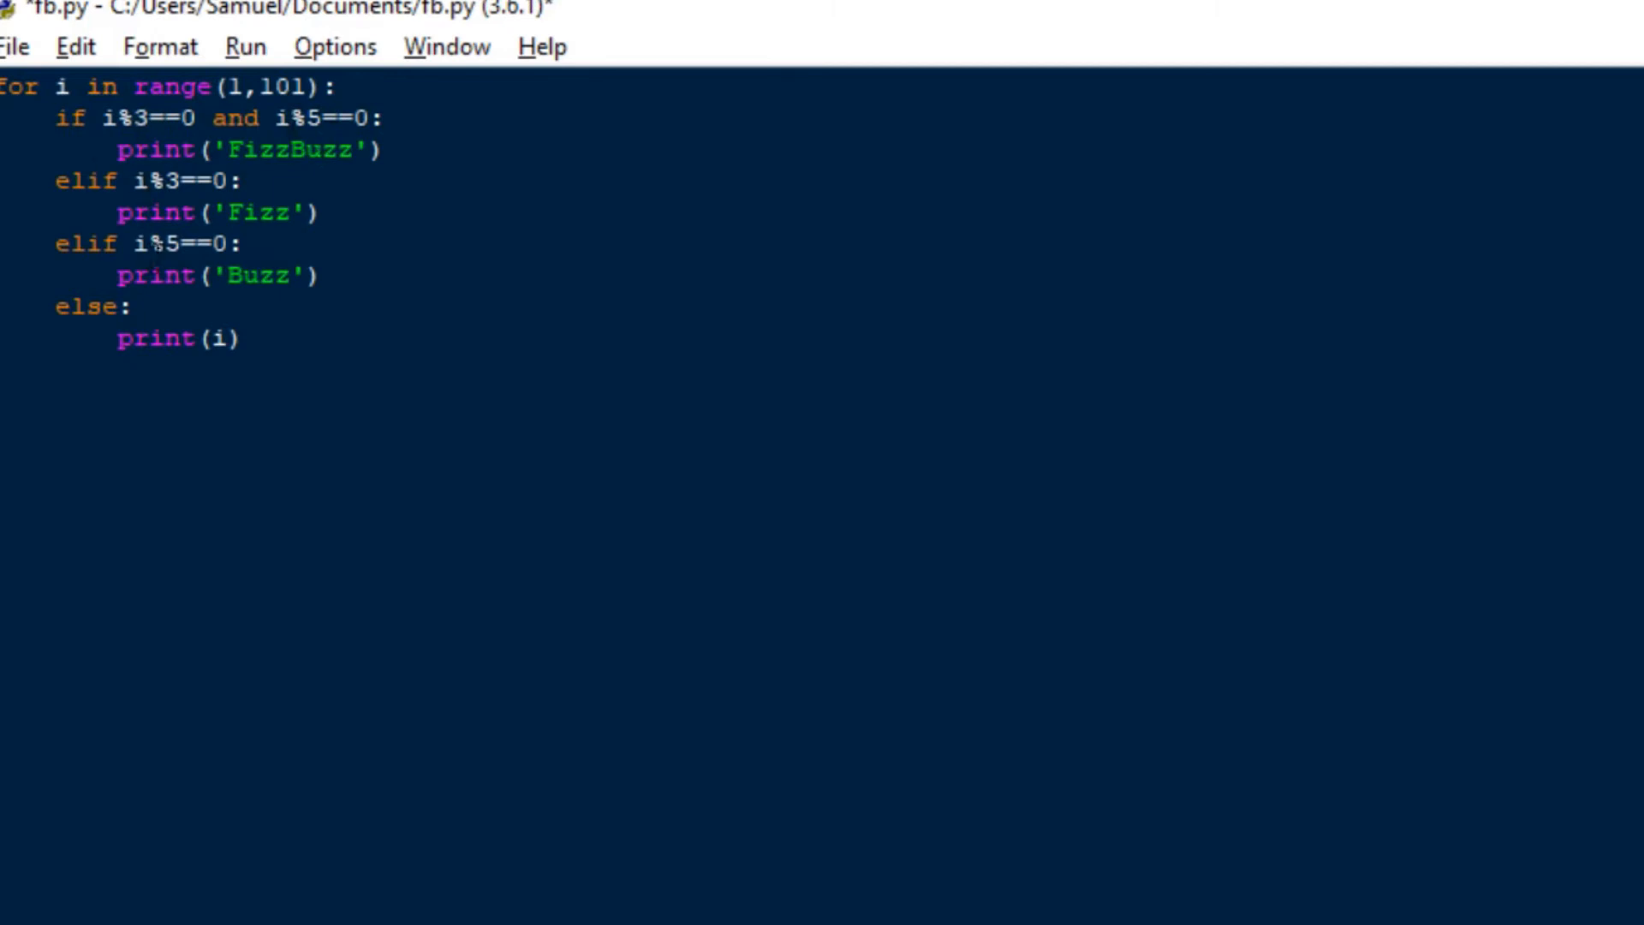
click(123, 307)
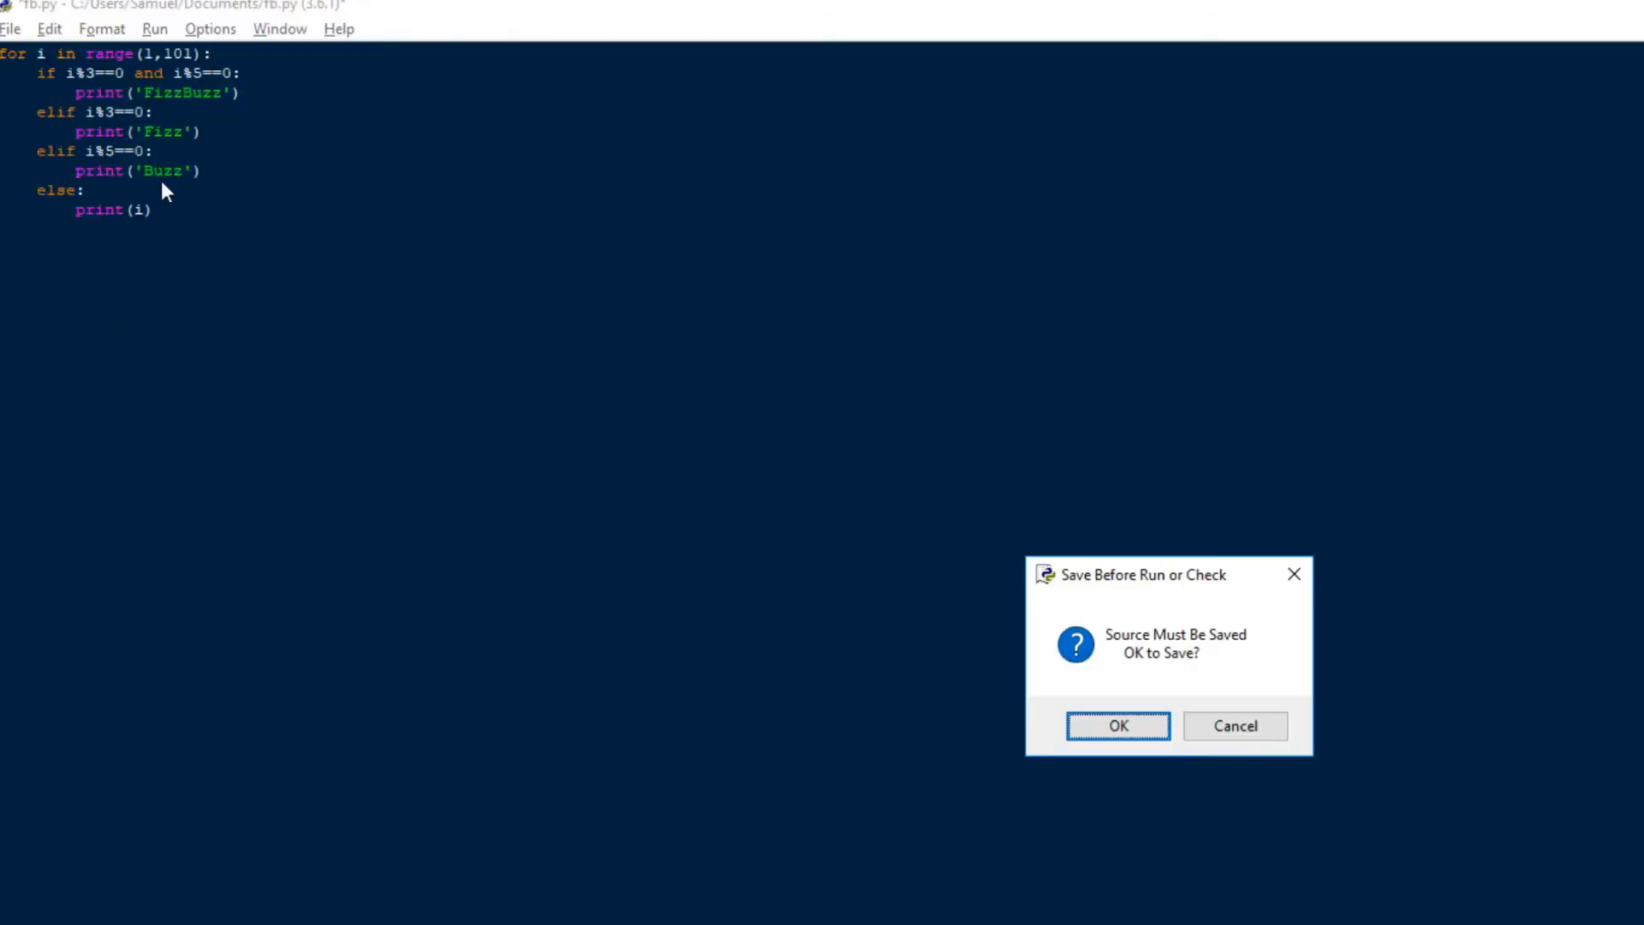
Confirm saving, run the module with F5 and scroll through the shell's FizzBuzz output.
click(1118, 724)
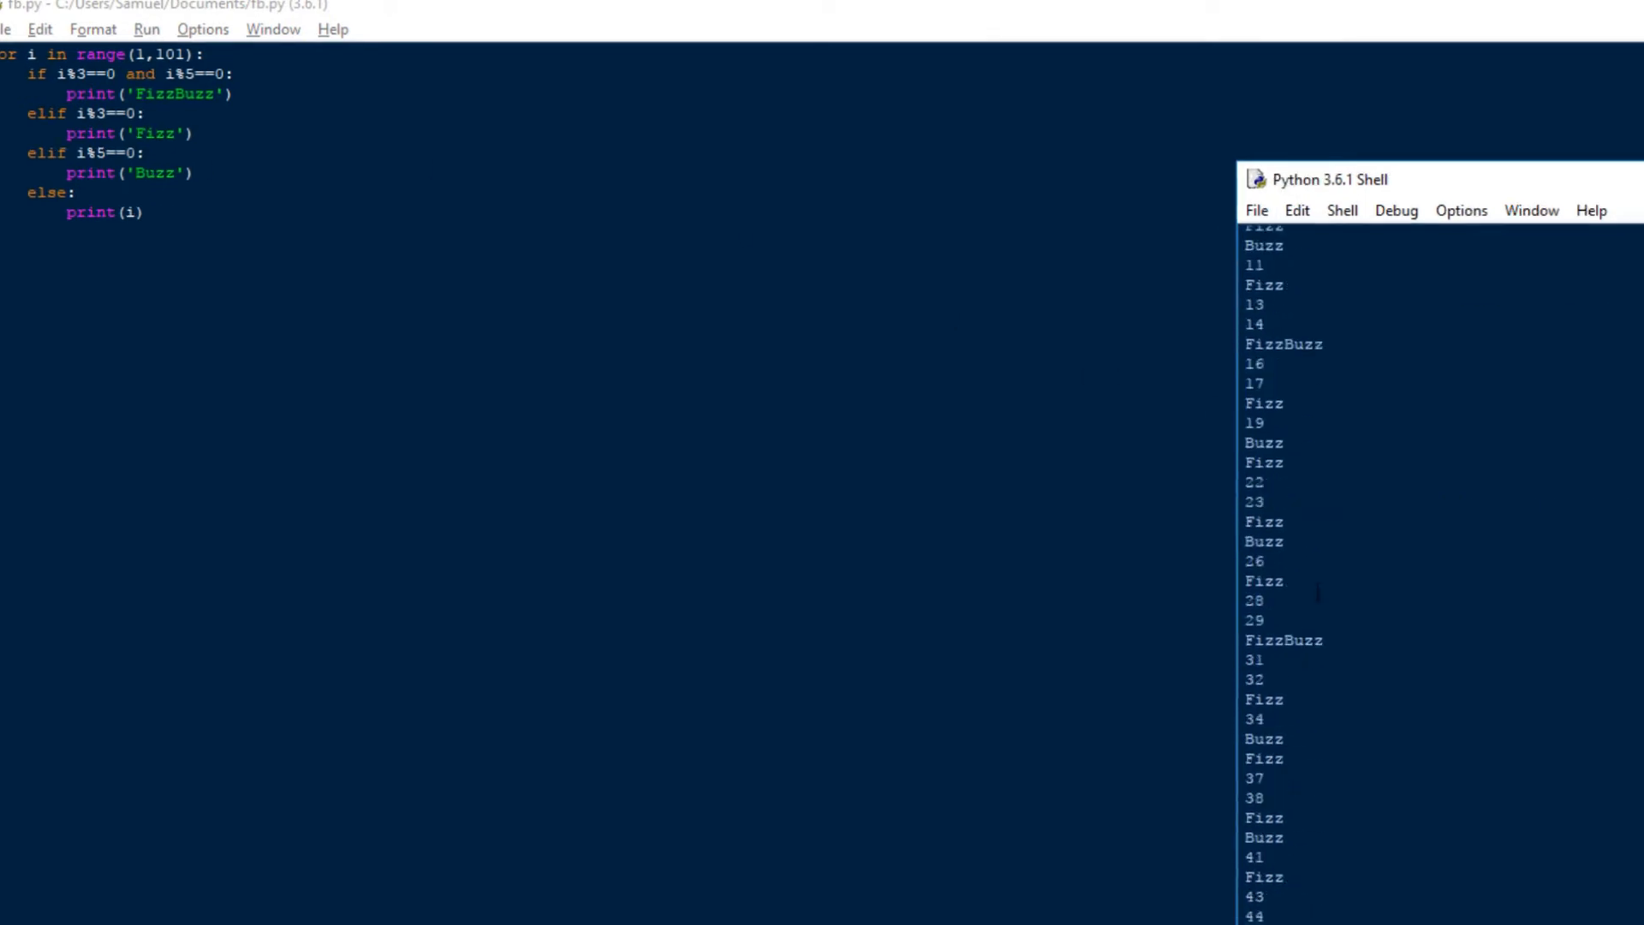
key(F5)
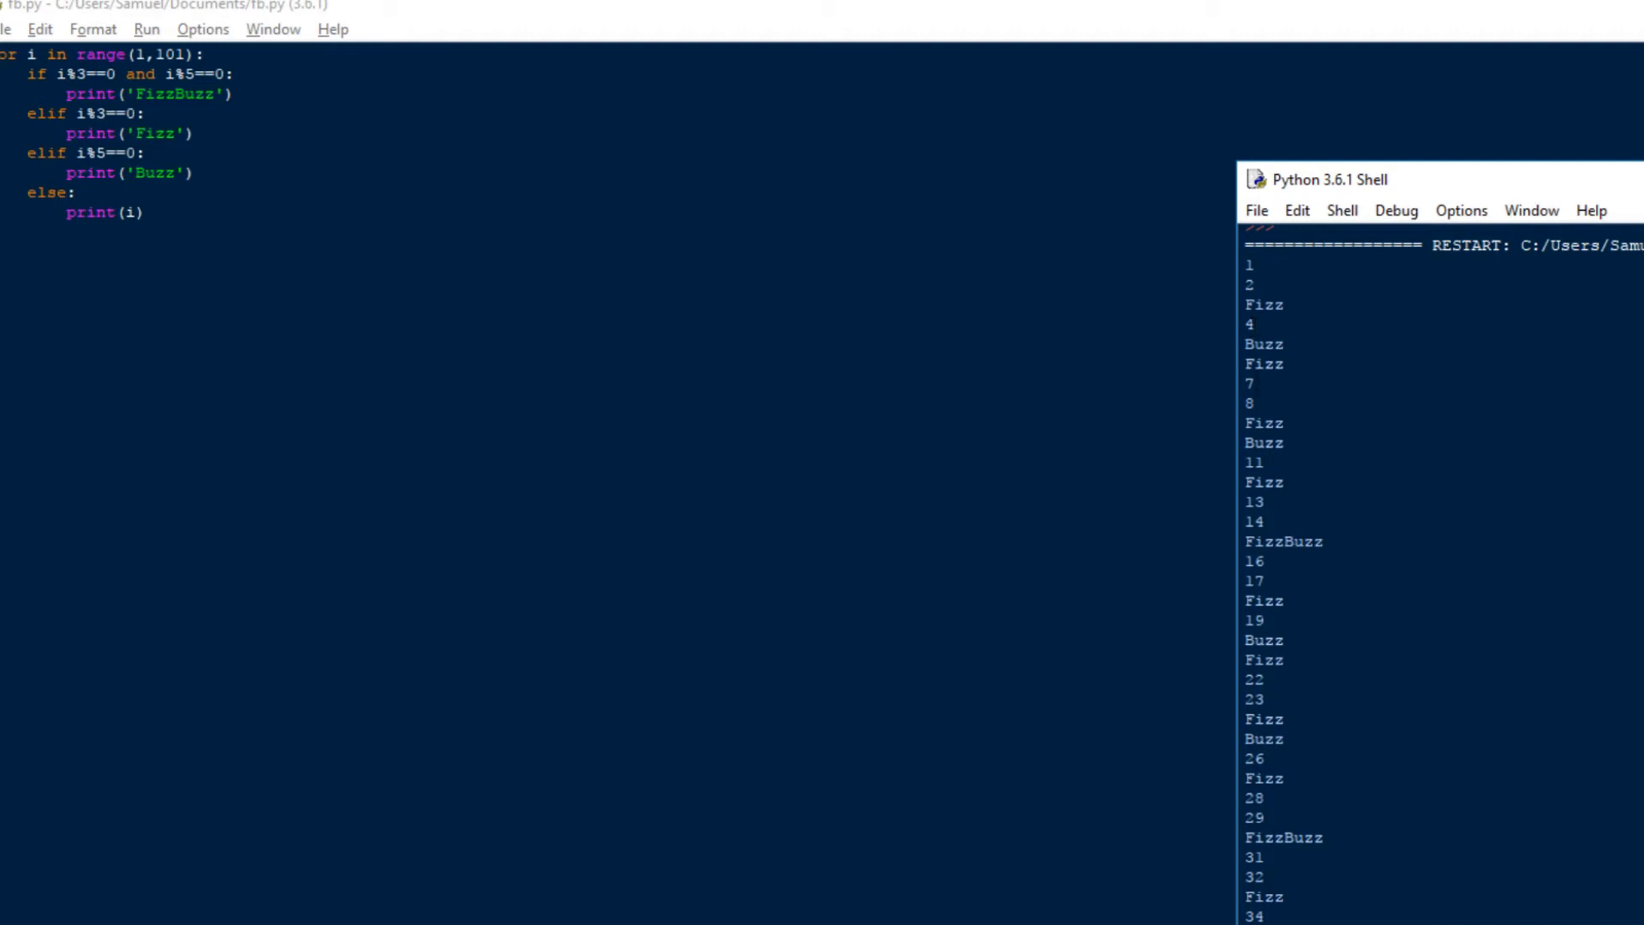
scroll(down, 3)
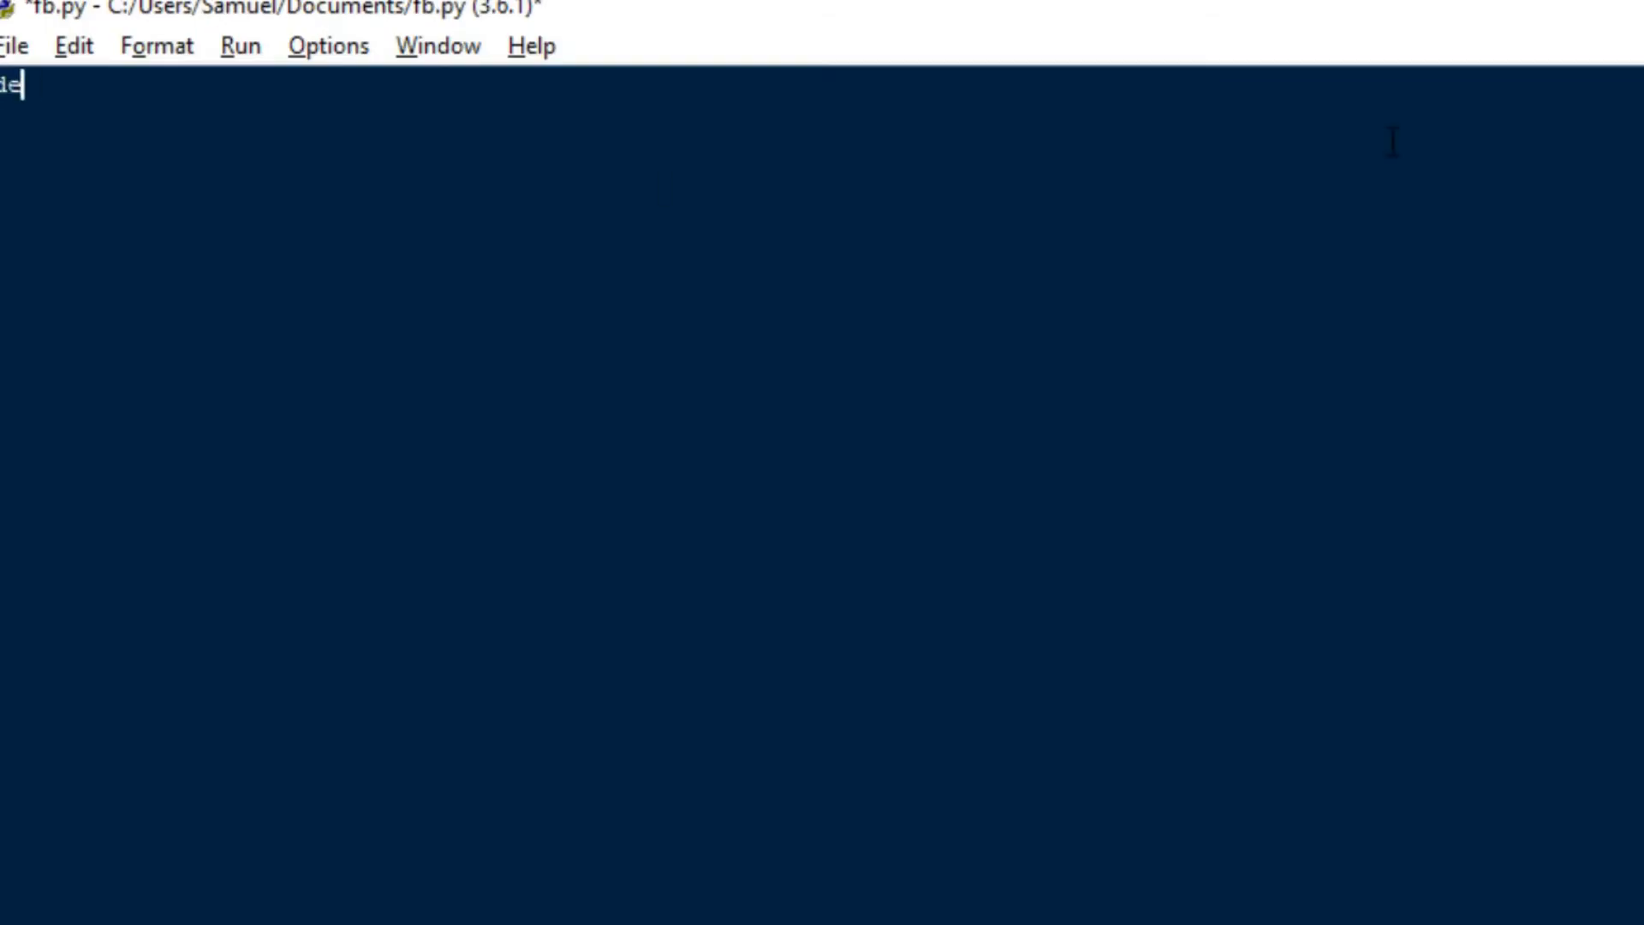
Write the header def getFizzBuzz(multiples, *args): in place of the old loop.
text(def getFizz)
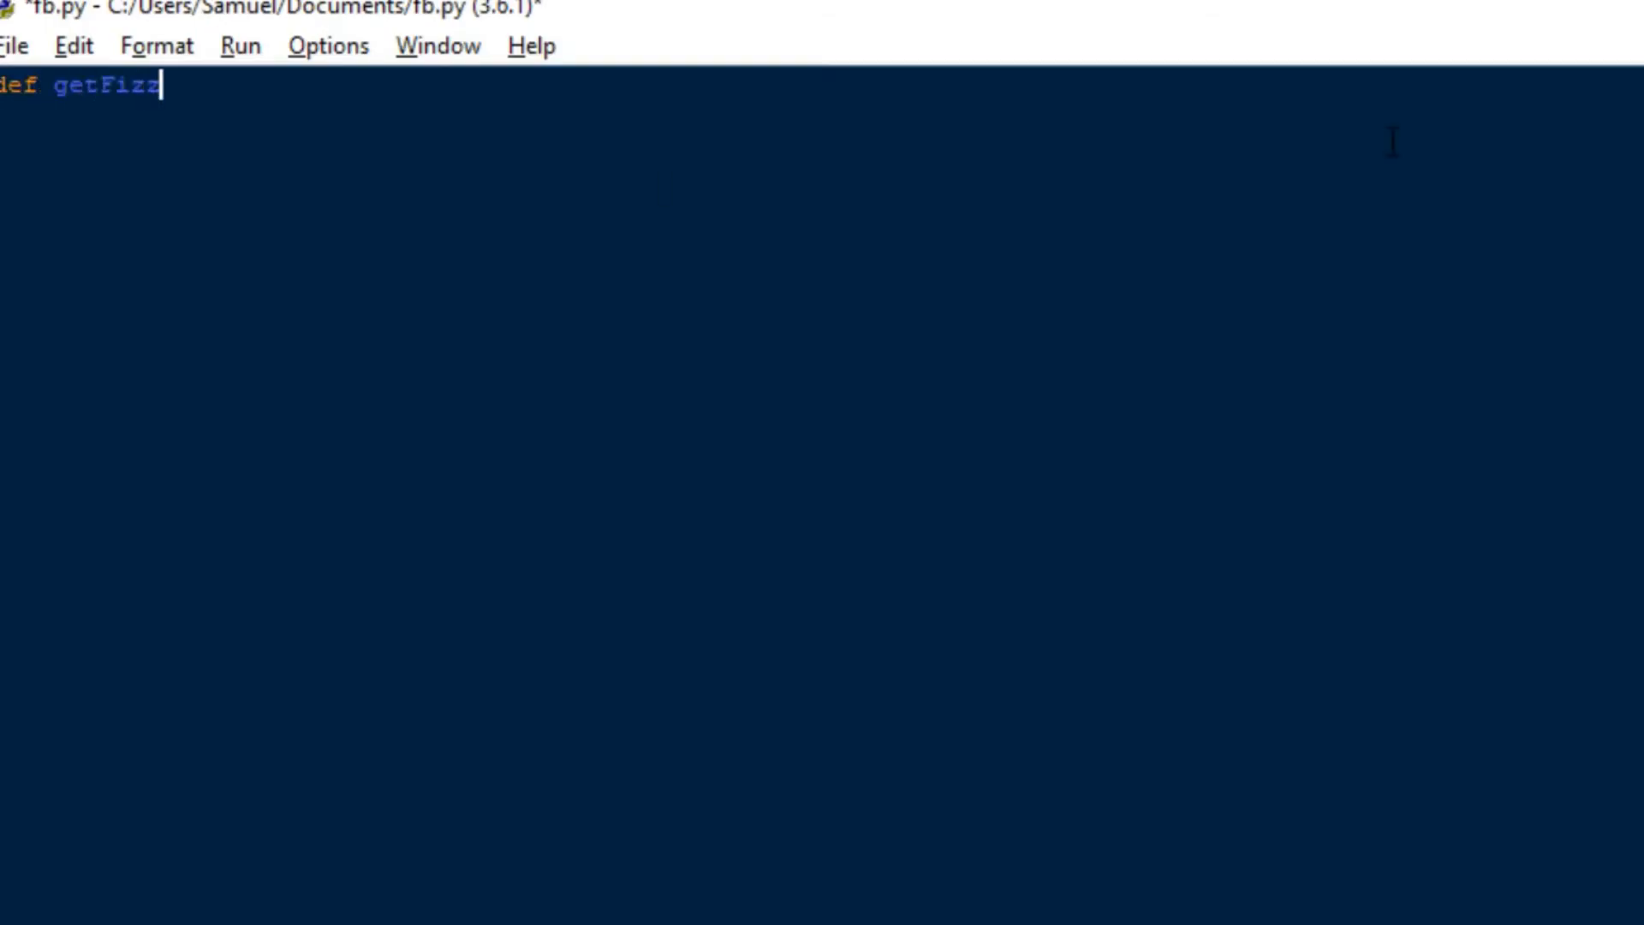
text(Buzz)
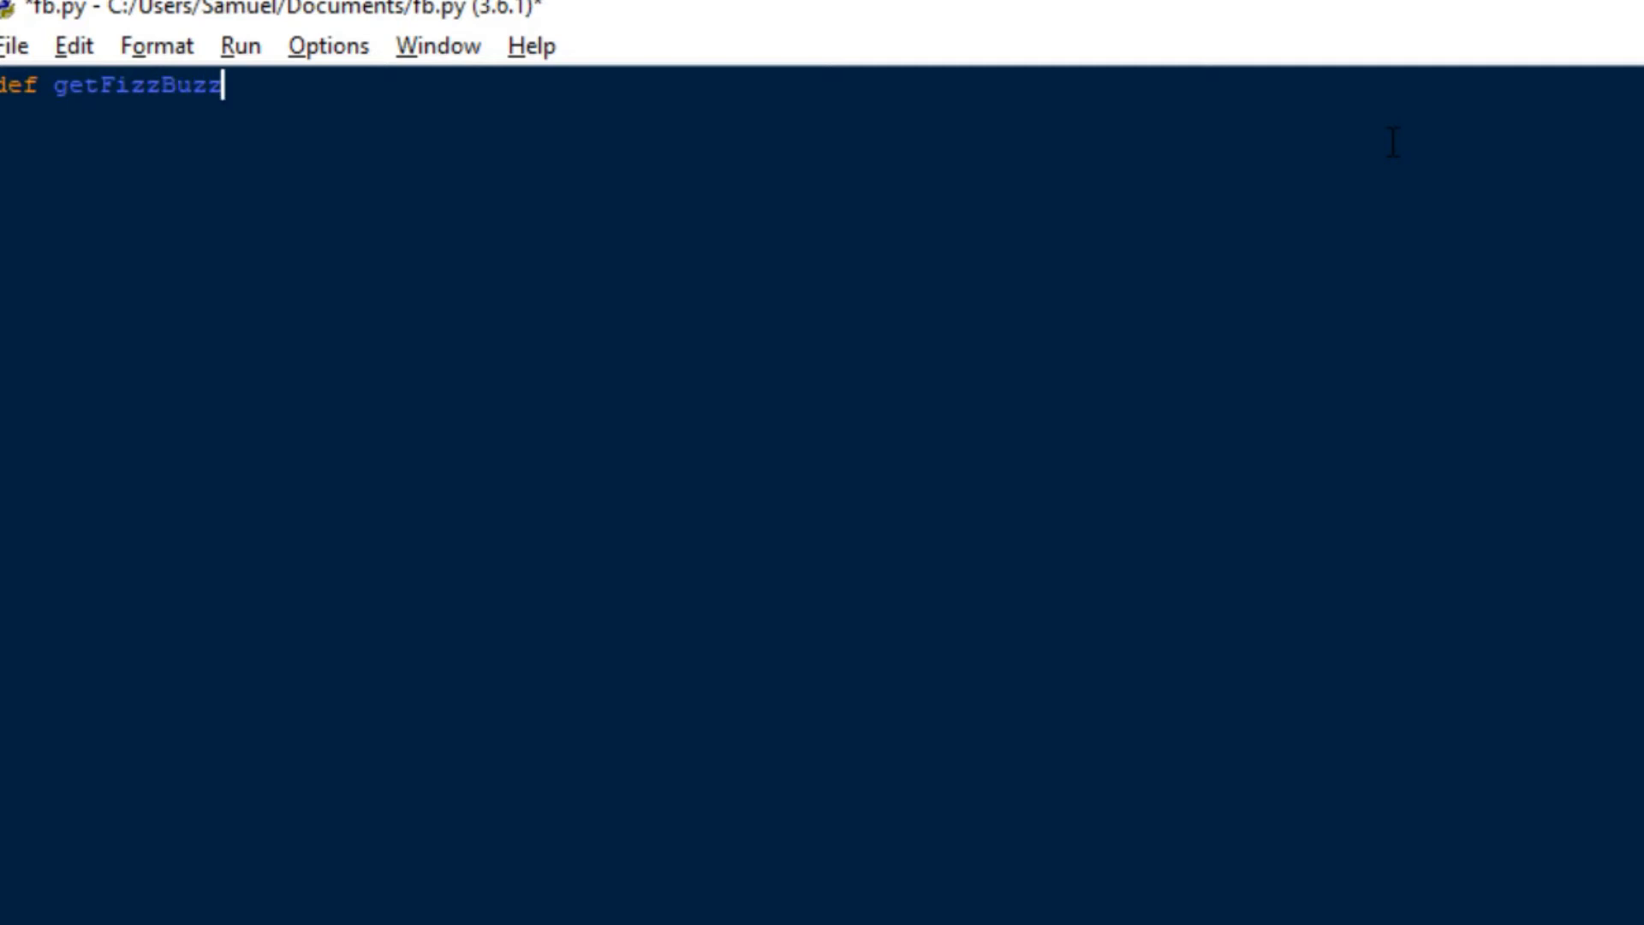
text((m))
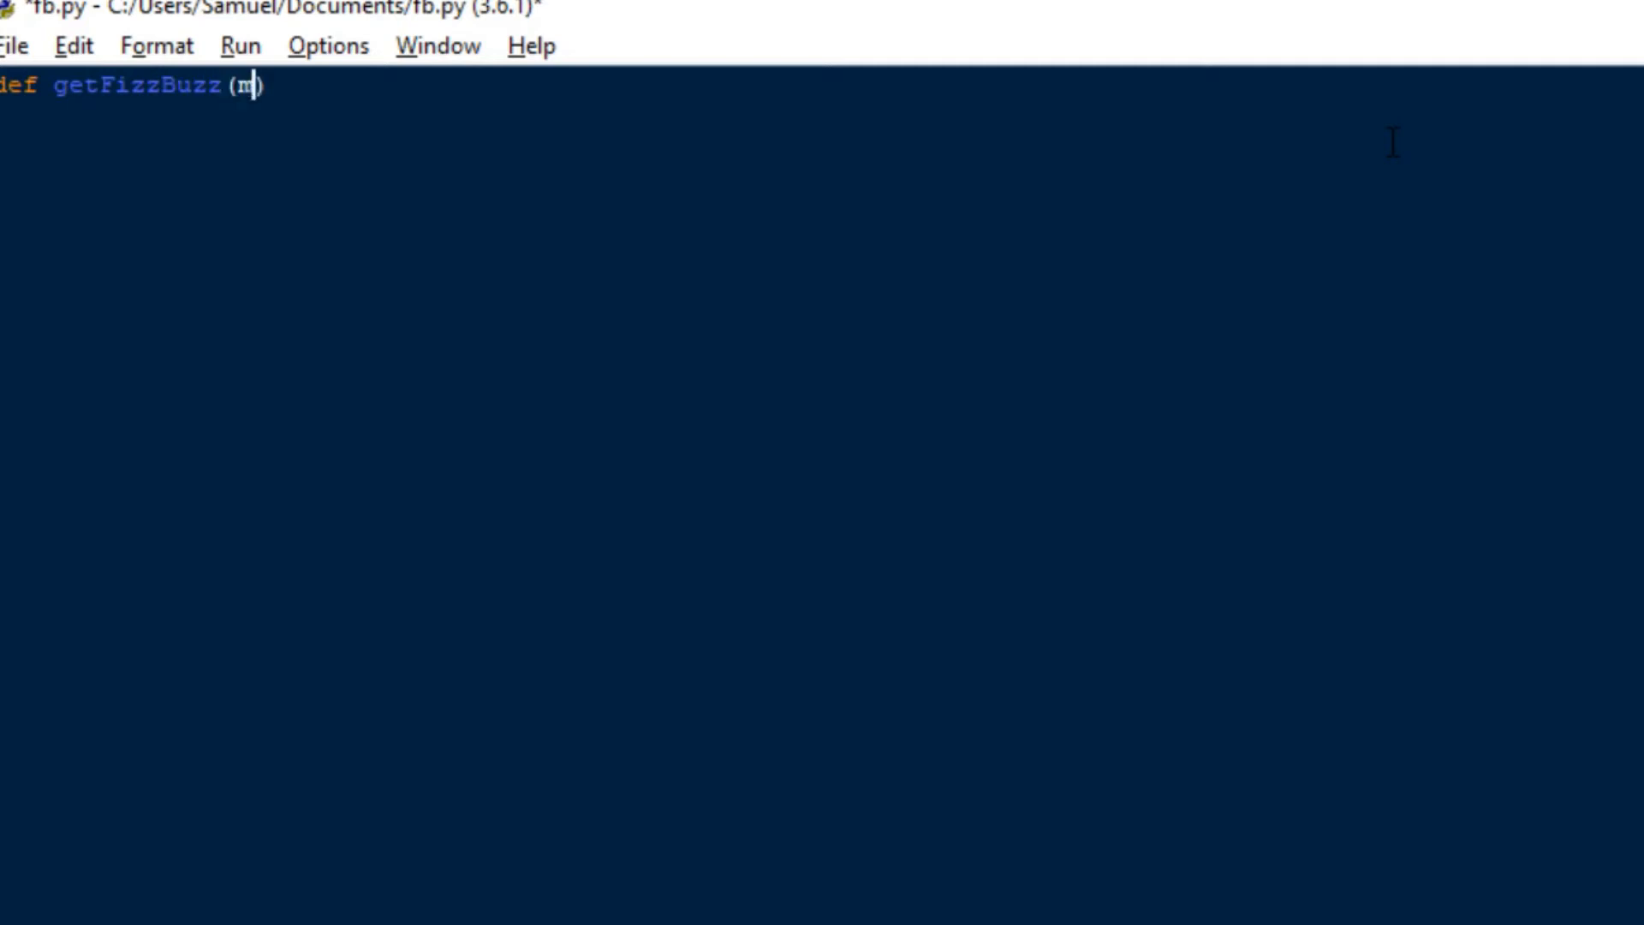
text(ult)
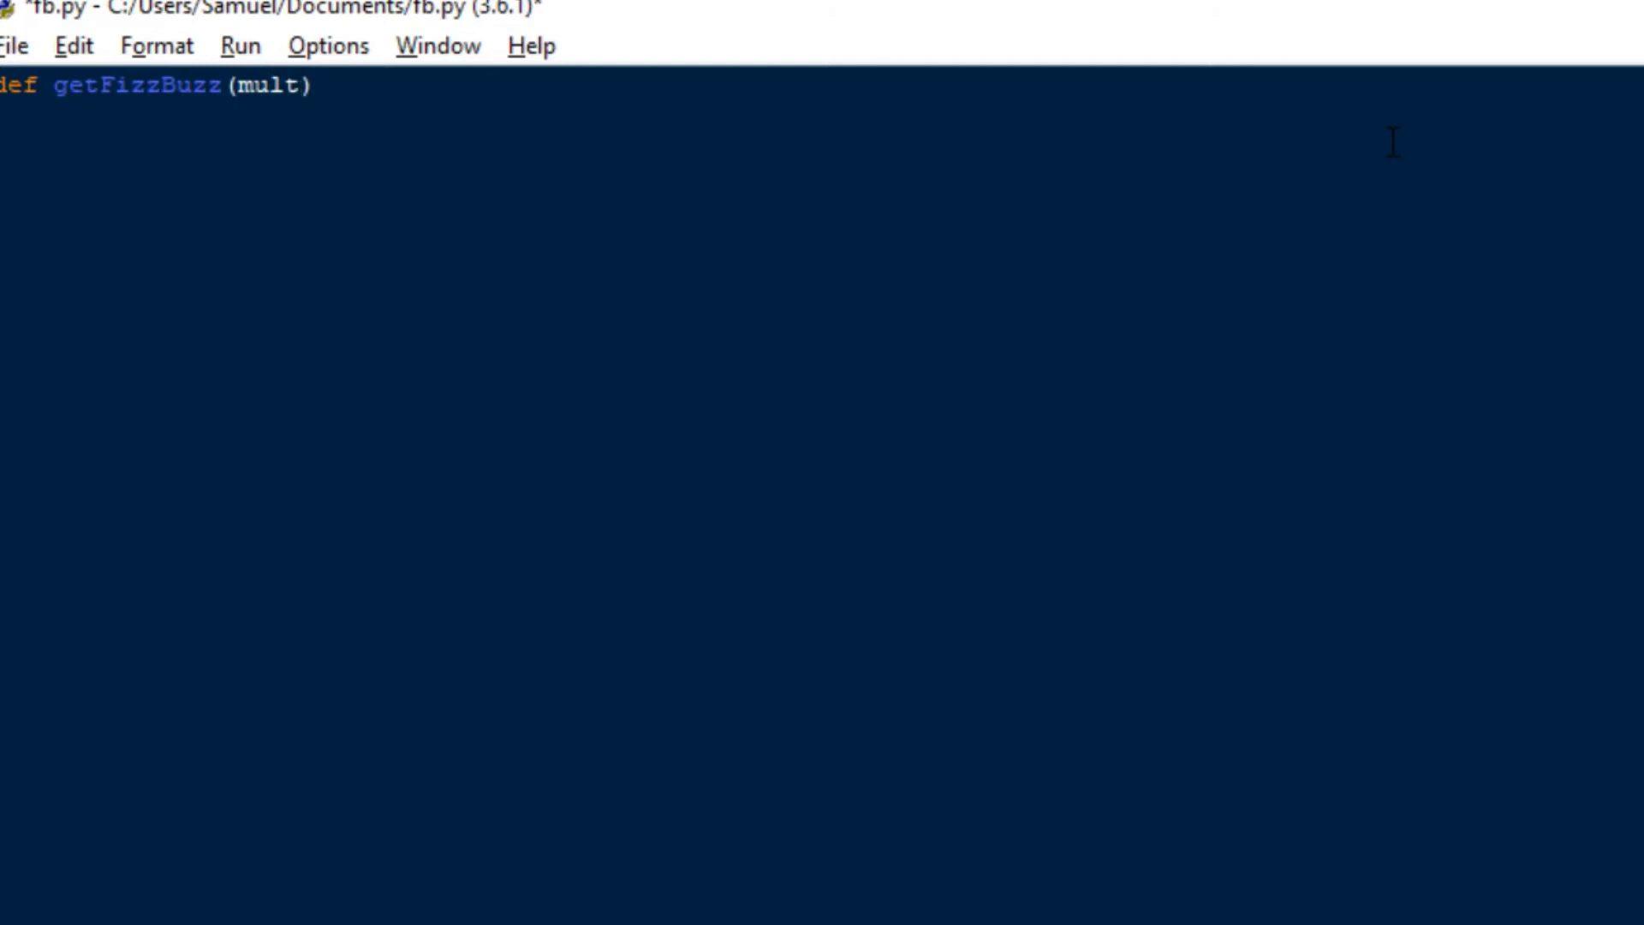
text(iple)
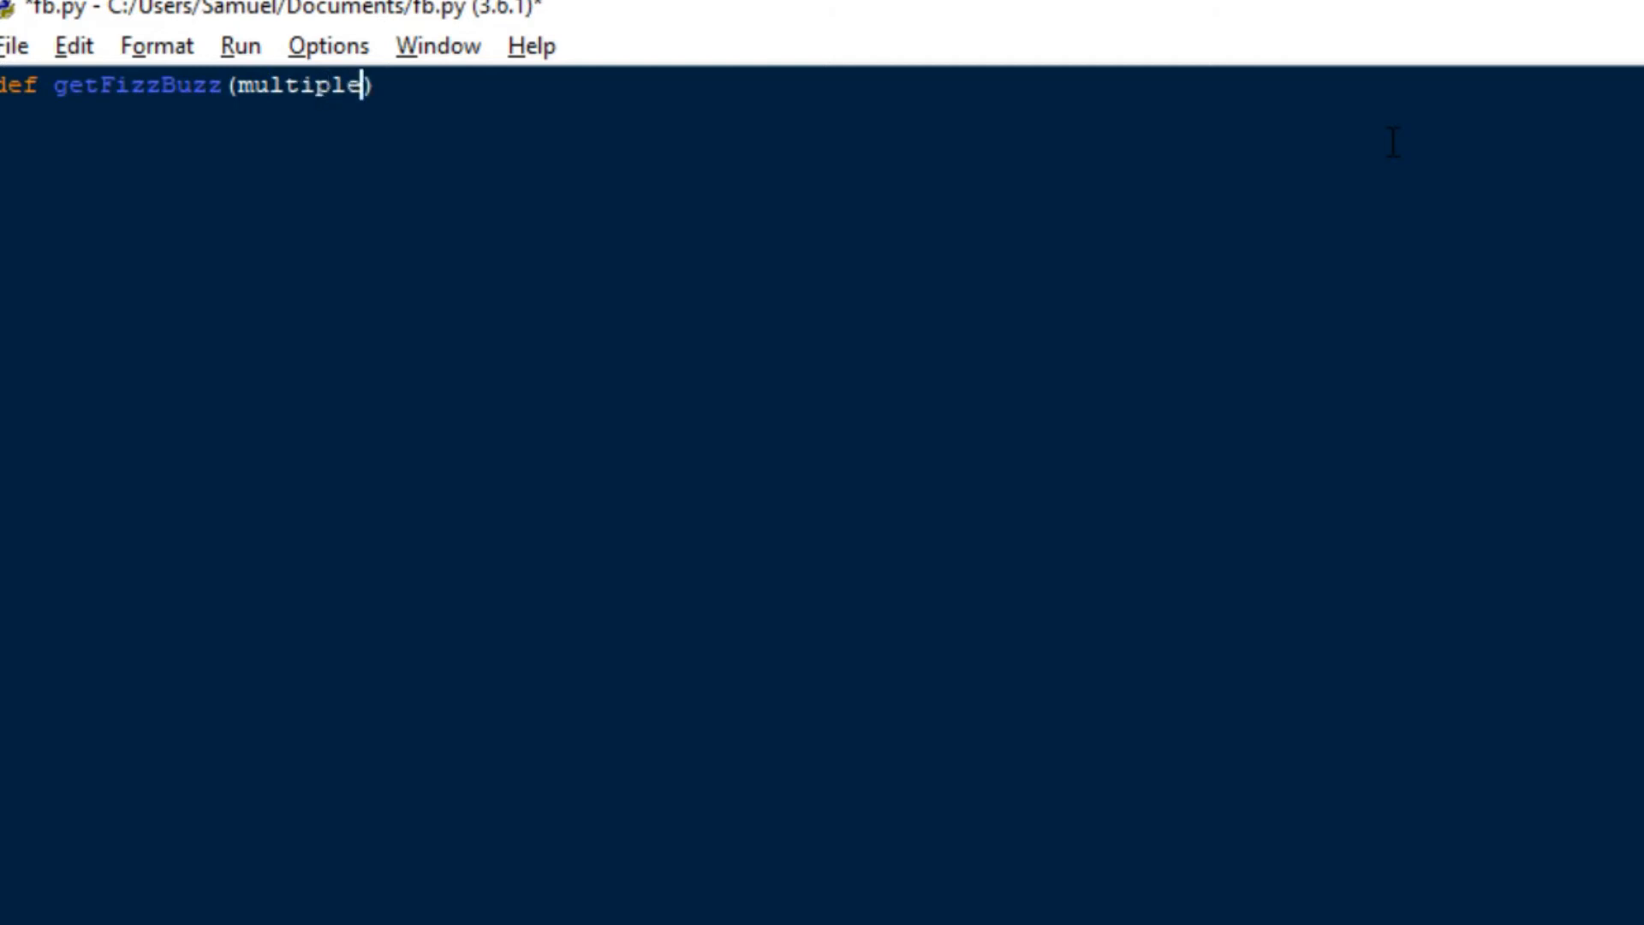
text(s,)
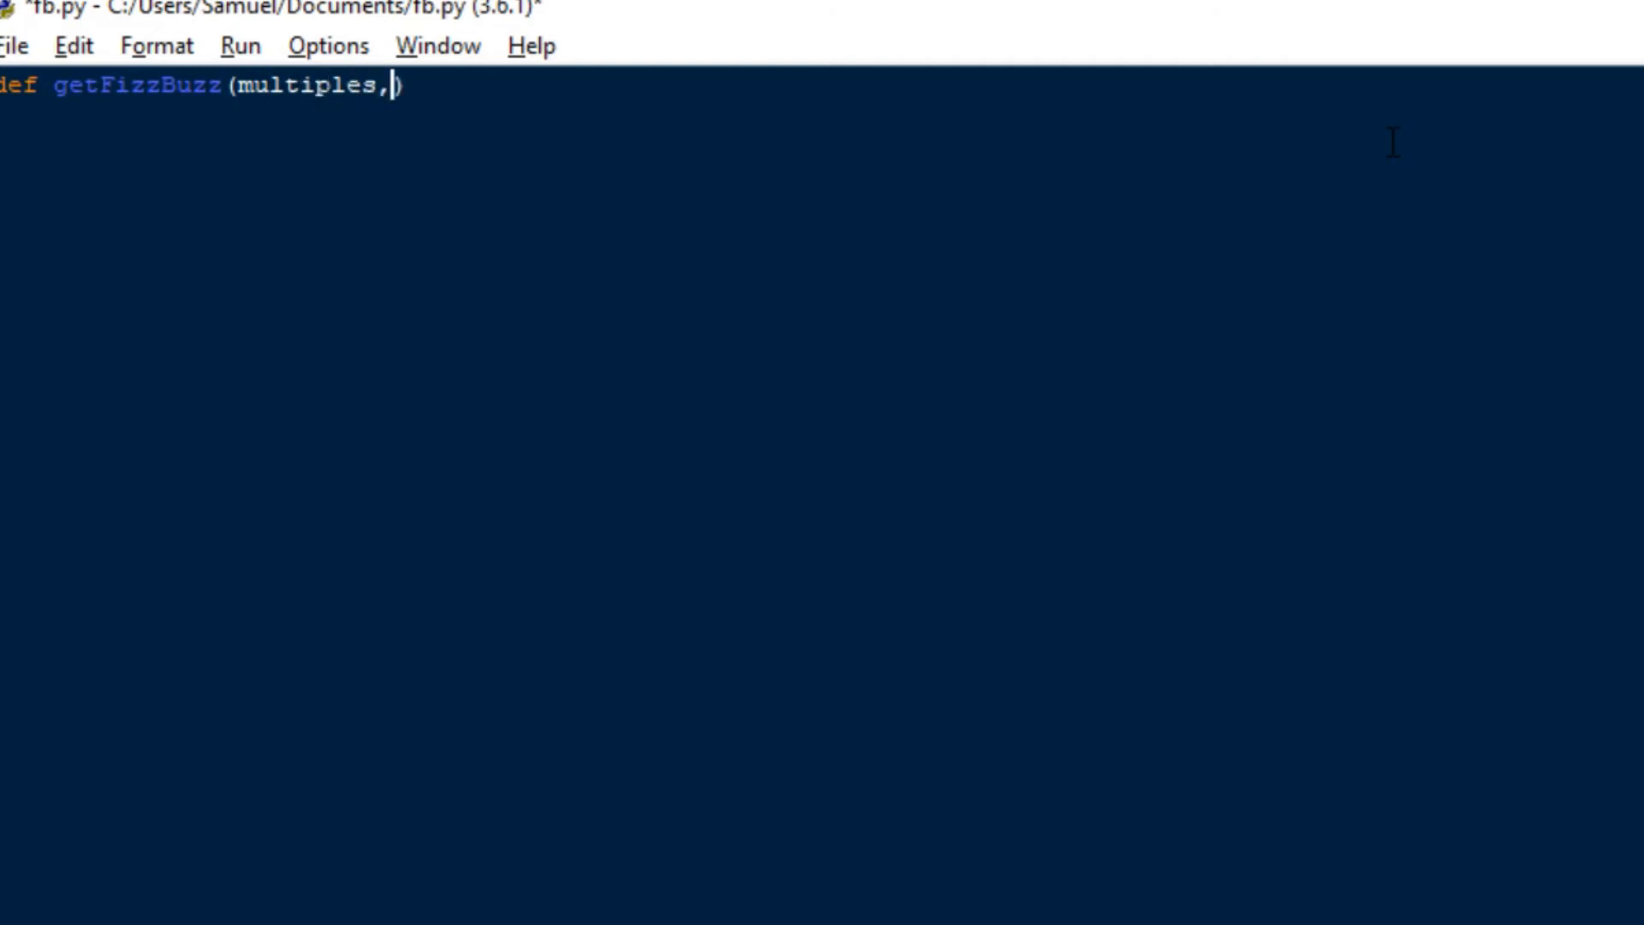
text(*args)
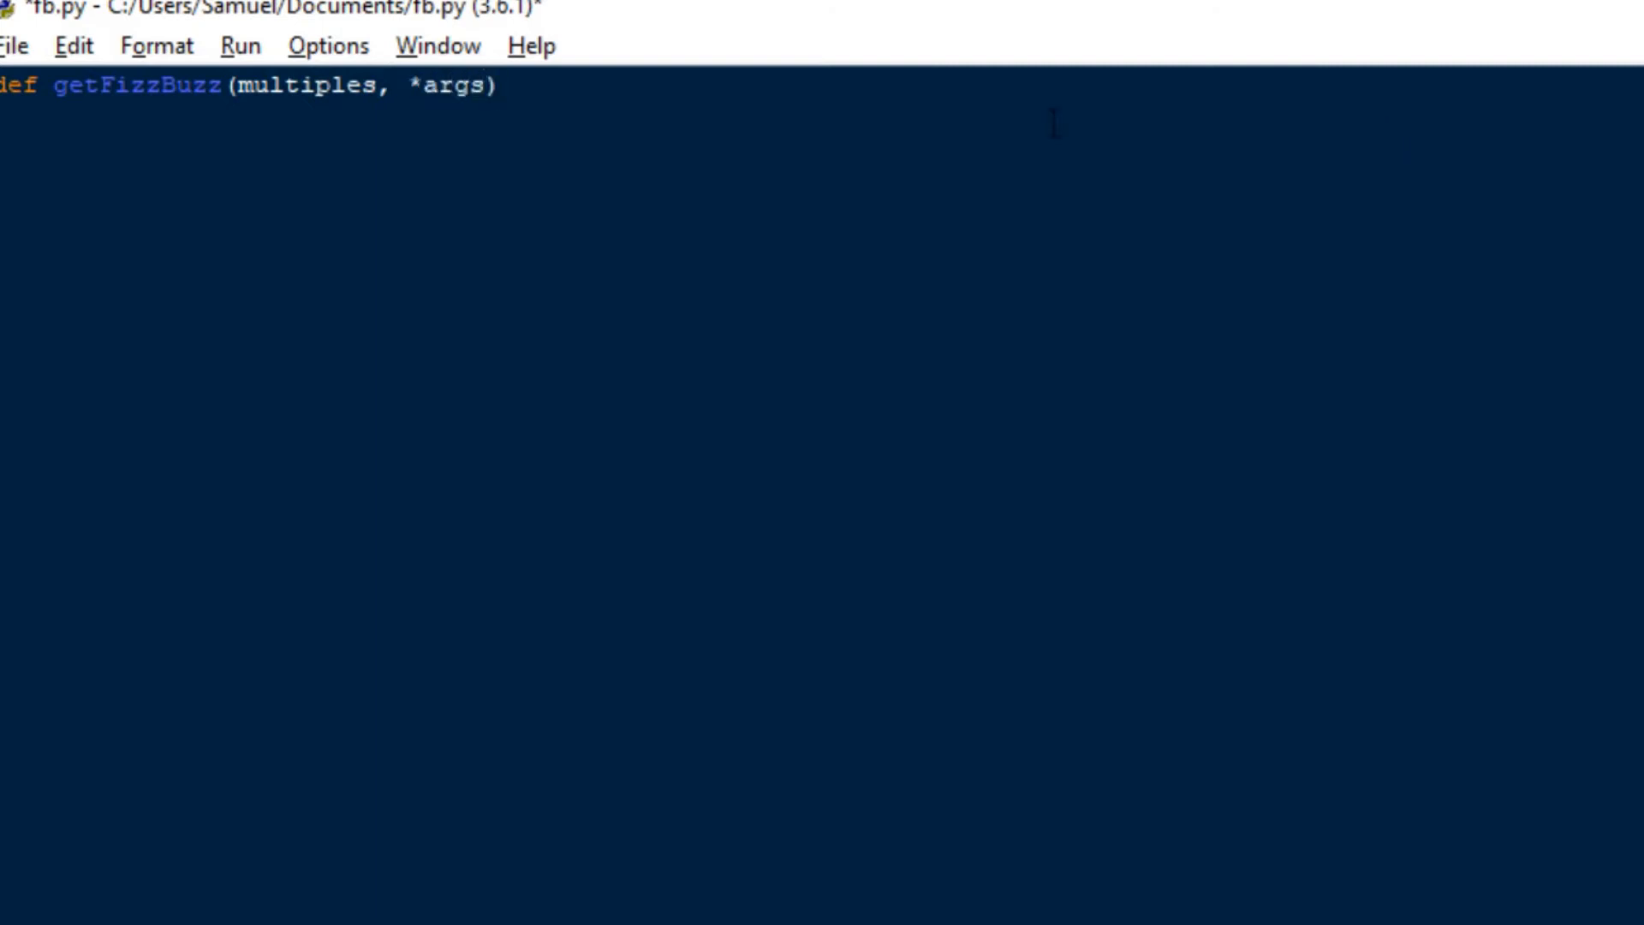
text(:)
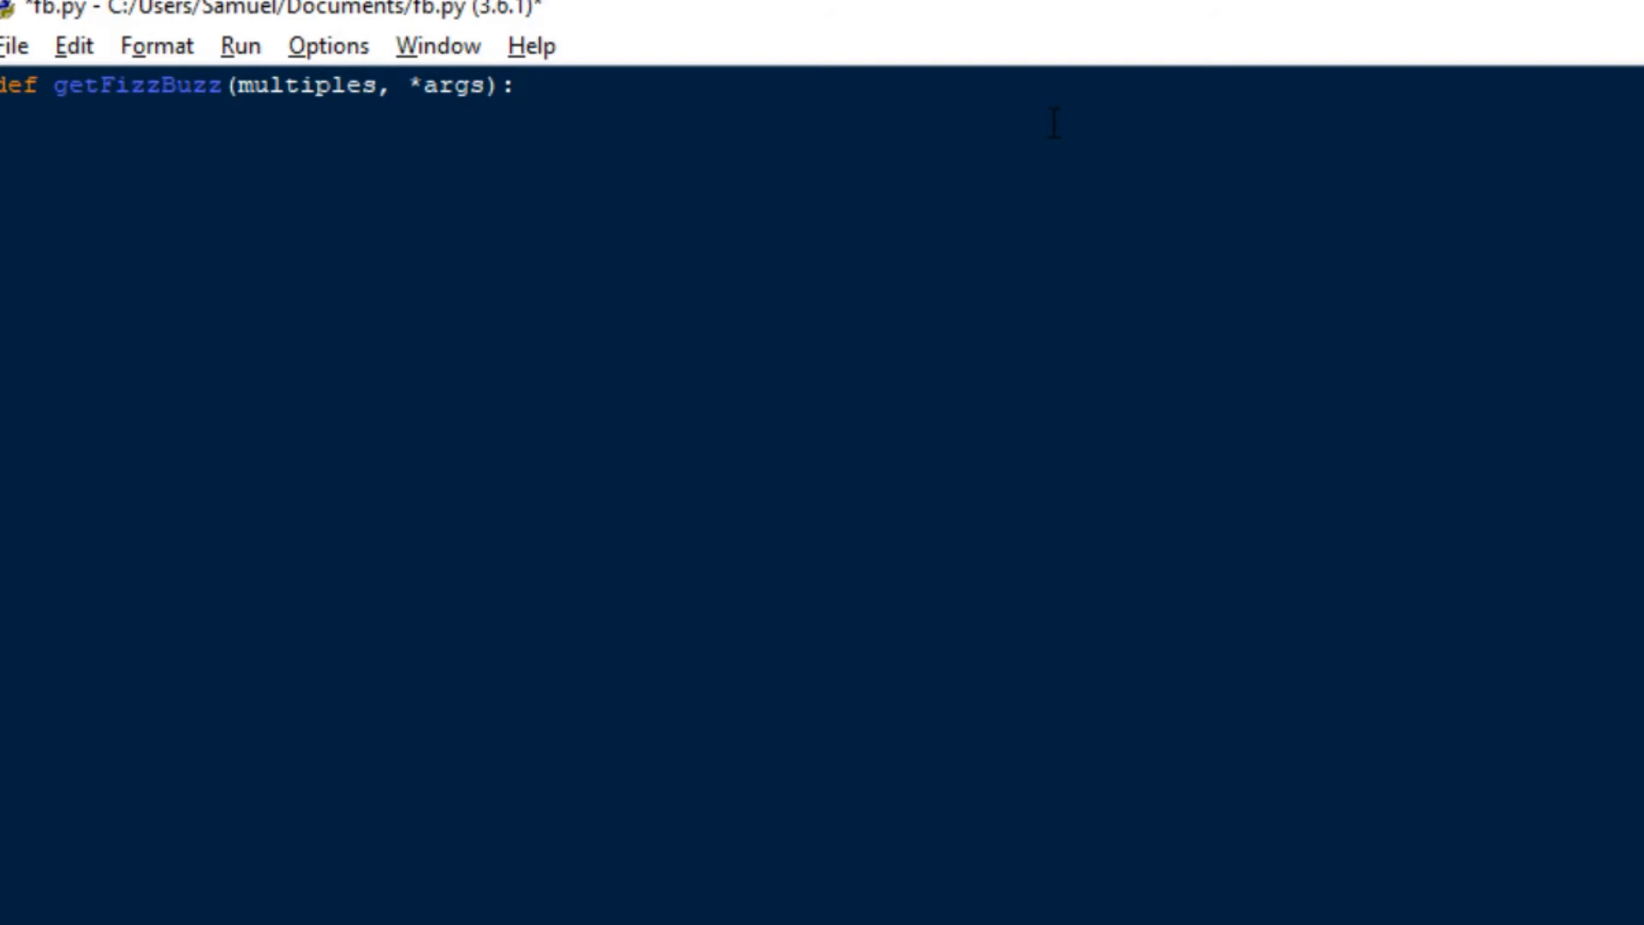
double_click(305, 86)
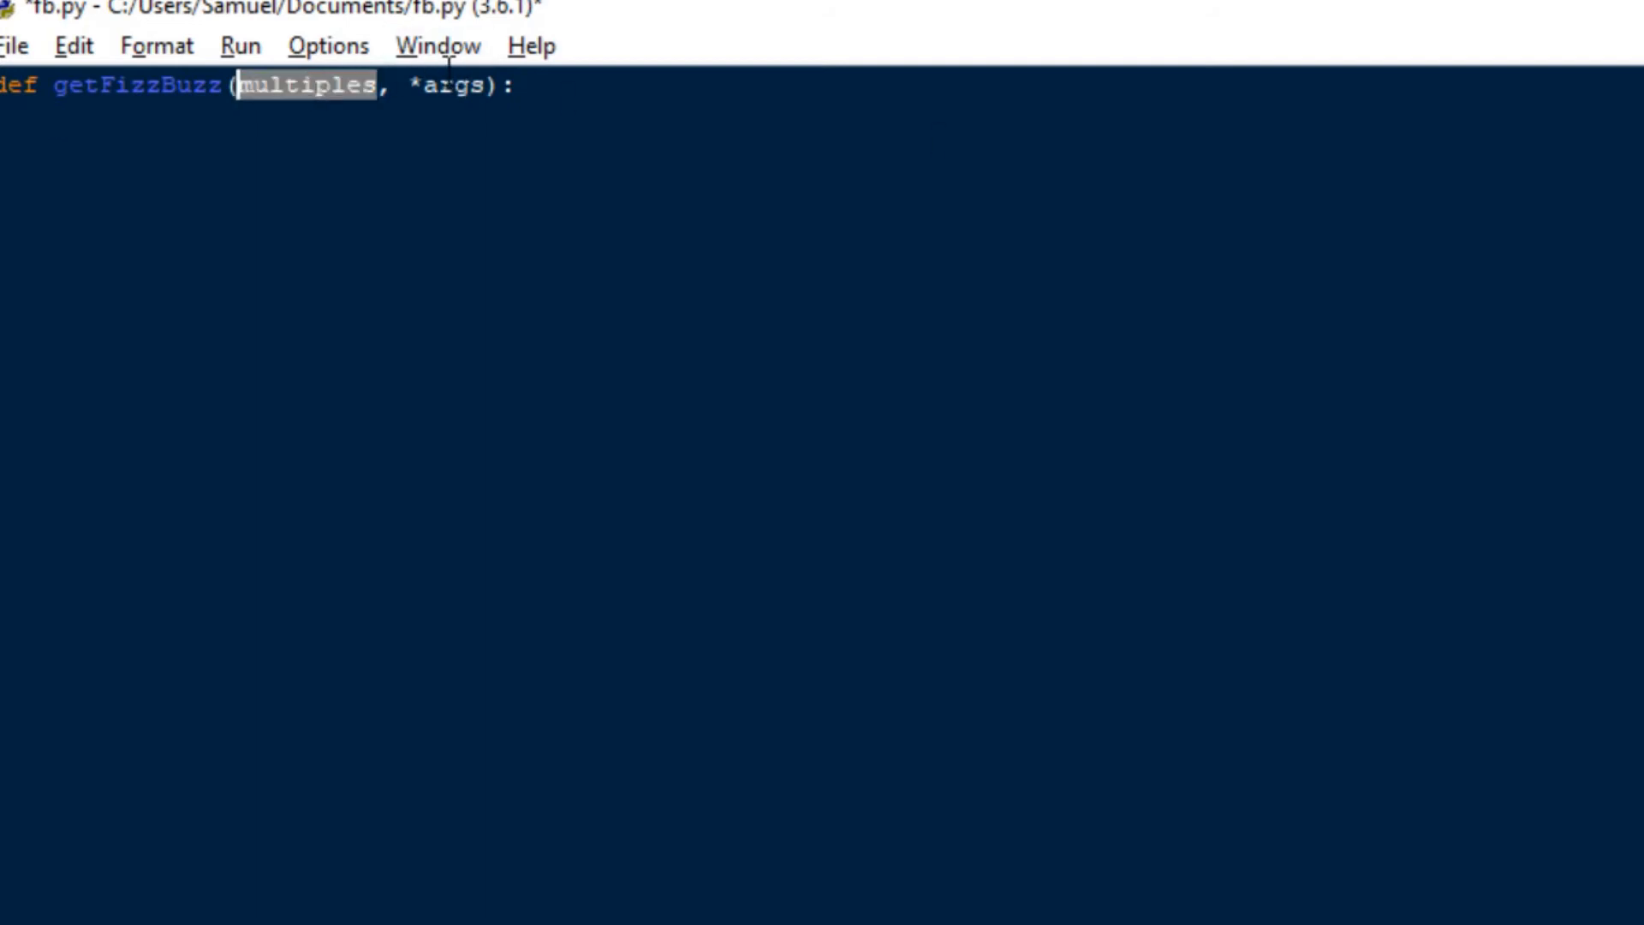
double_click(450, 84)
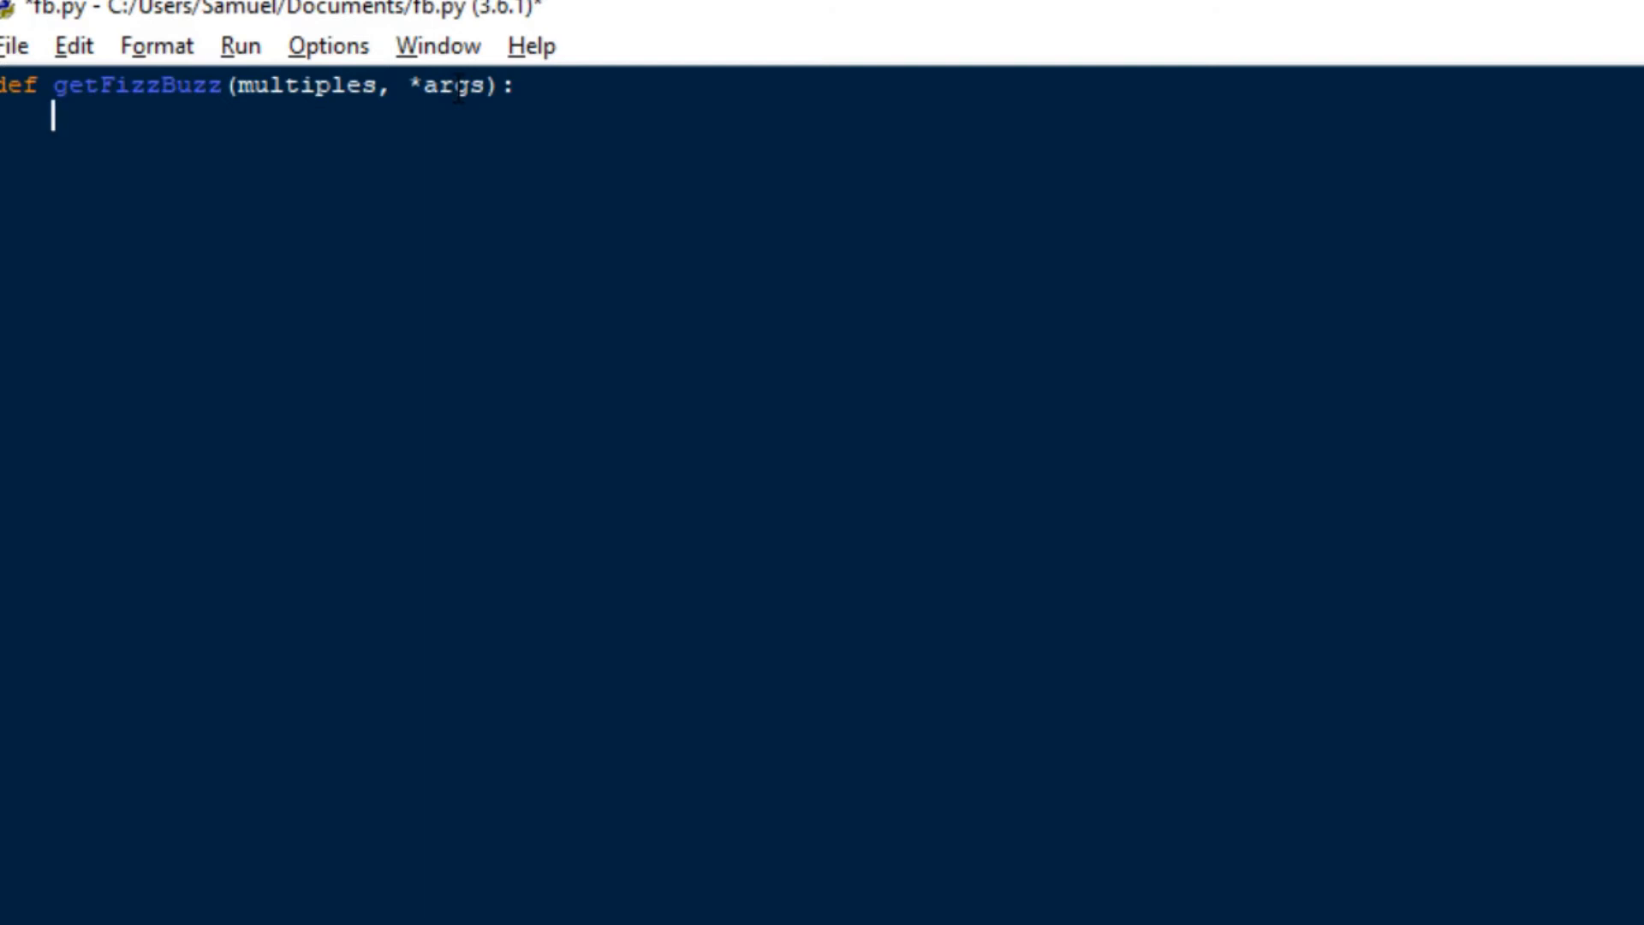
Add for i in range(*args): and reset output = '' inside it.
text(for)
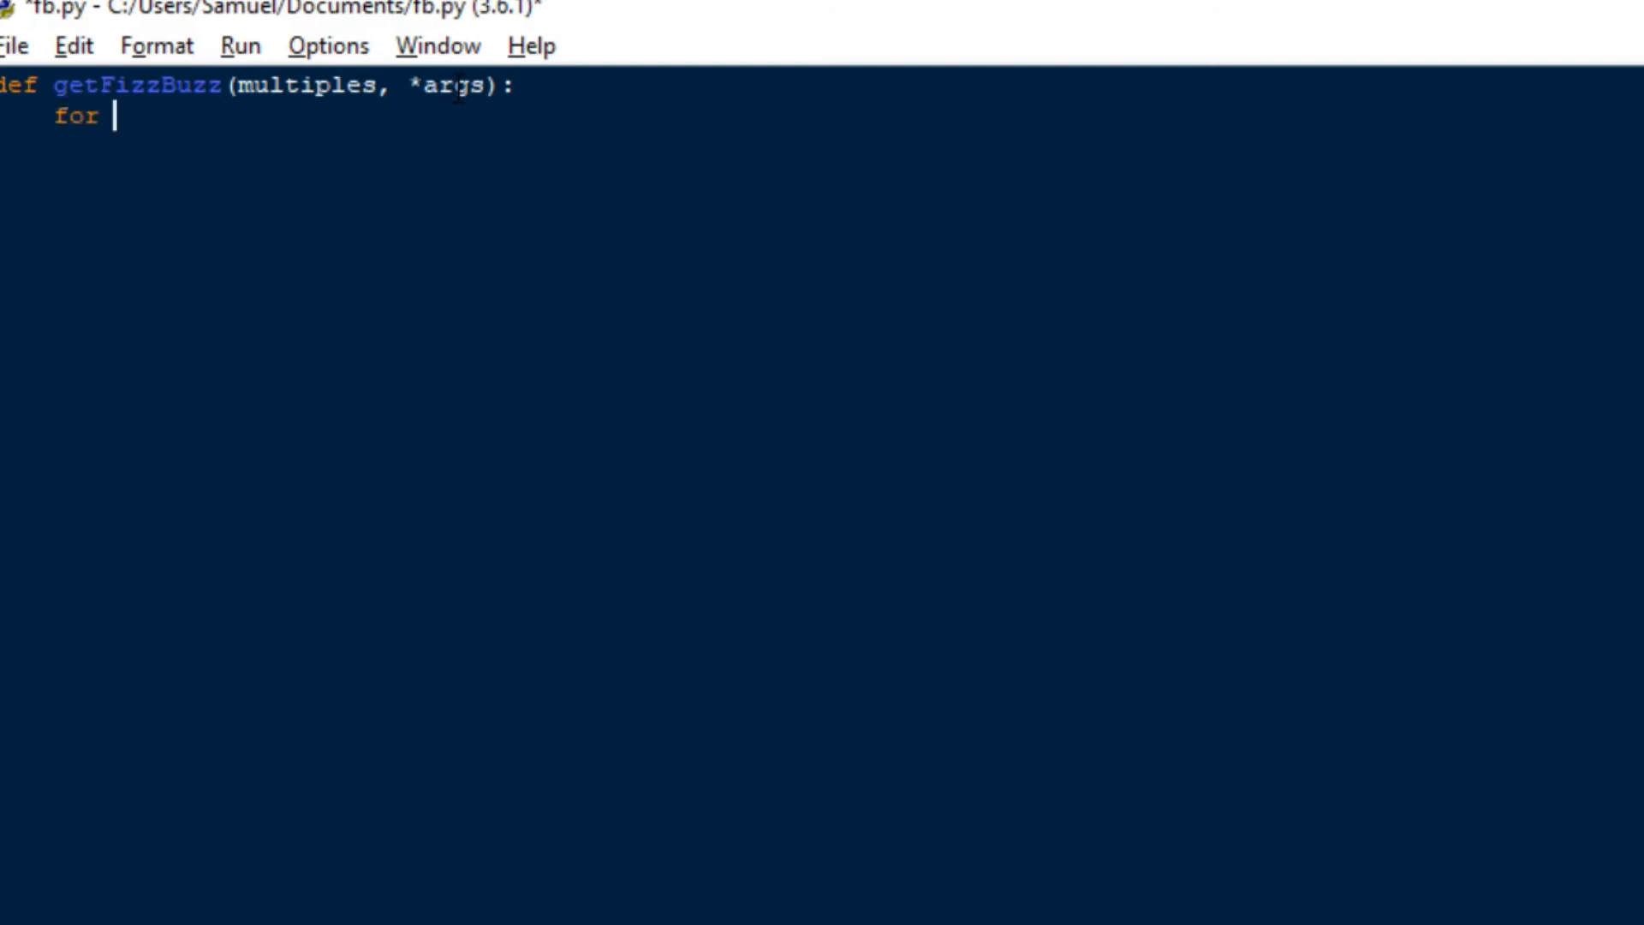
text(i in r)
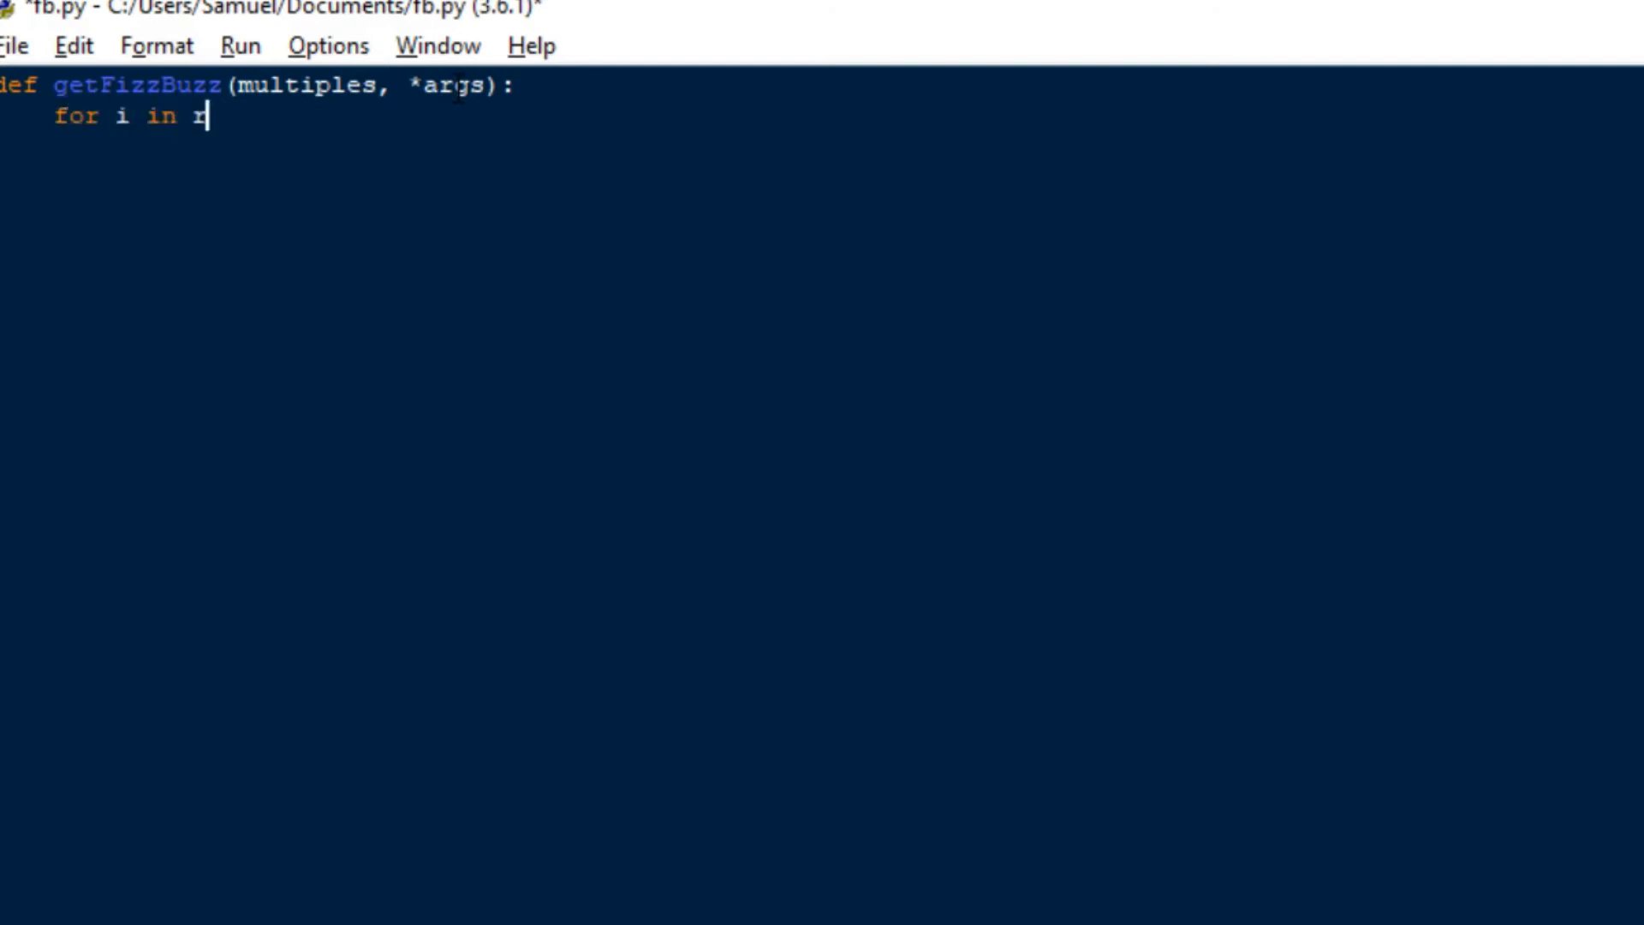
text(ange())
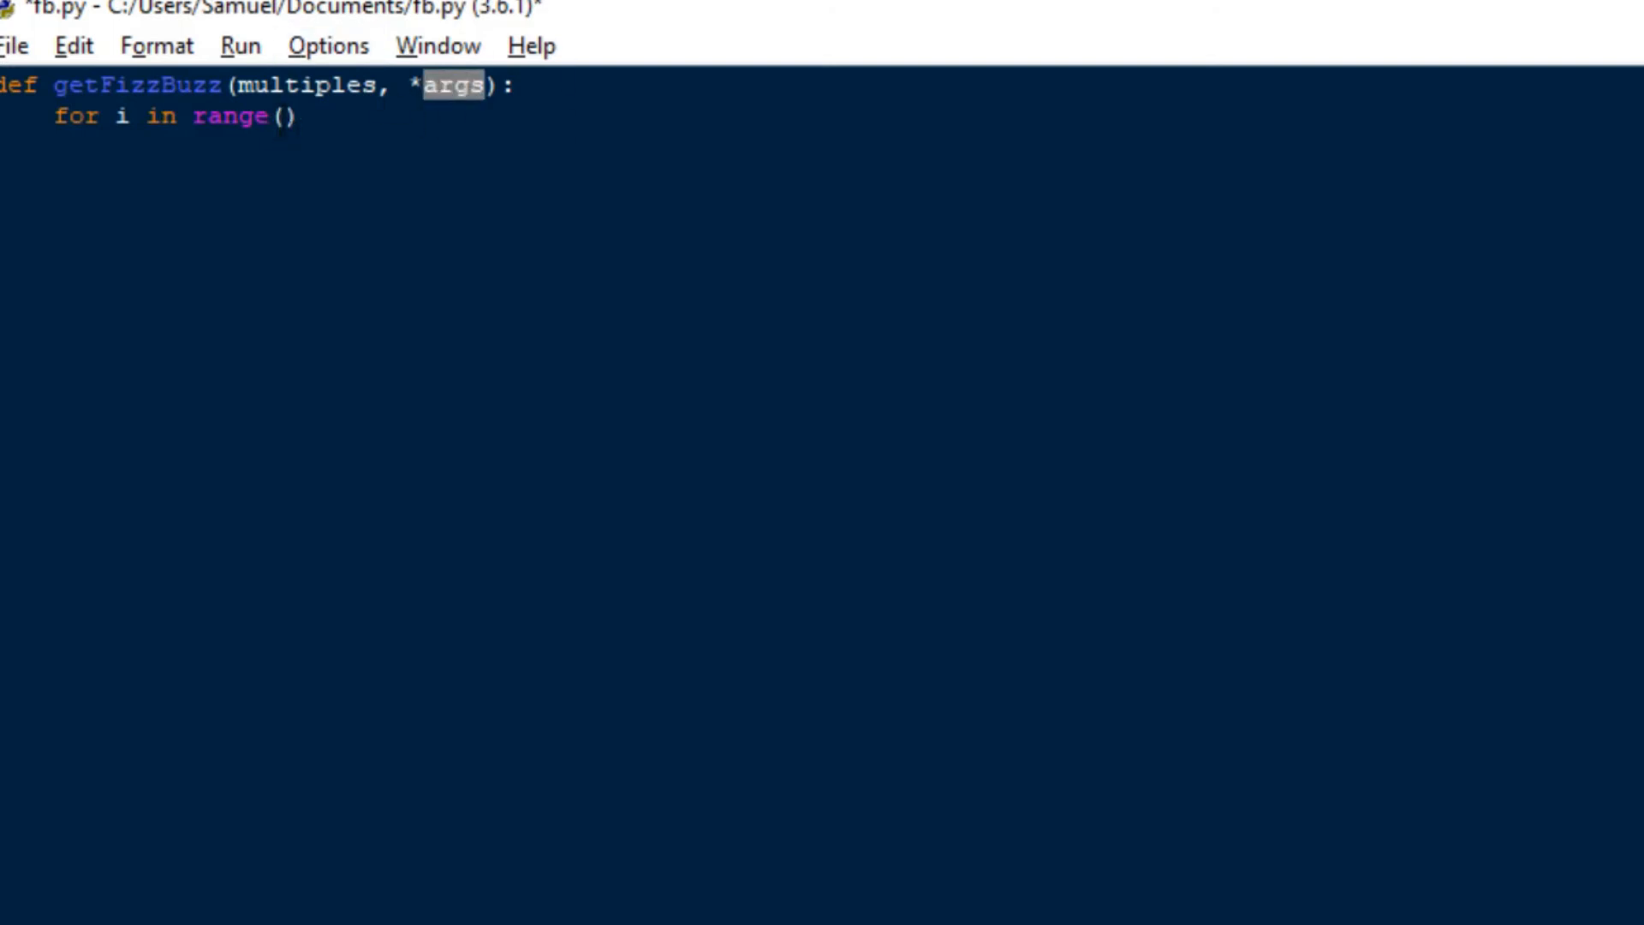
text(*)
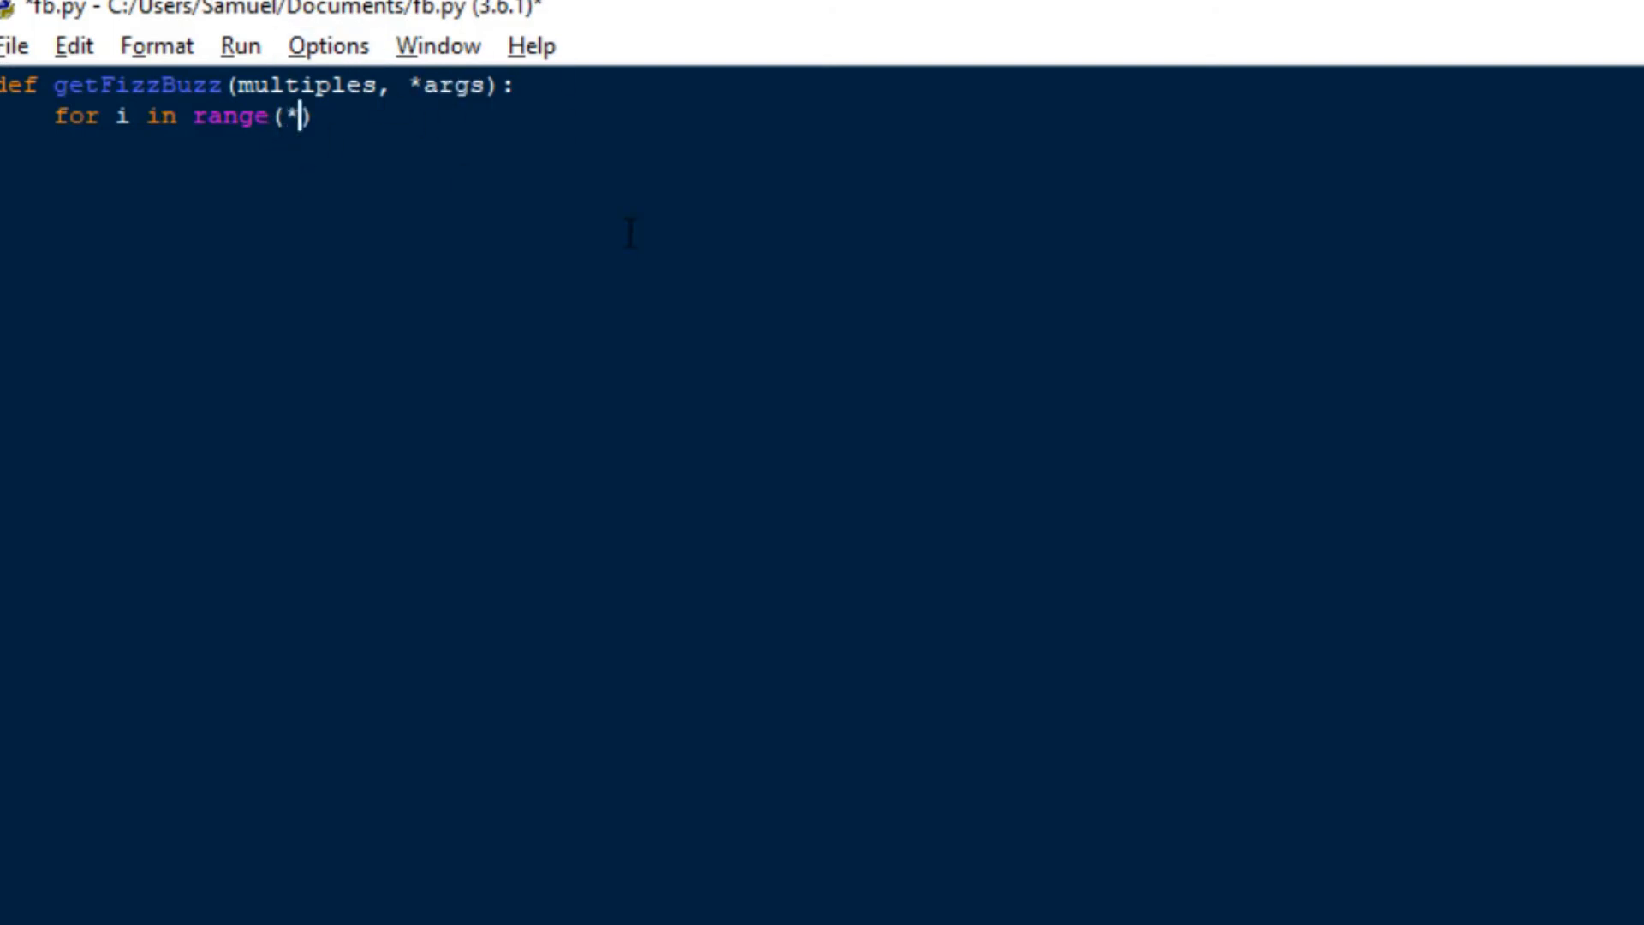
text(args):)
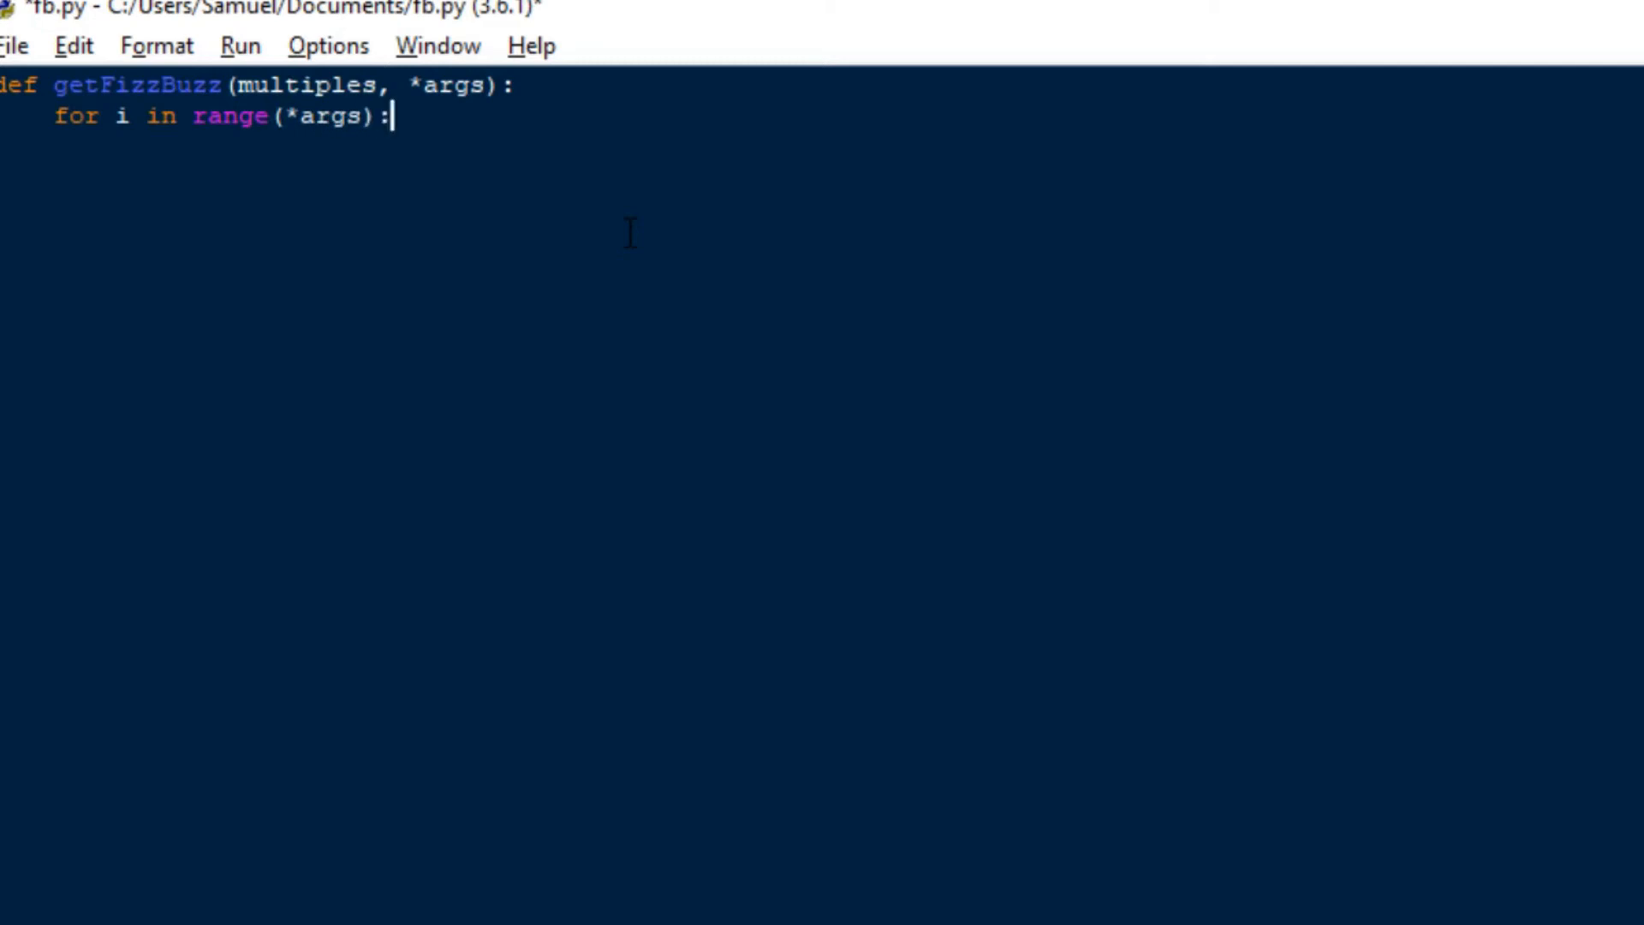
text(output =)
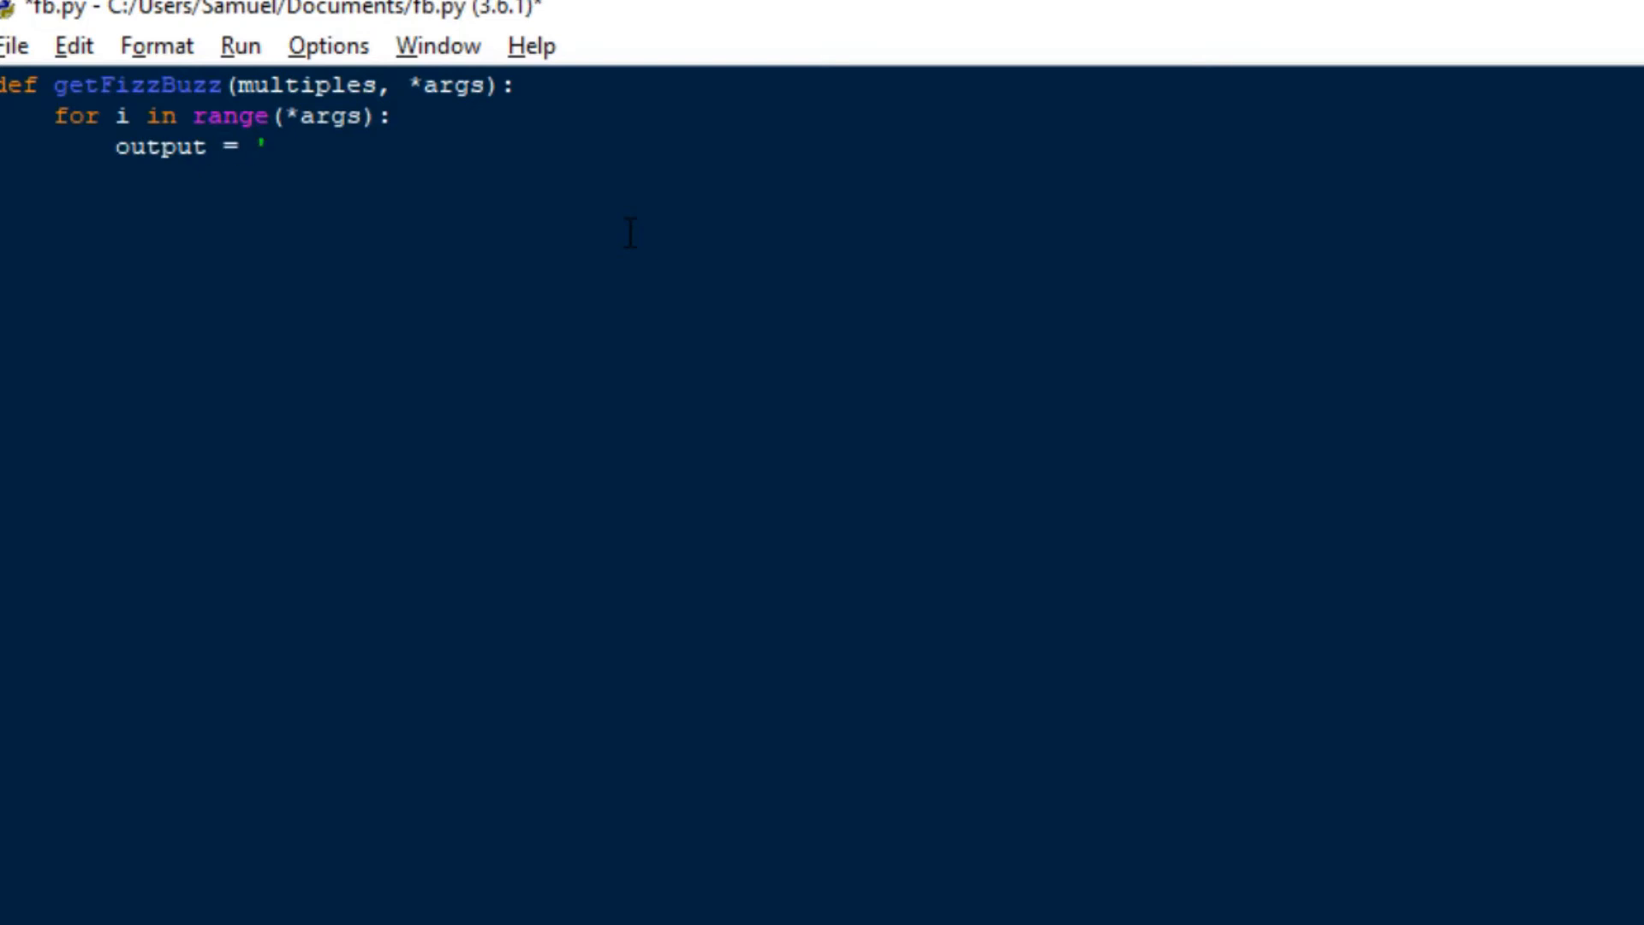
text(')
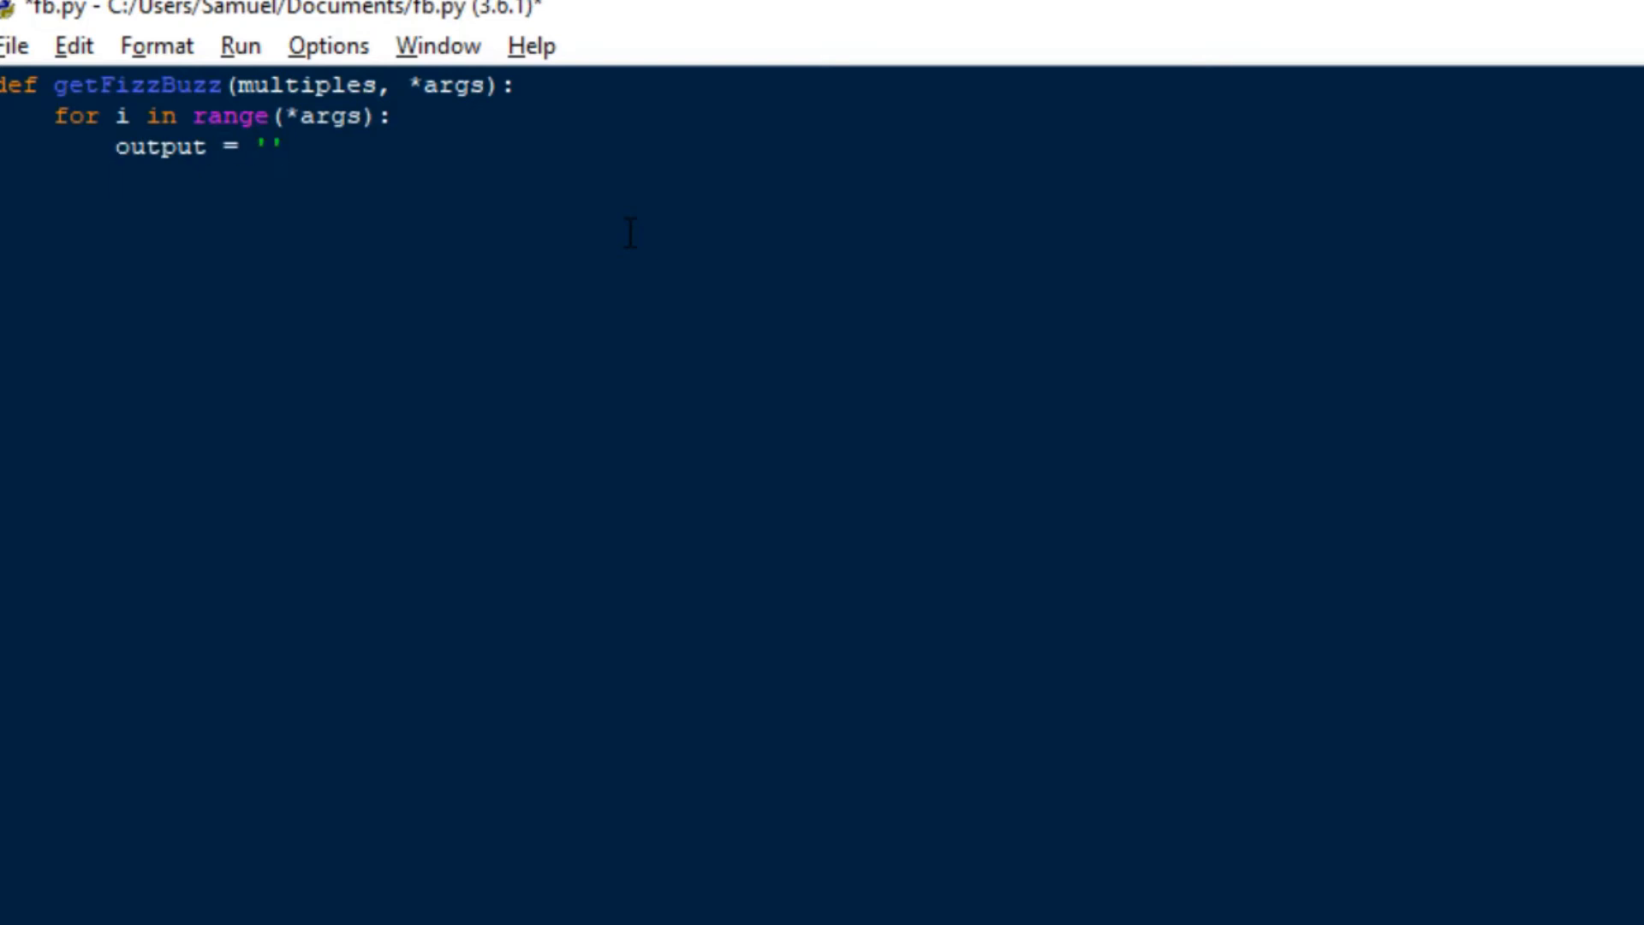
Begin the inner loop line 'for multiple in'.
text(for)
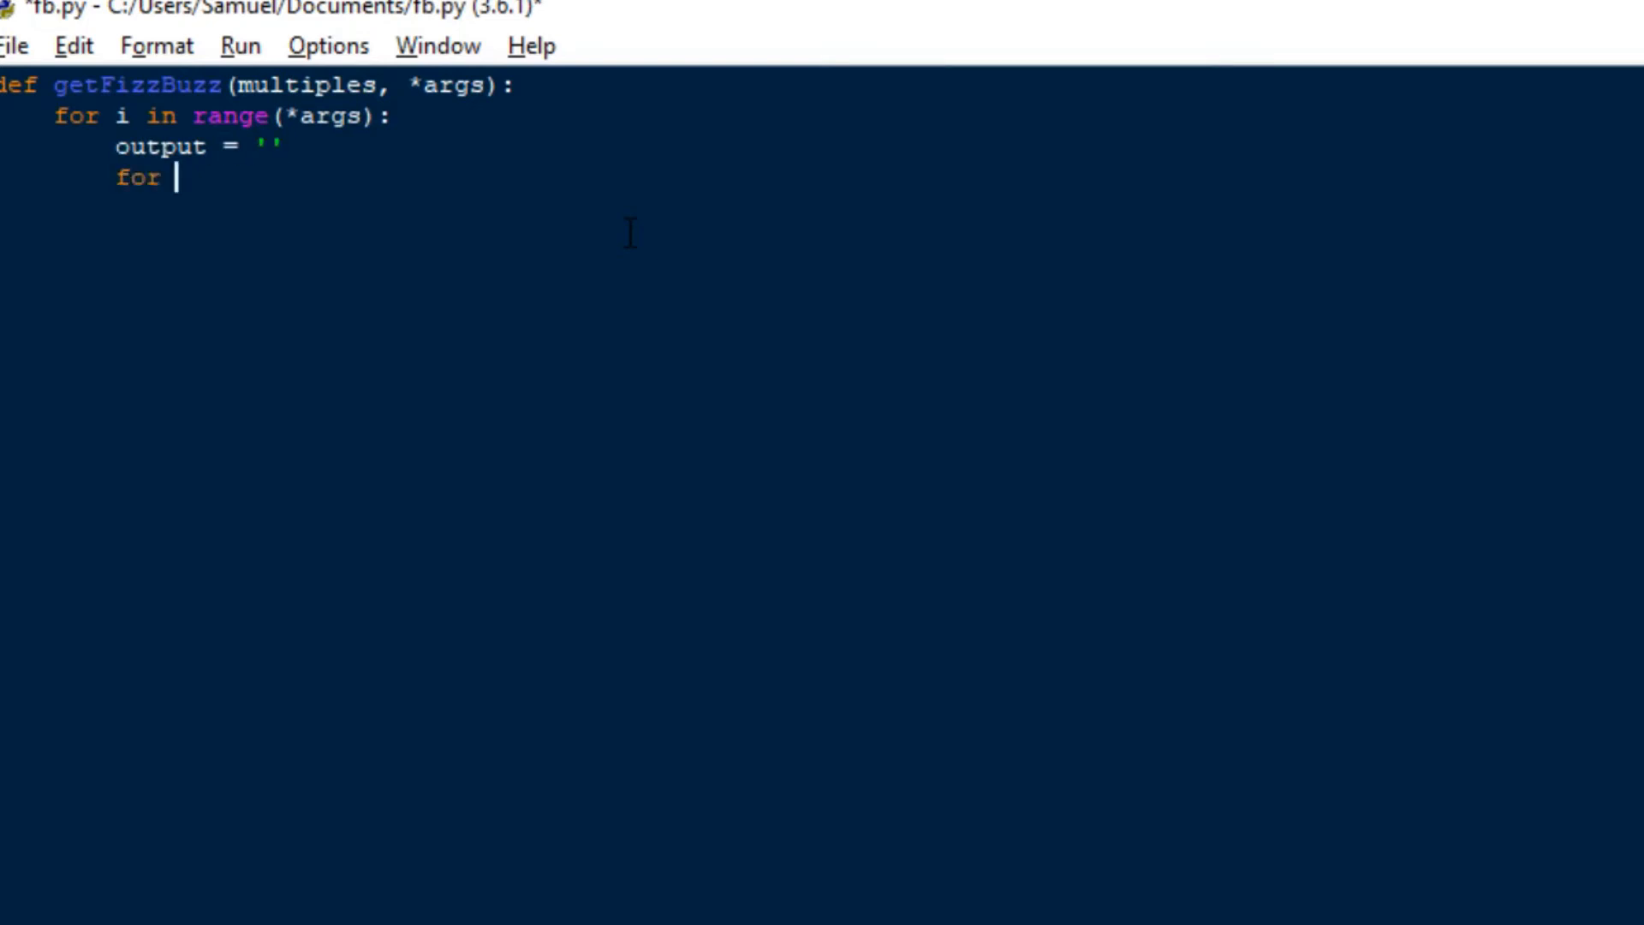
text(mult)
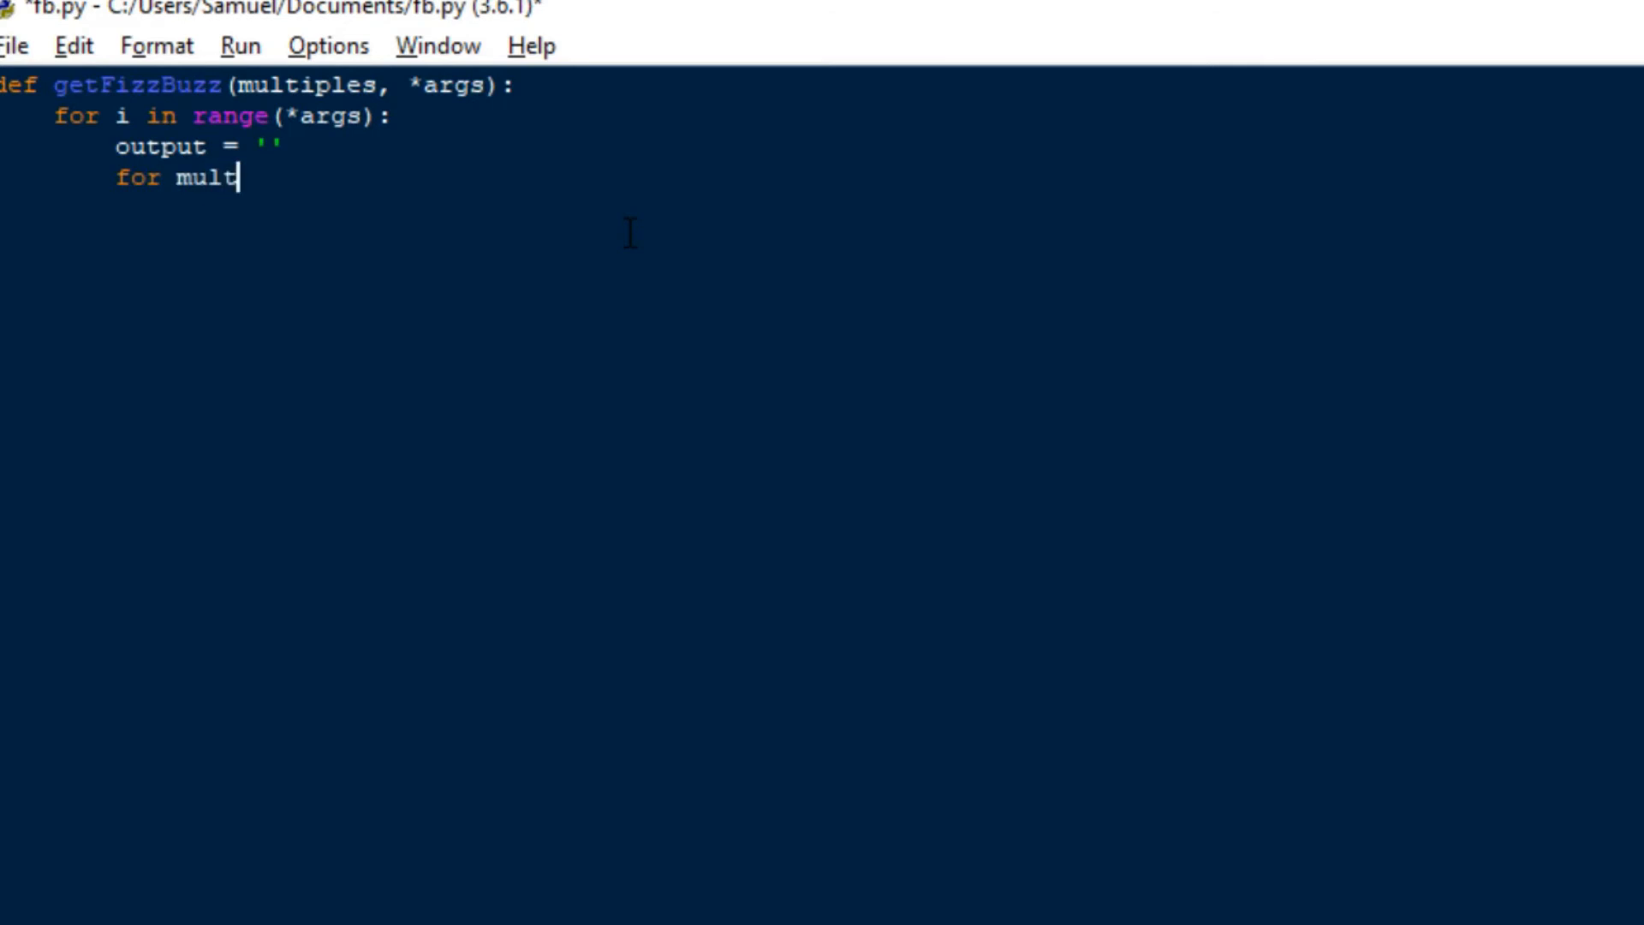
text(iple)
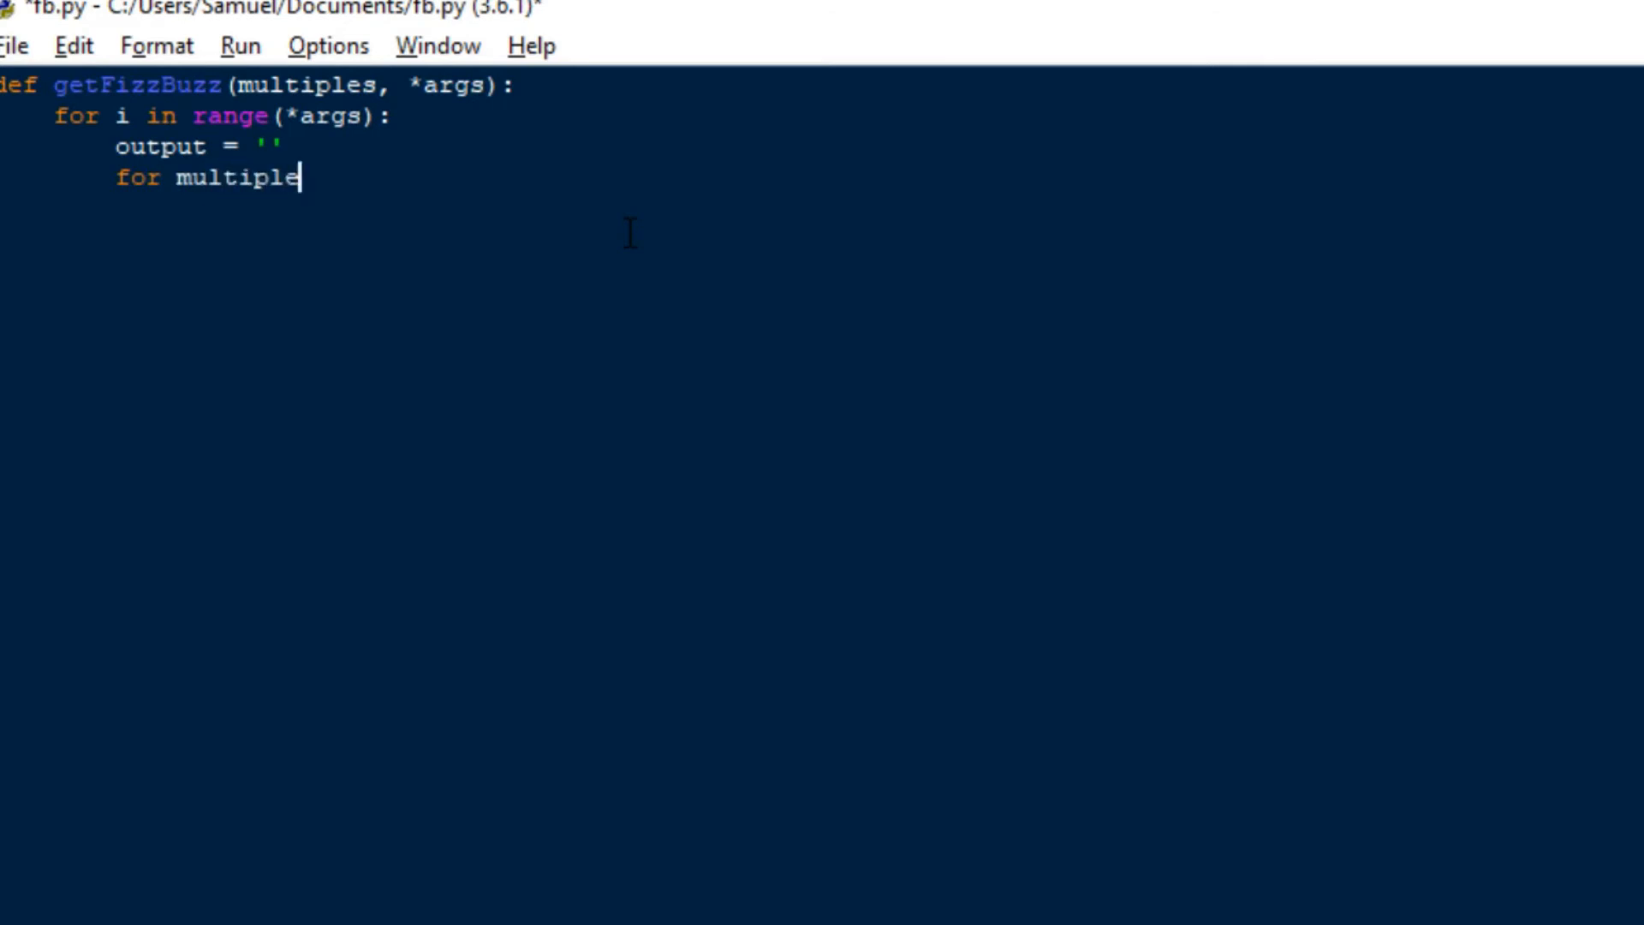
text(in)
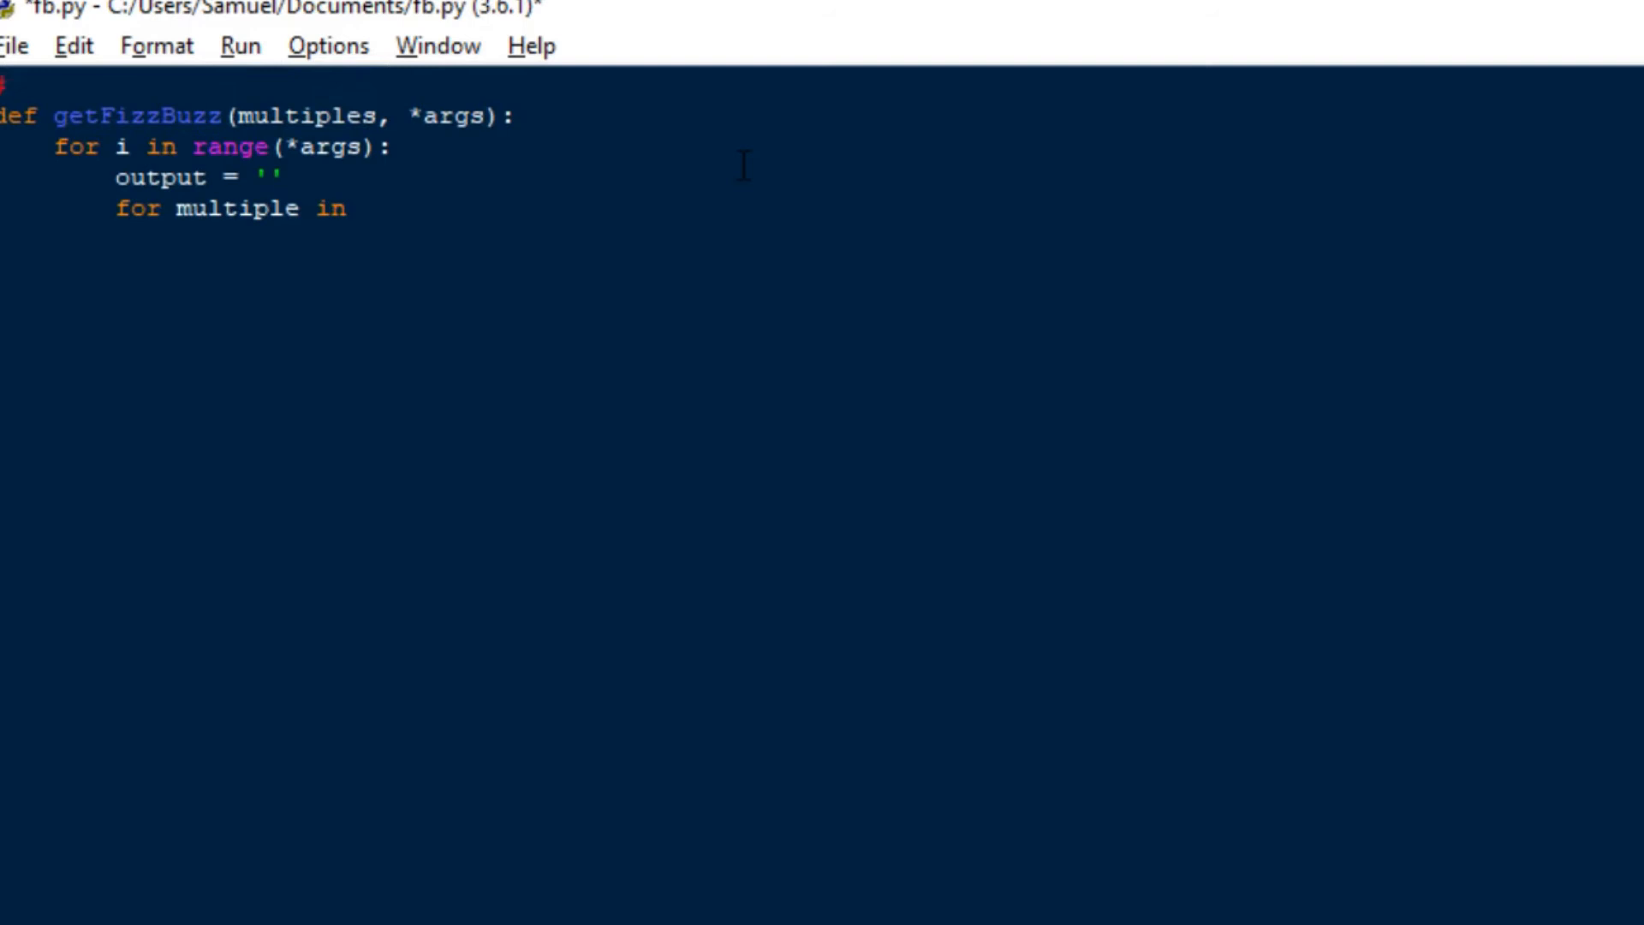
Write the commented multiples = {3:'Fizz',5:'Buzz'} line above the function and return to the loop.
text(multiples)
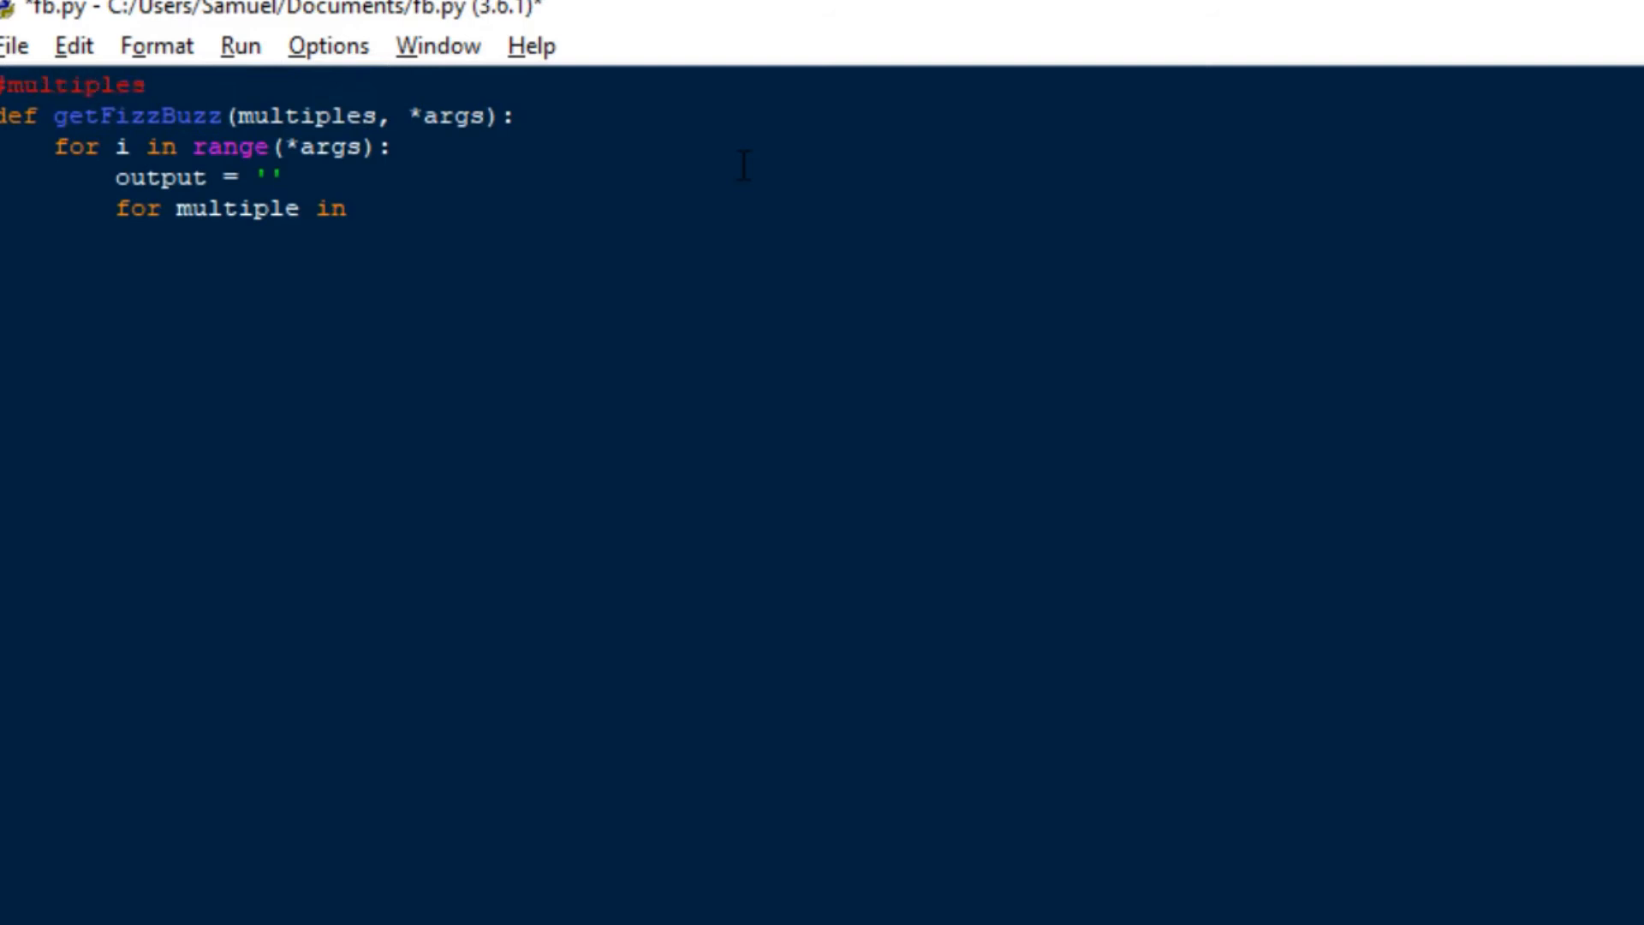
text(= [])
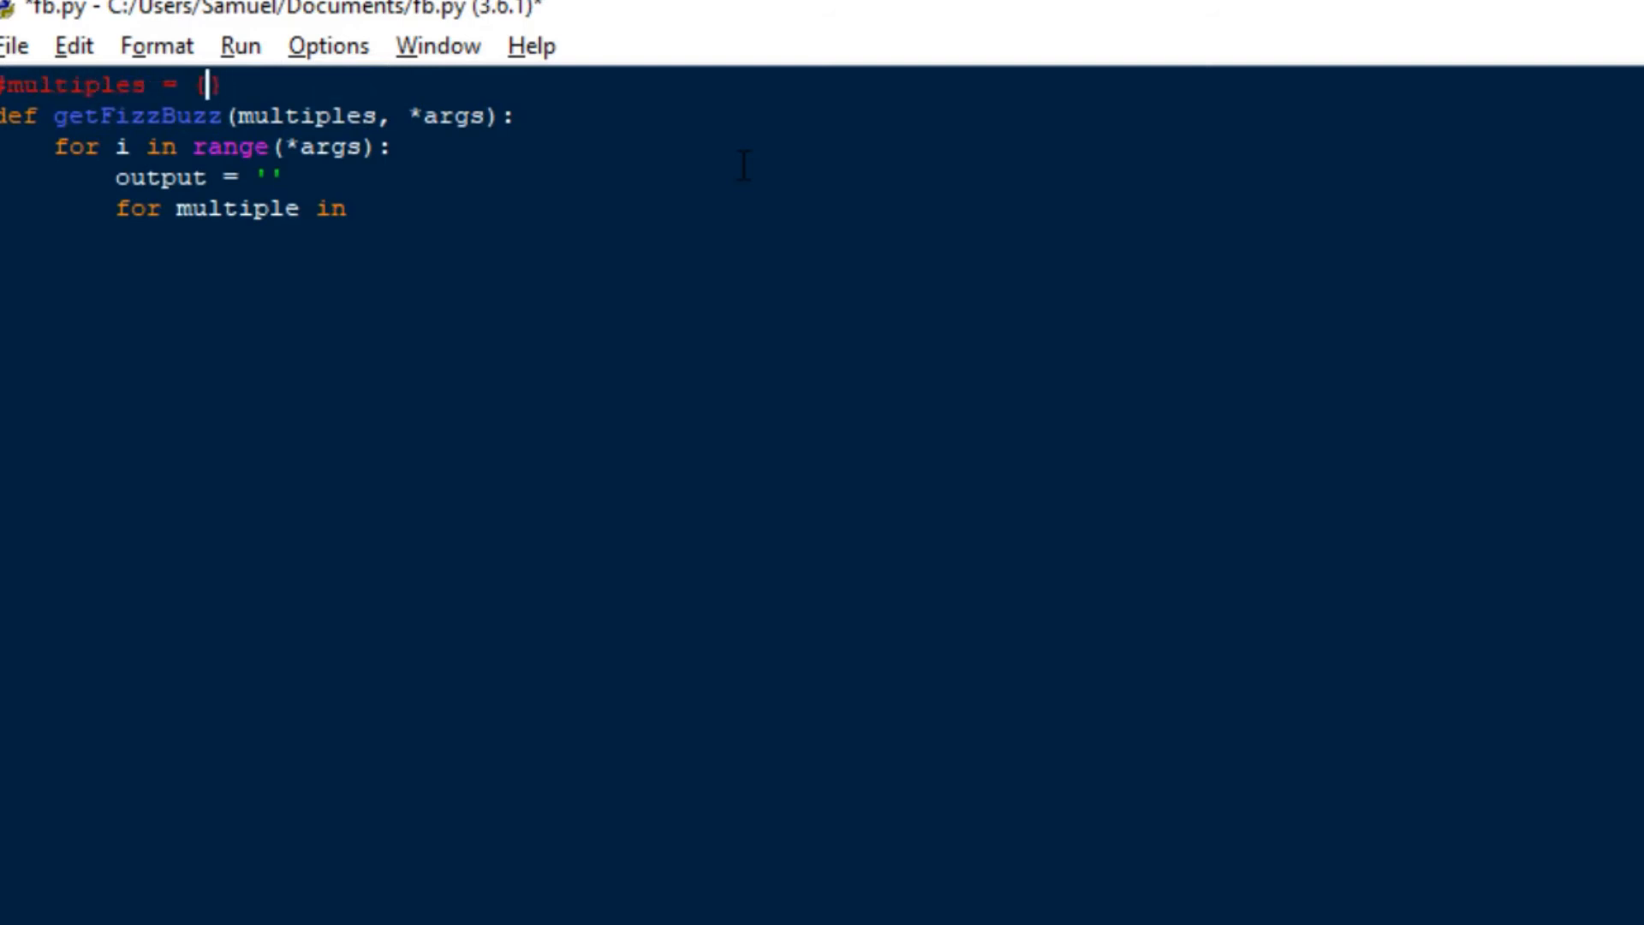
text(3:'Fuz')
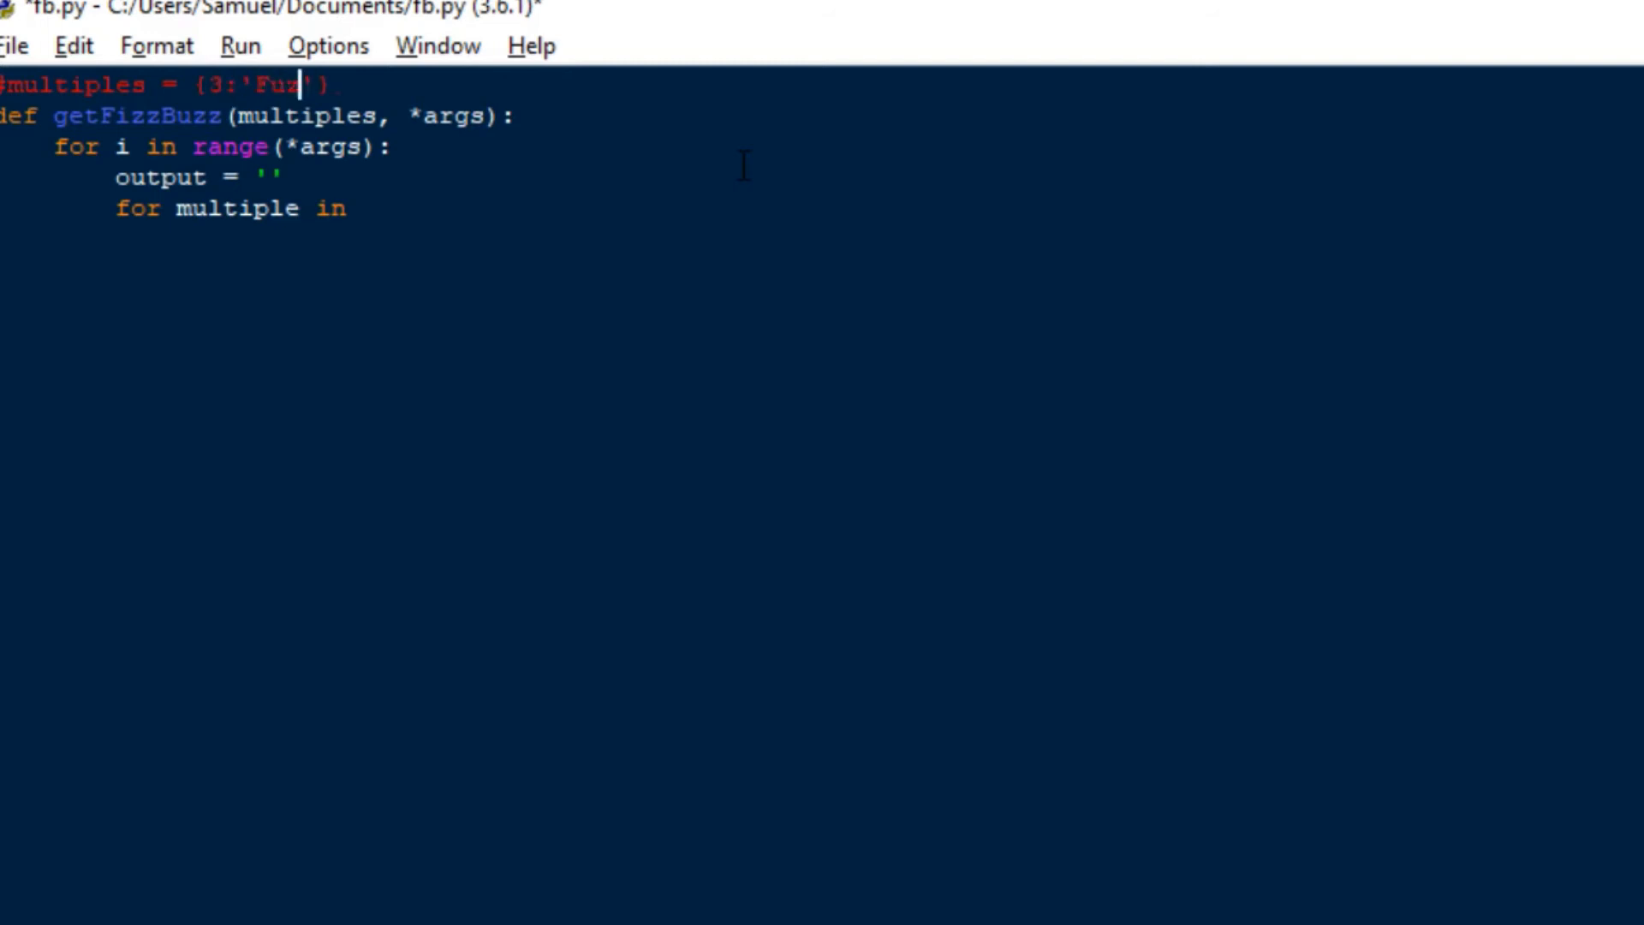
key(Backspace)
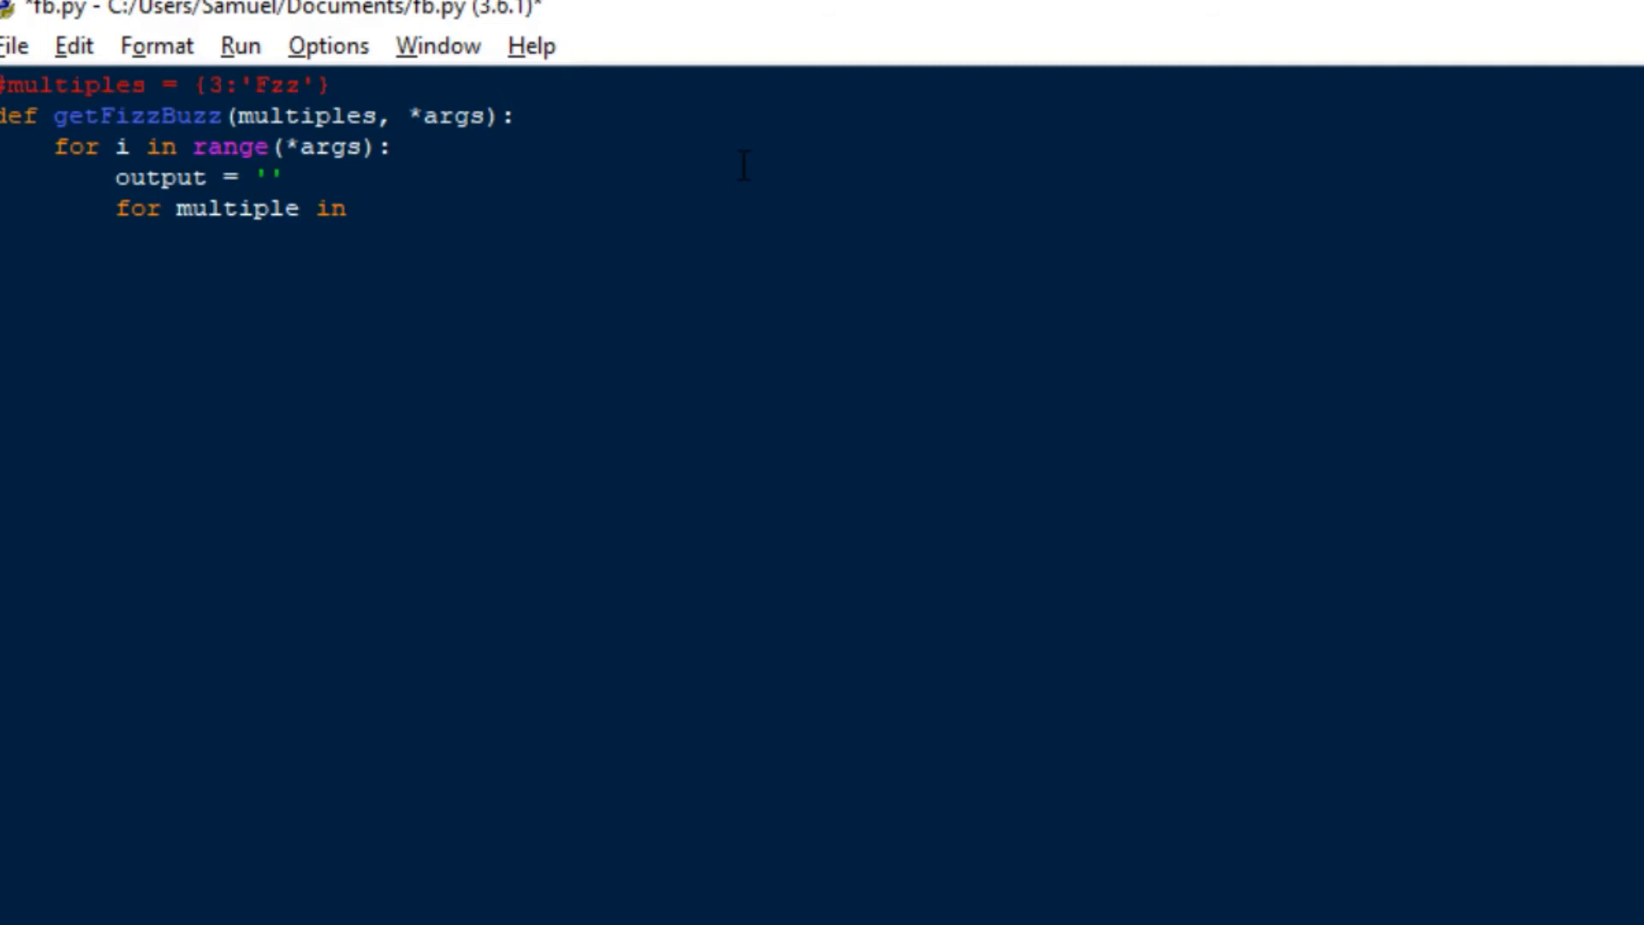
text(i)
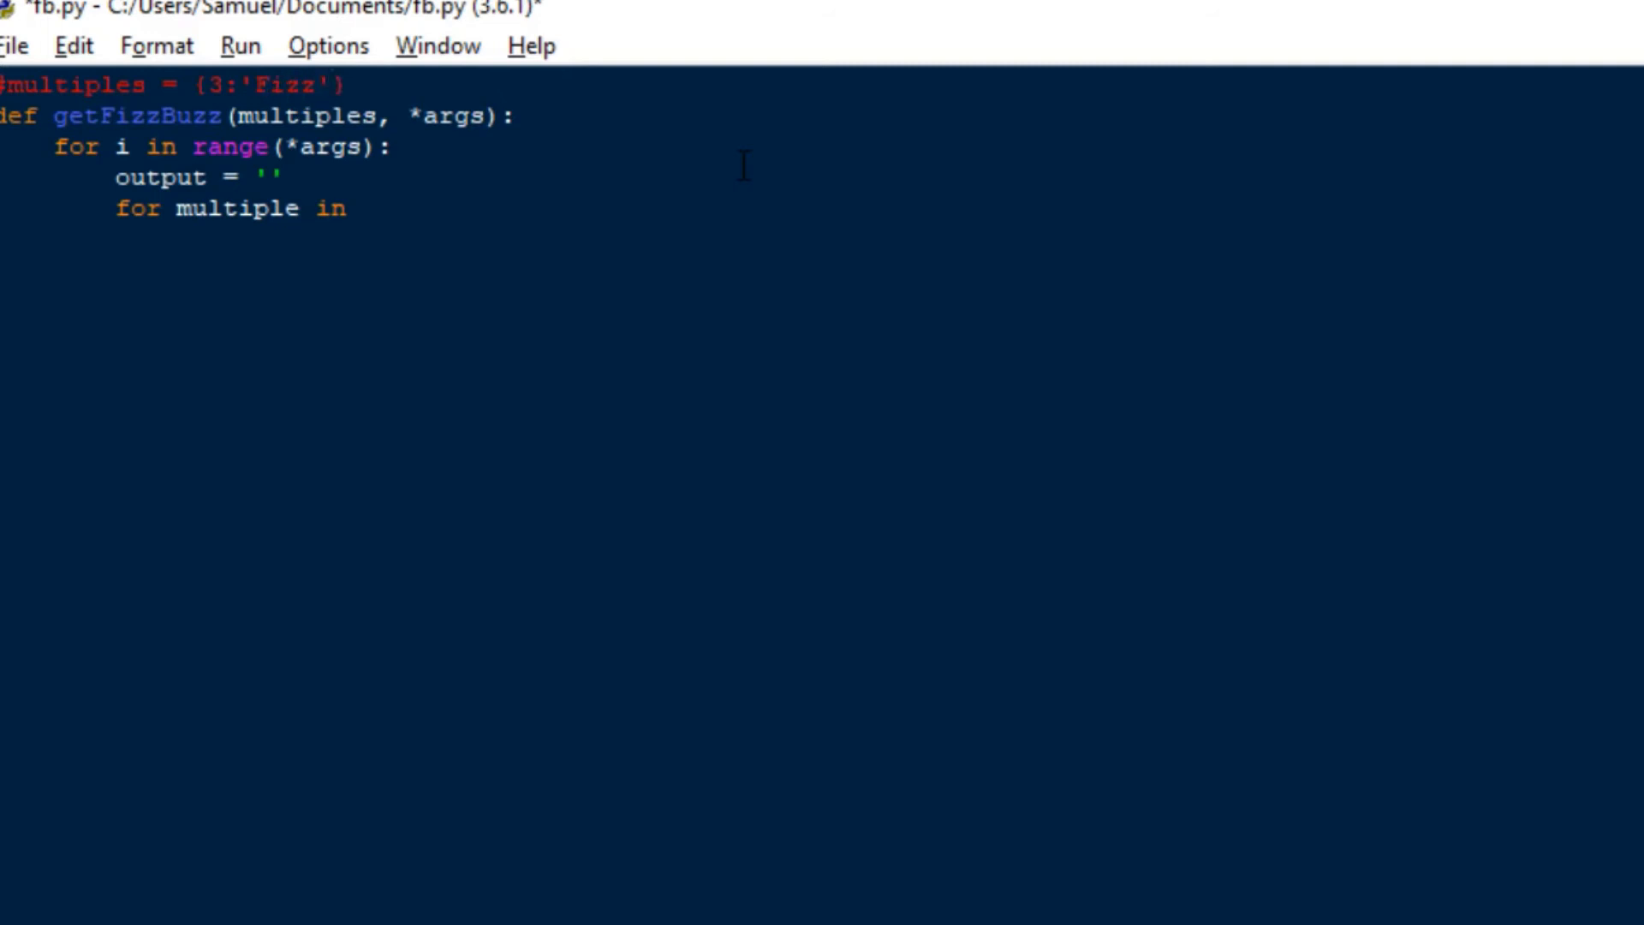
text(,')
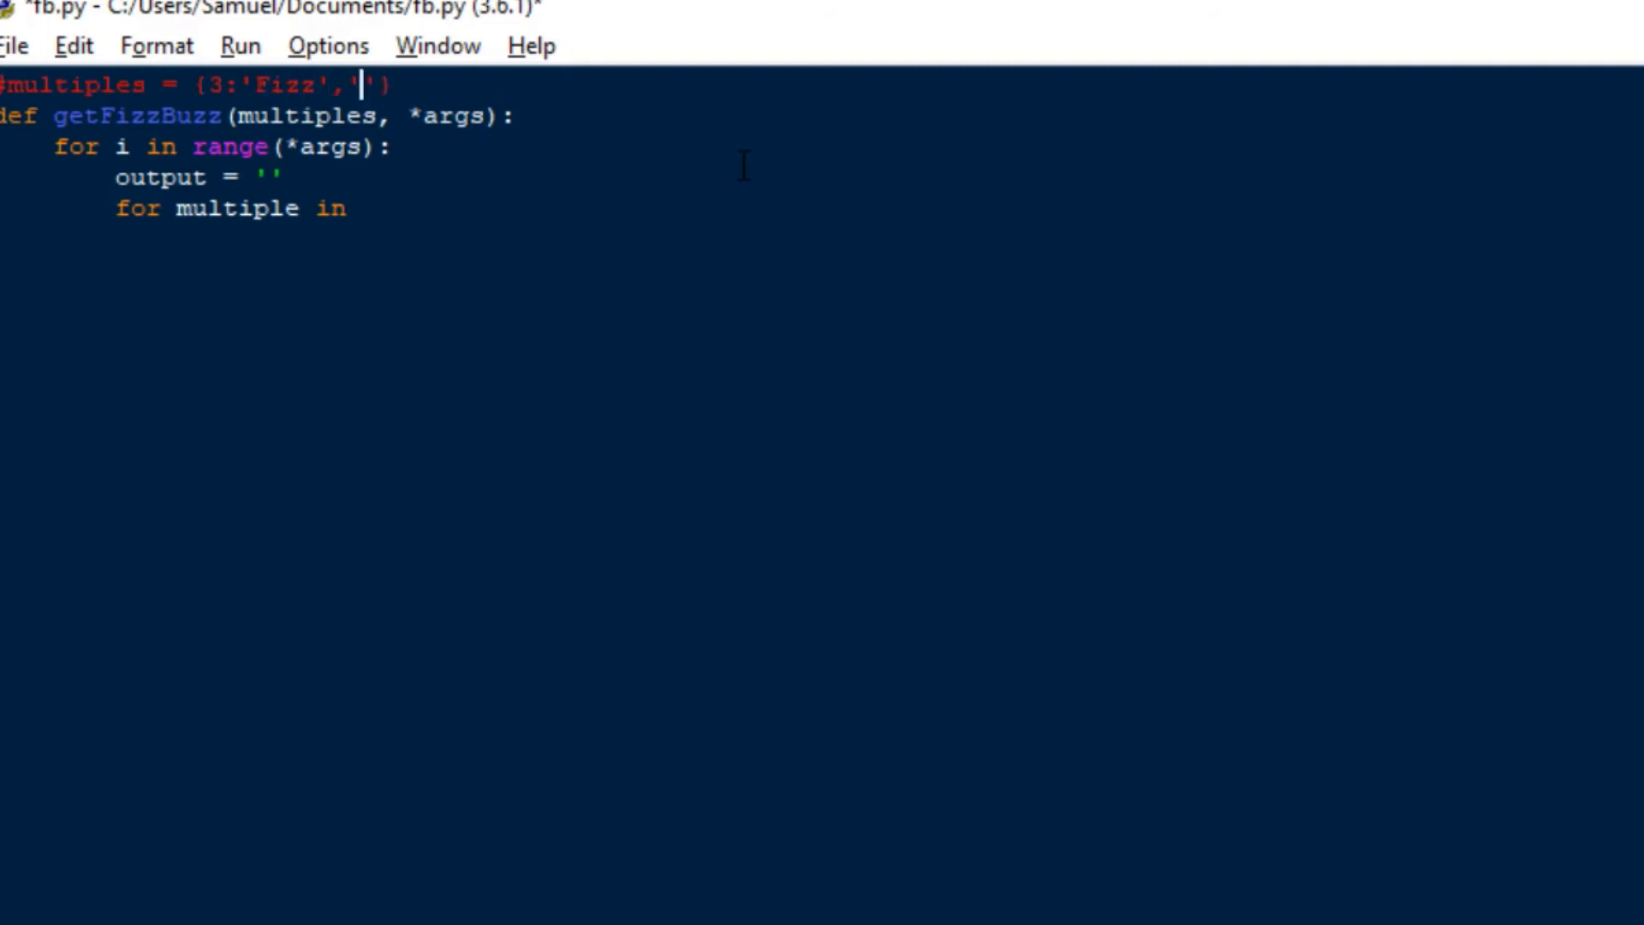
text(5:)
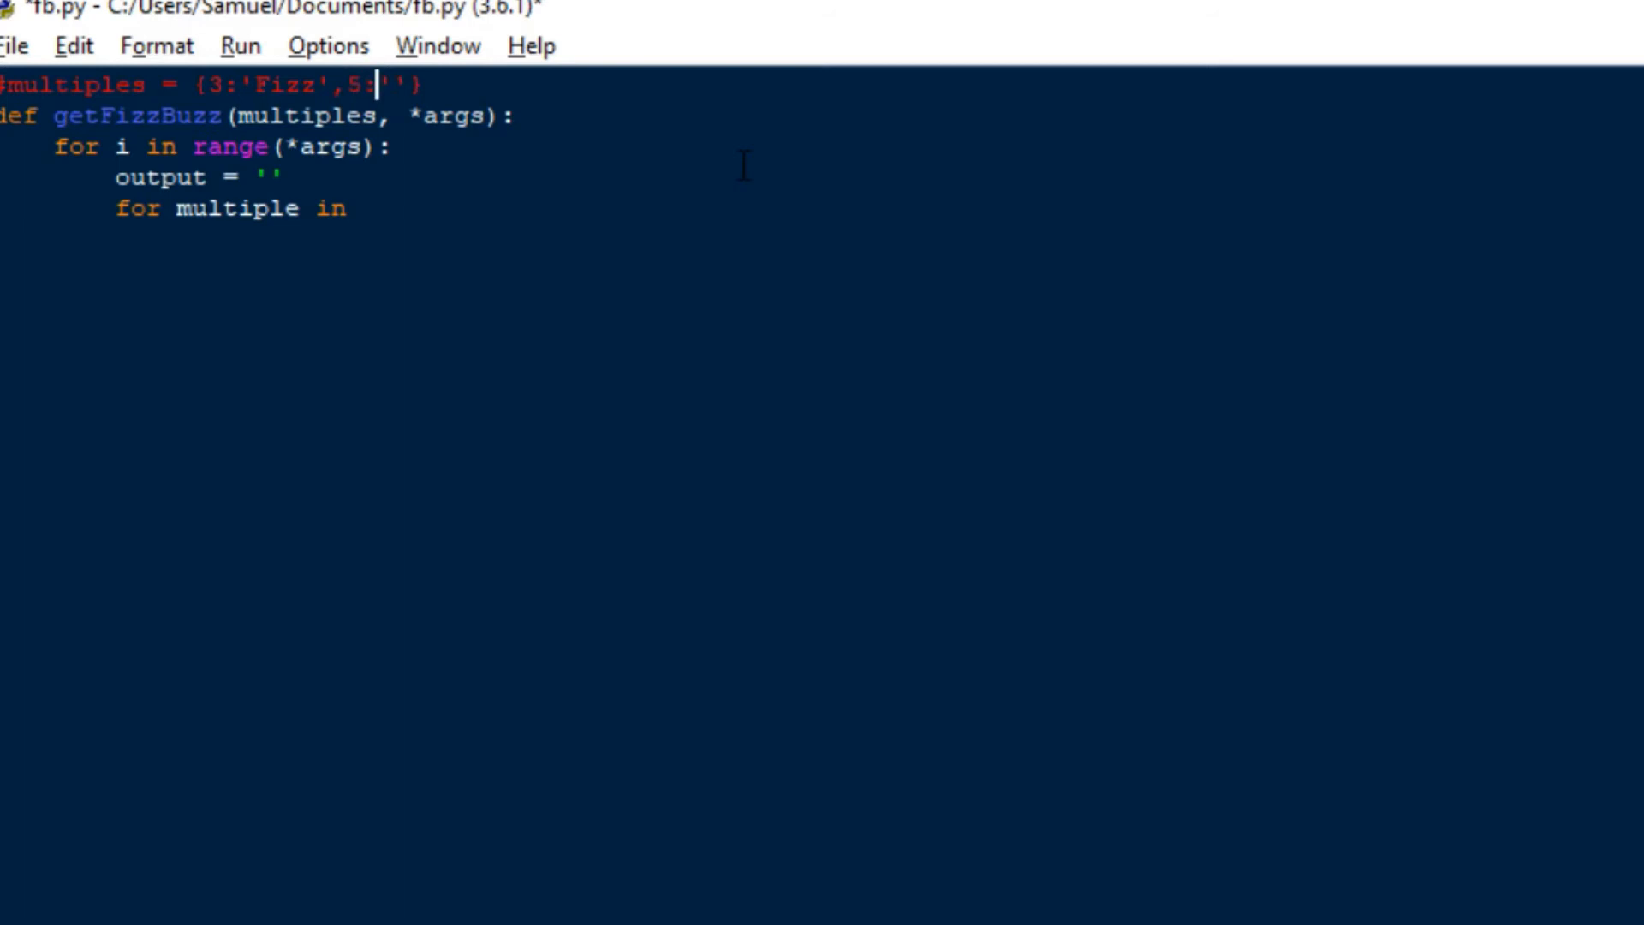
text(Buzz)
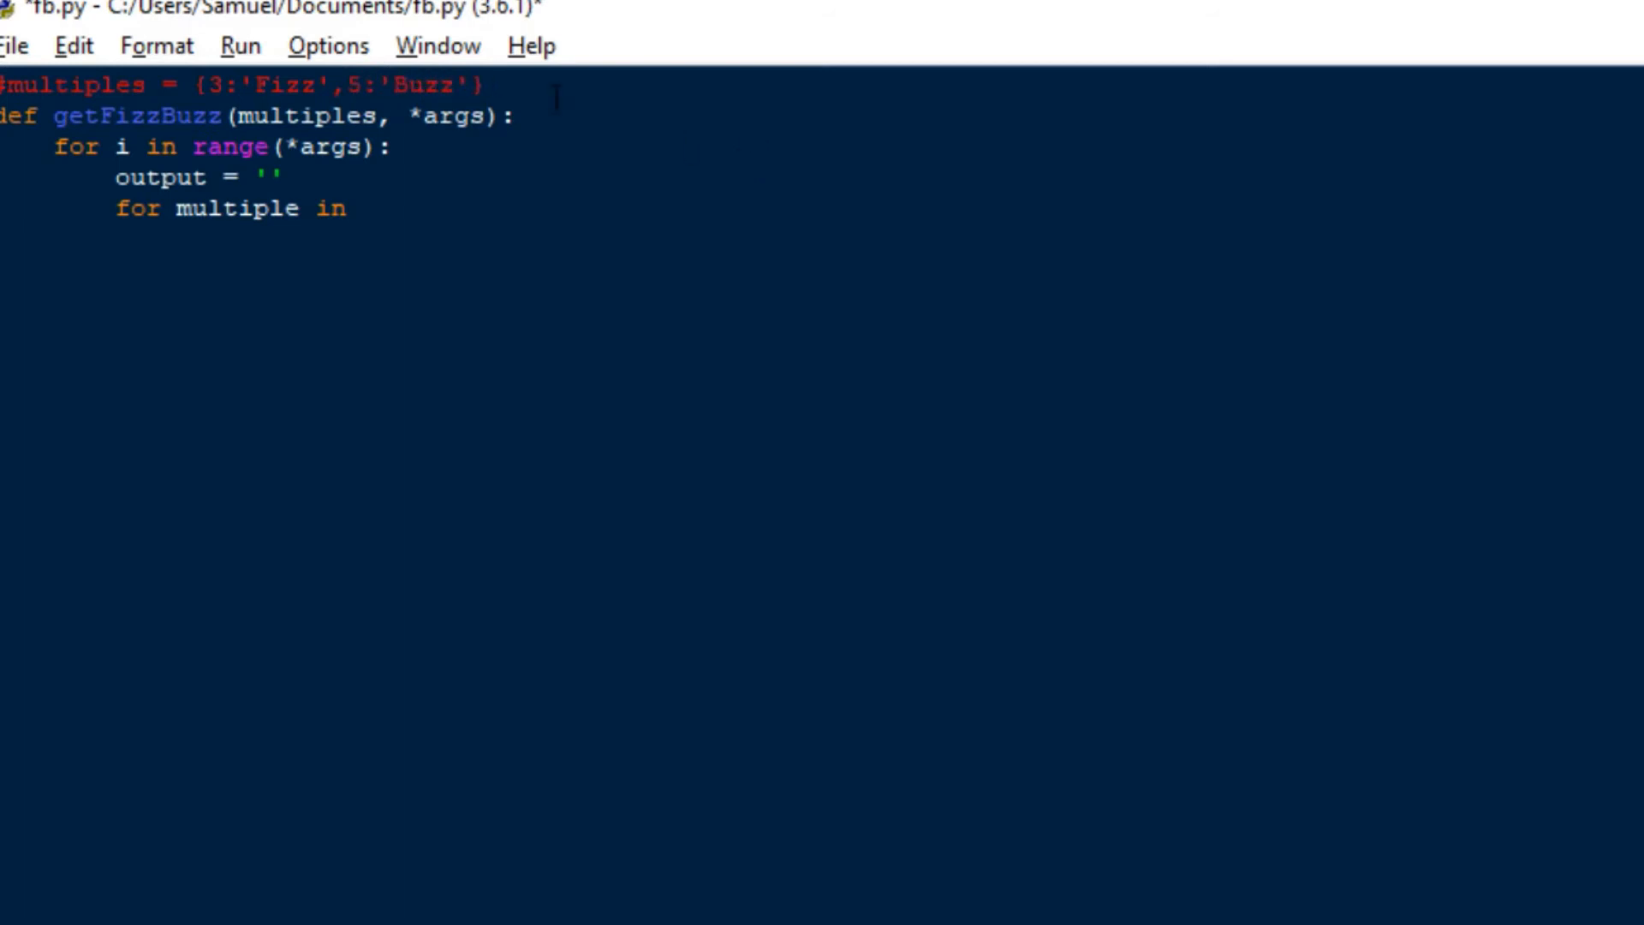
click(483, 86)
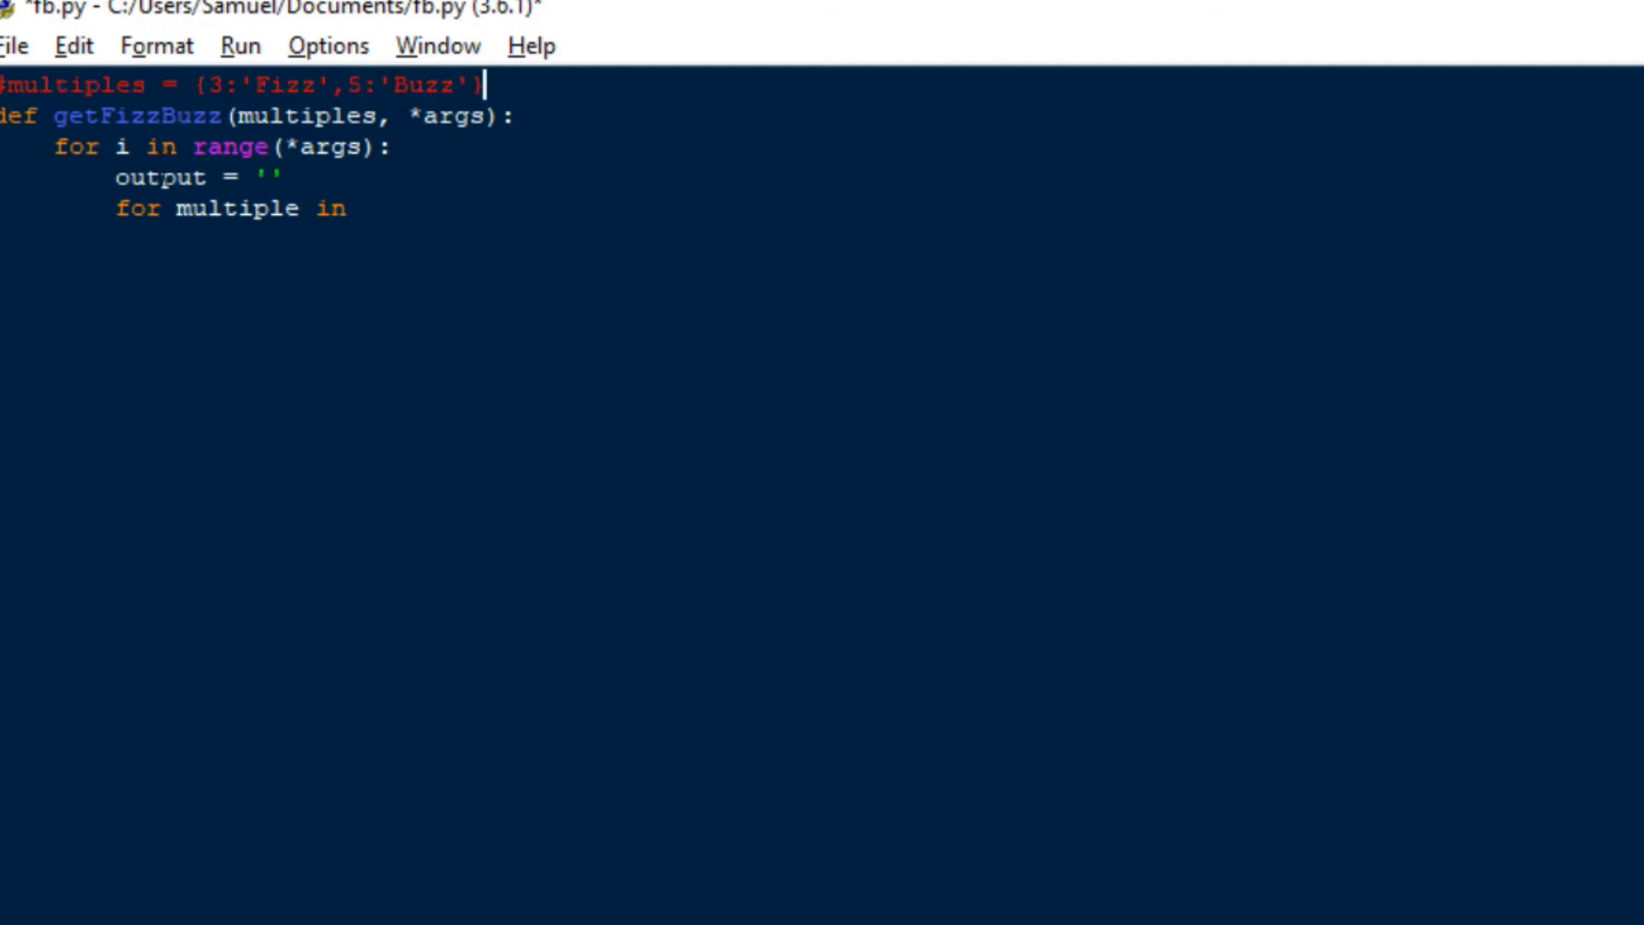
Complete the inner loop header for multiple in multiples:.
text(mu)
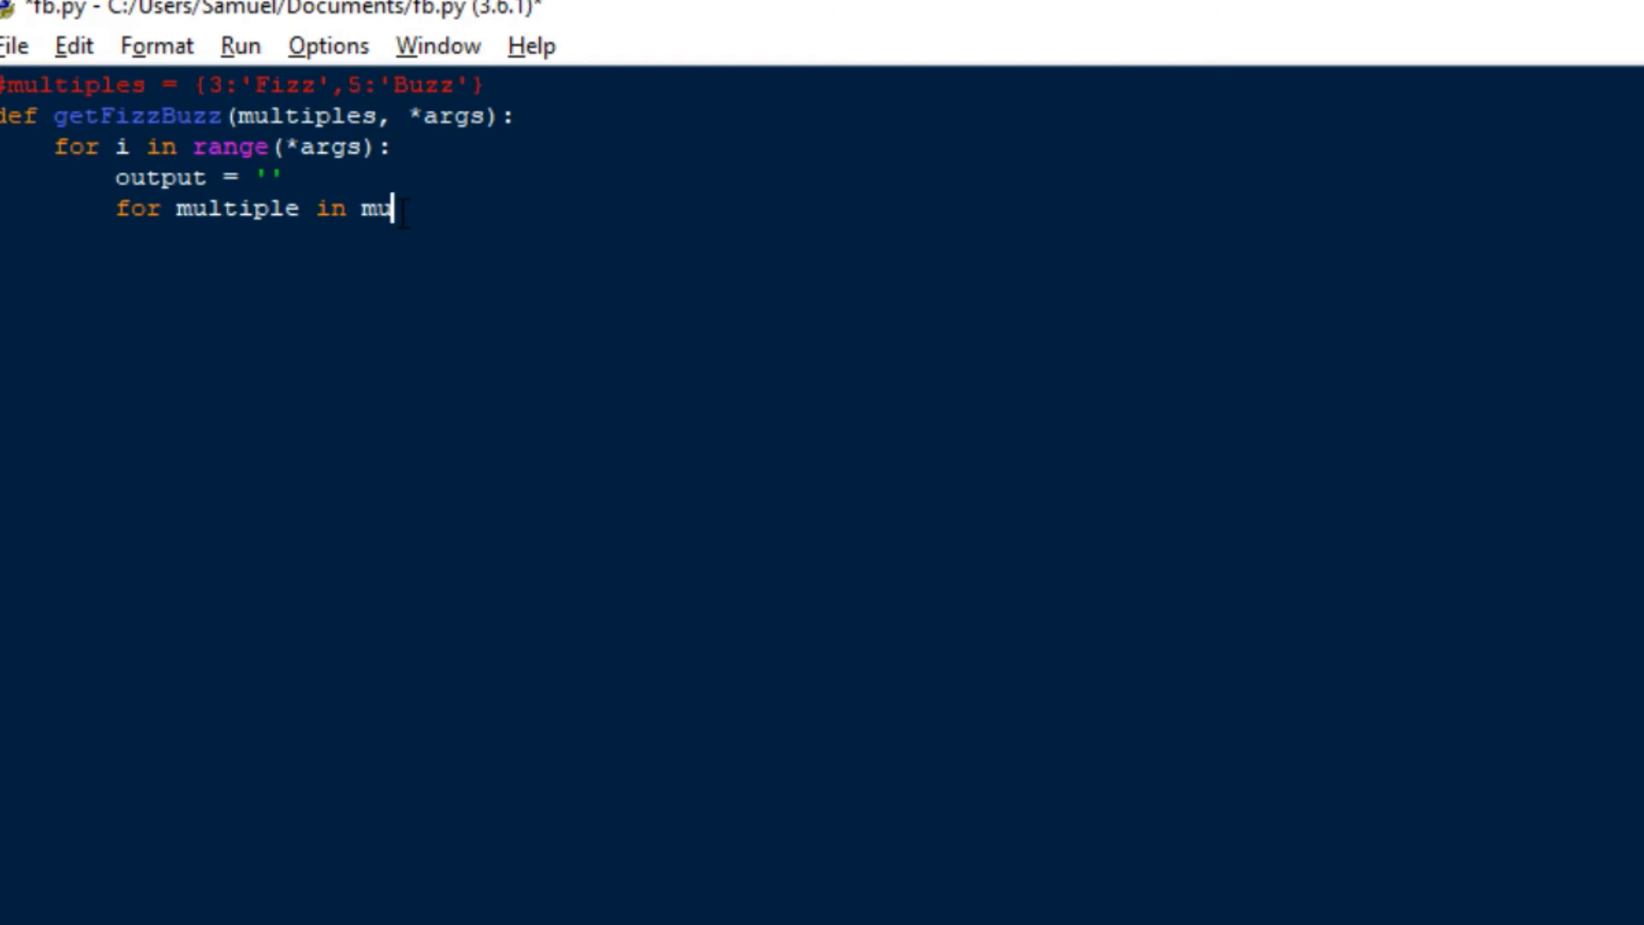
text(ltiples)
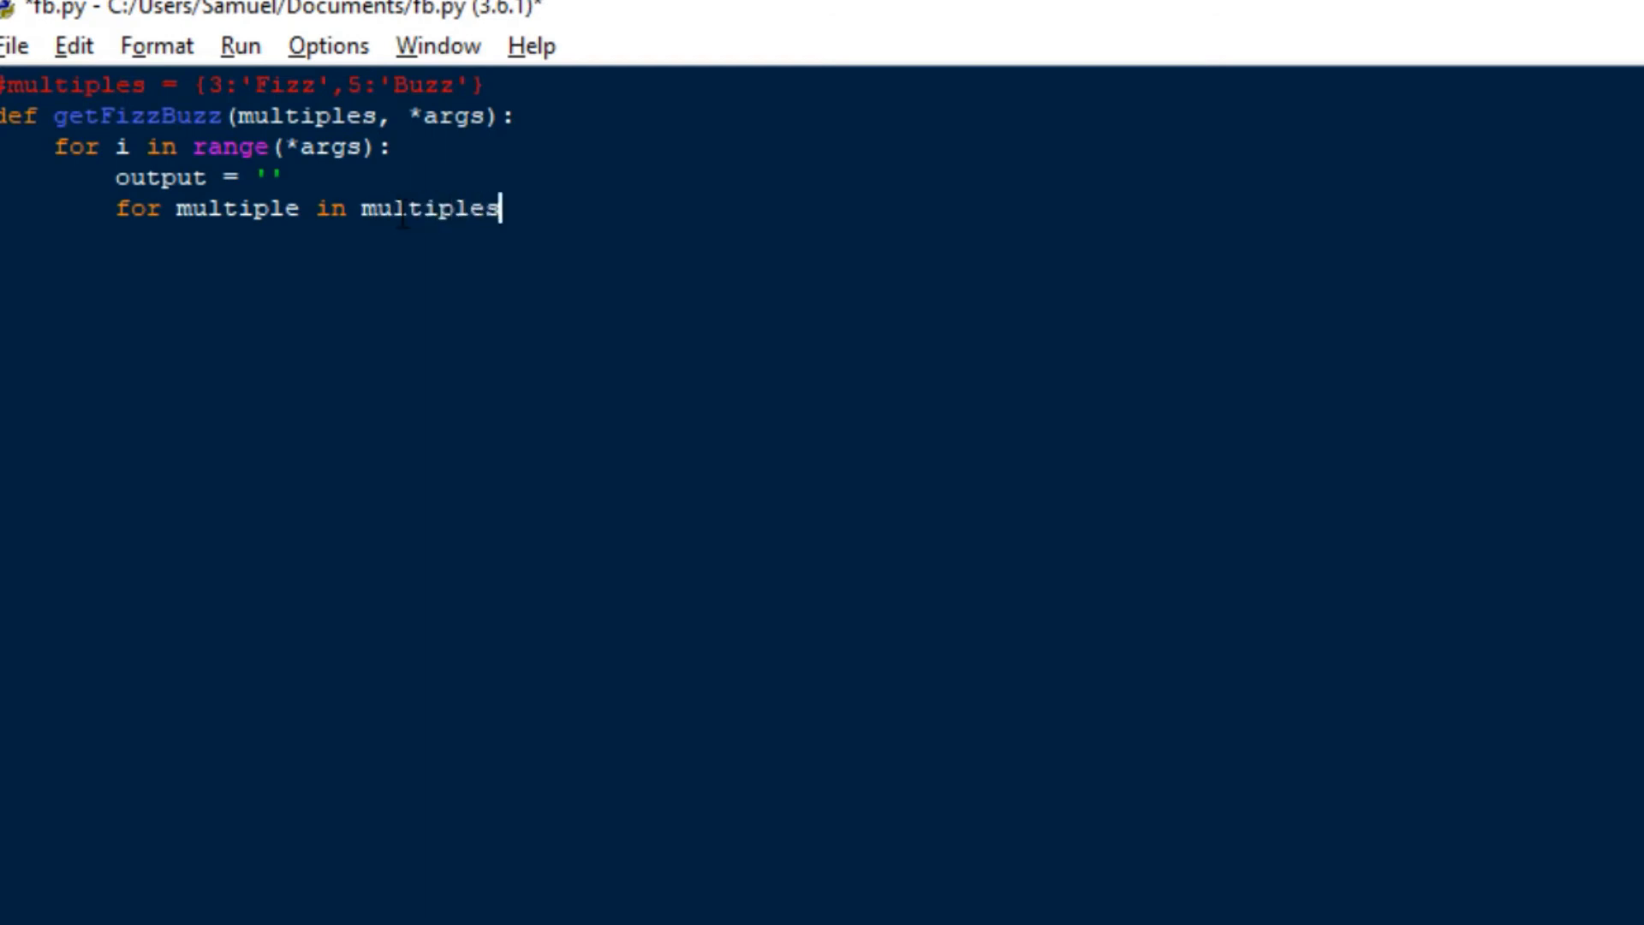
text(:)
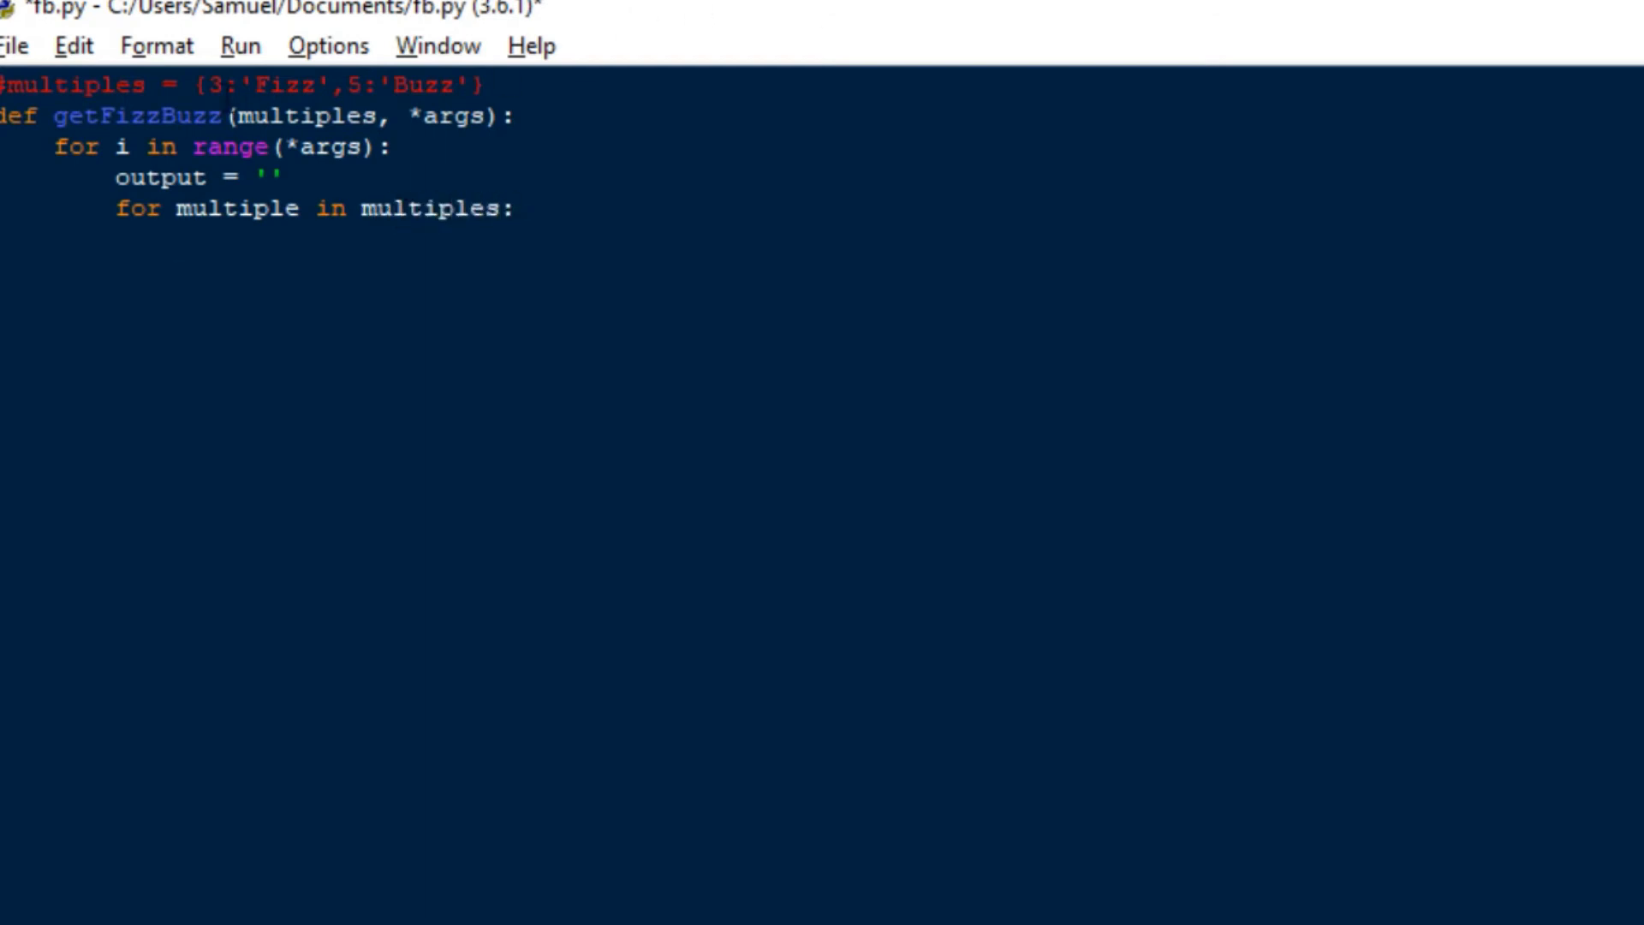
key(enter)
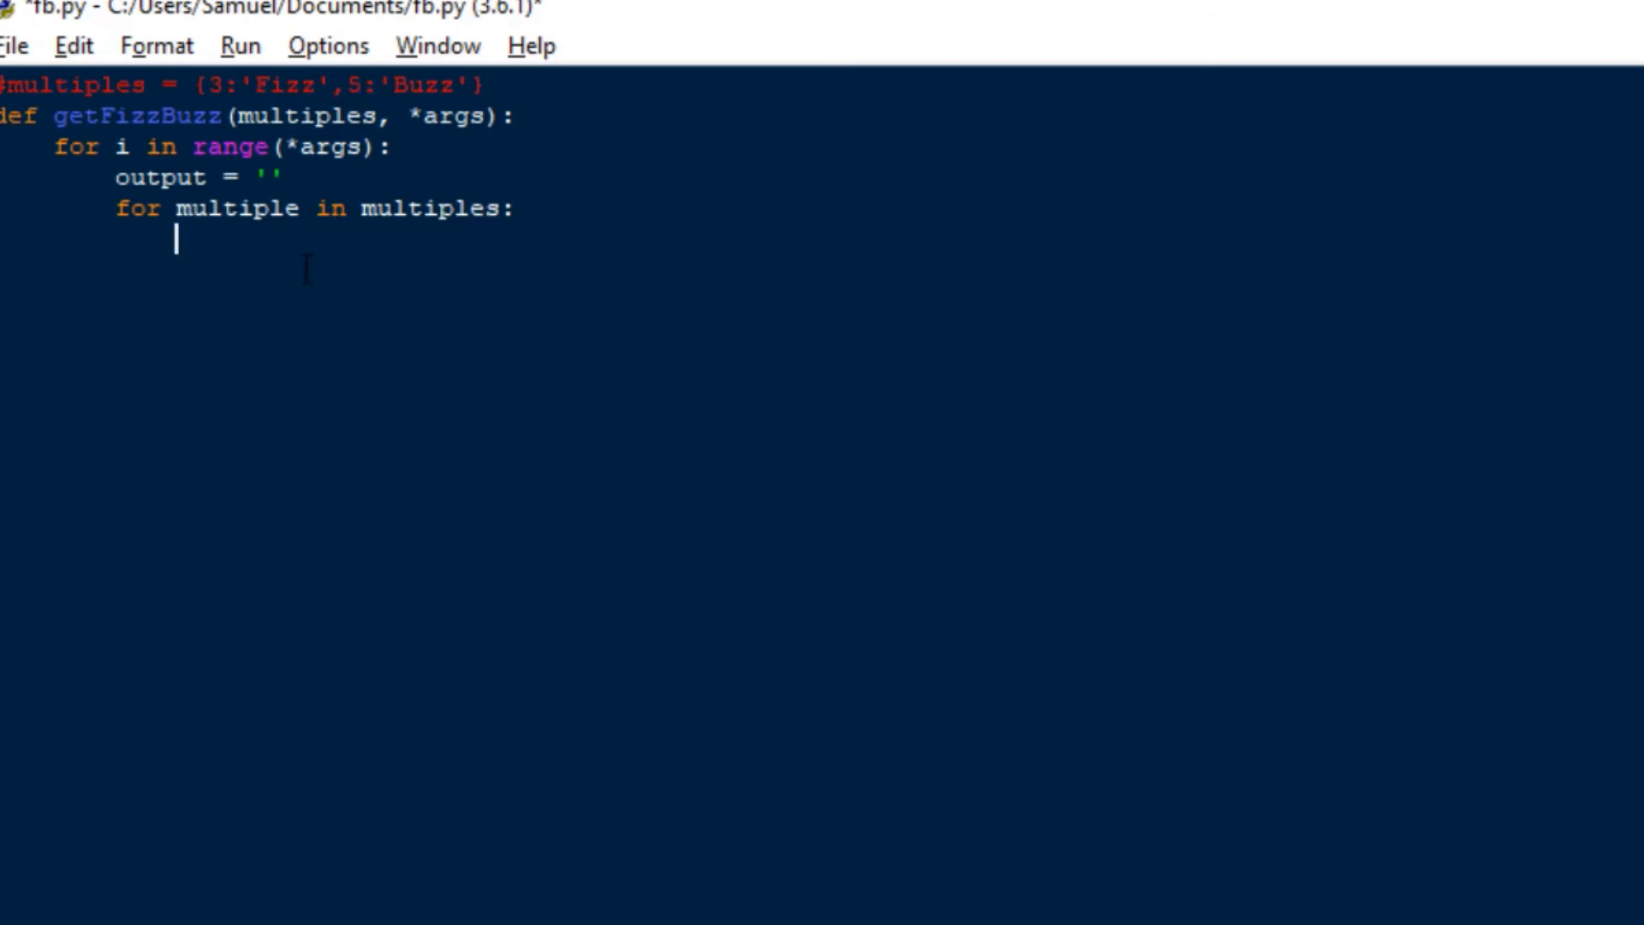
Append multiples[multiple] to output when i%multiple==0.
text(if i)
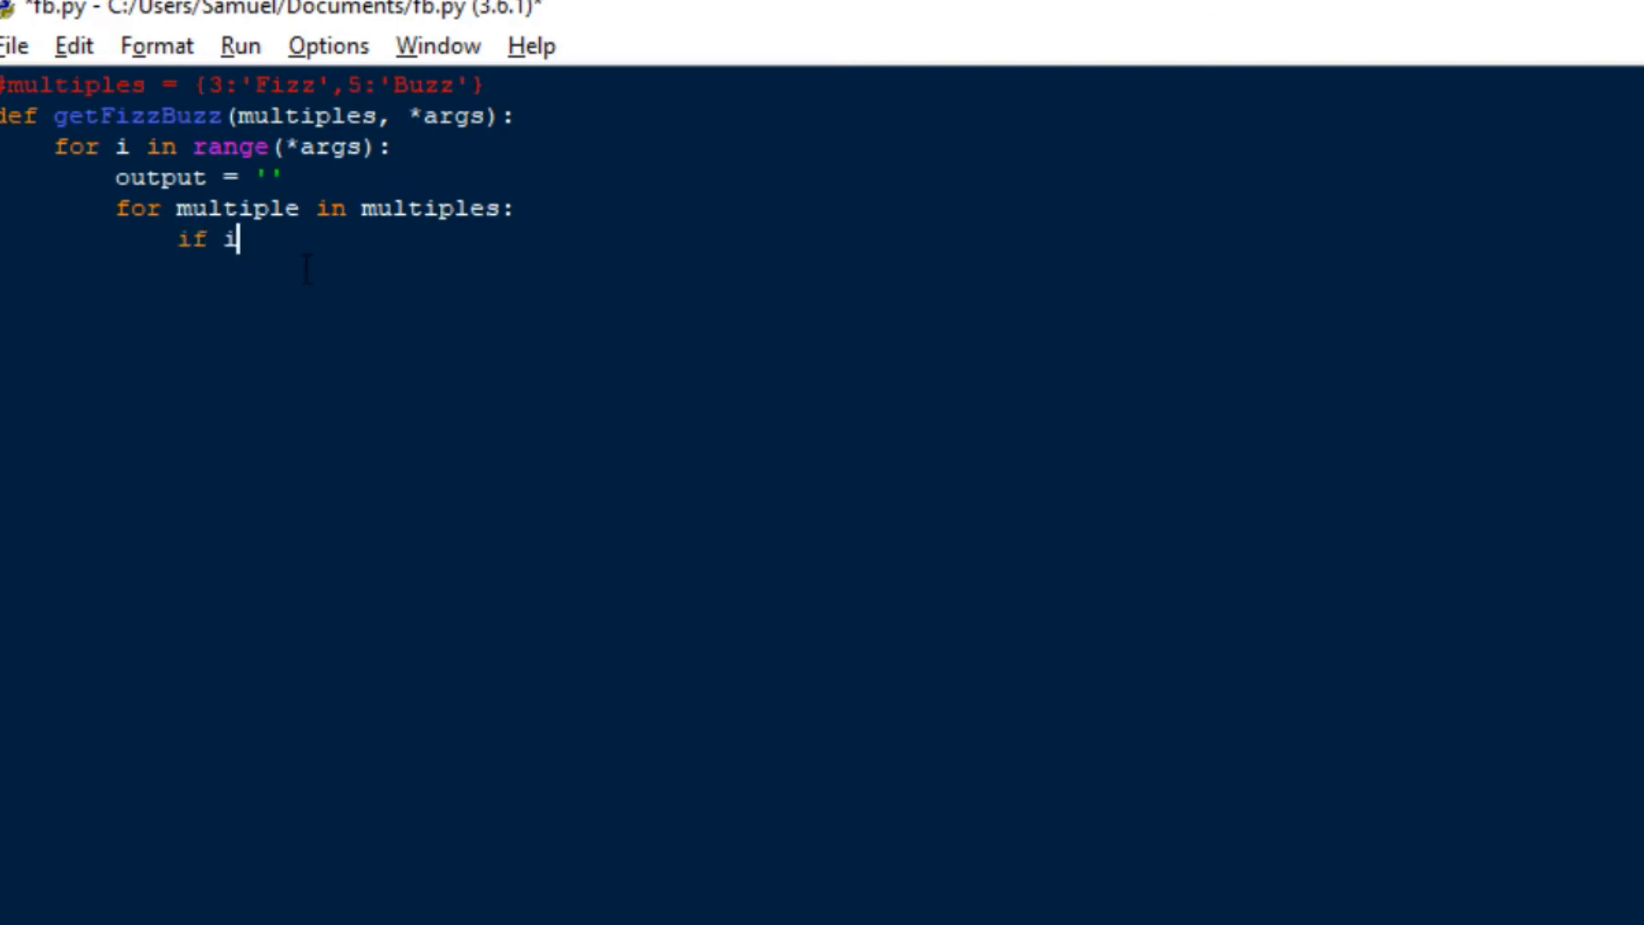
text(%mu)
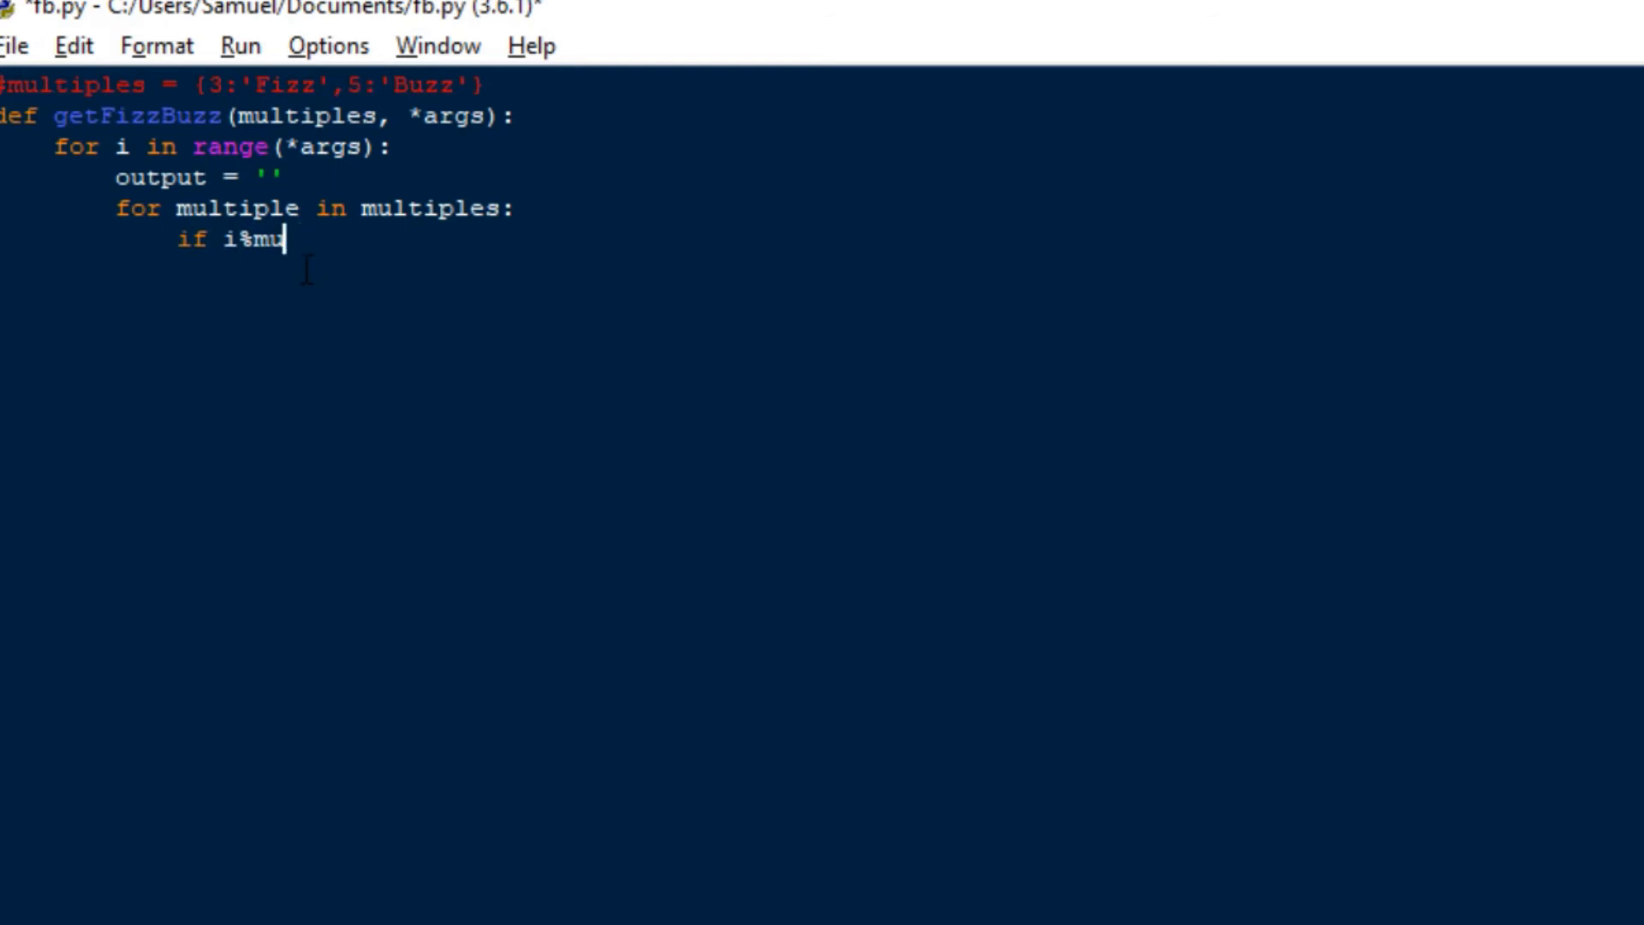
text(ltiple)
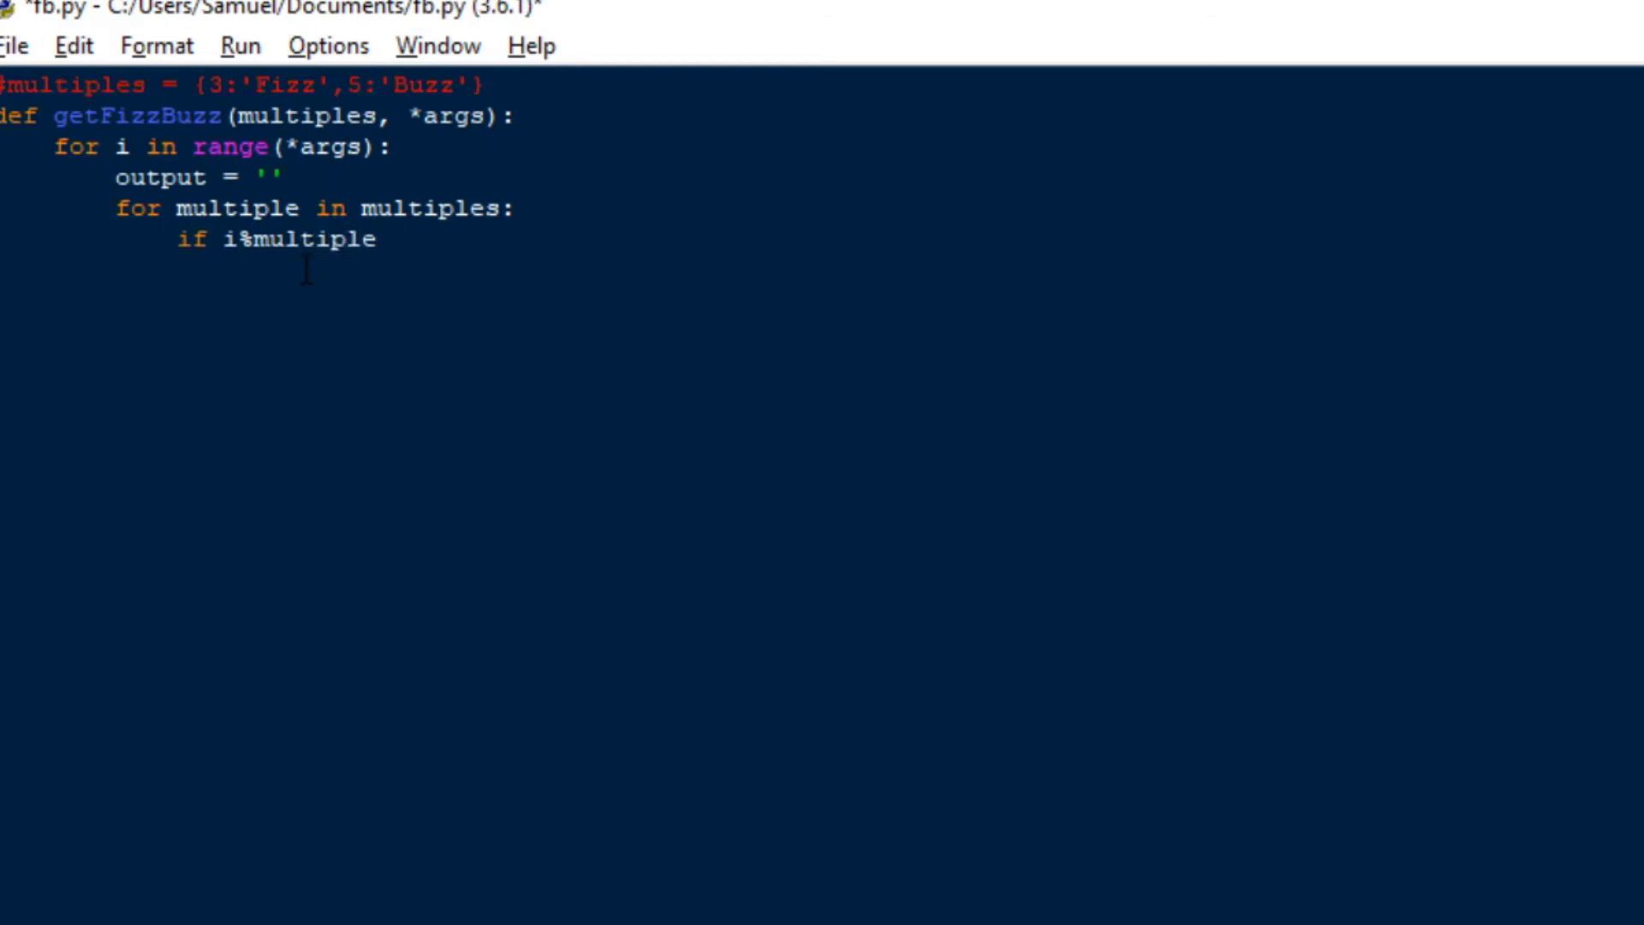
text(==0:)
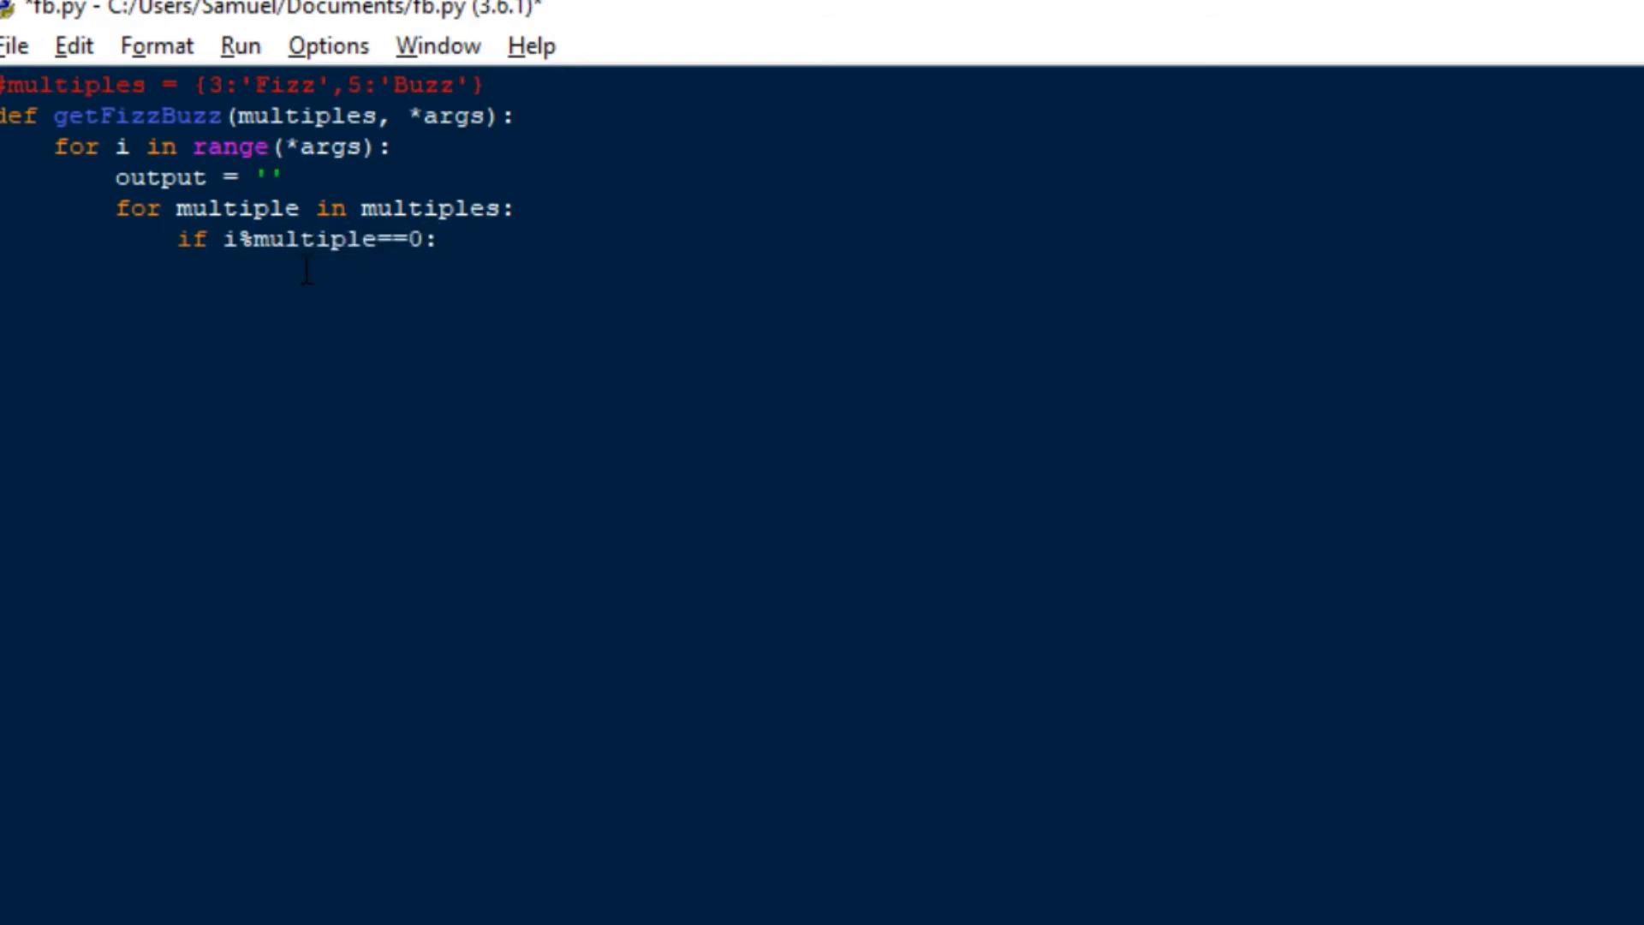
text(ouptu)
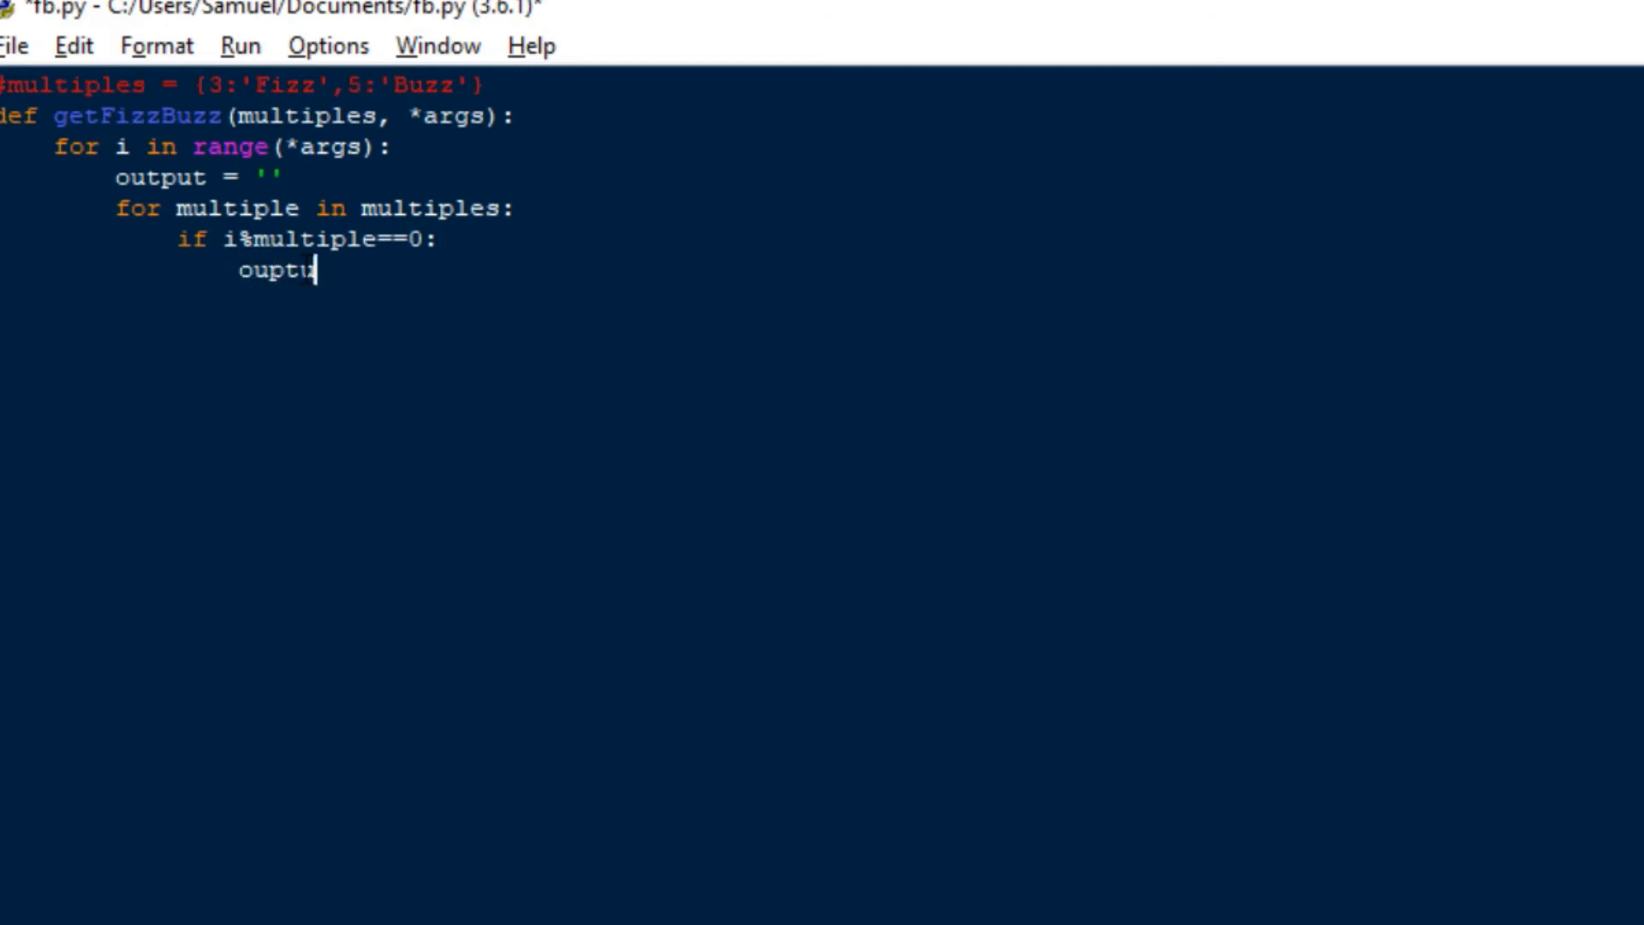
key(Backspace)
text(tpu)
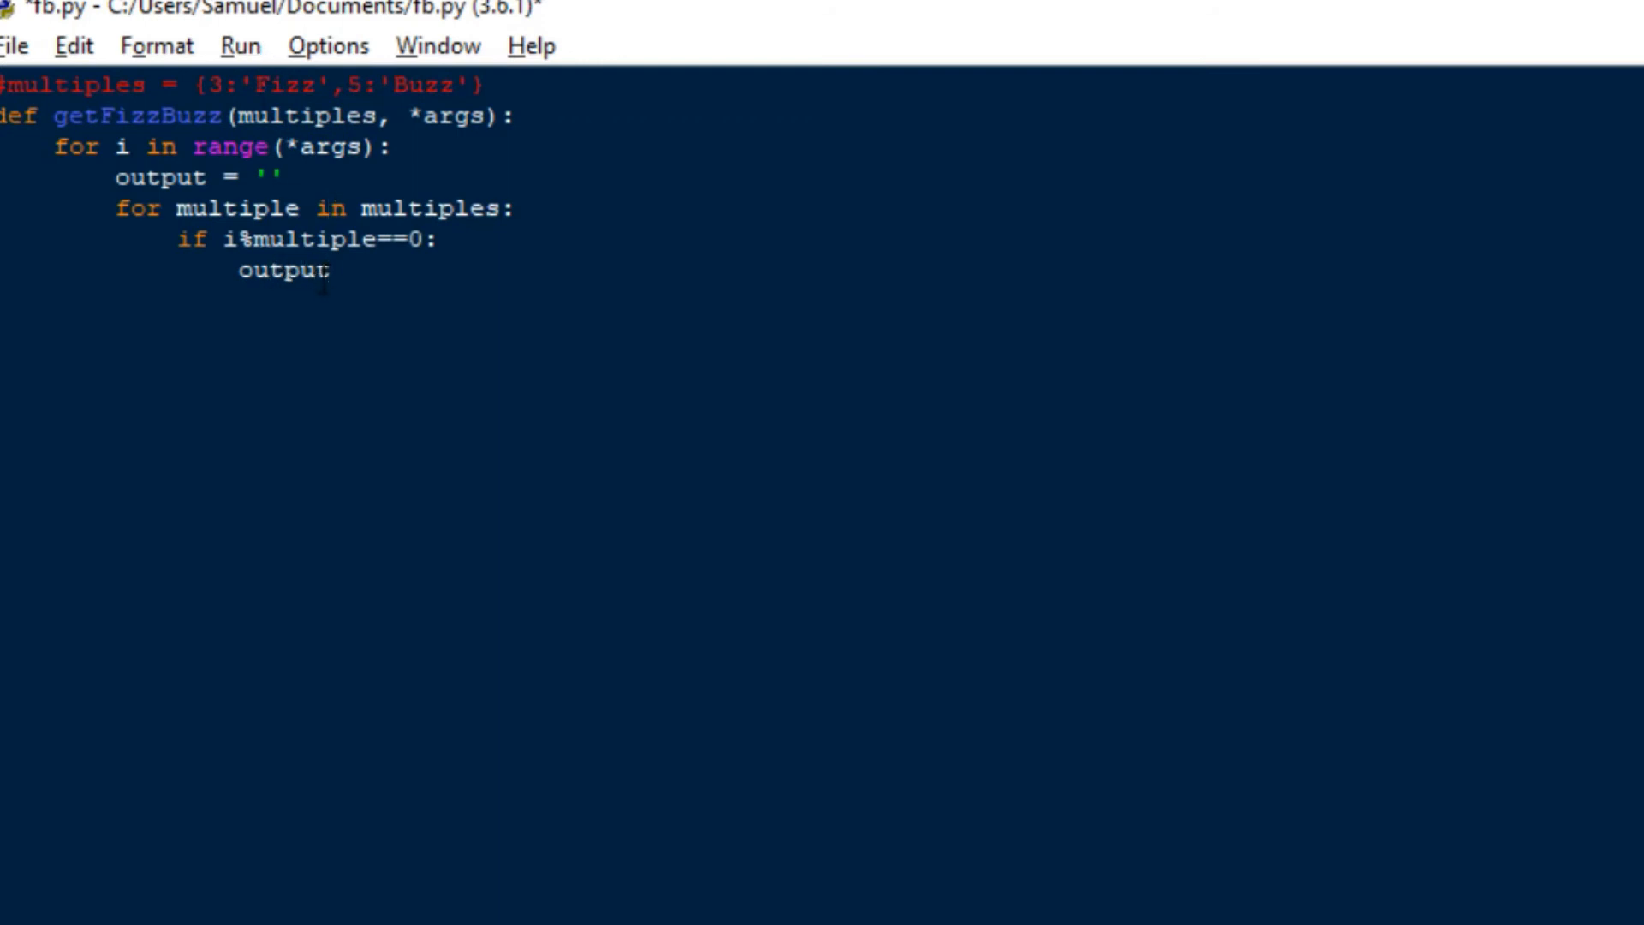
text(+=)
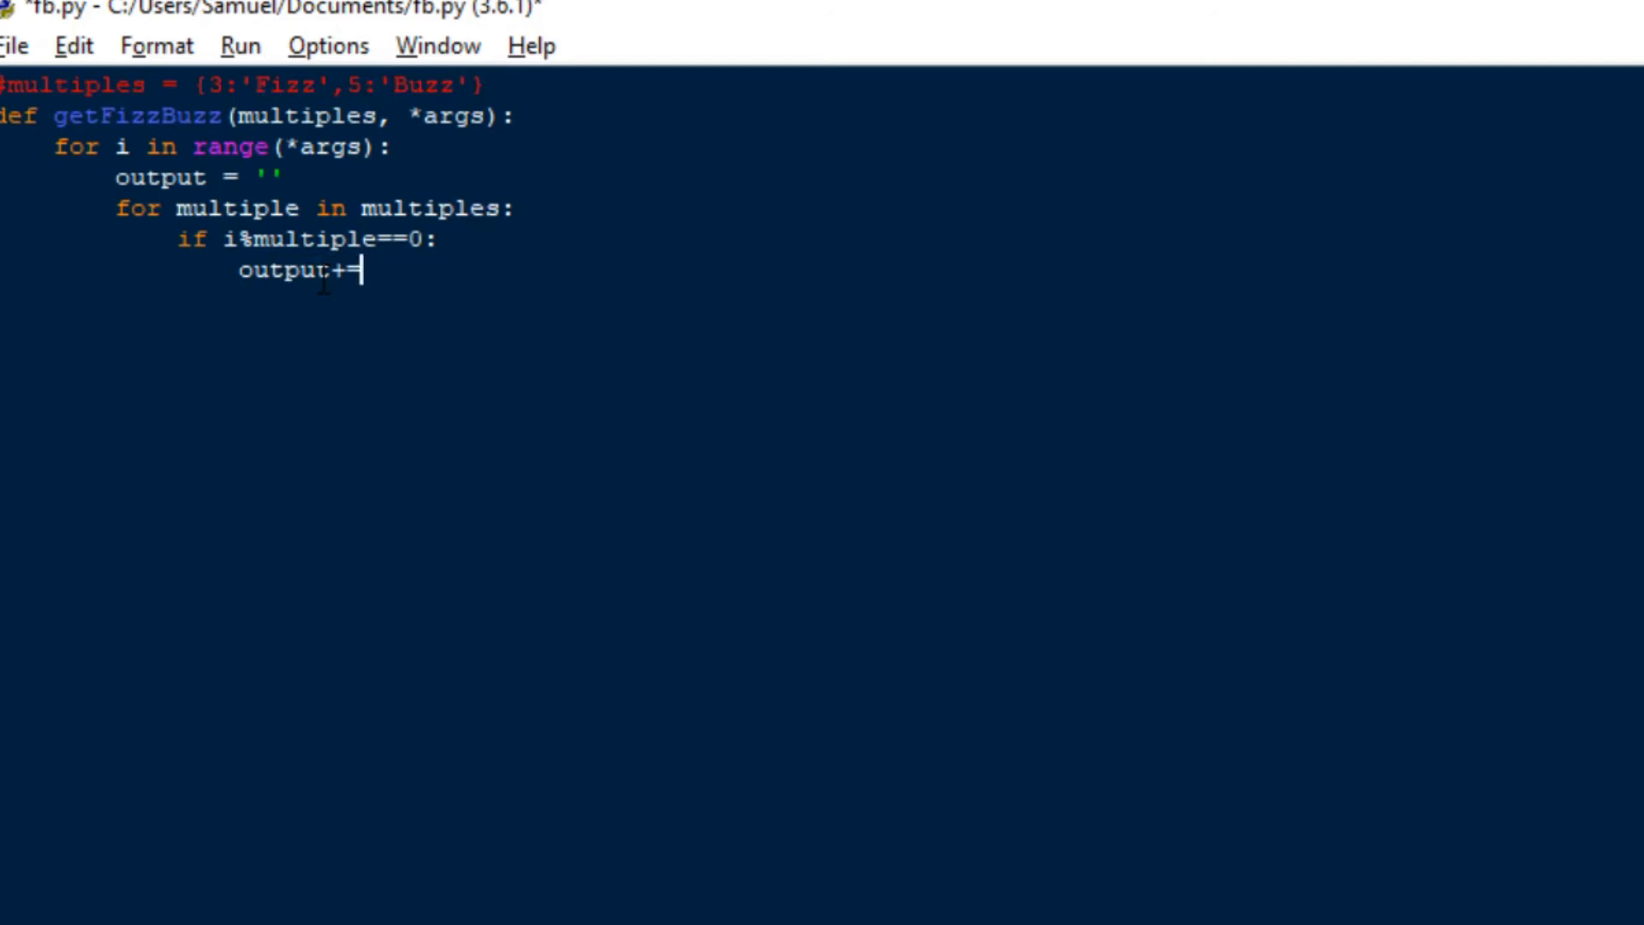
text(multipl)
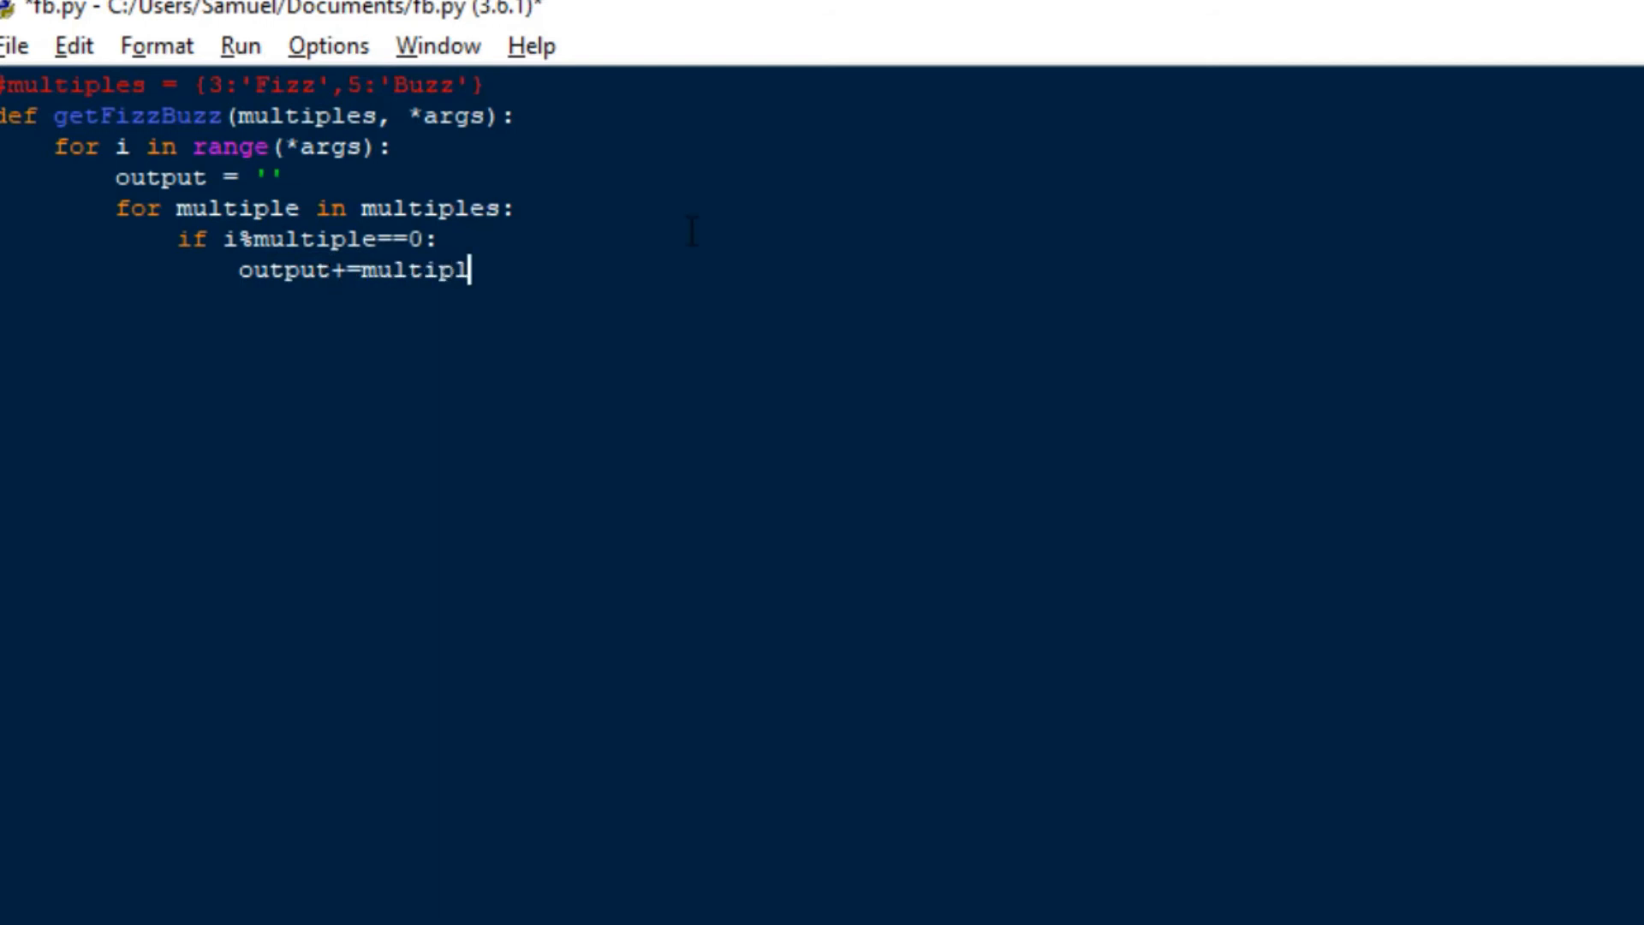
text(es[mu)
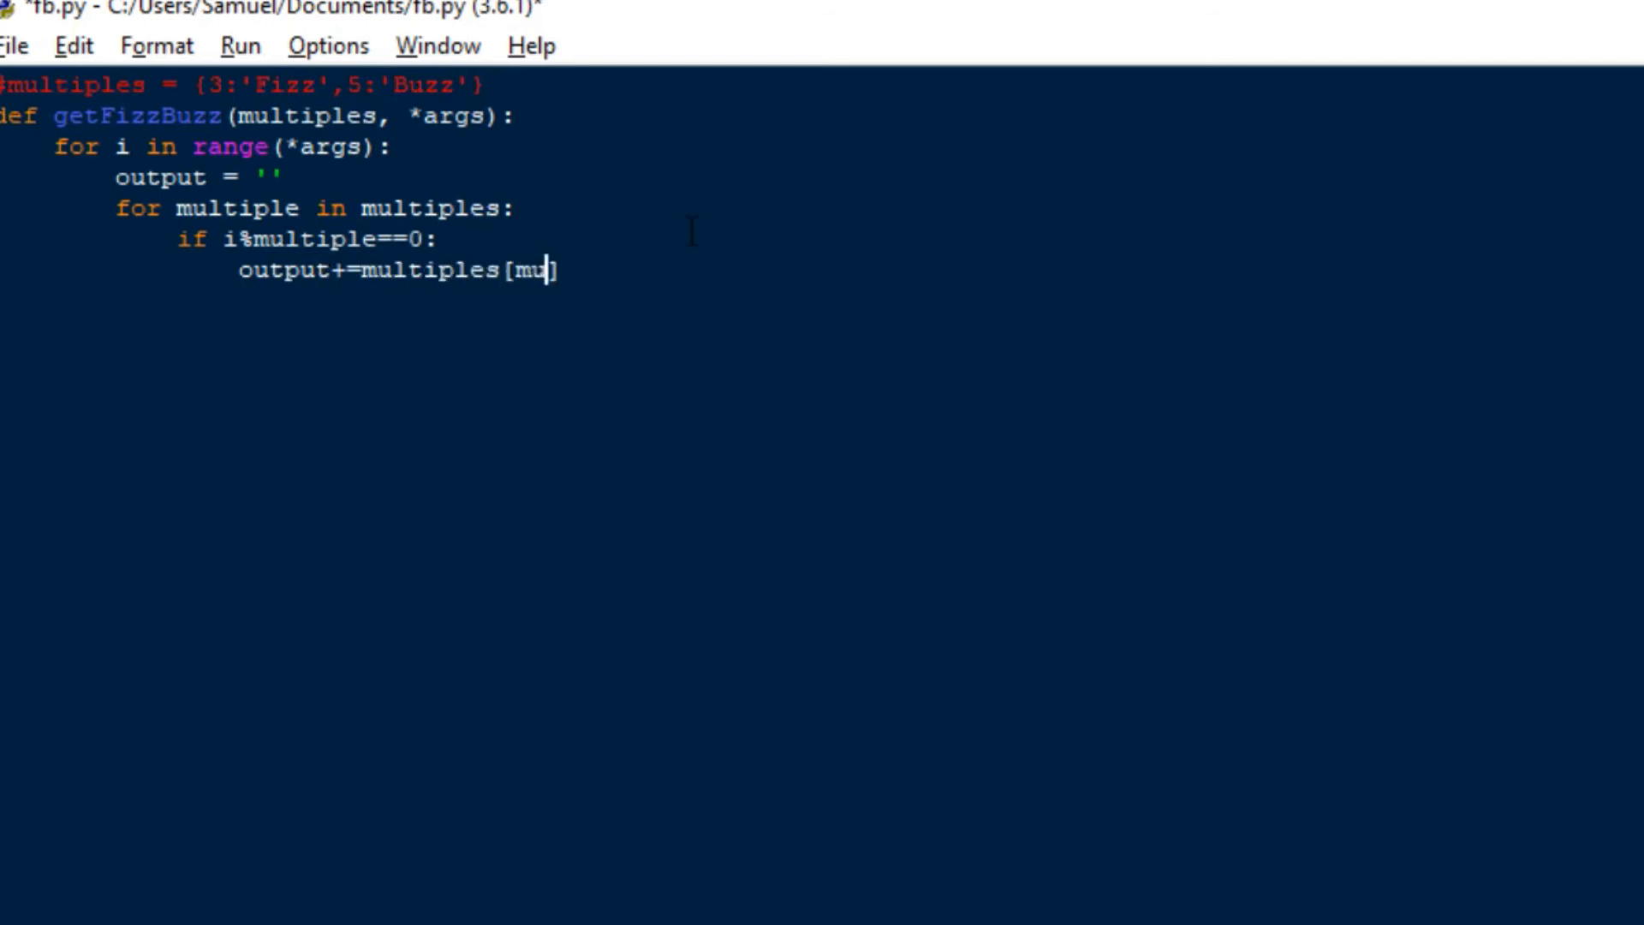
text(tip)
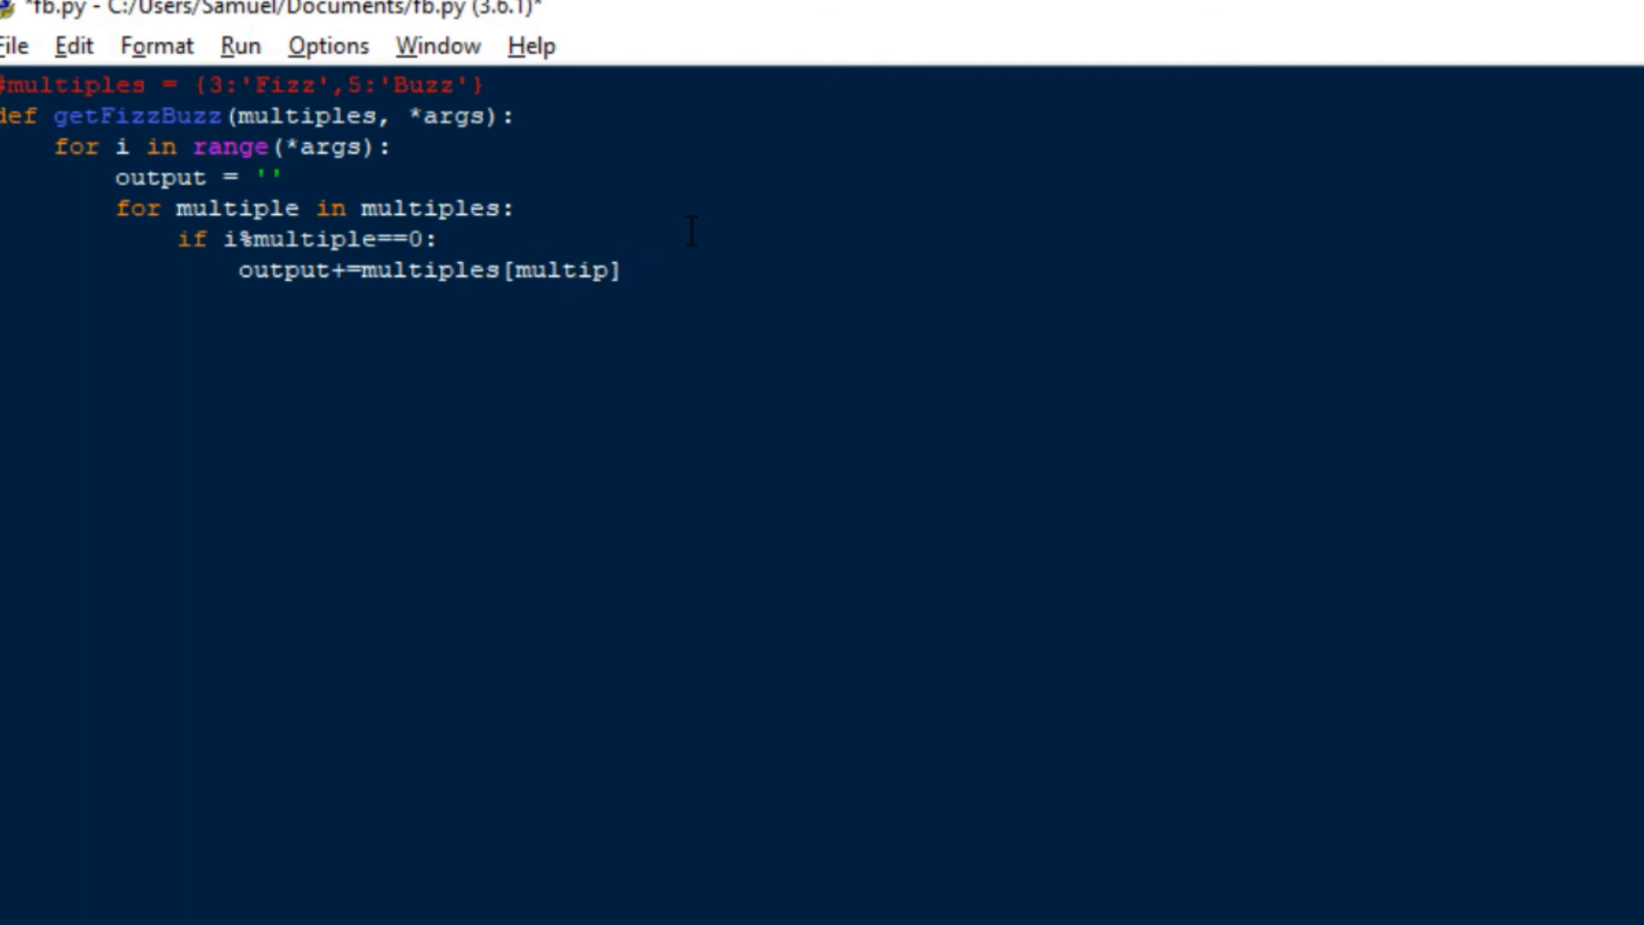
text(le)
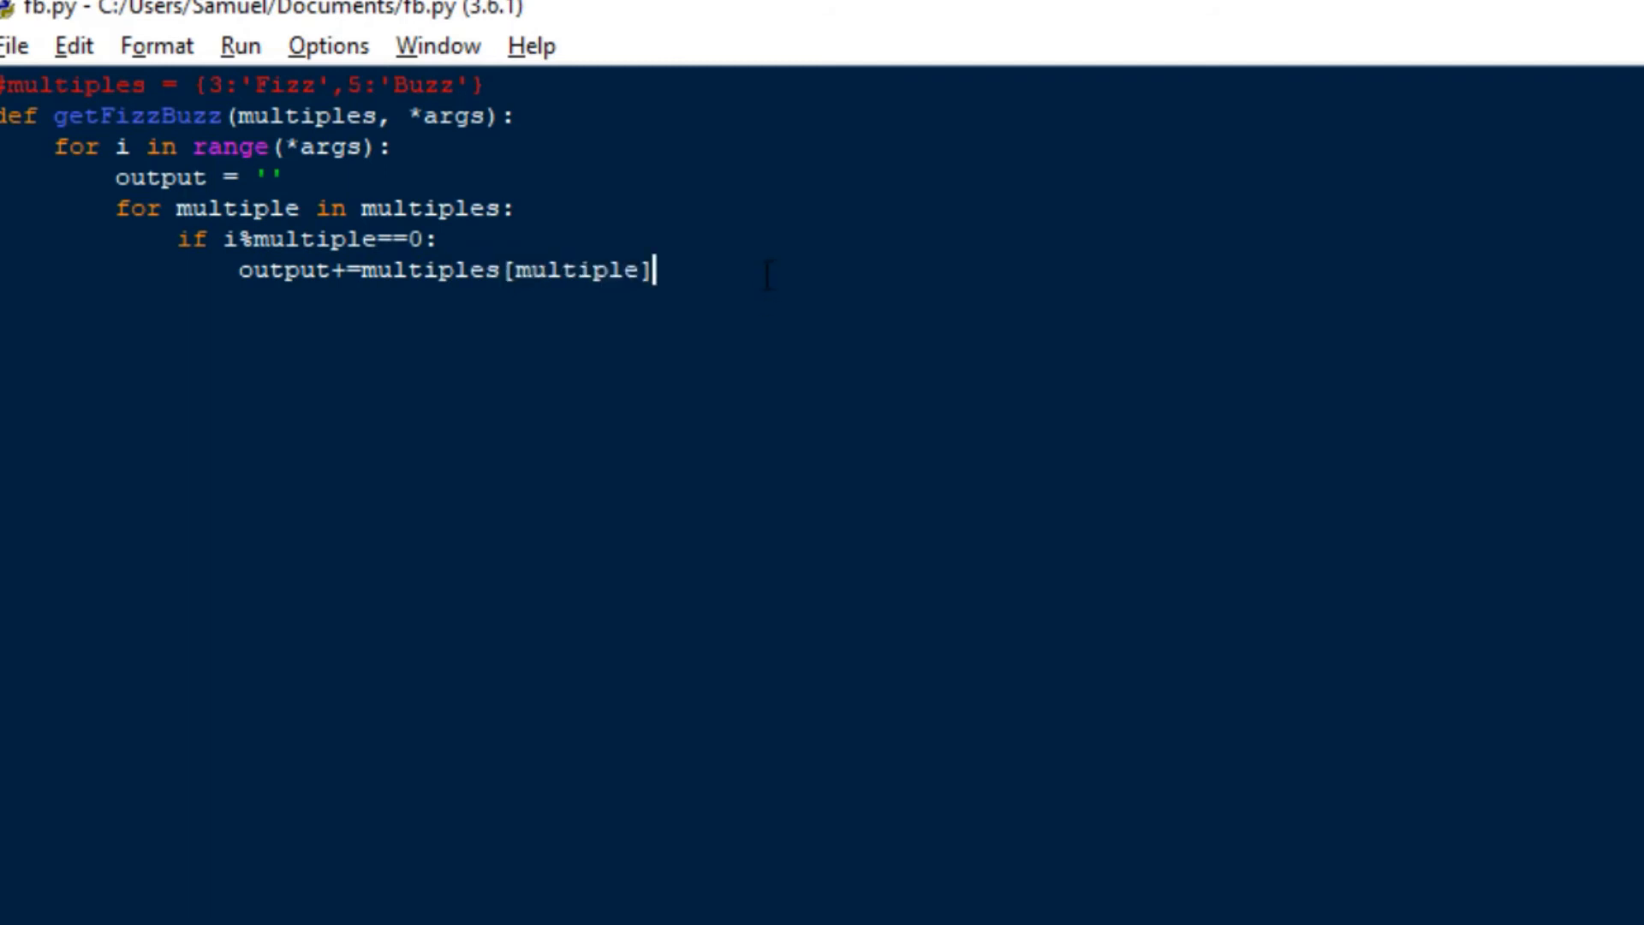
key(enter)
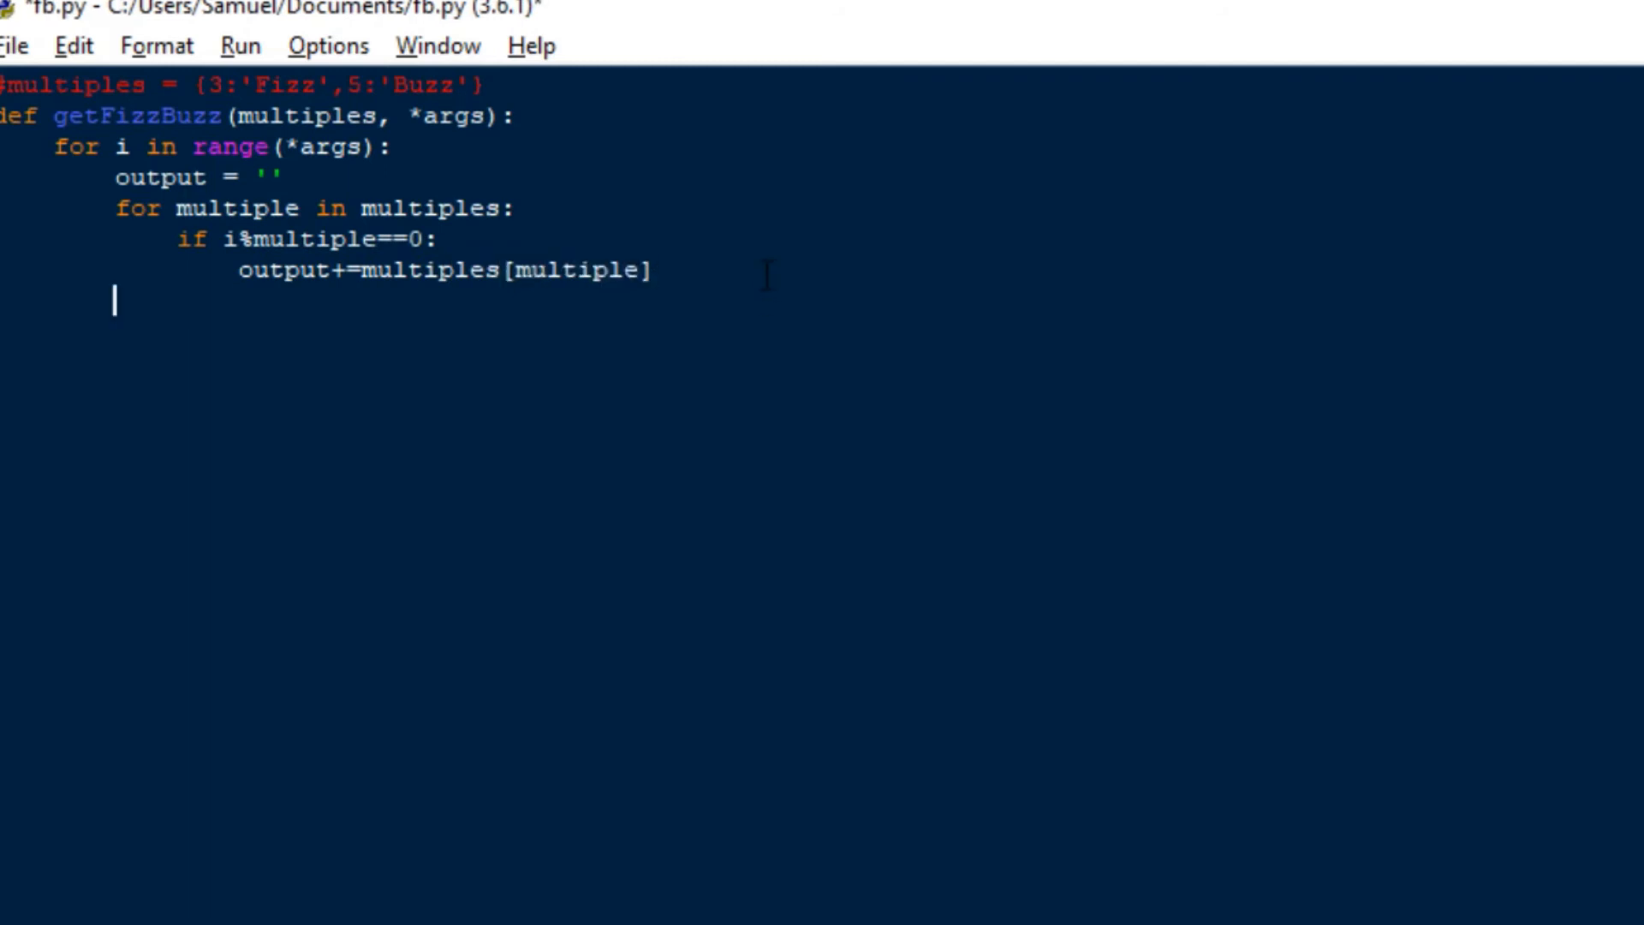
Fall back to output = i when output=='' and start print(output).
text(if ou)
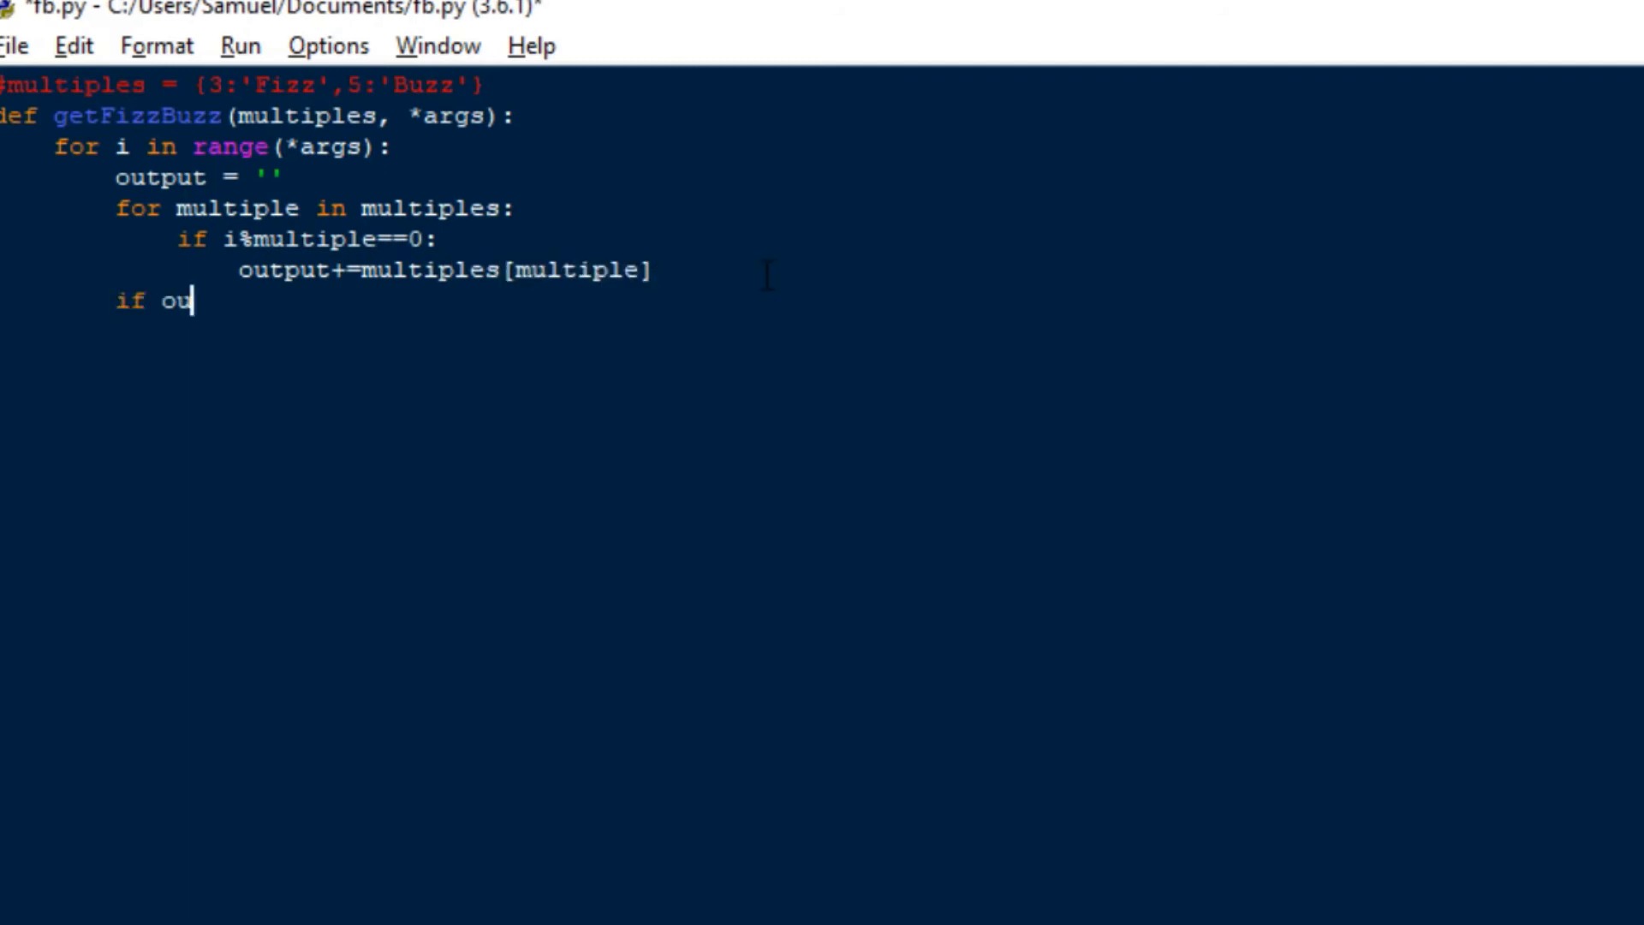
text(tput)
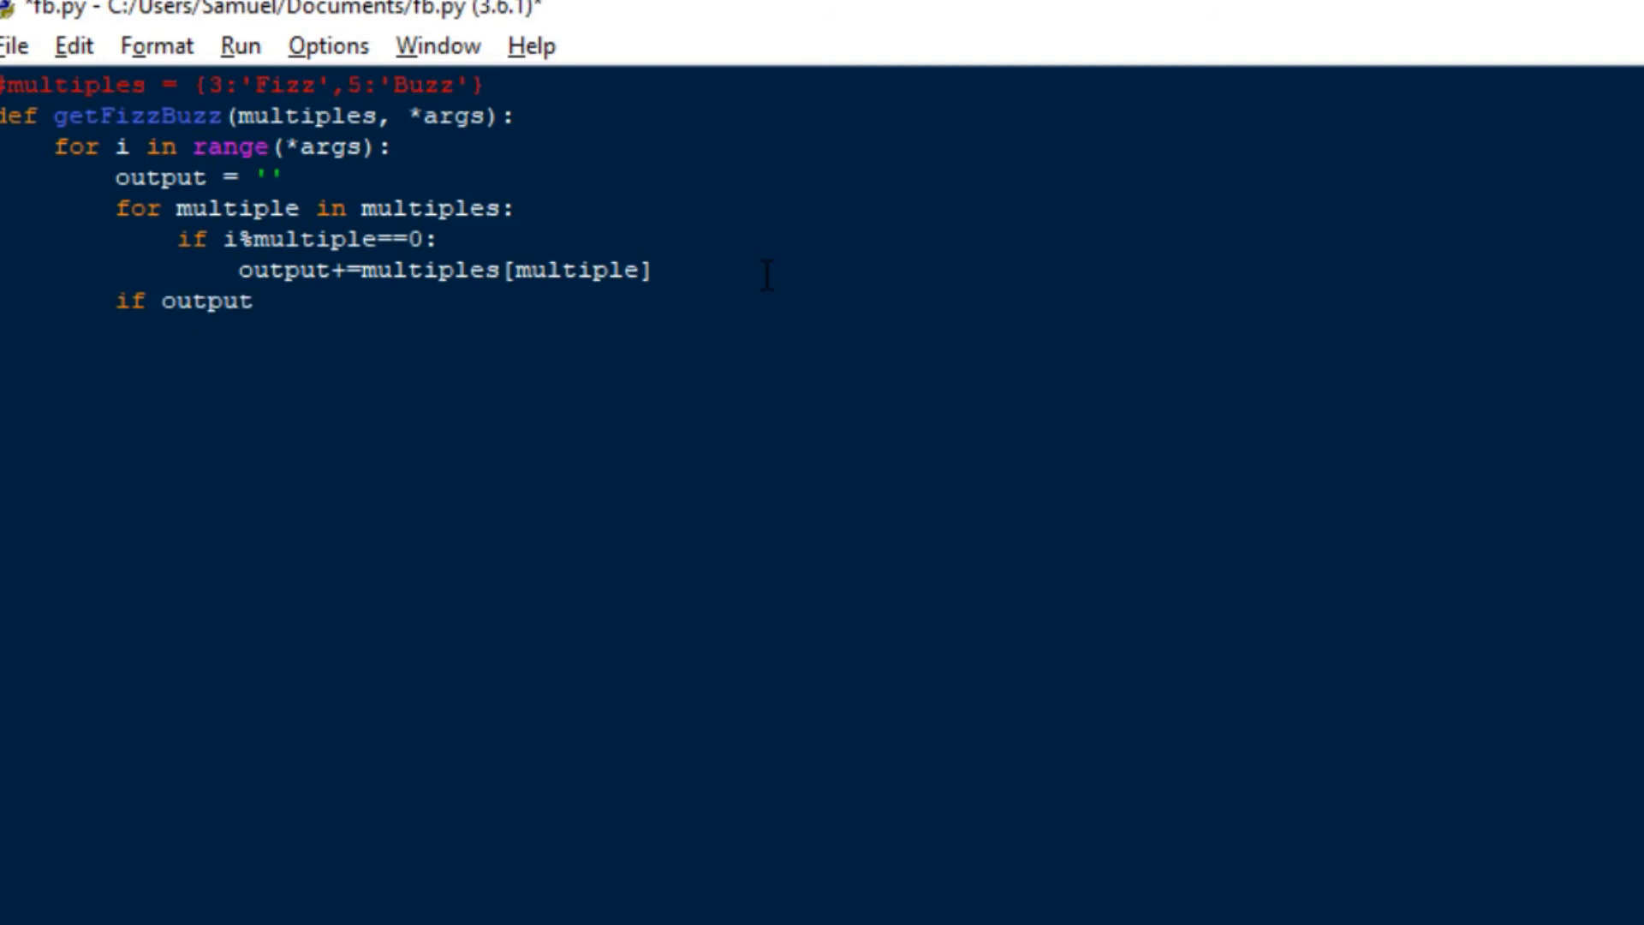
text(=='':)
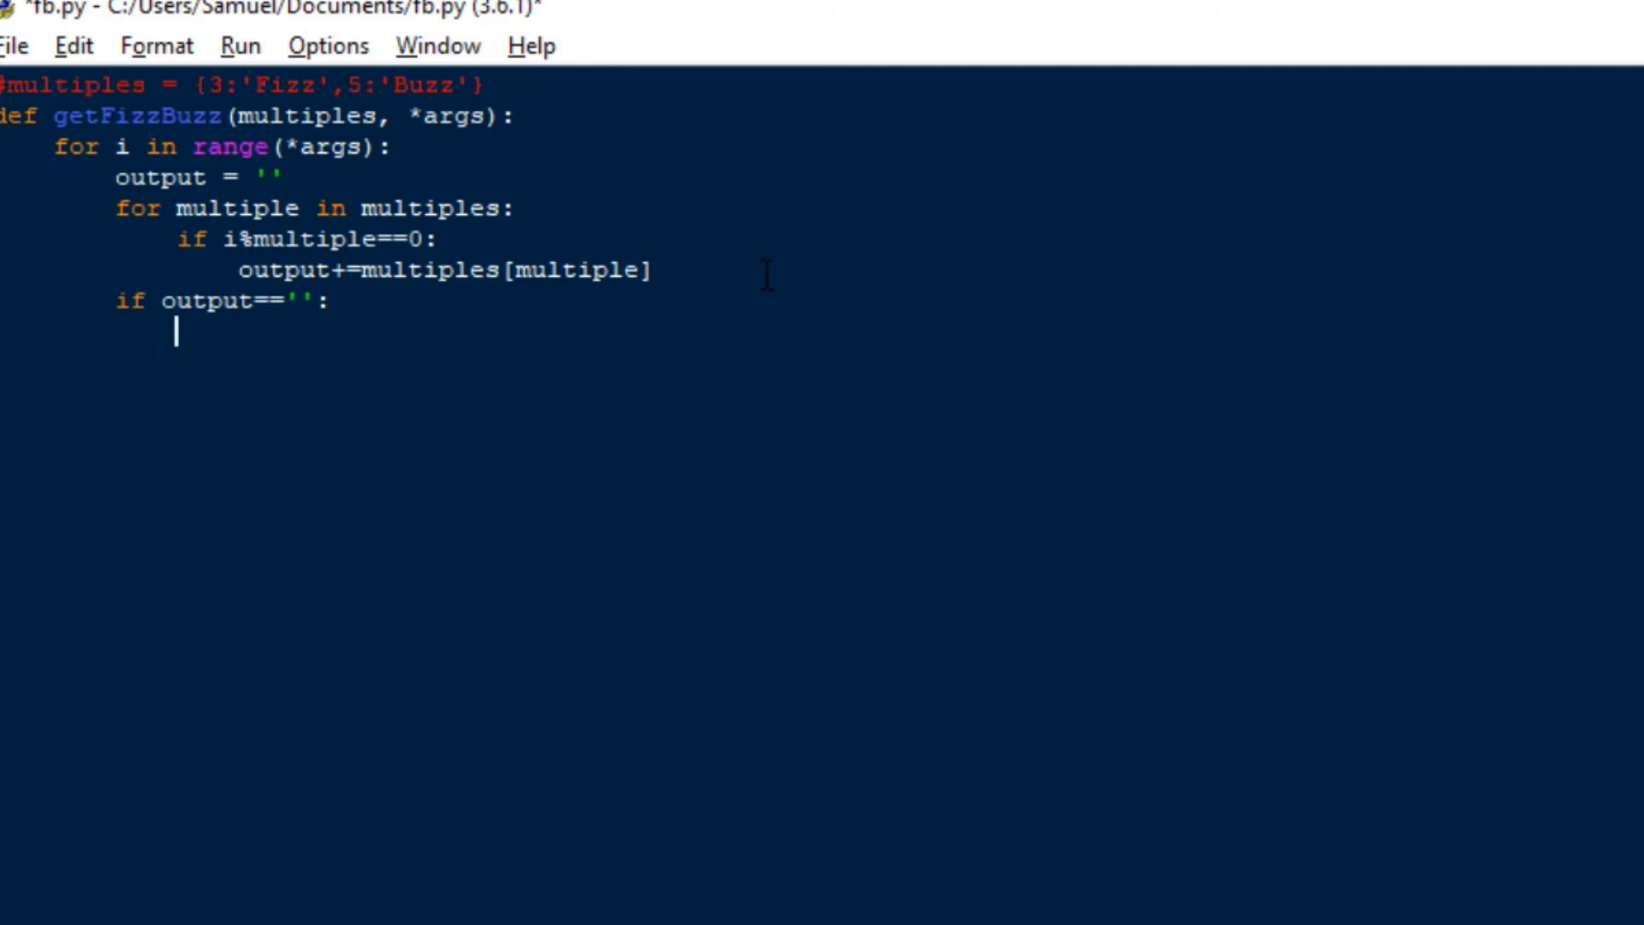
text(output = =)
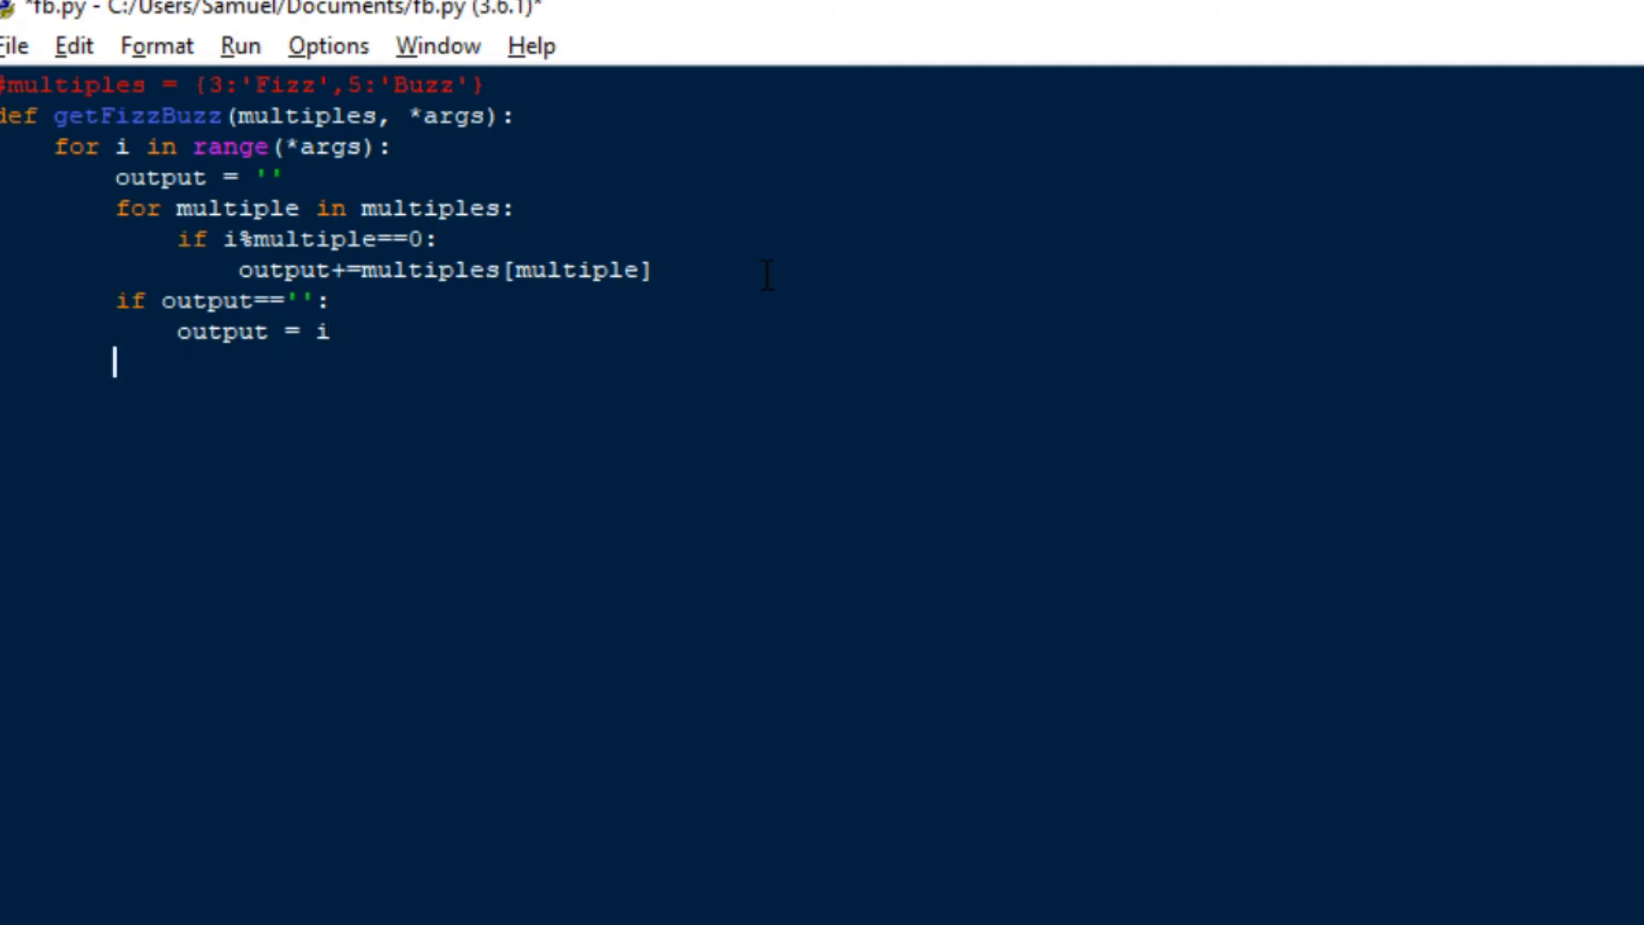
text(print)
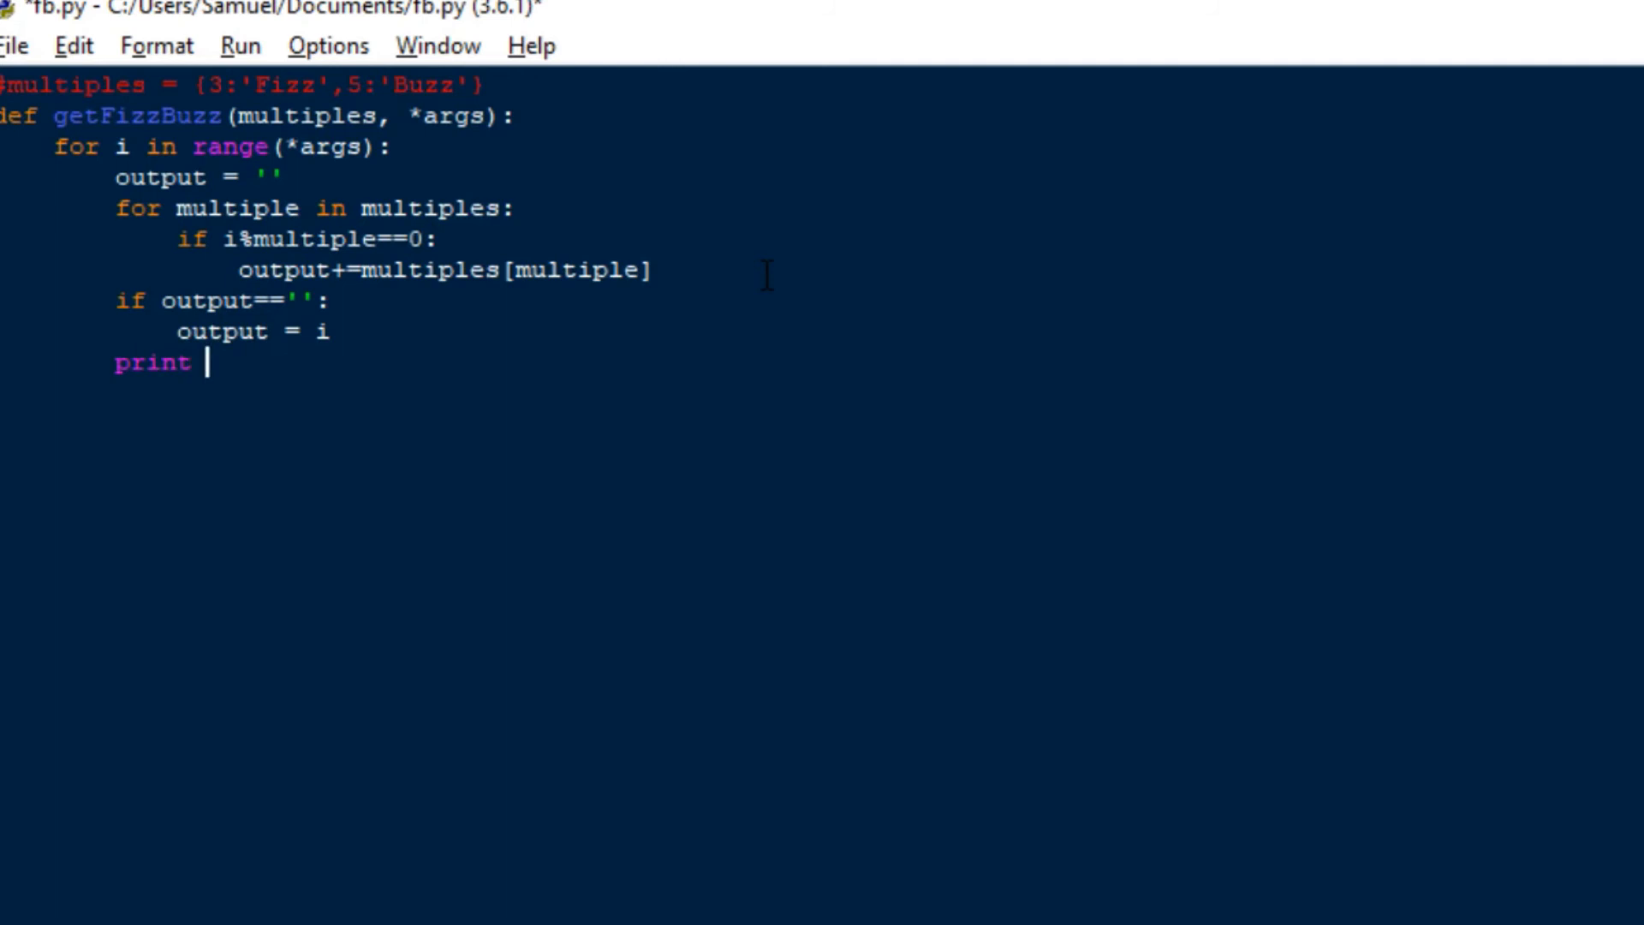
text(())
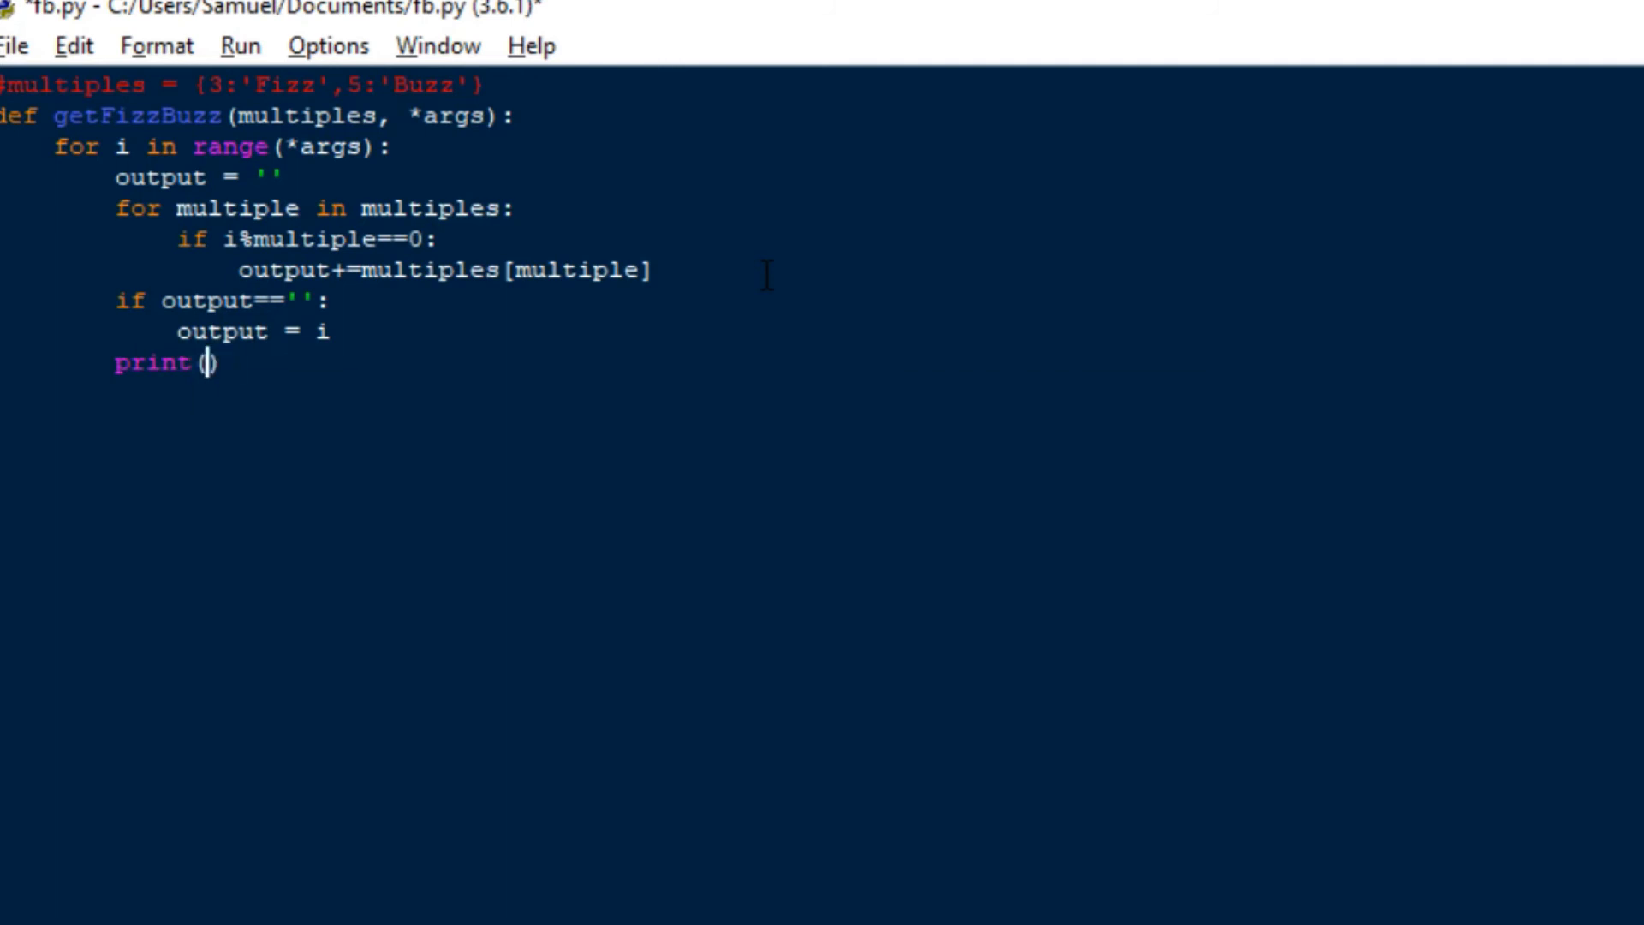
text(output)
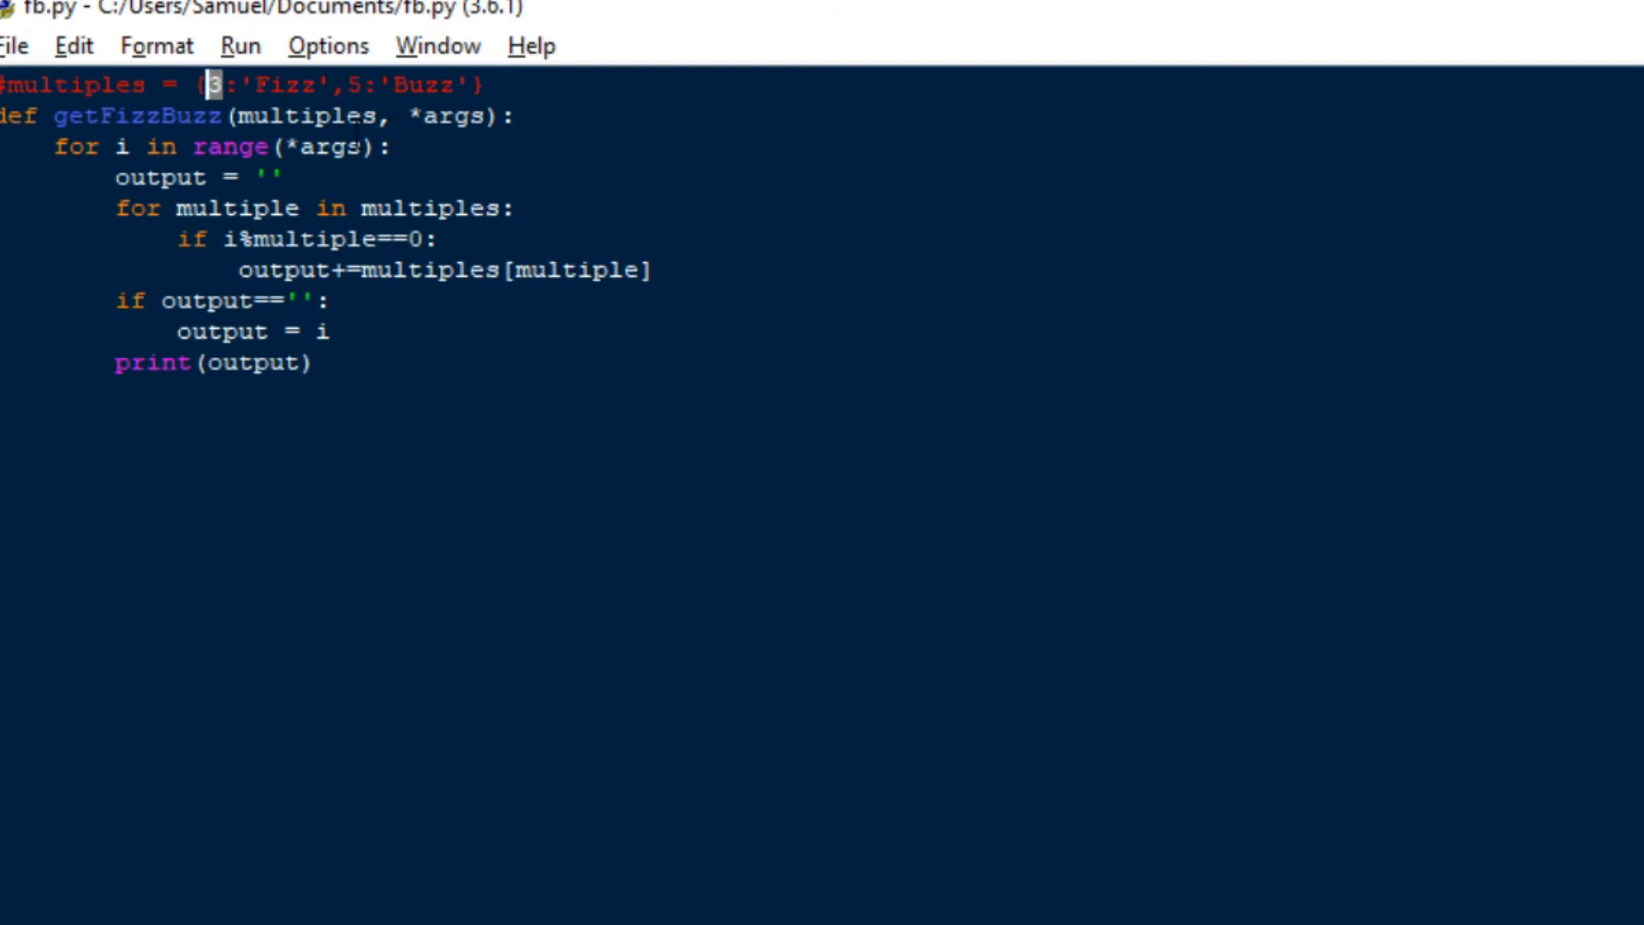
mouse_move(1281, 322)
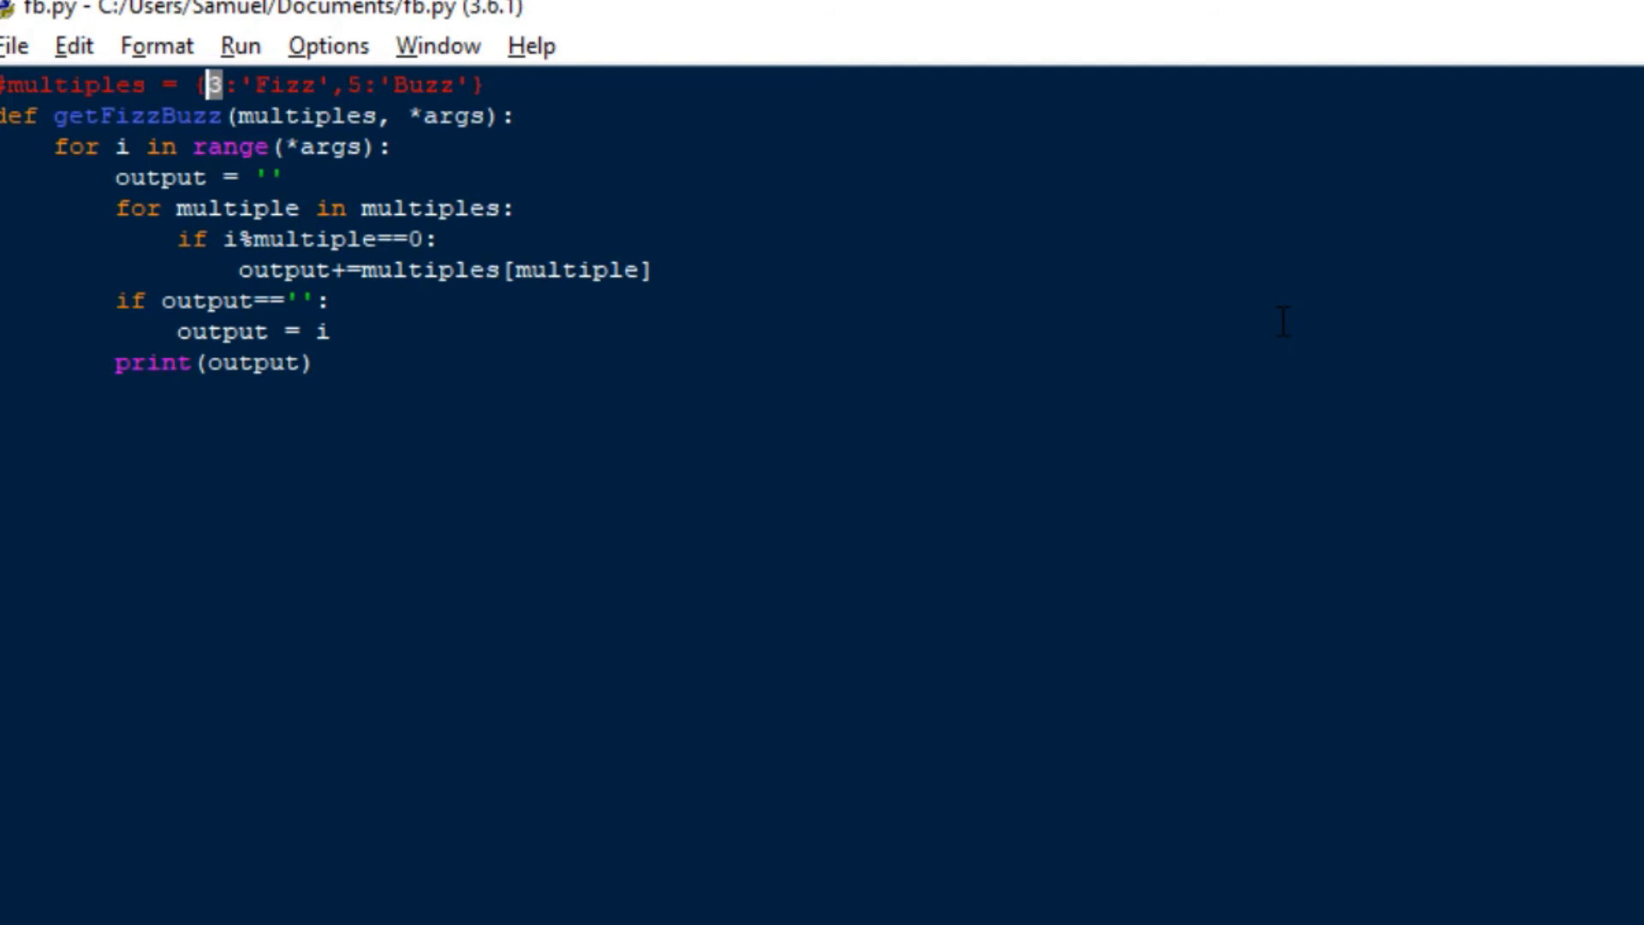
mouse_move(419, 409)
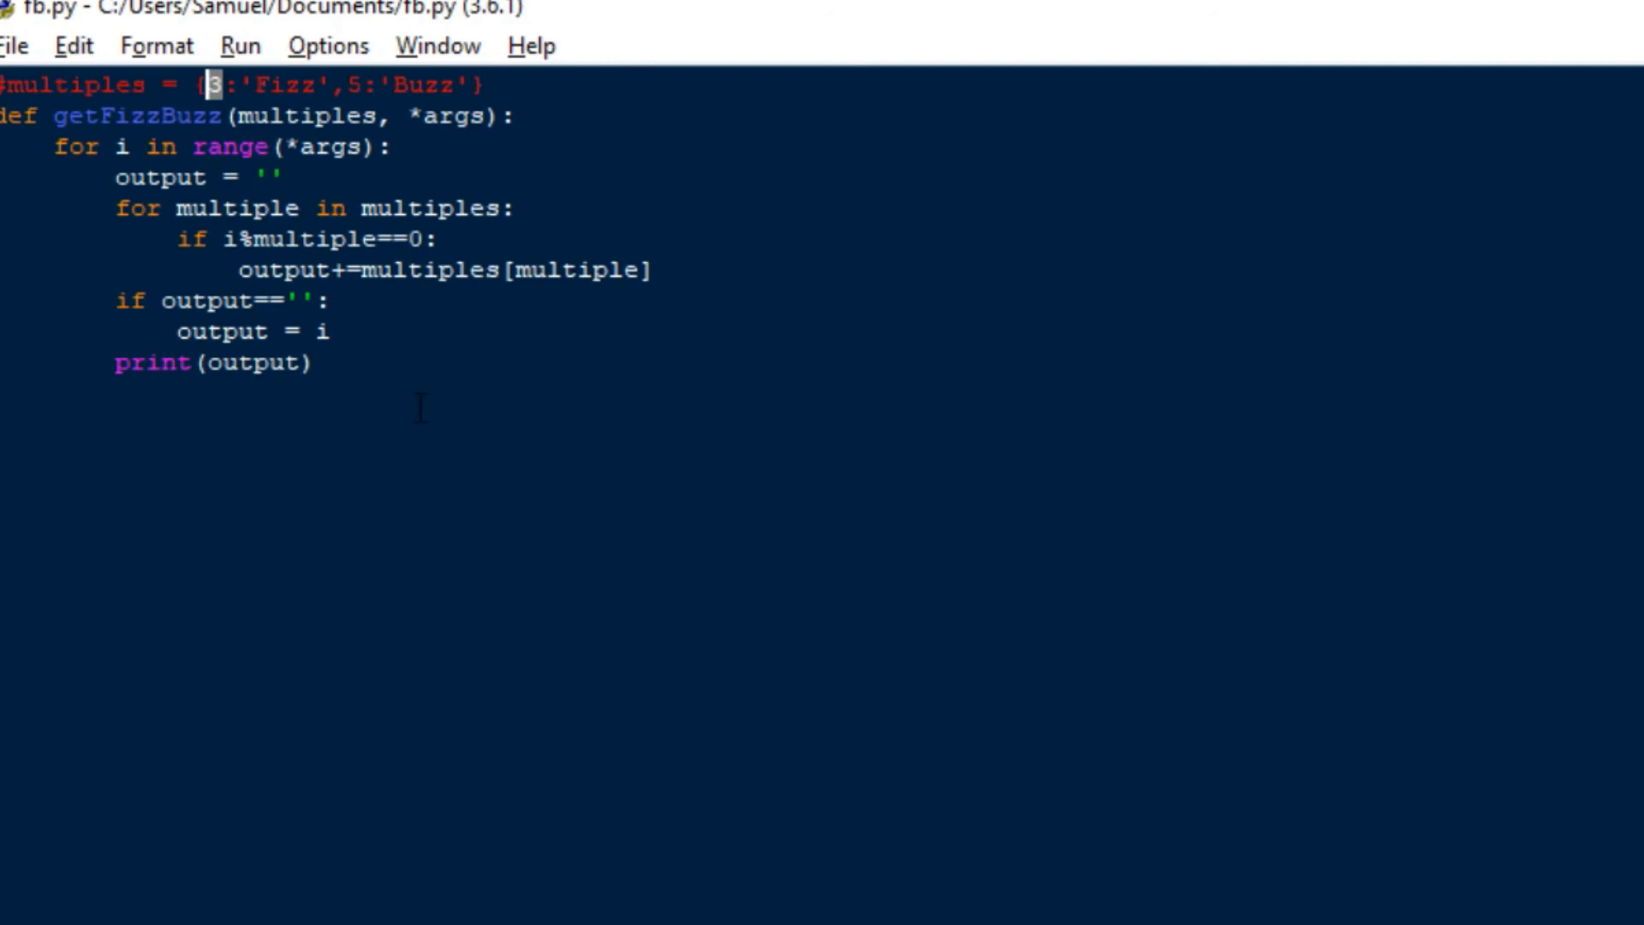
Fix the 5 in the commented dictionary and begin a 'get' call below the function.
click(352, 84)
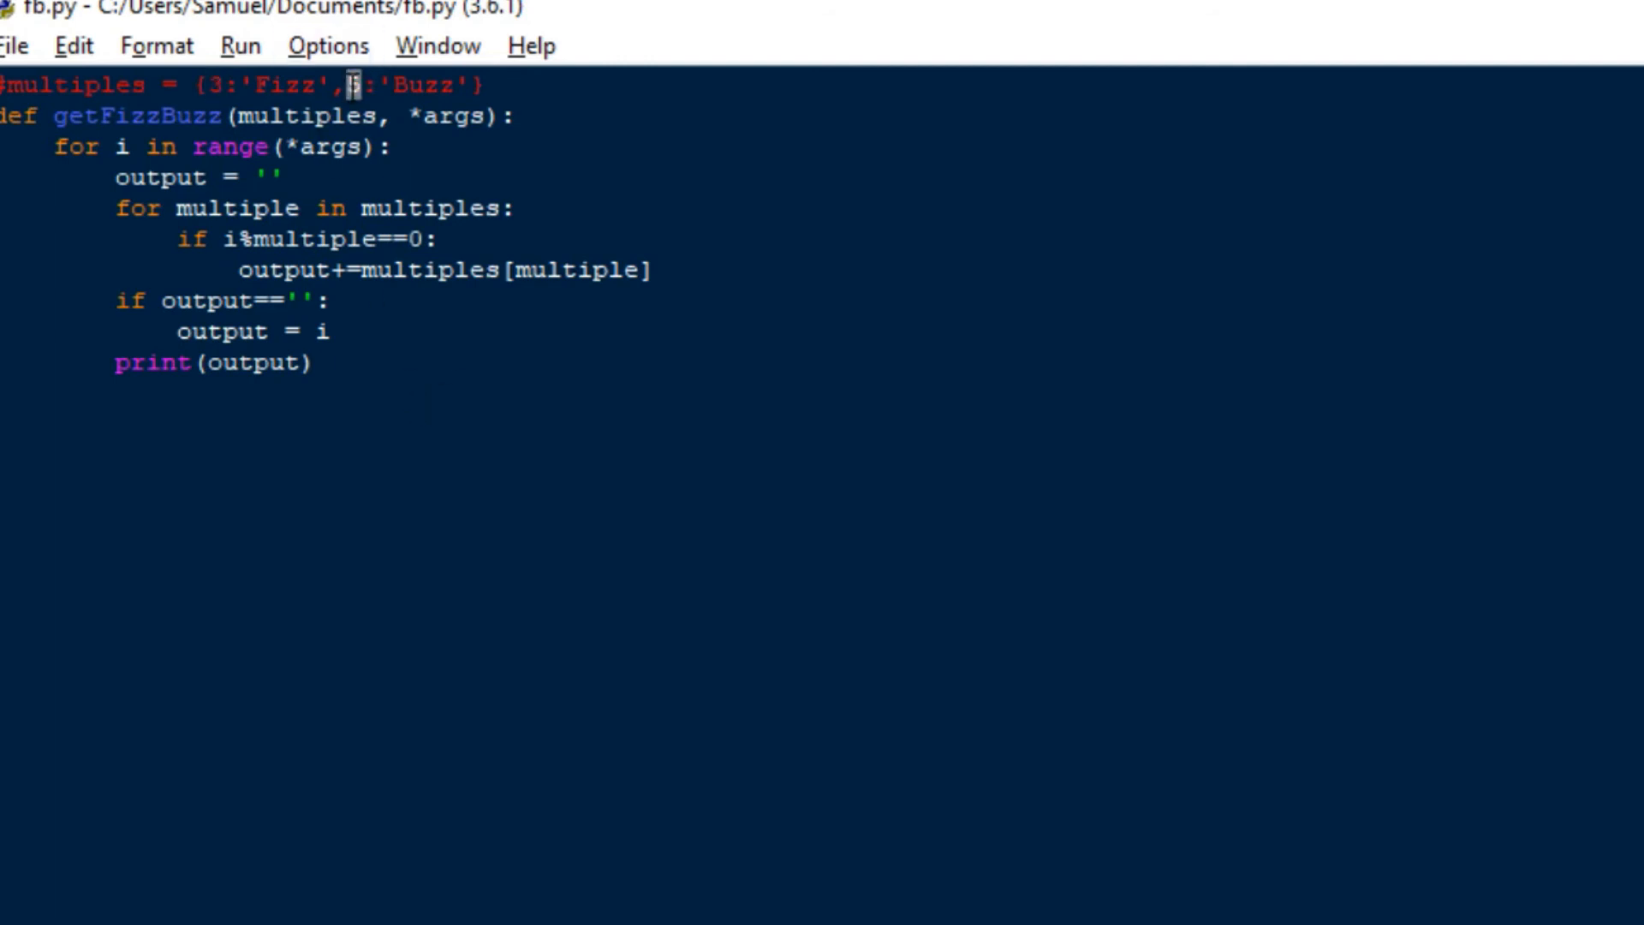
text(5)
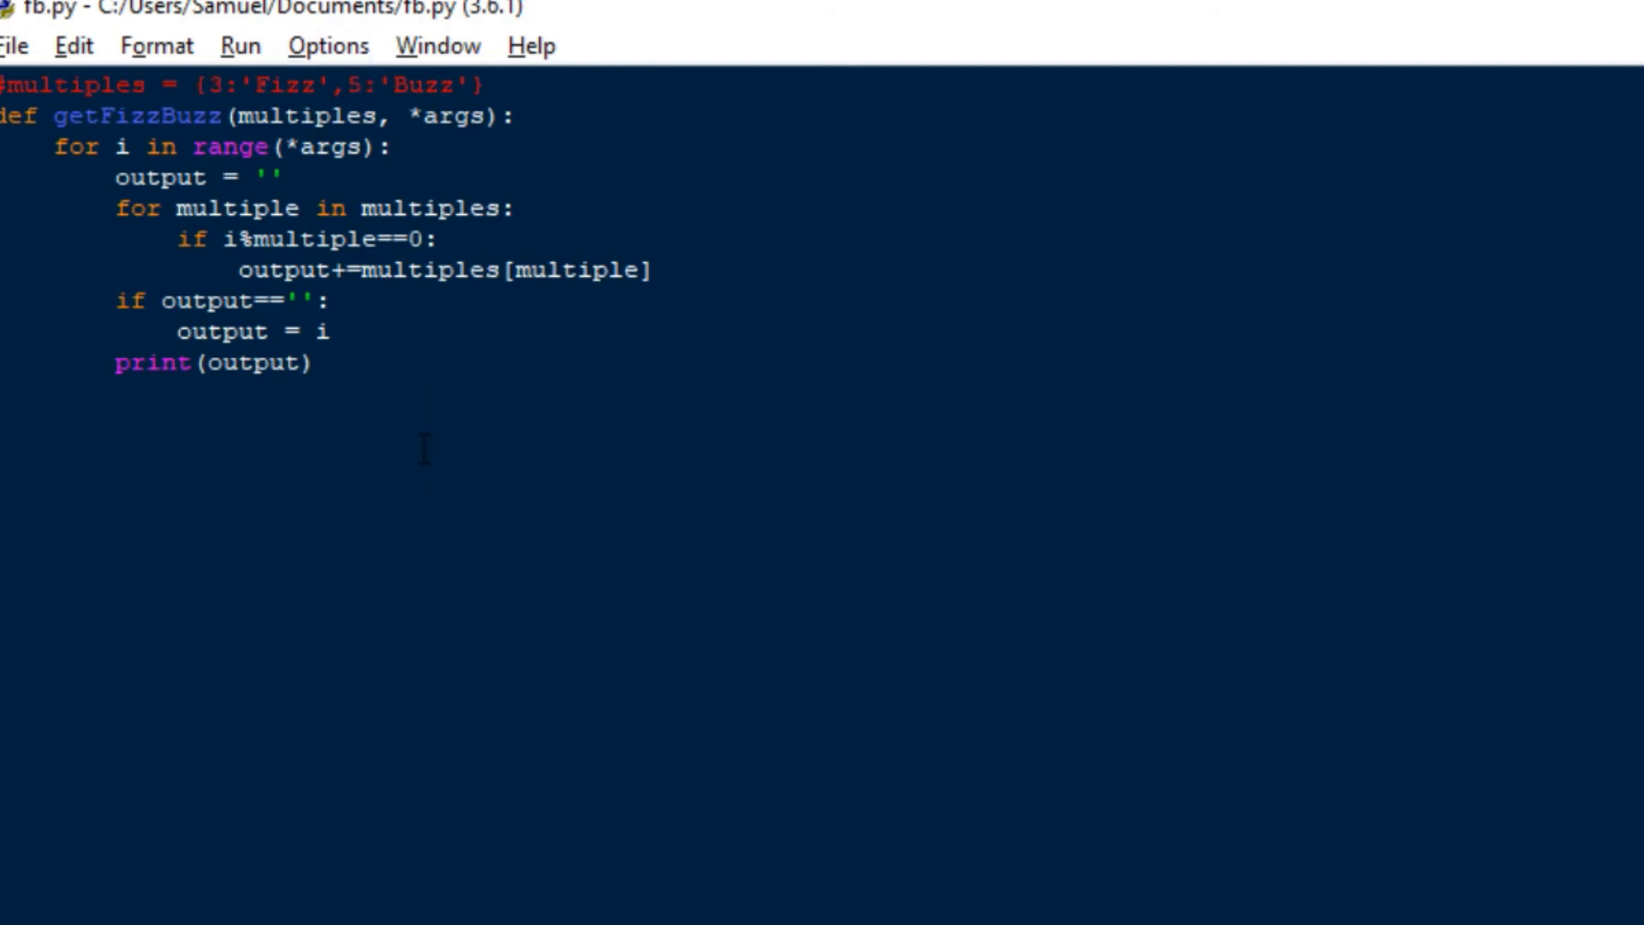
text(get)
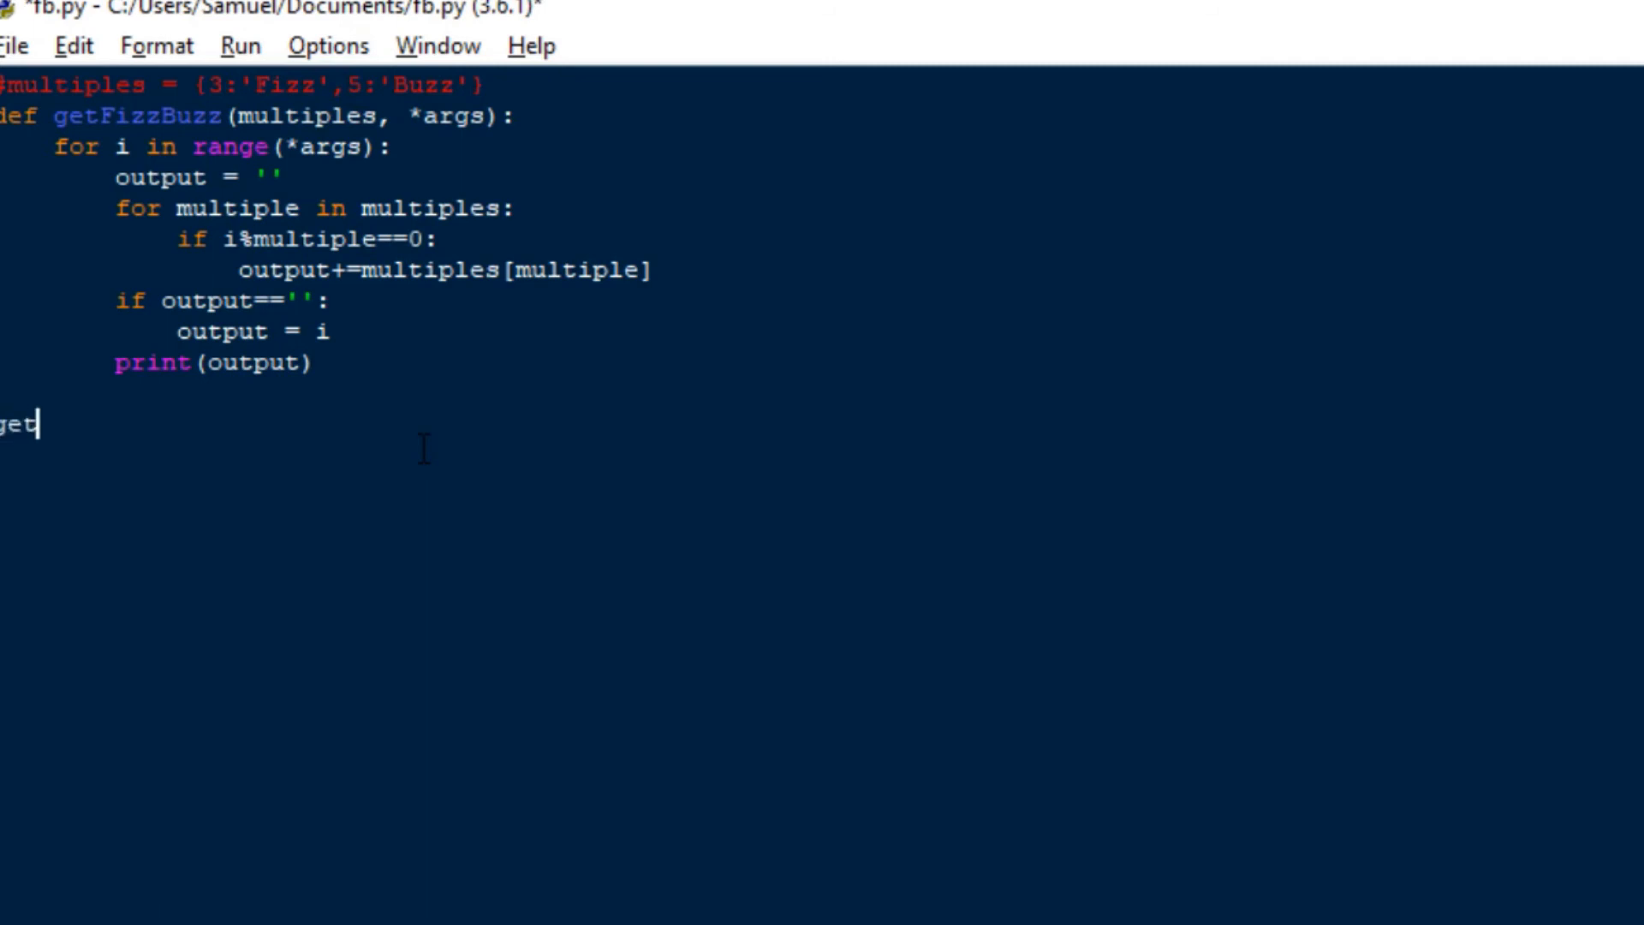
Add multiples = {3:'Fizz',5:'Buzz'} below the function followed by an empty getFizzBuzz() call.
text(FizzBuzz)
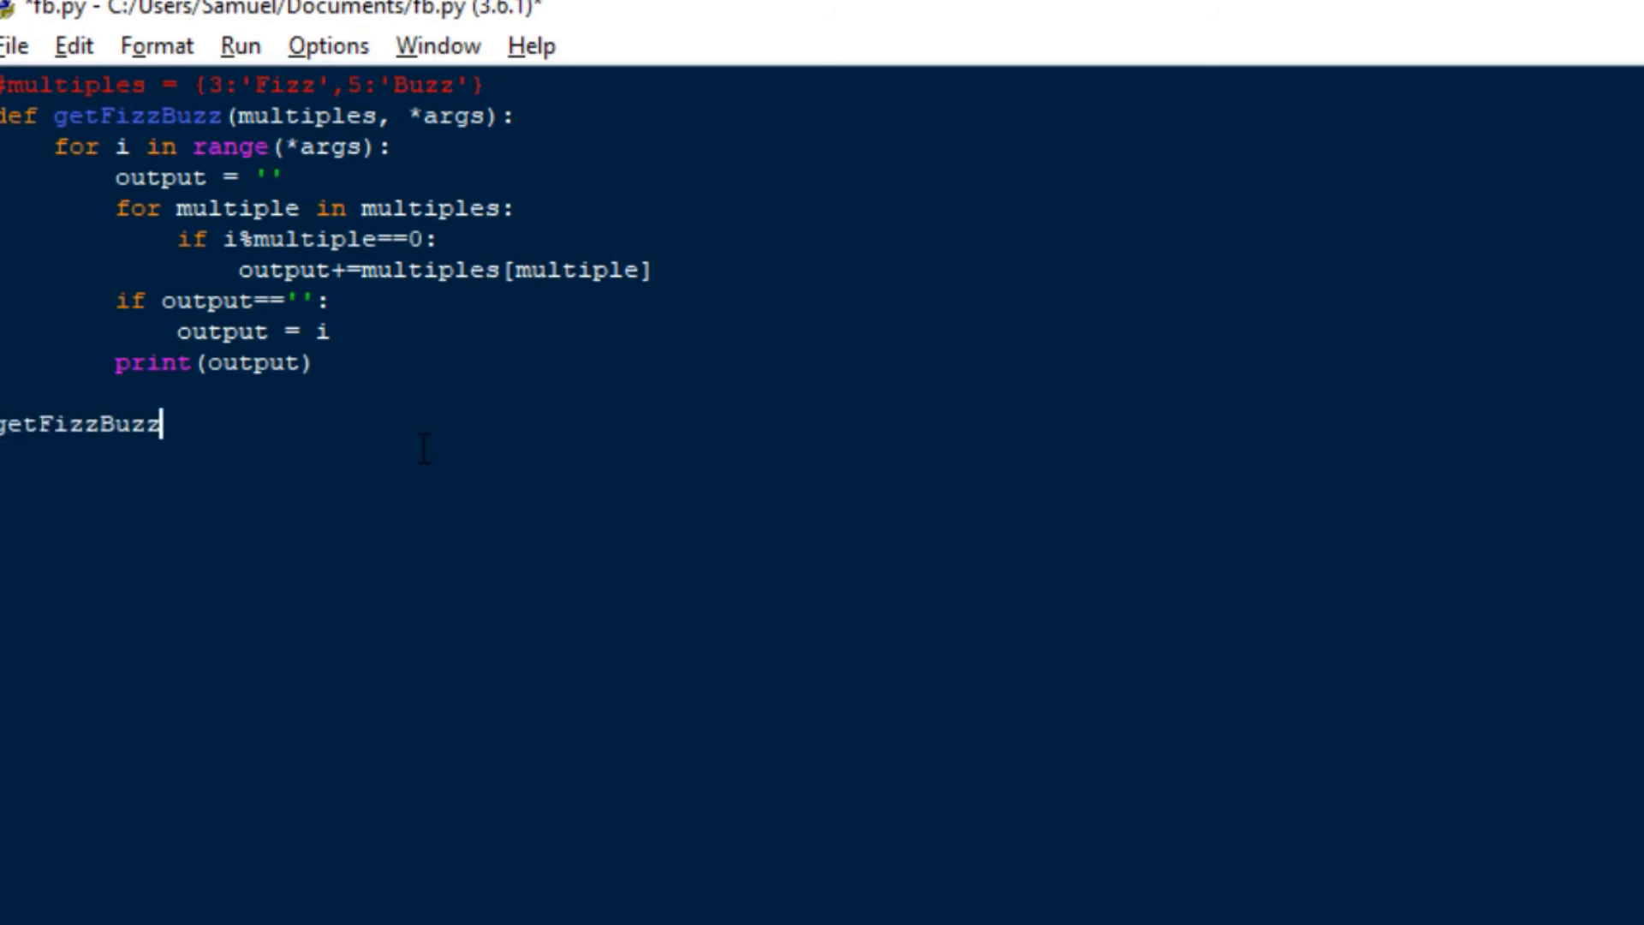
text(()
text(mul)
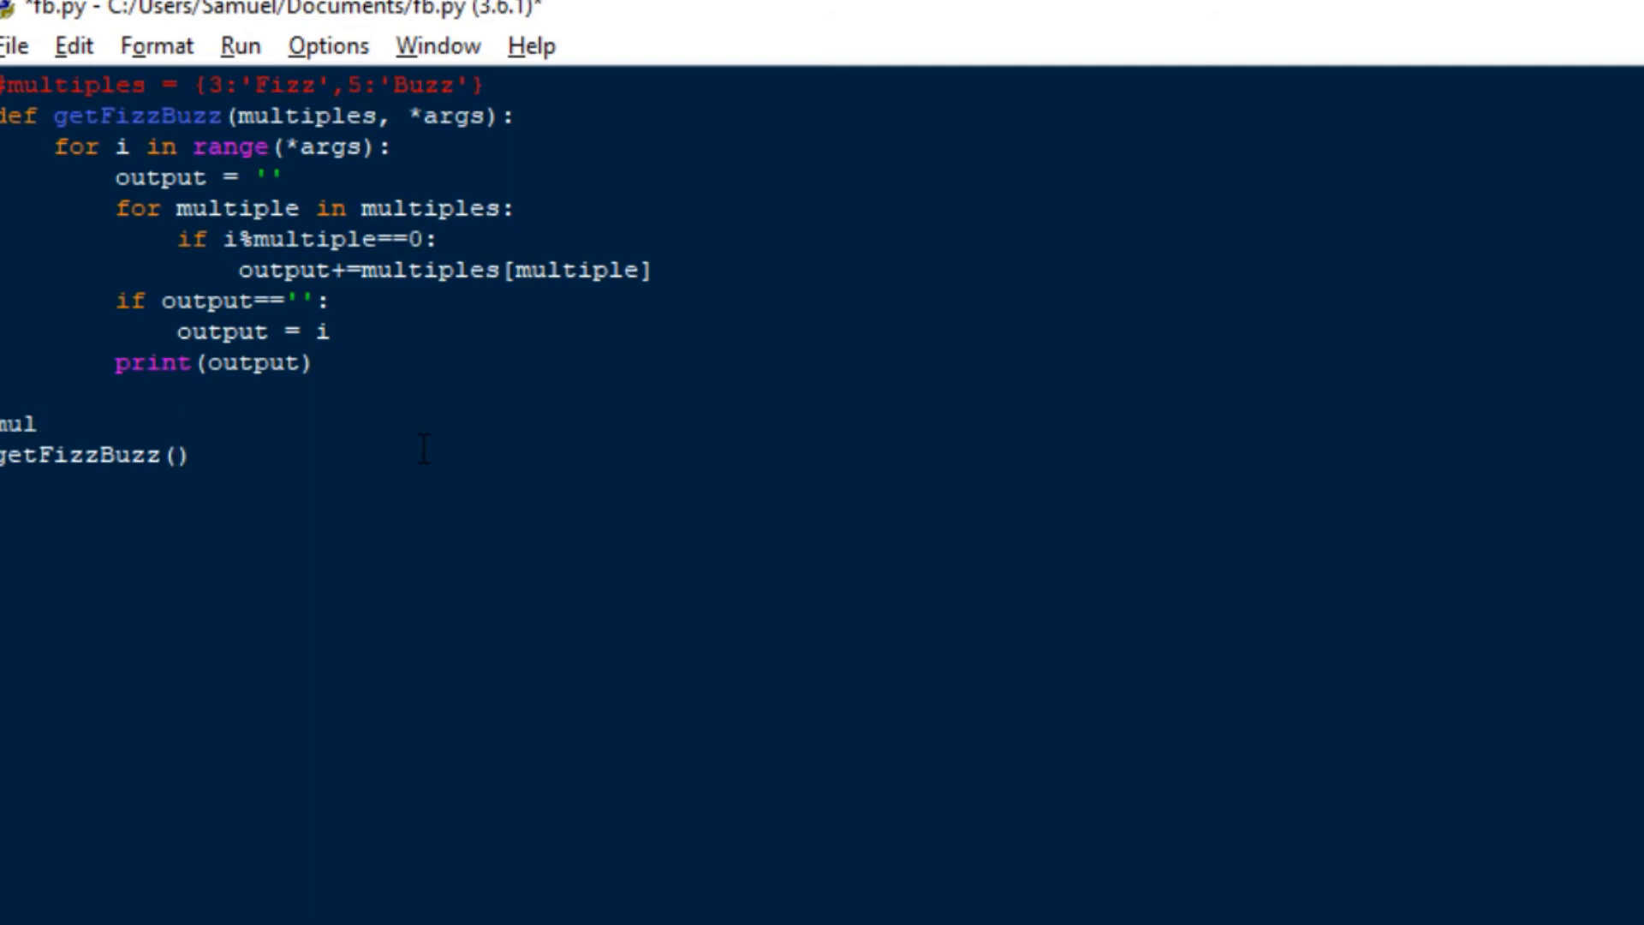
text(tiples = {)
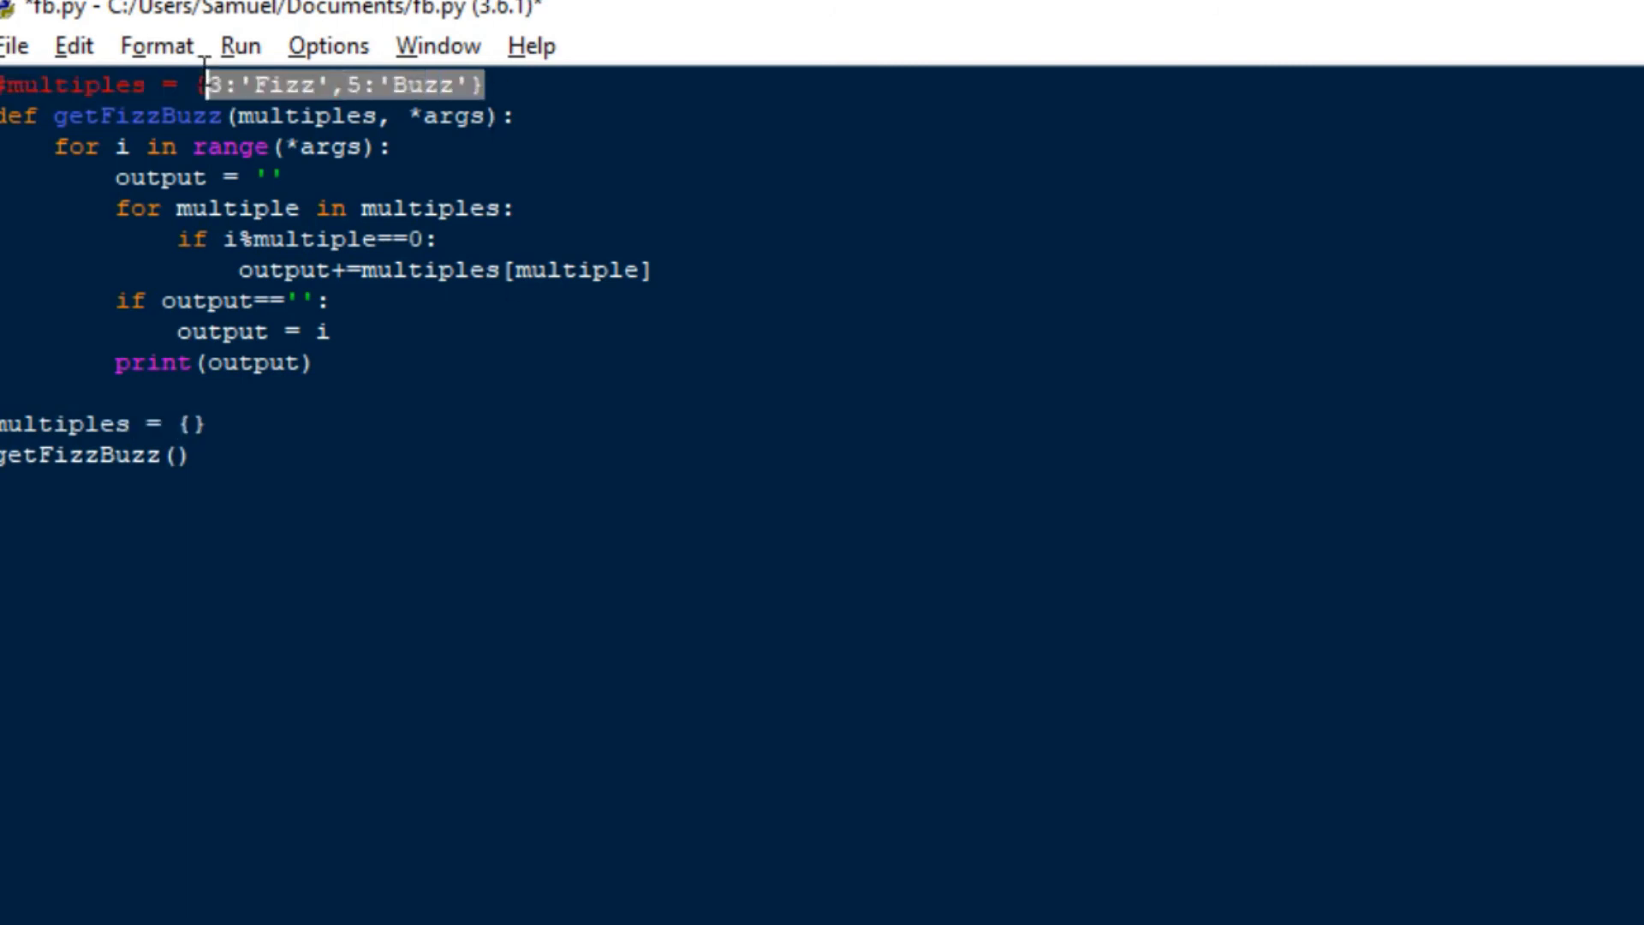
click(183, 423)
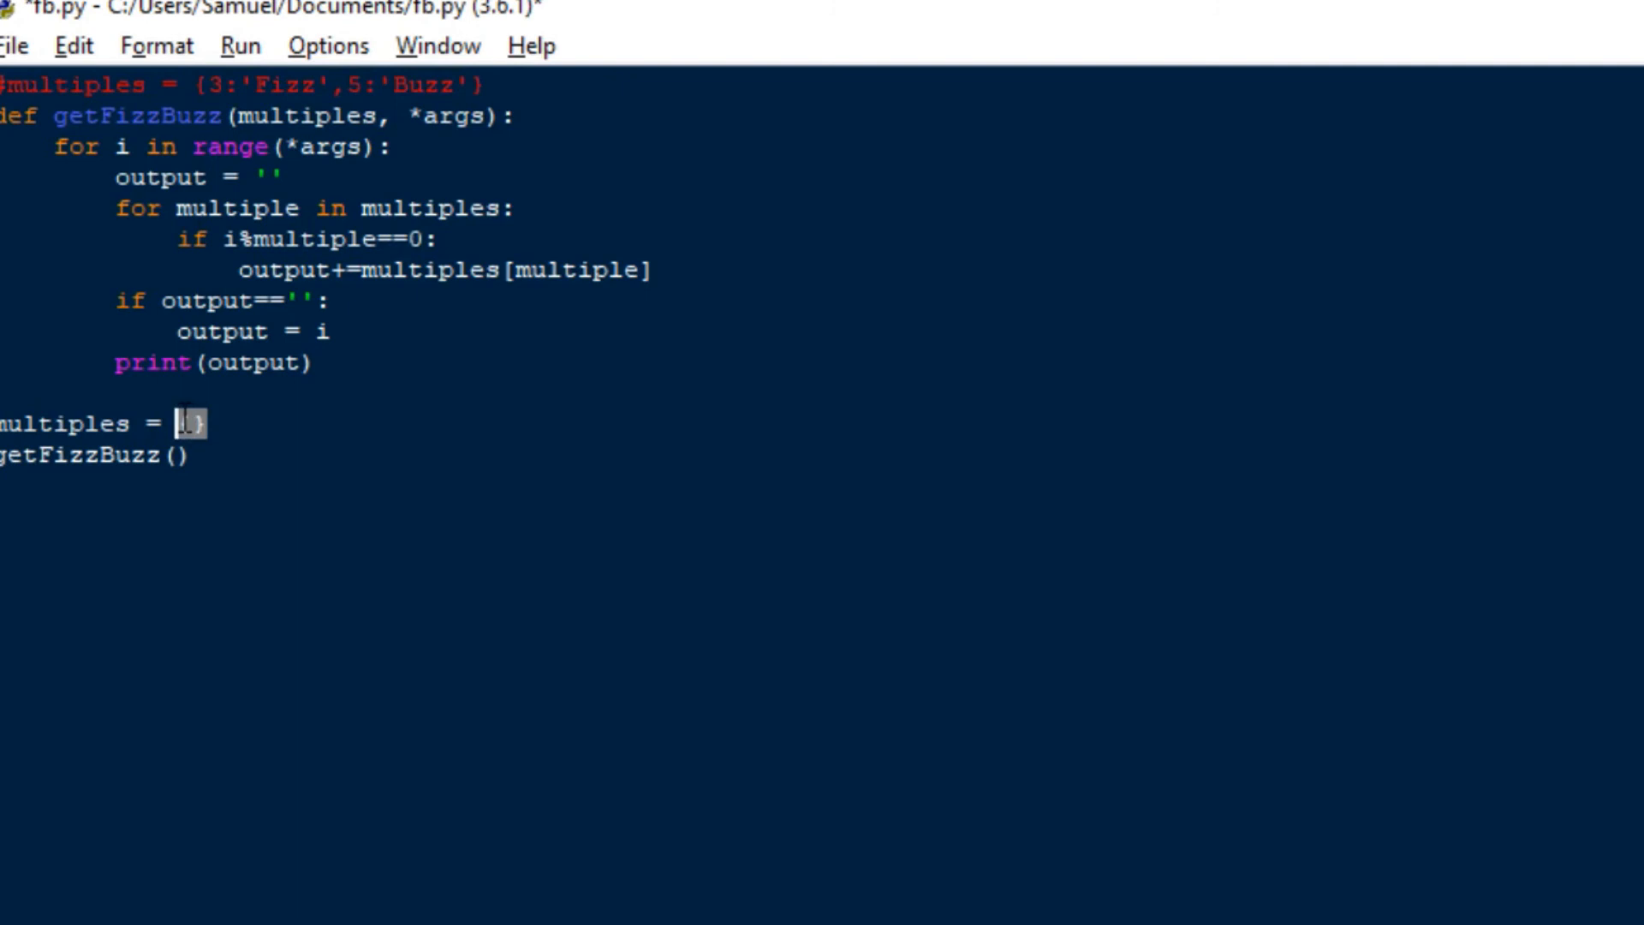
text(3:'Fizz',5:'Buzz')
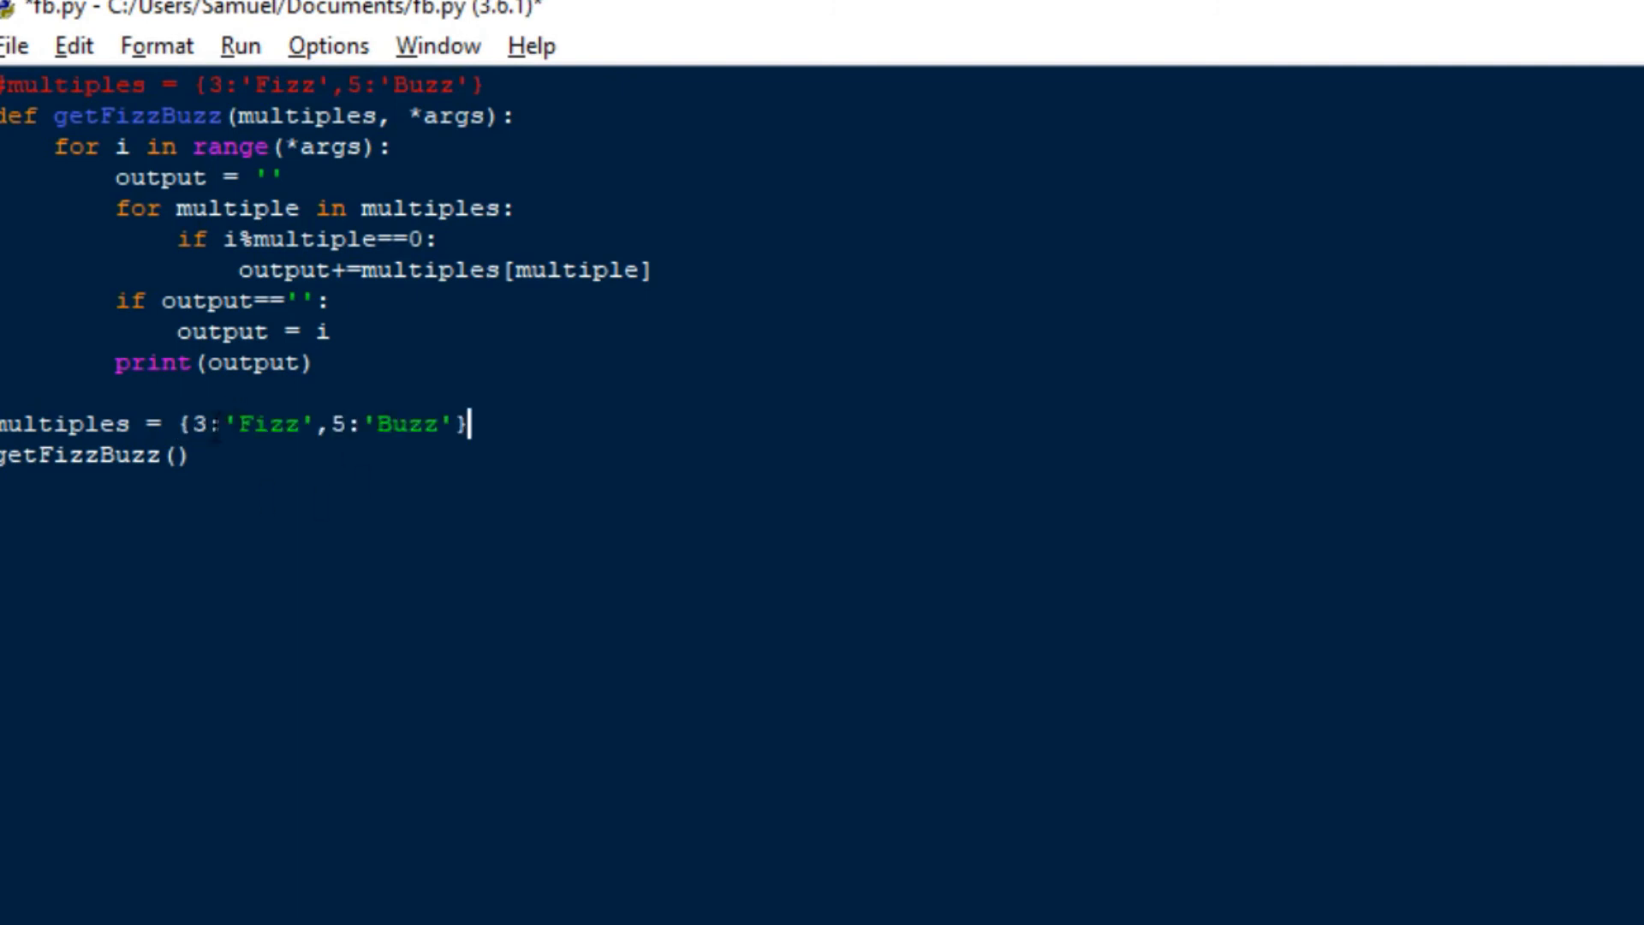
double_click(269, 422)
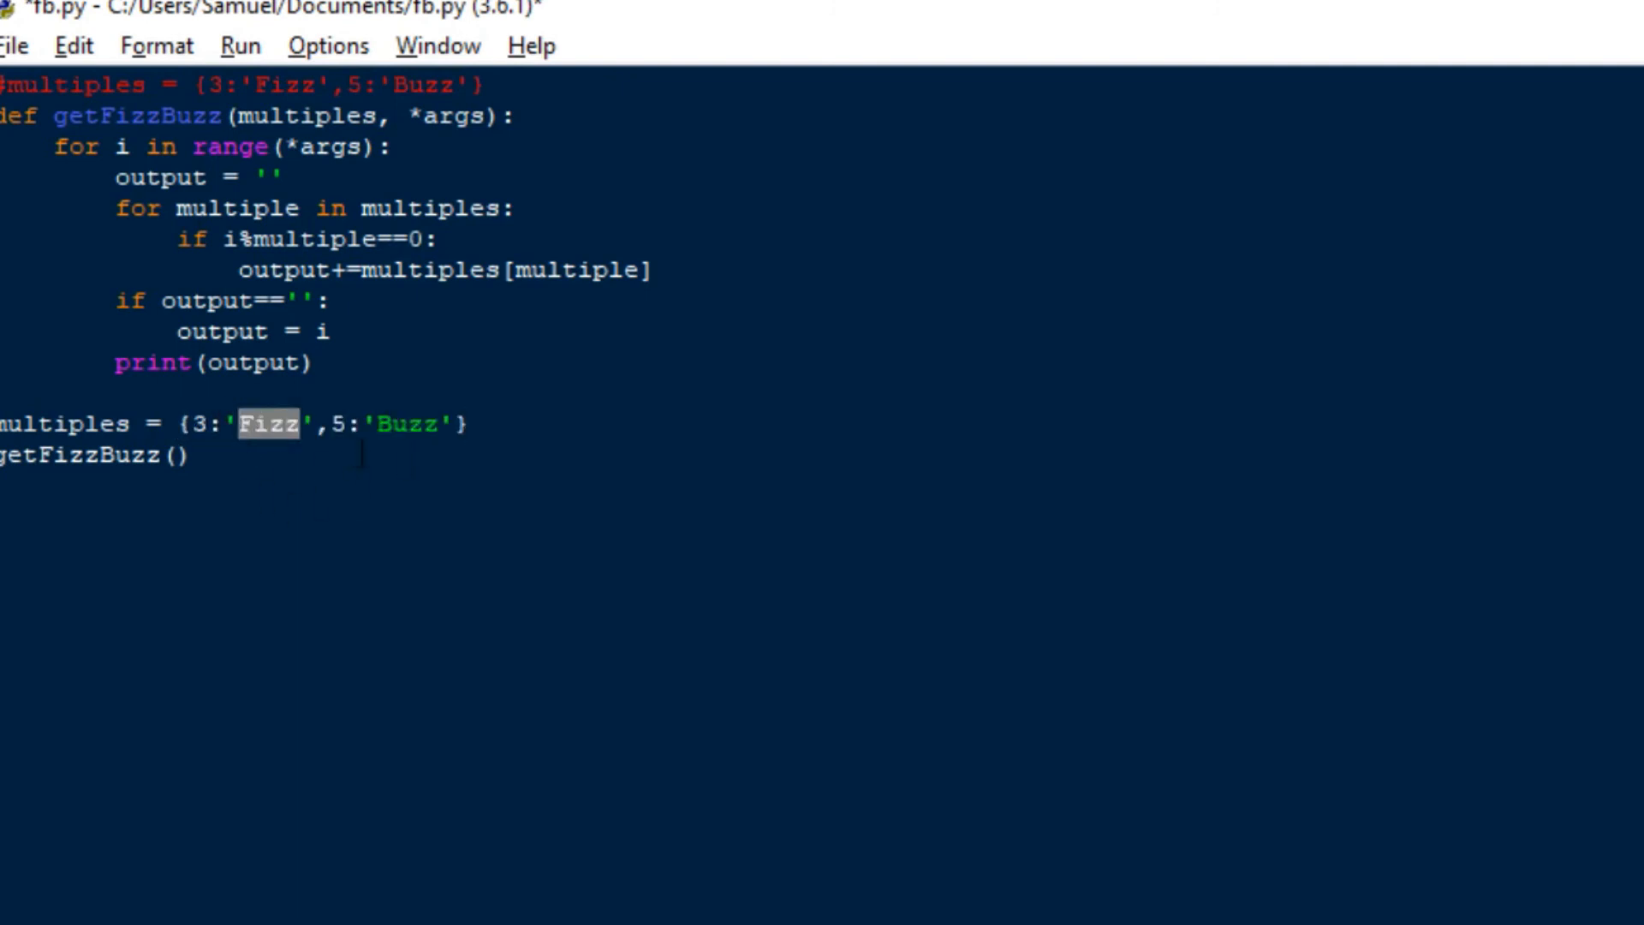
click(262, 423)
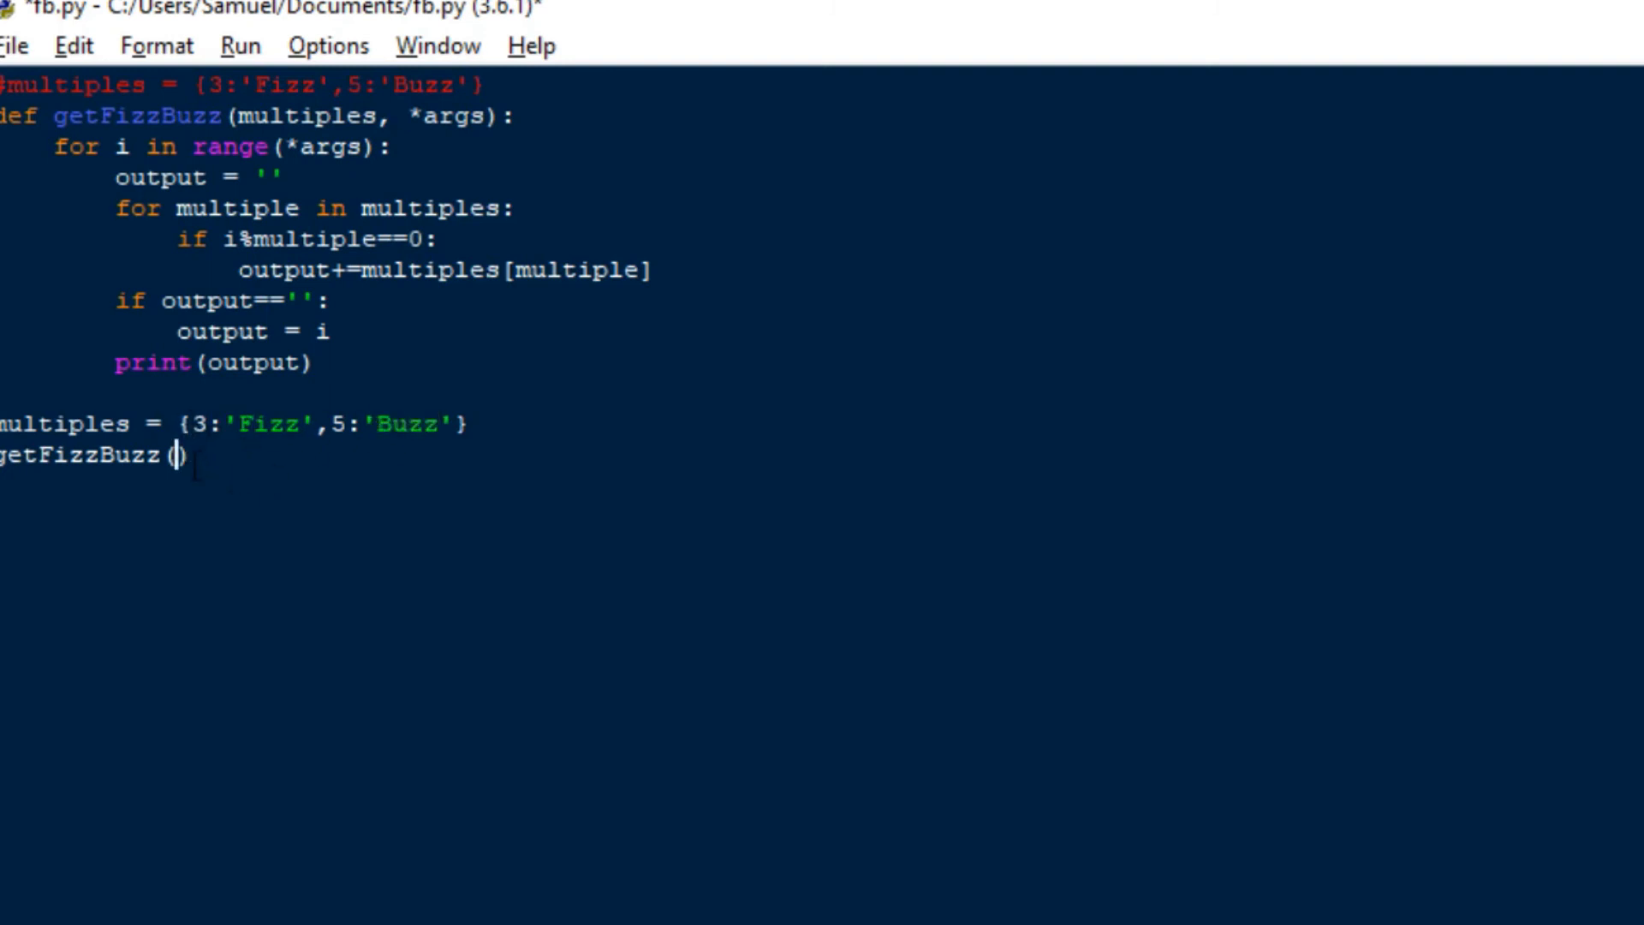
Pass multiples, 1, 101 to the getFizzBuzz call, correcting mistyped range values along the way.
text(multiples,)
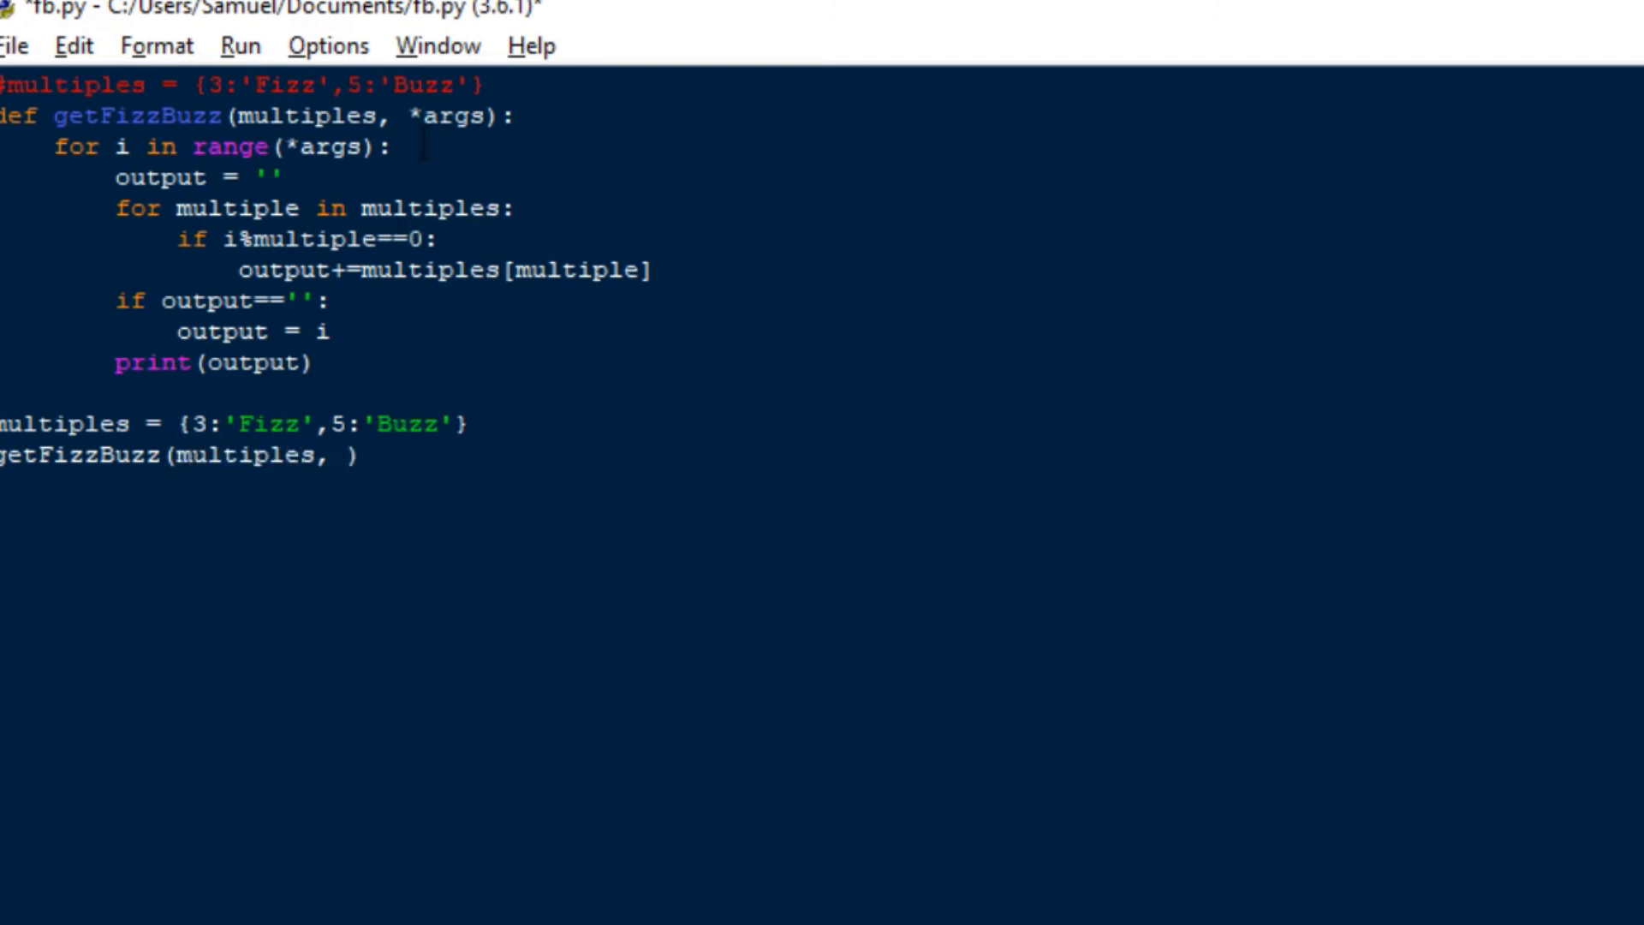
double_click(330, 147)
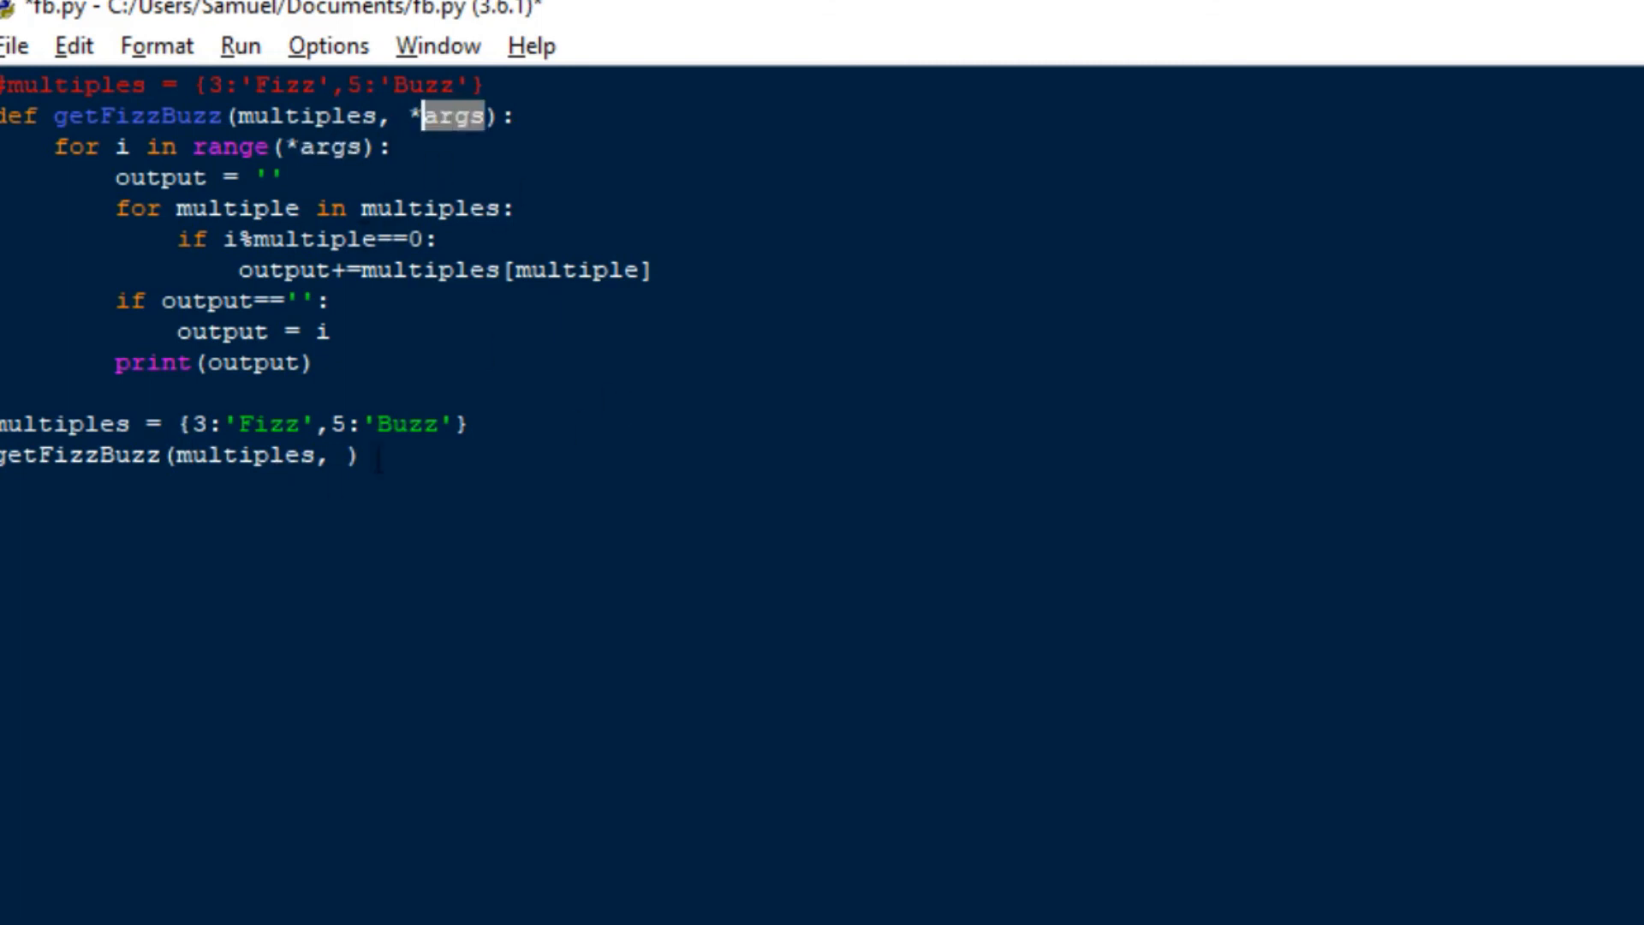
text(1,)
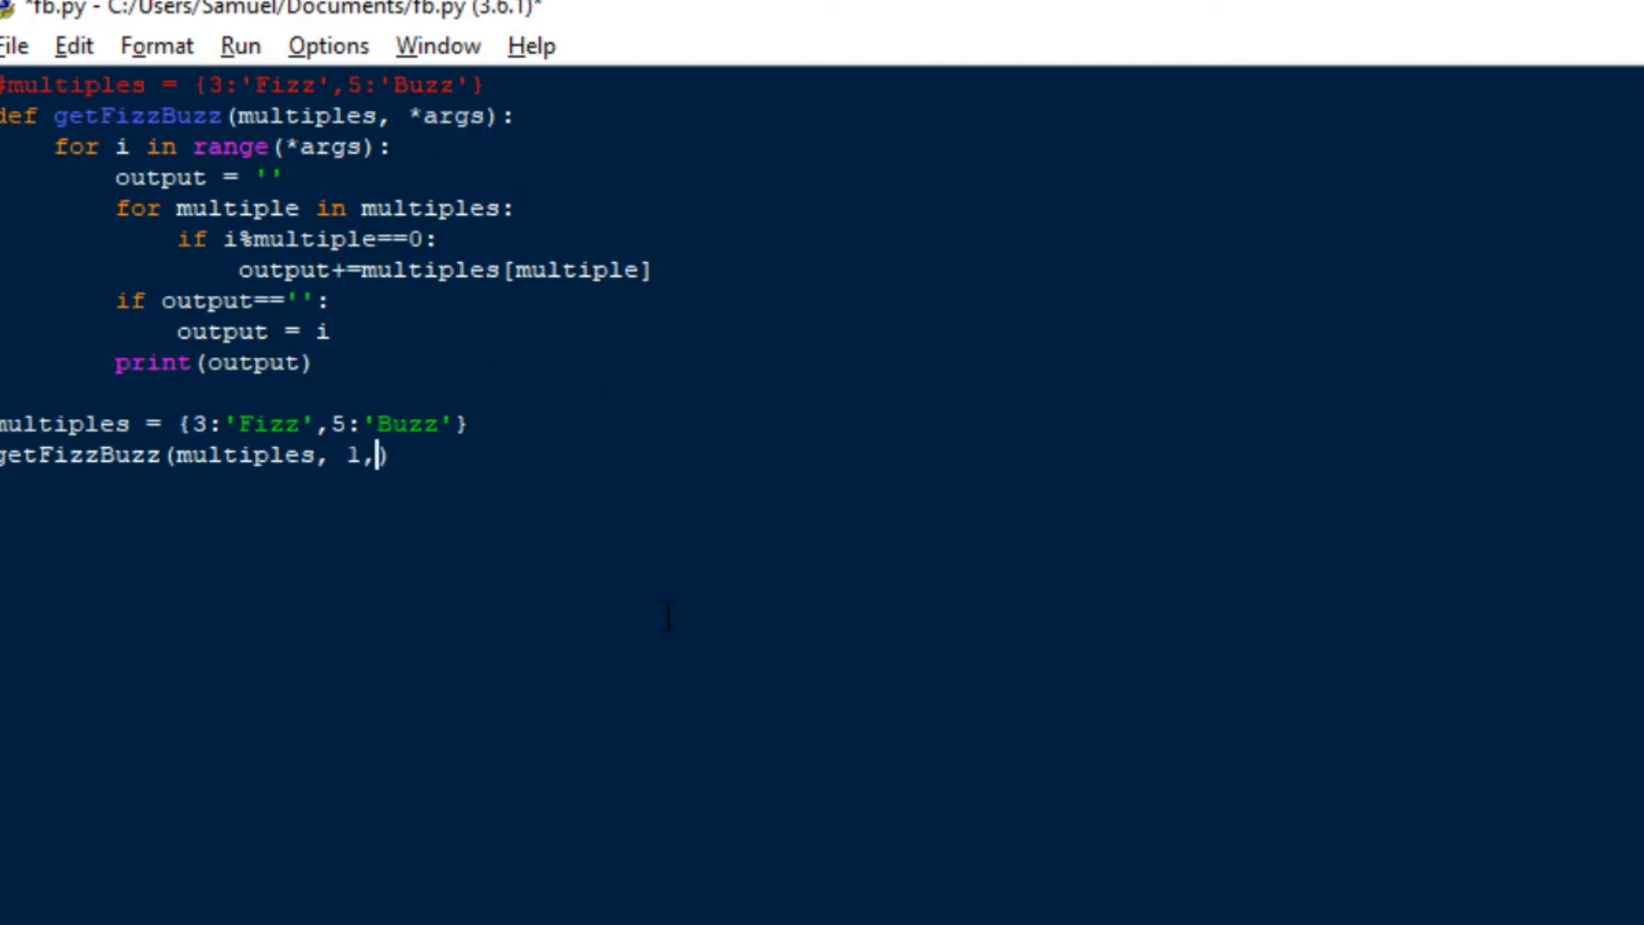
text(2,1)
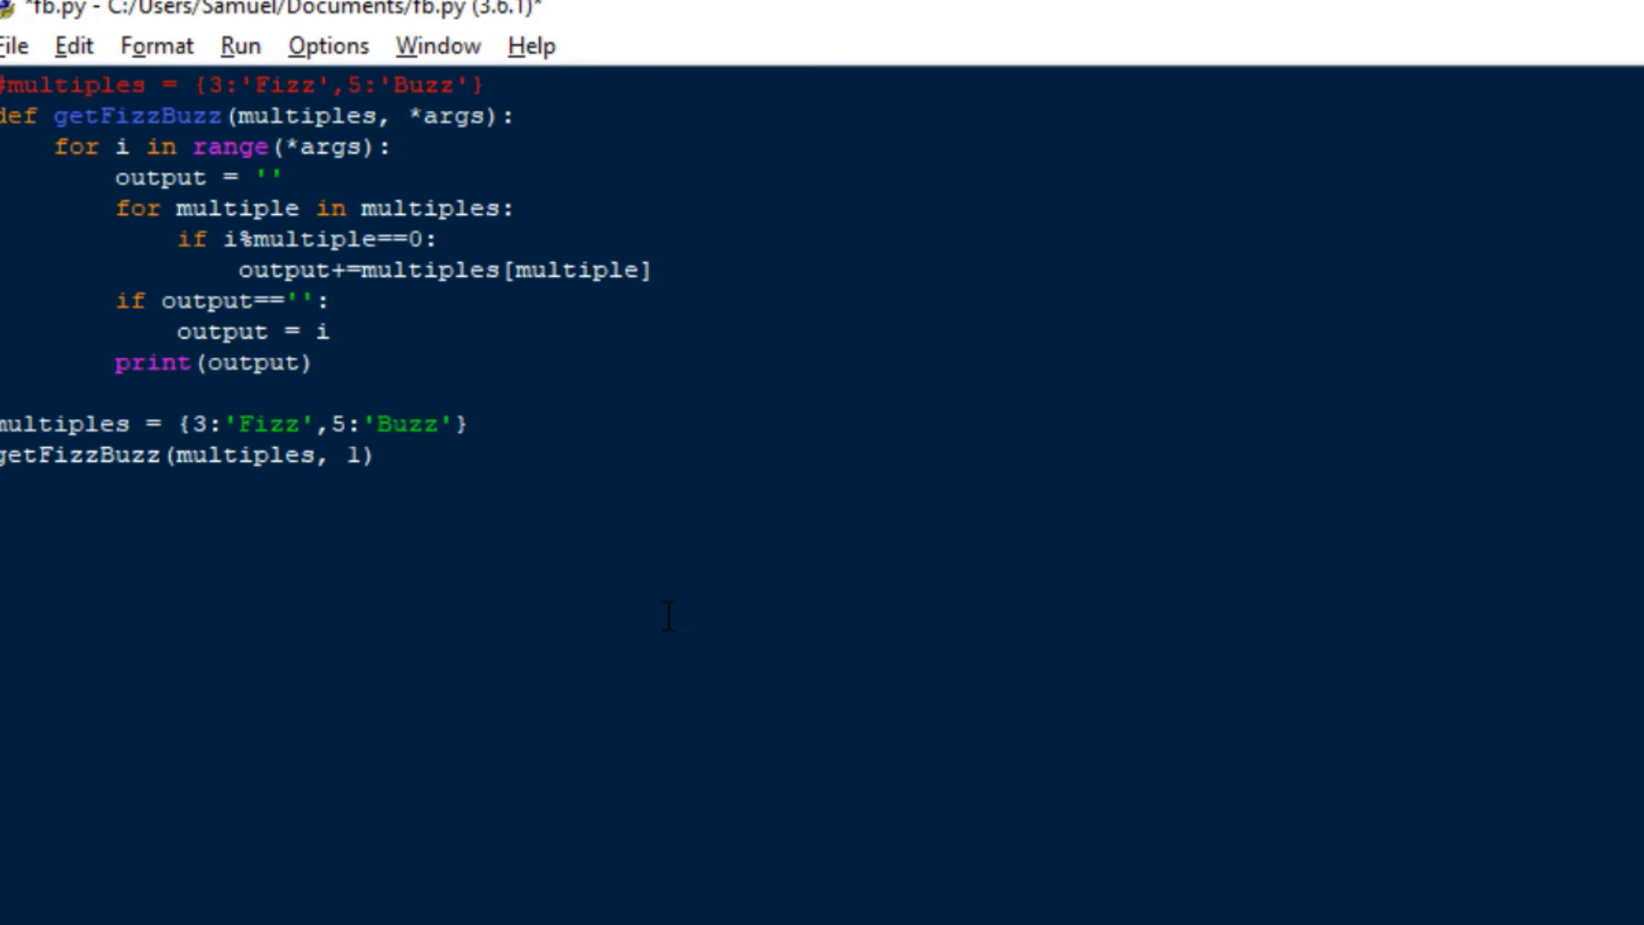
key(Backspace)
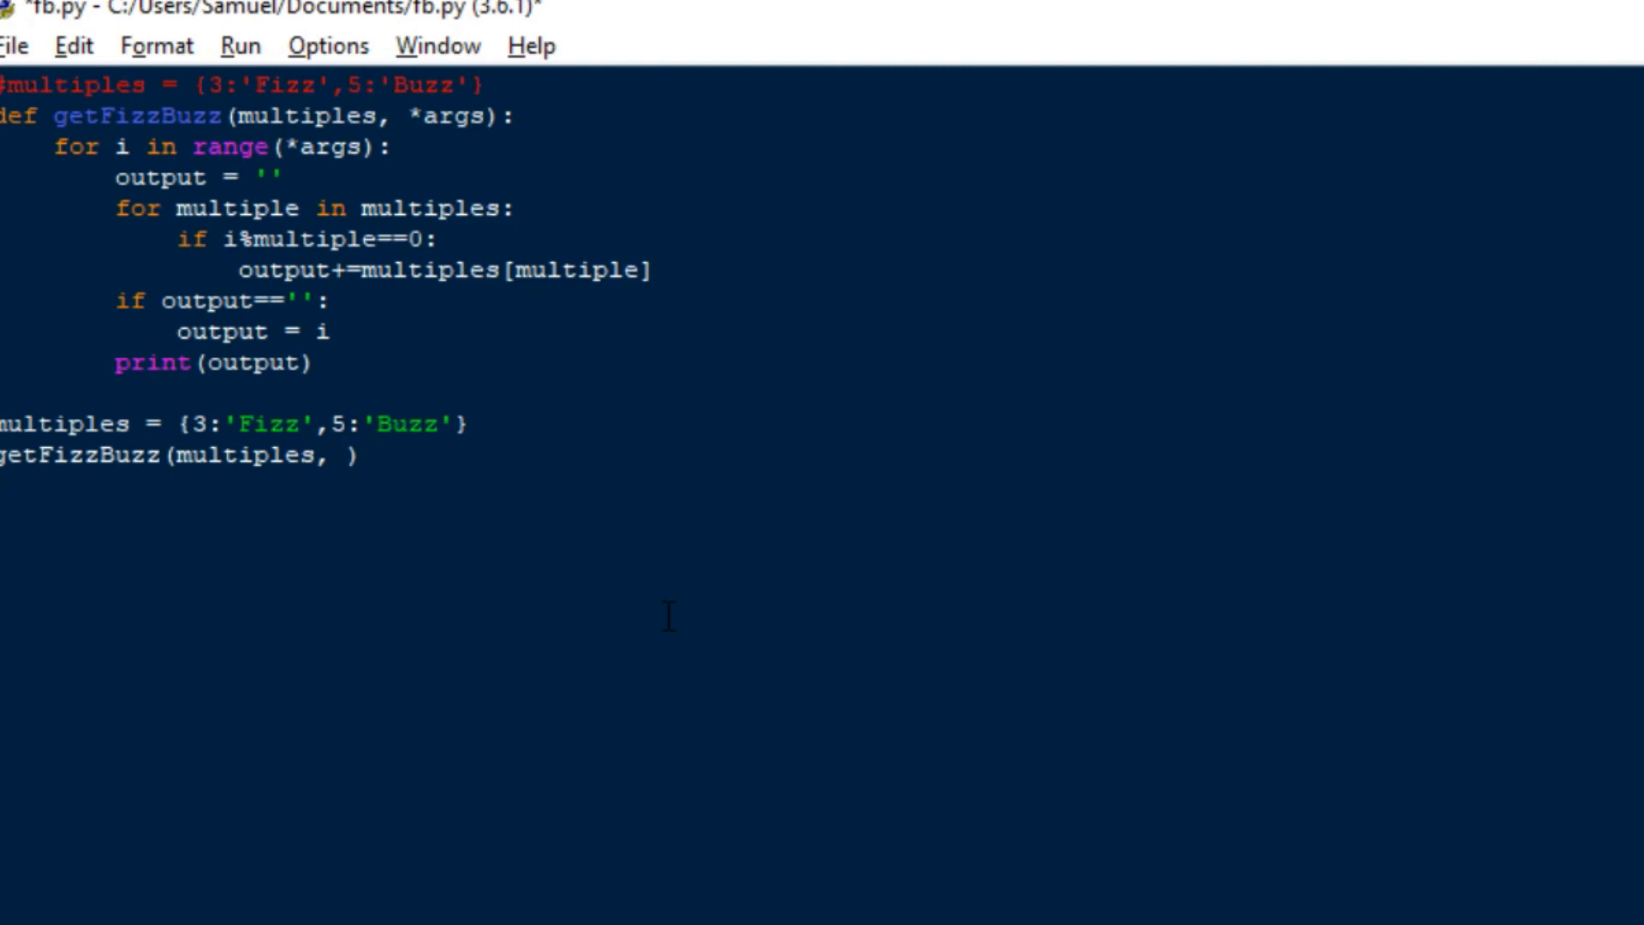
click(344, 455)
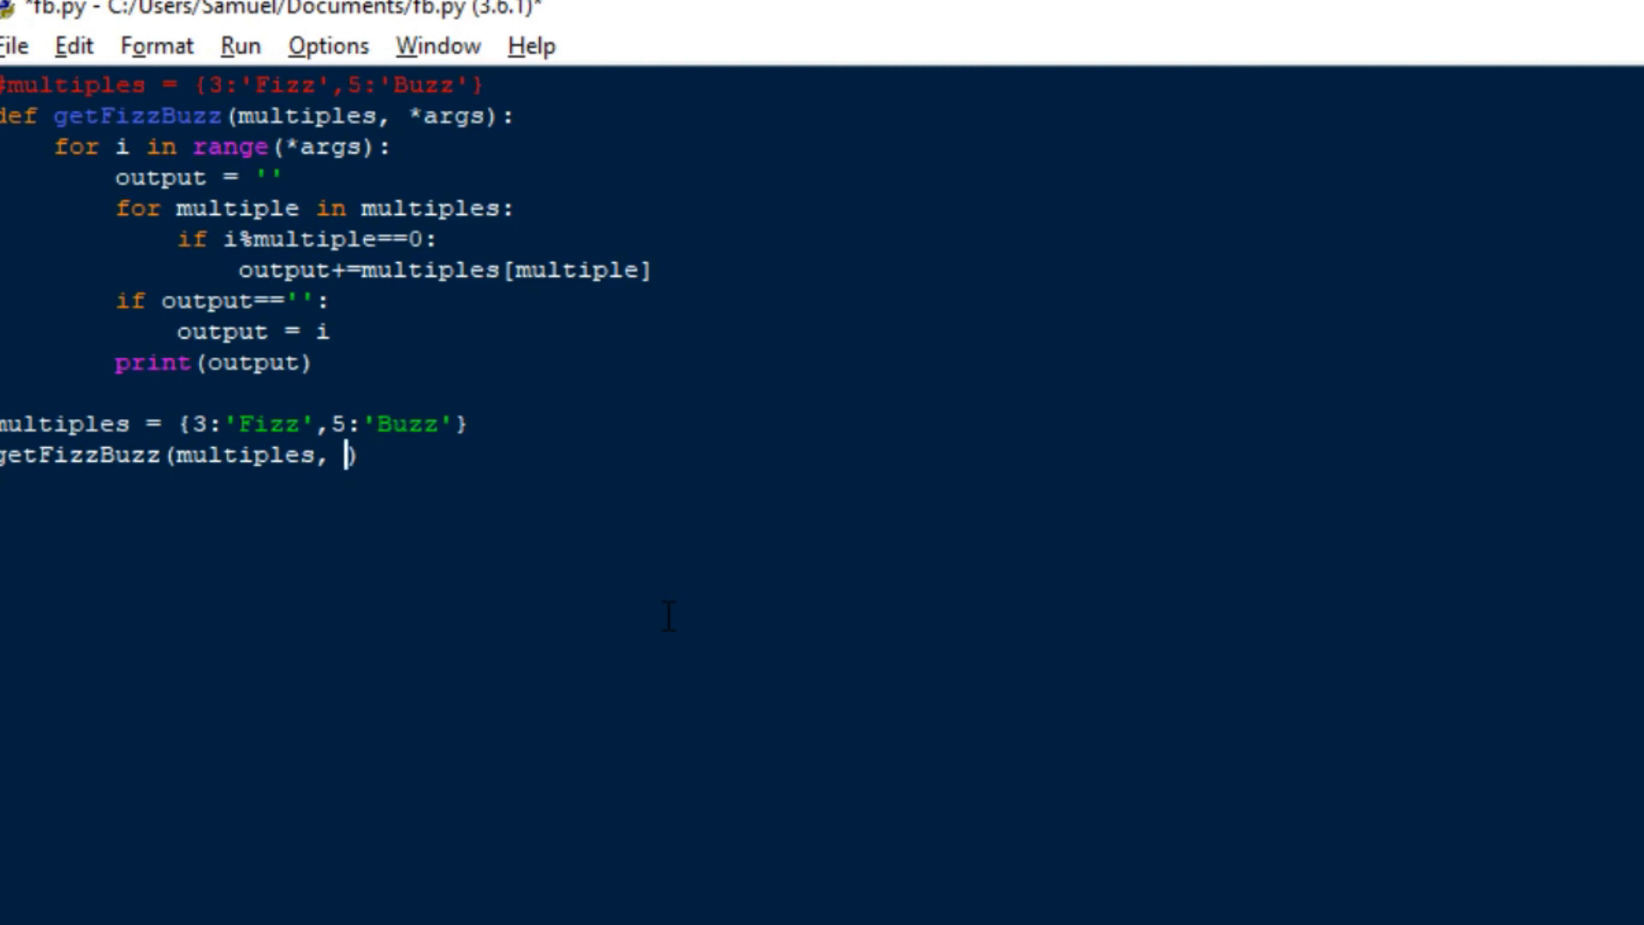
text(1,101,1)
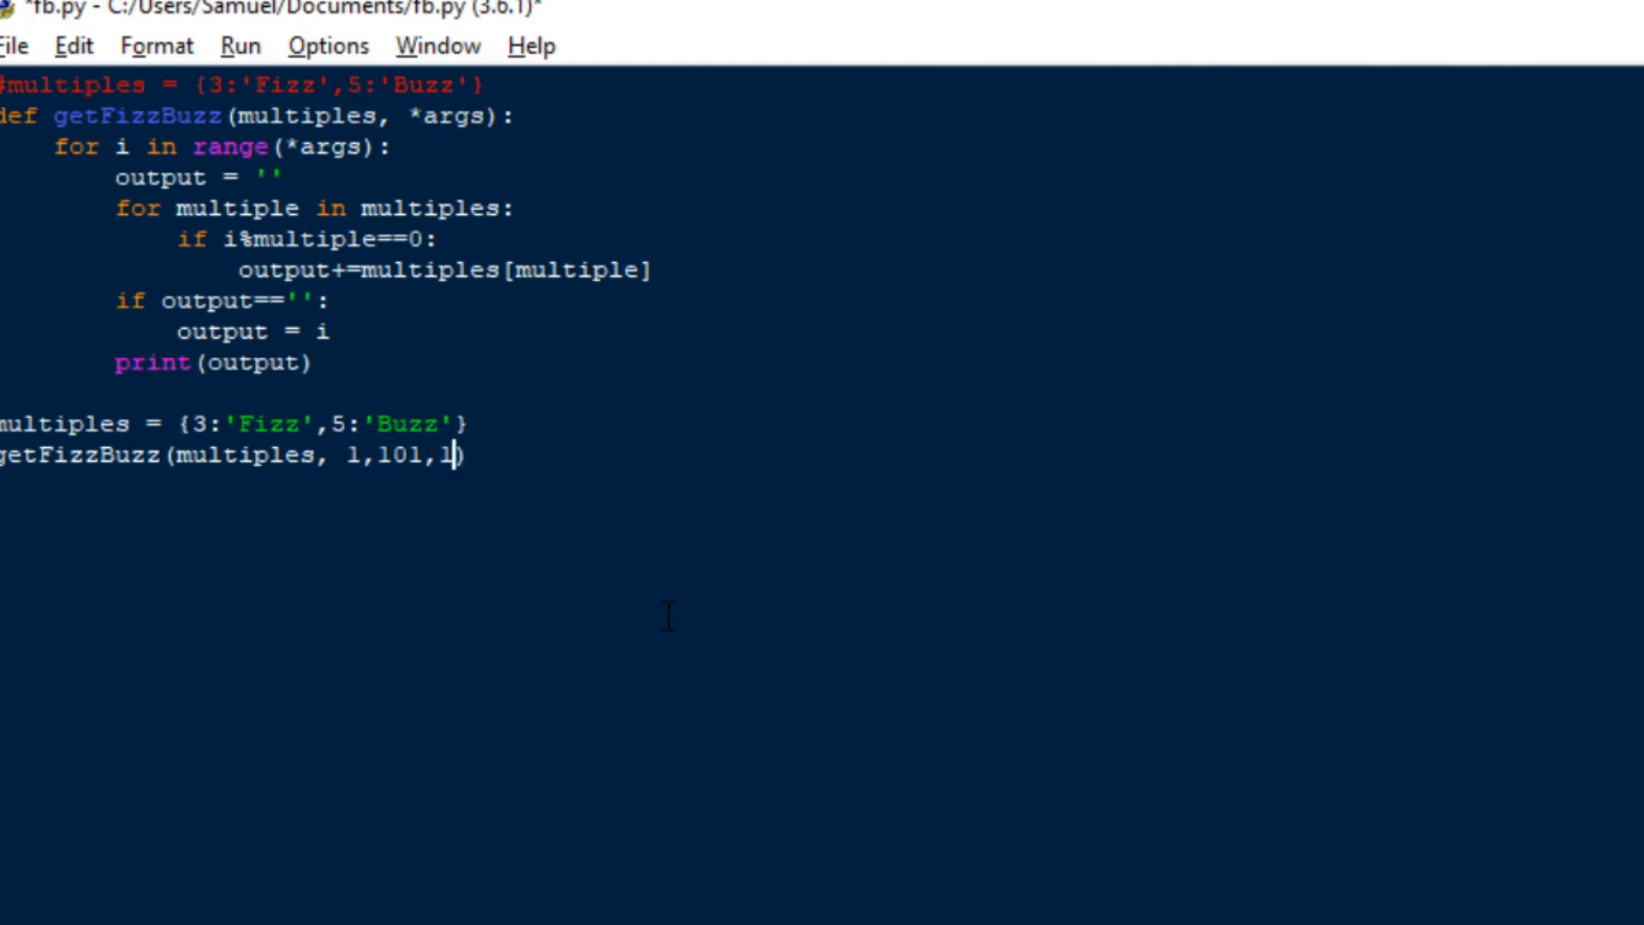
key(Backspace)
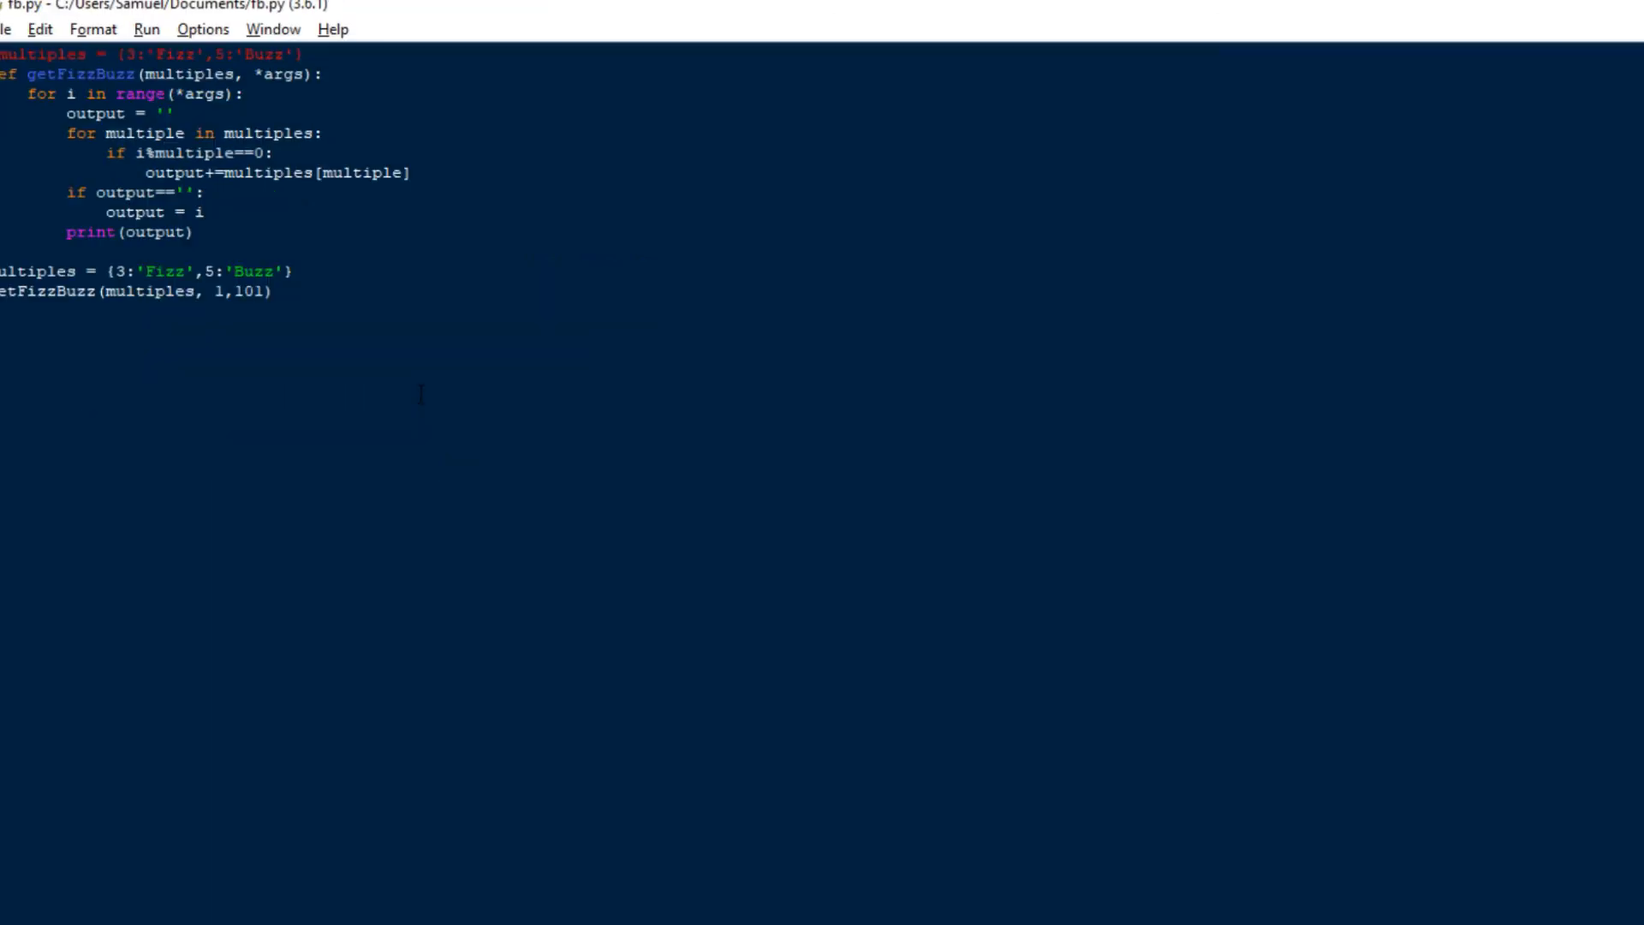
Run the module to print FizzBuzz, then trial a 17 entry in multiples and remove it, keeping 3 Fizz and 5 Buzz.
key(F5)
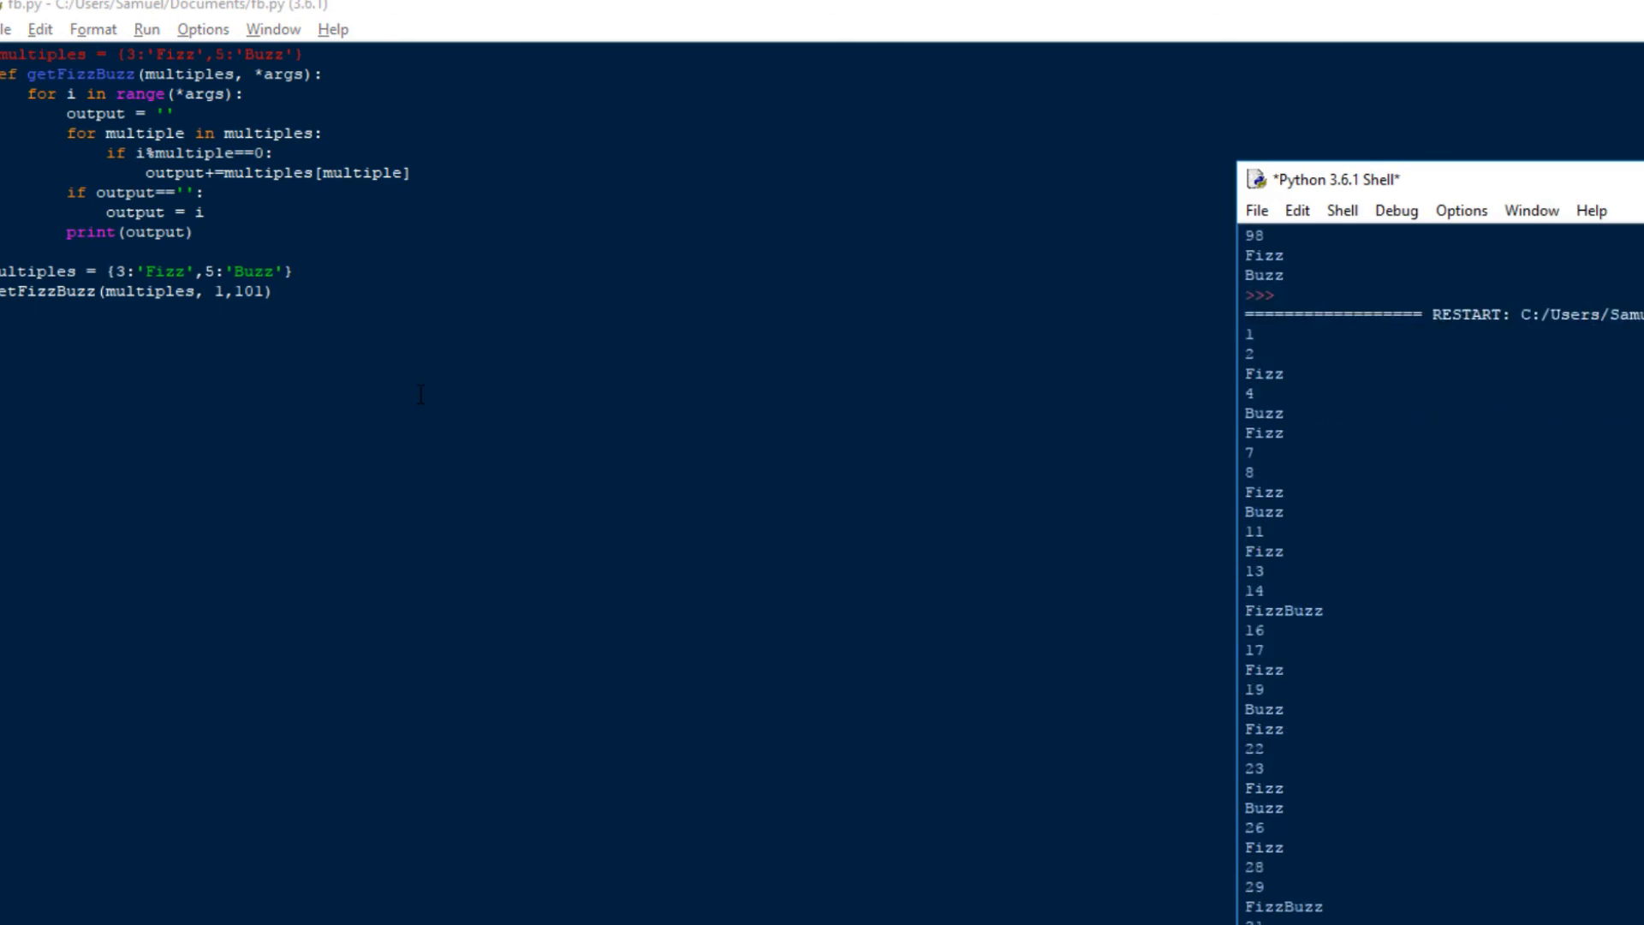
scroll(down, 3)
text(7)
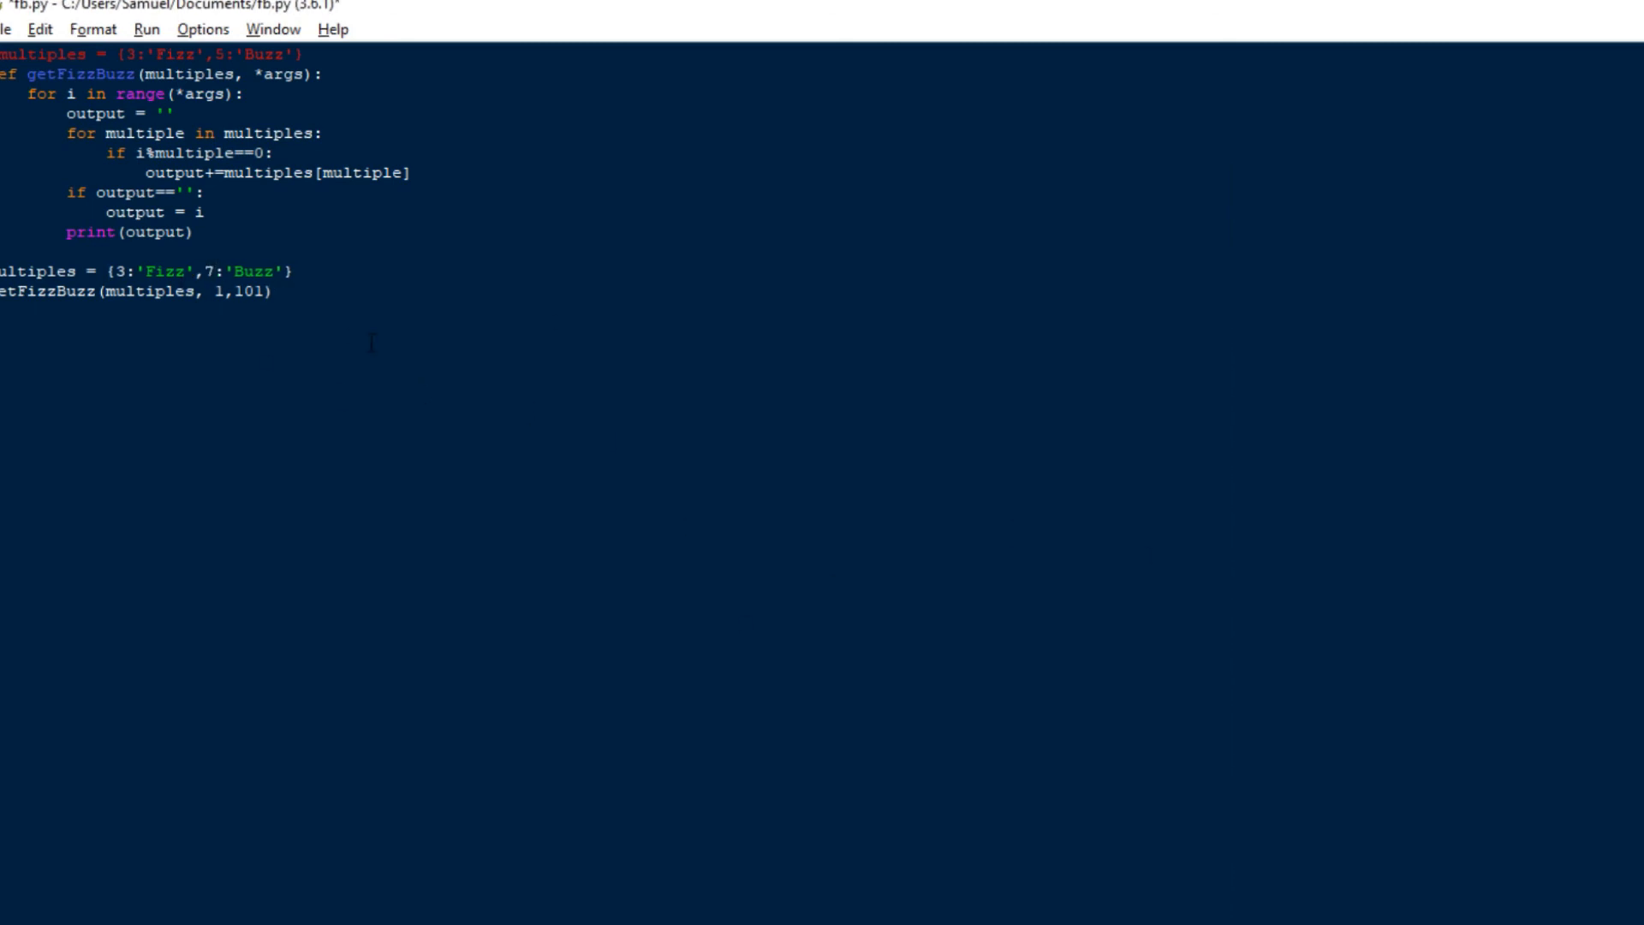
key(F5)
text(5)
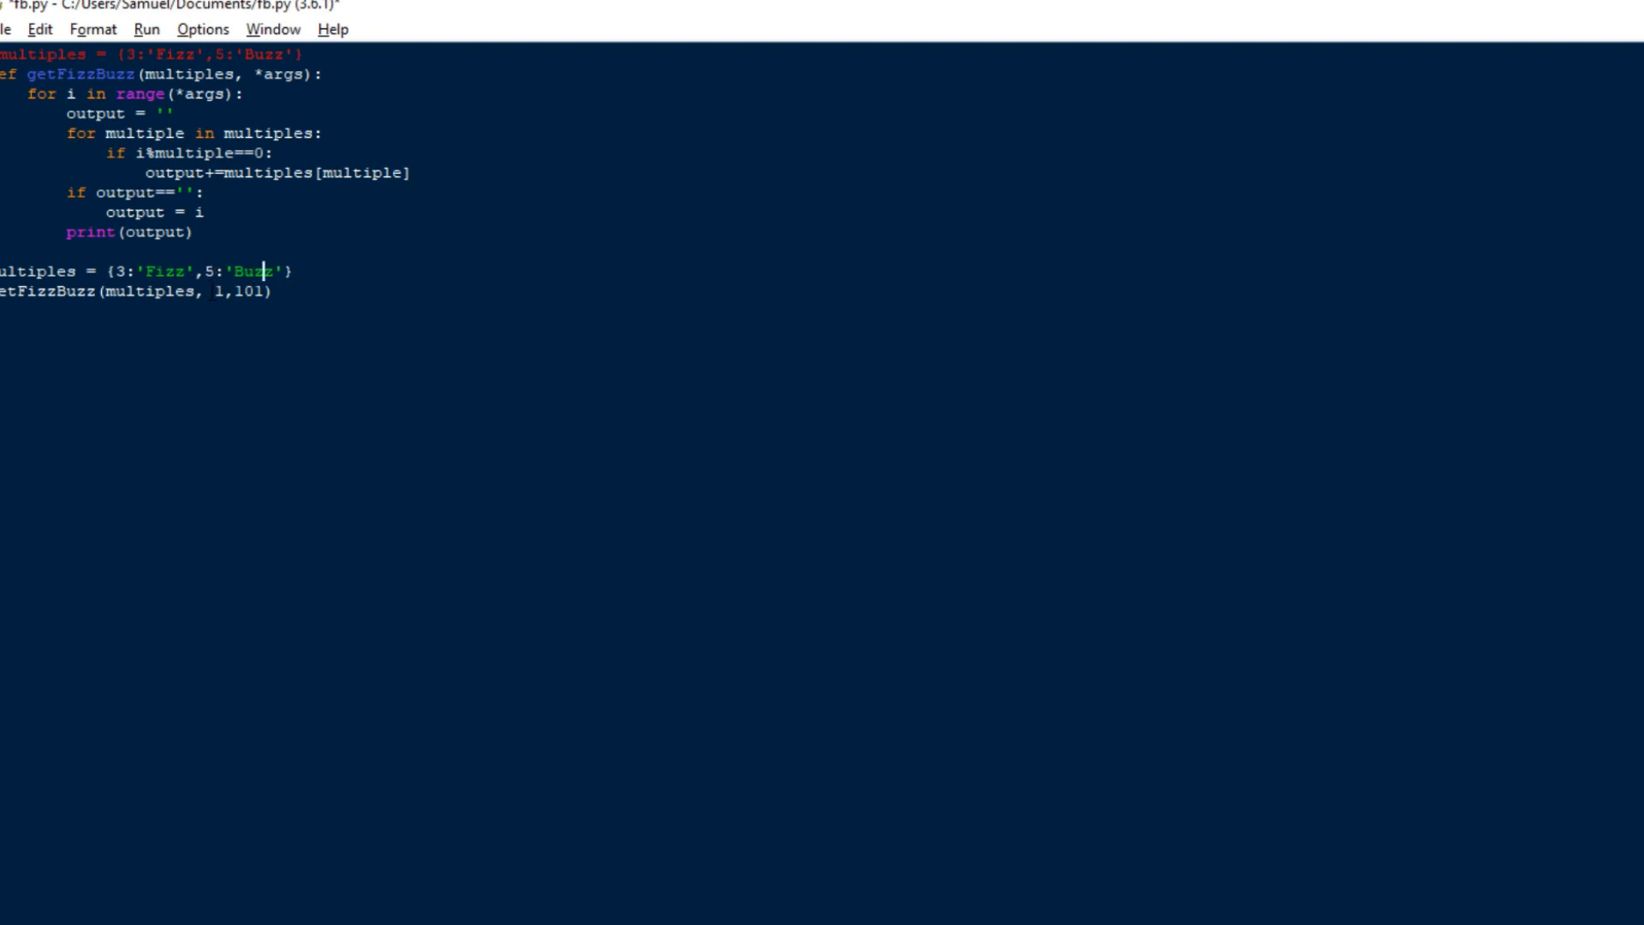
text(,17:'Haha)
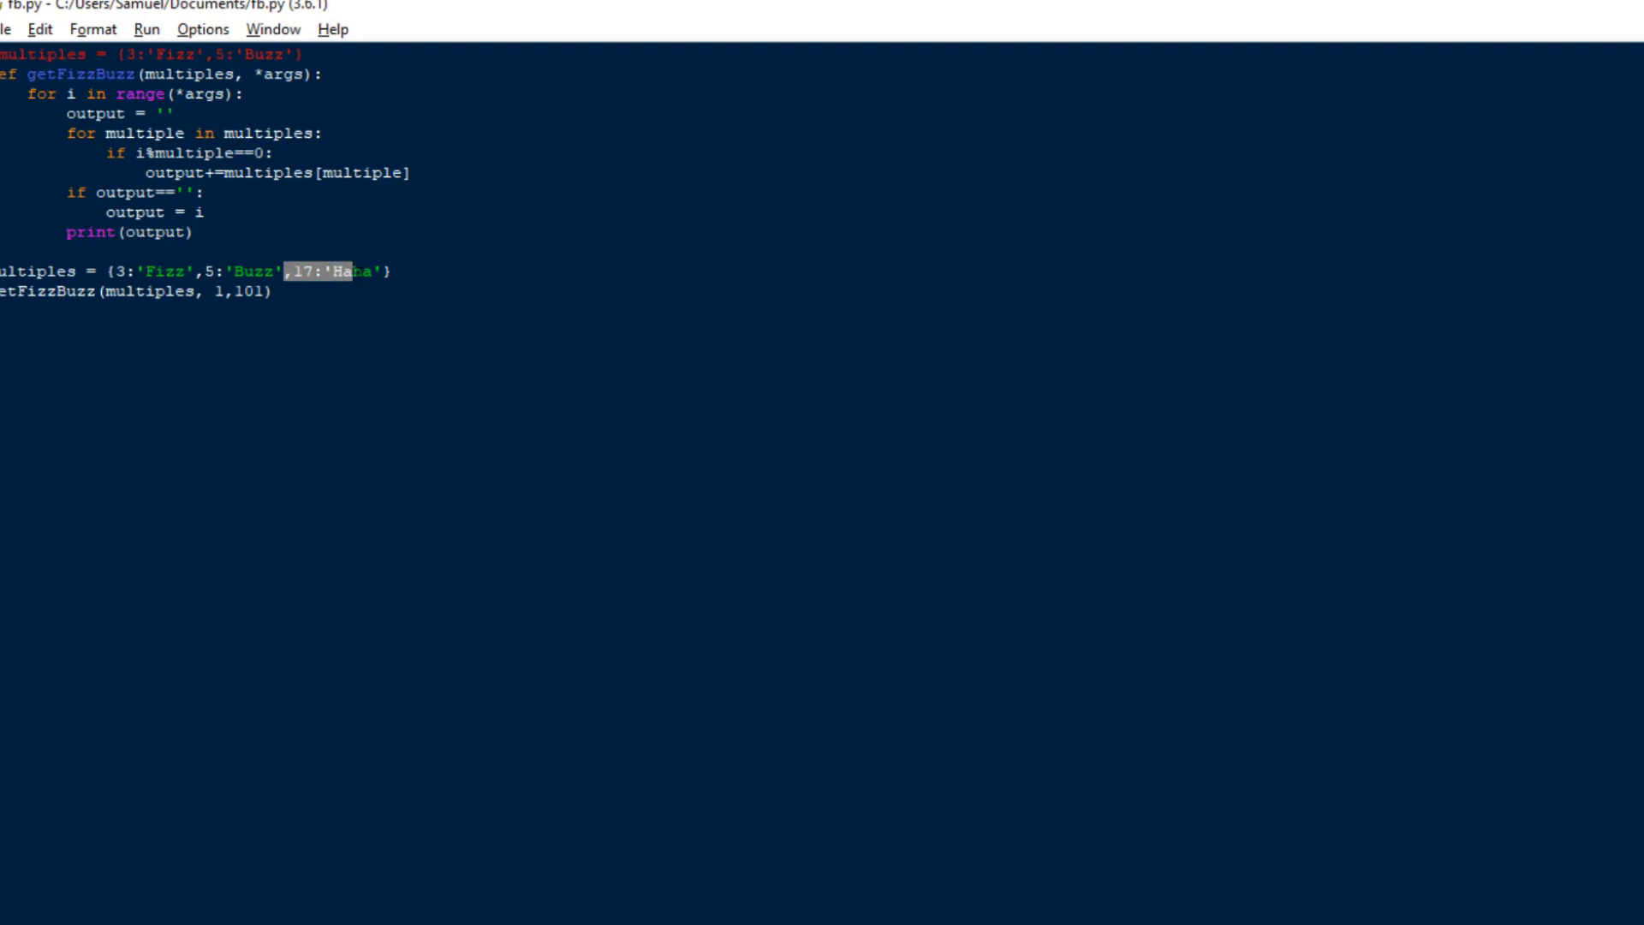
key(Delete)
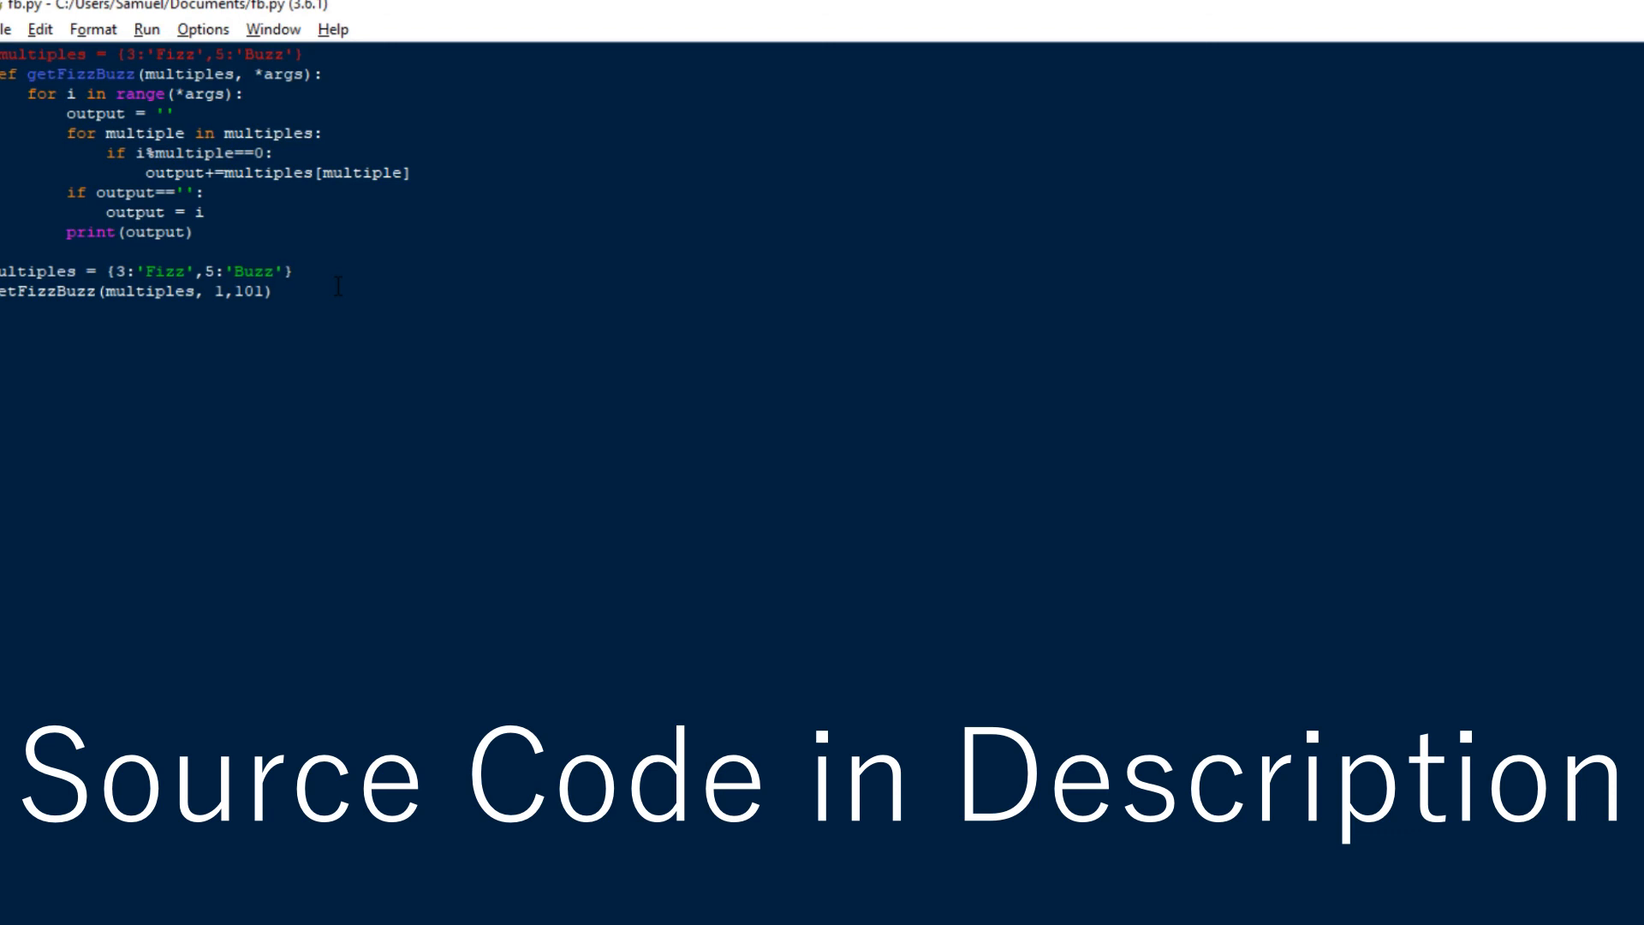
click(281, 270)
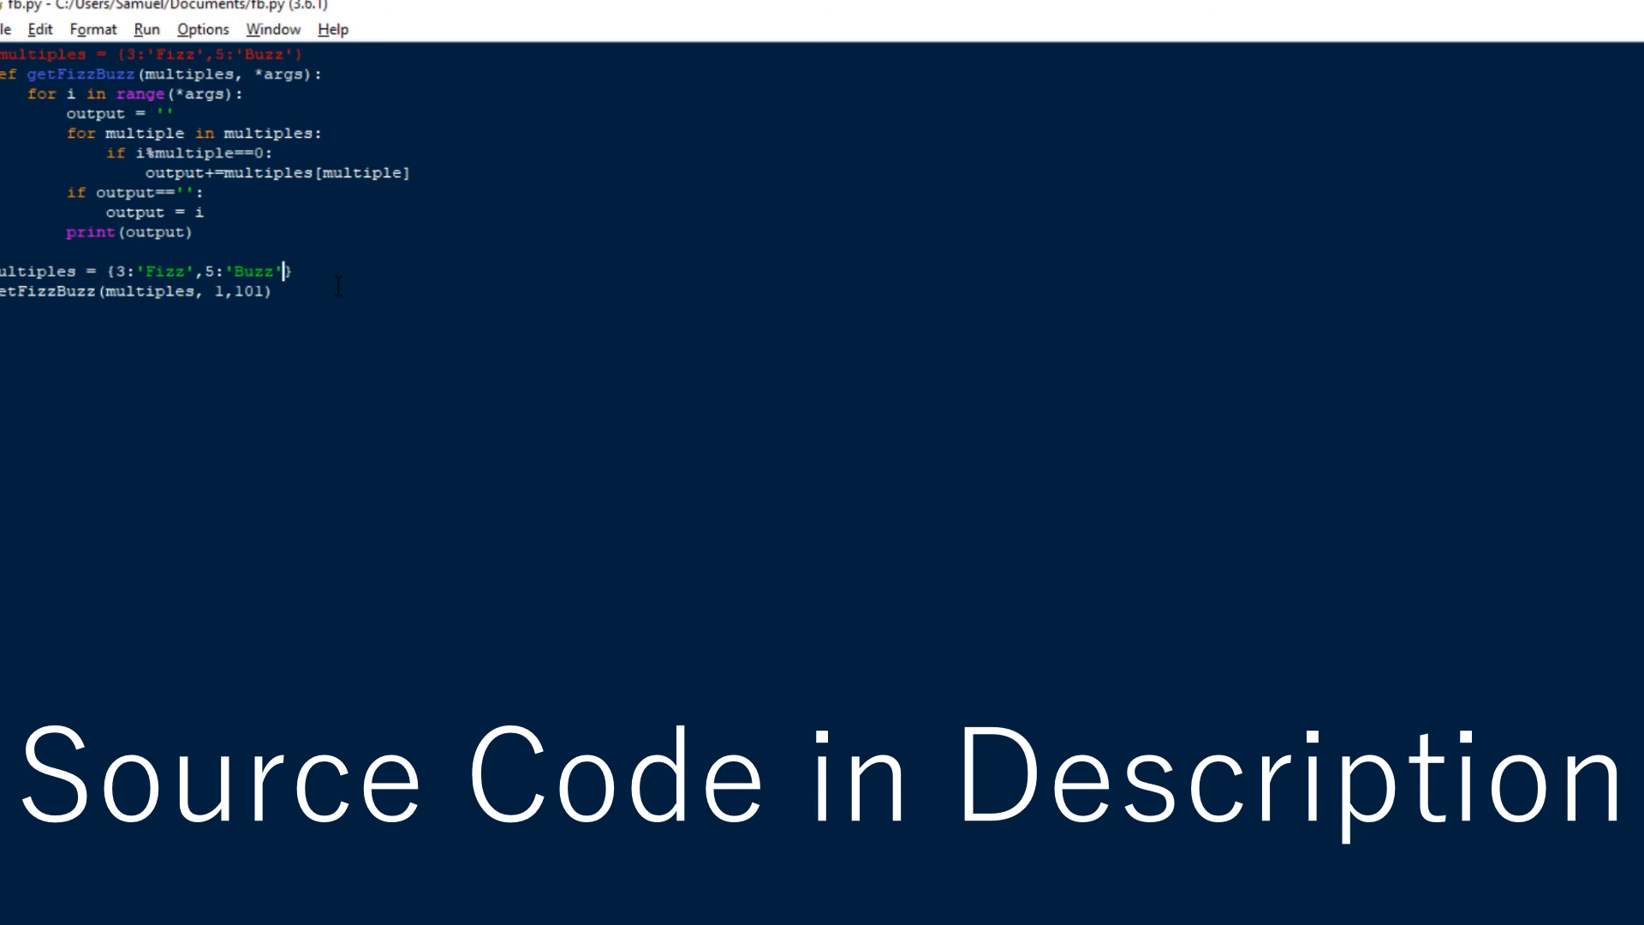